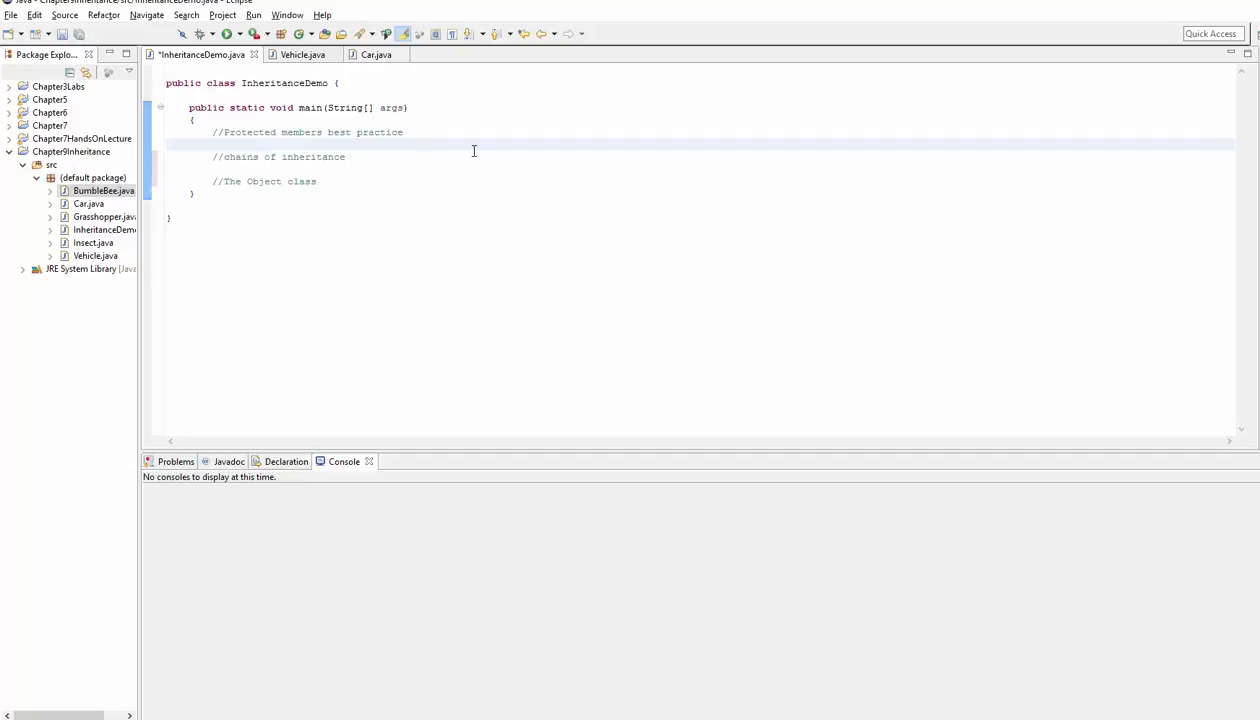
Review the protected members, chains of inheritance and Object class comments in InheritanceDemo's main
left_click(212, 144)
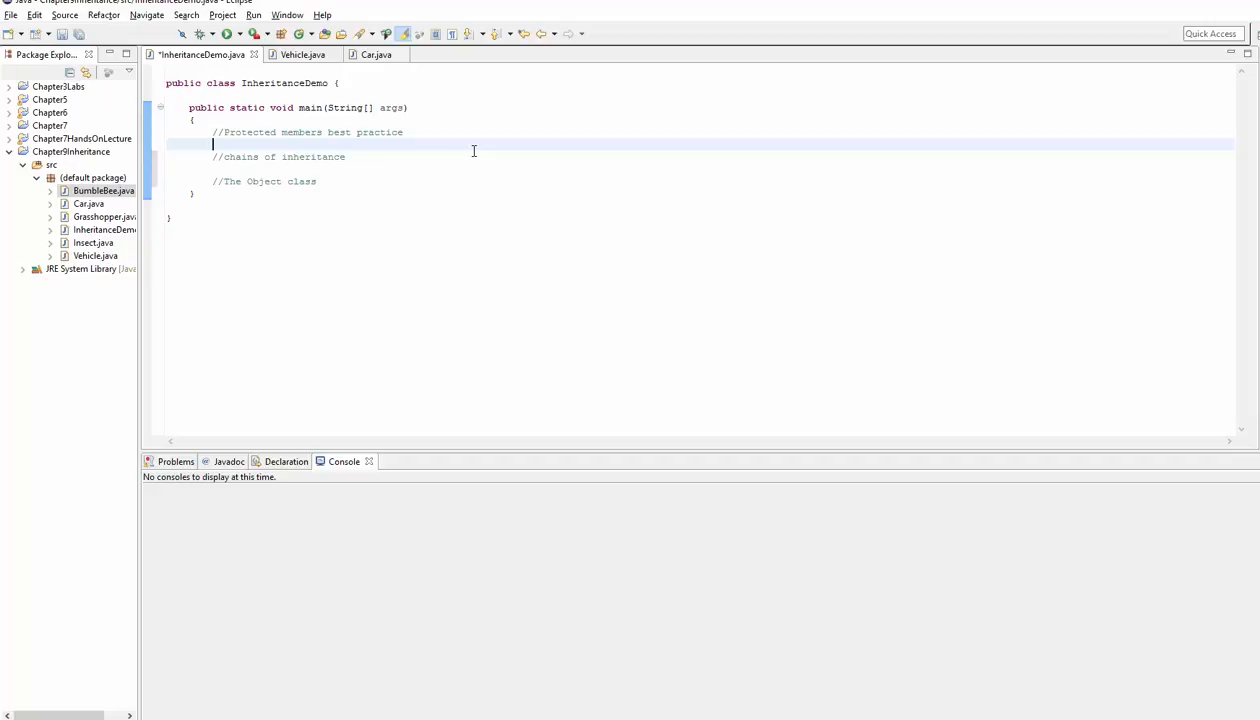
mouse_move(224, 132)
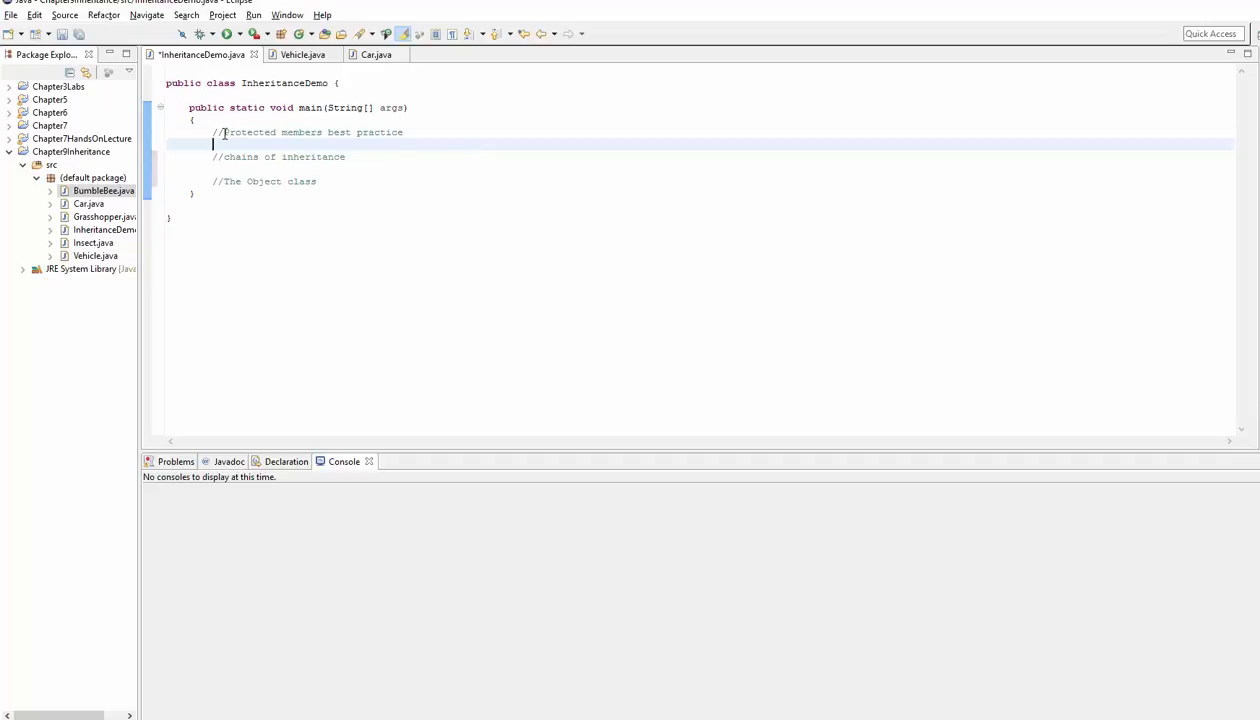
double_click(248, 132)
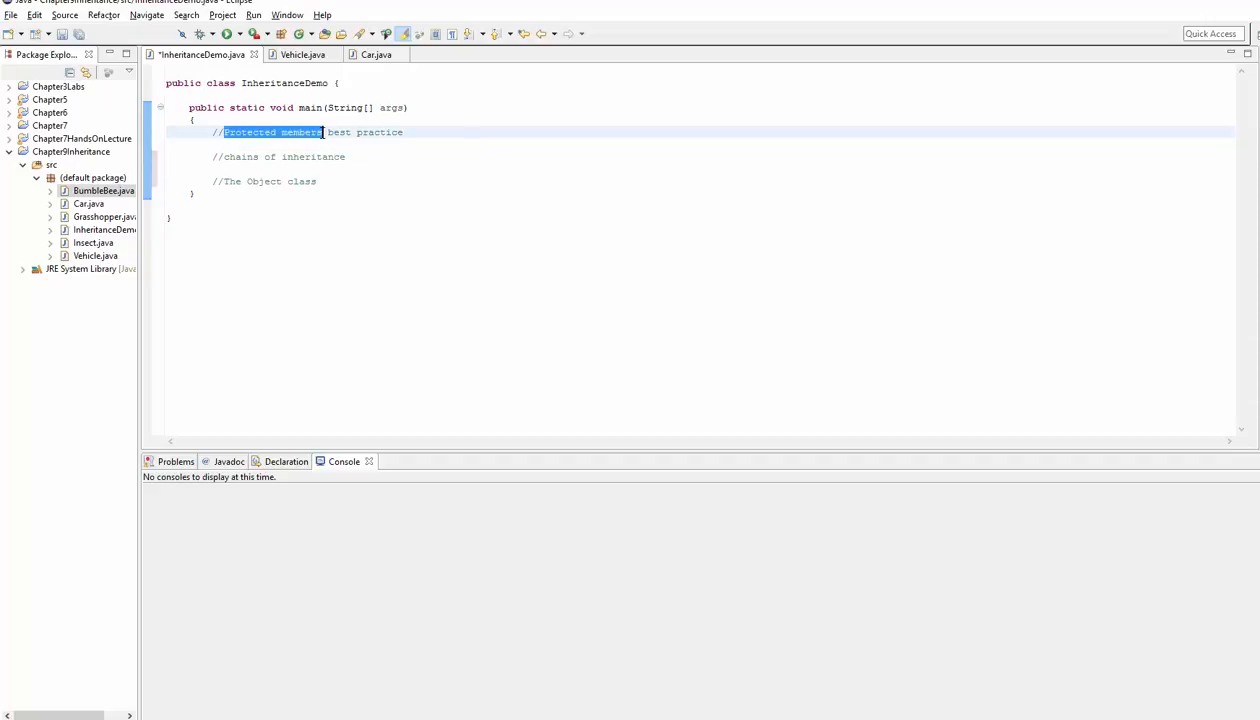
double_click(340, 132)
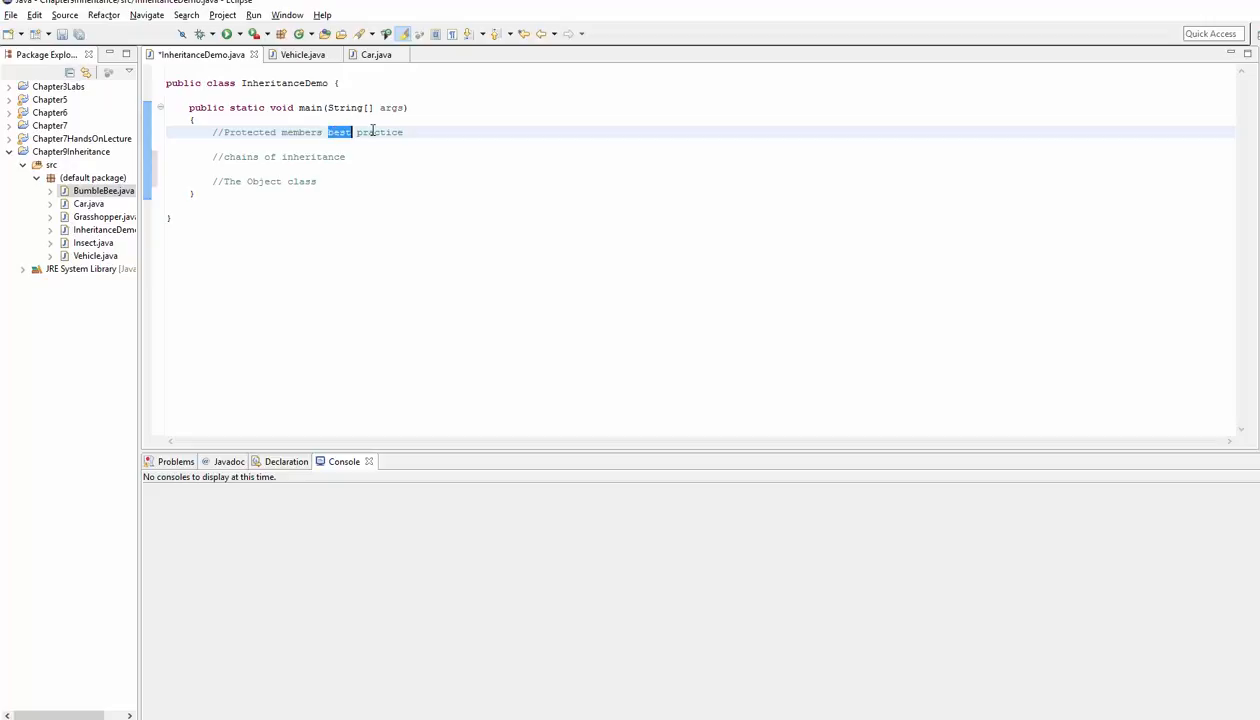
left_click_drag(328, 132, 404, 132)
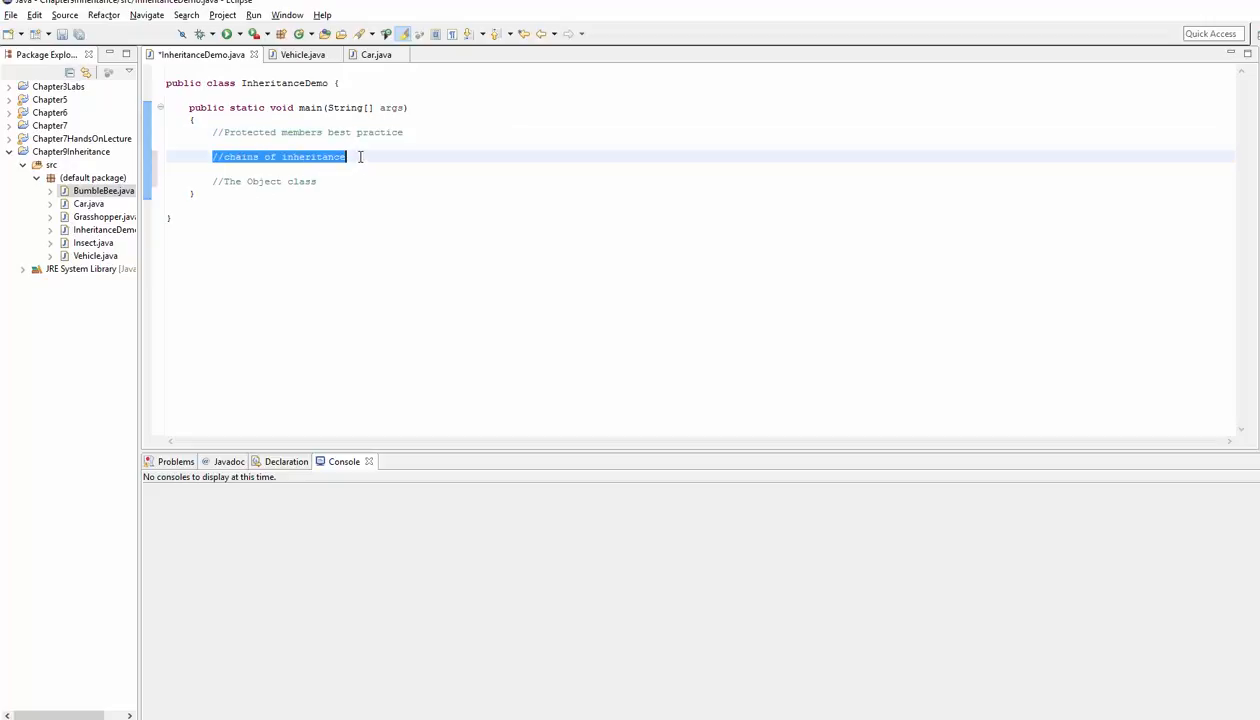
left_click(346, 156)
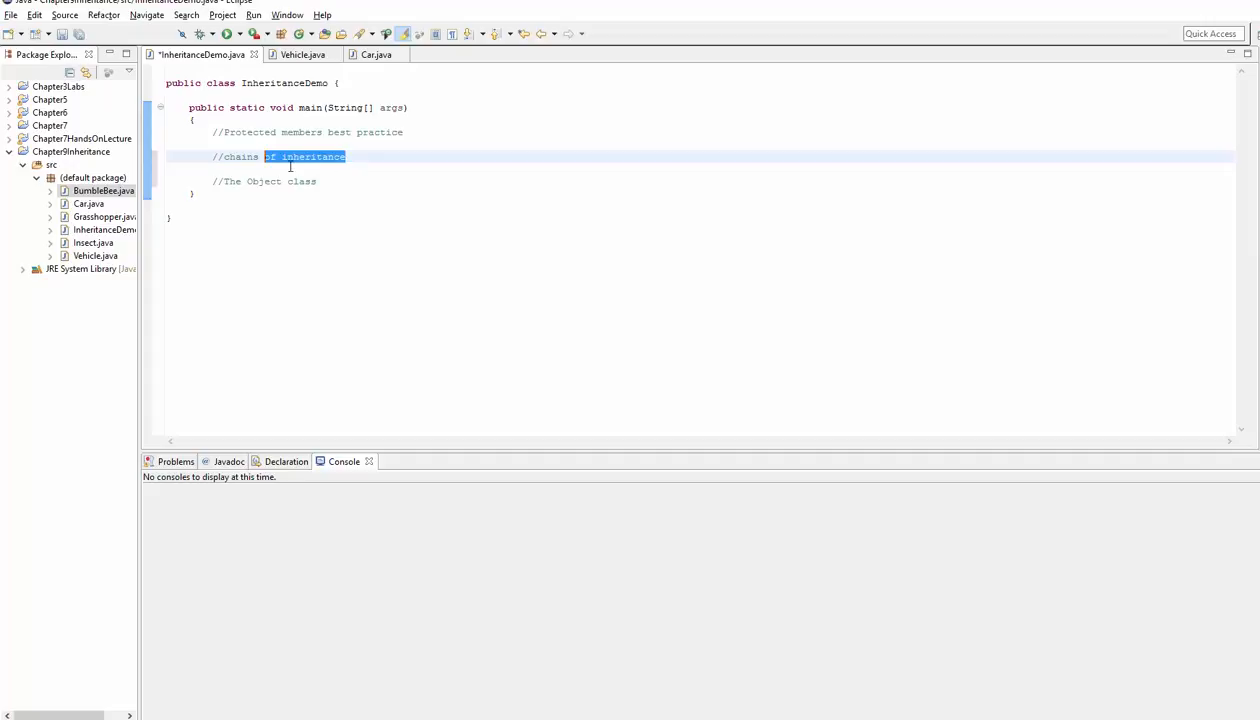
mouse_move(258, 156)
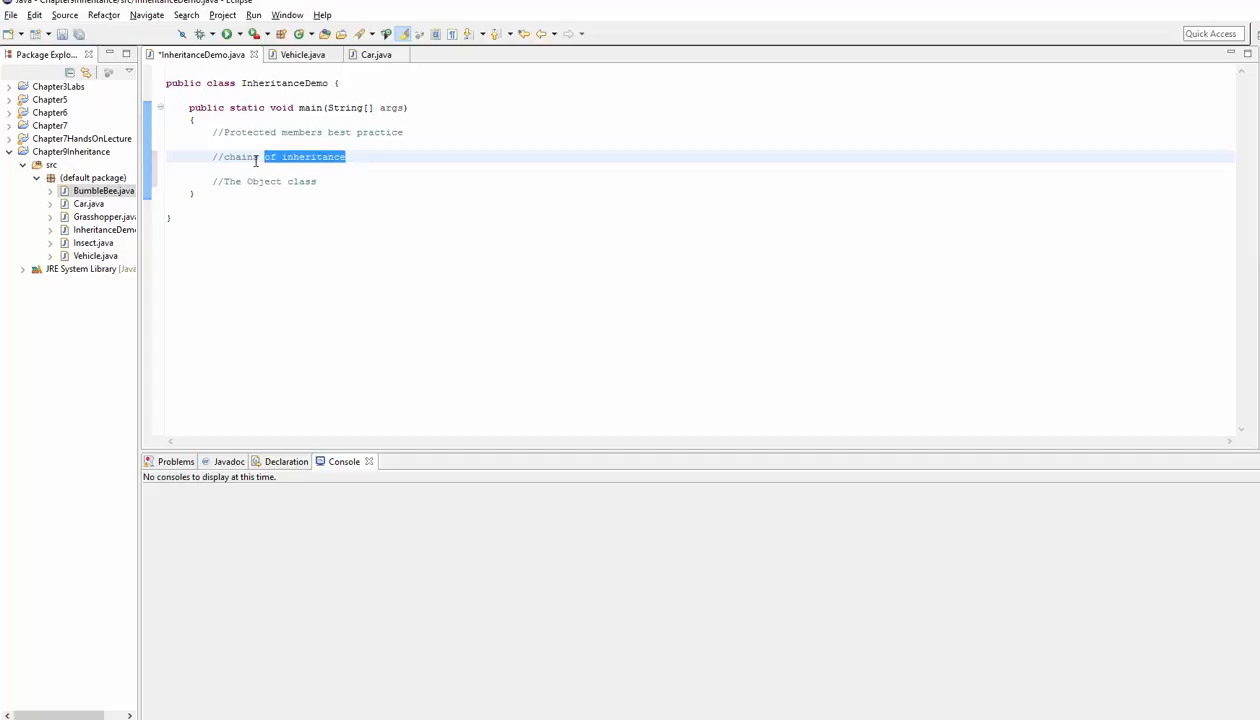
double_click(240, 156)
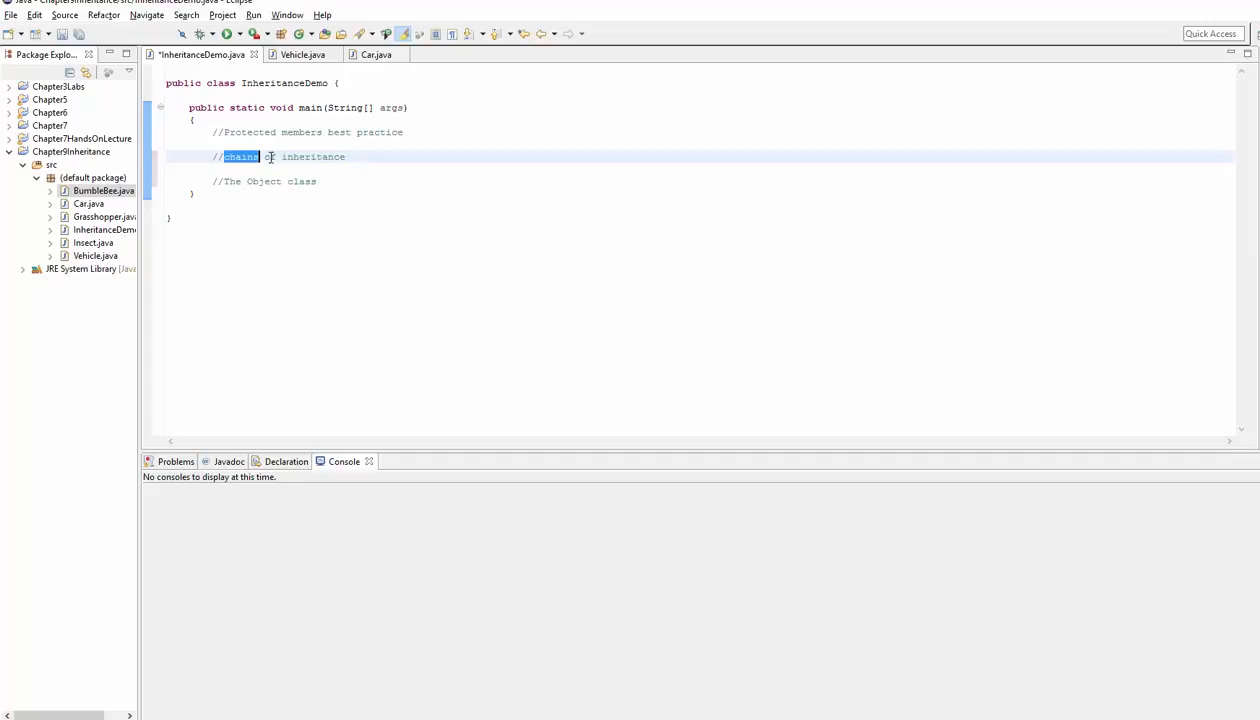
double_click(268, 156)
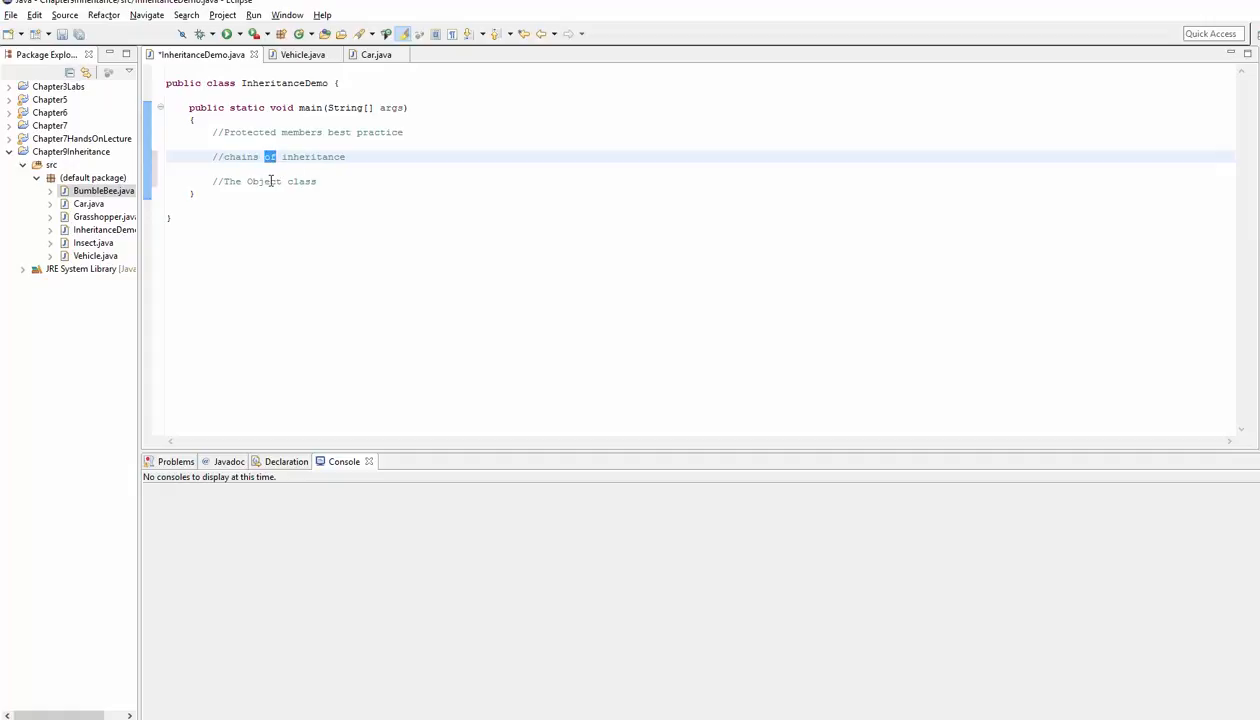
left_click(300, 180)
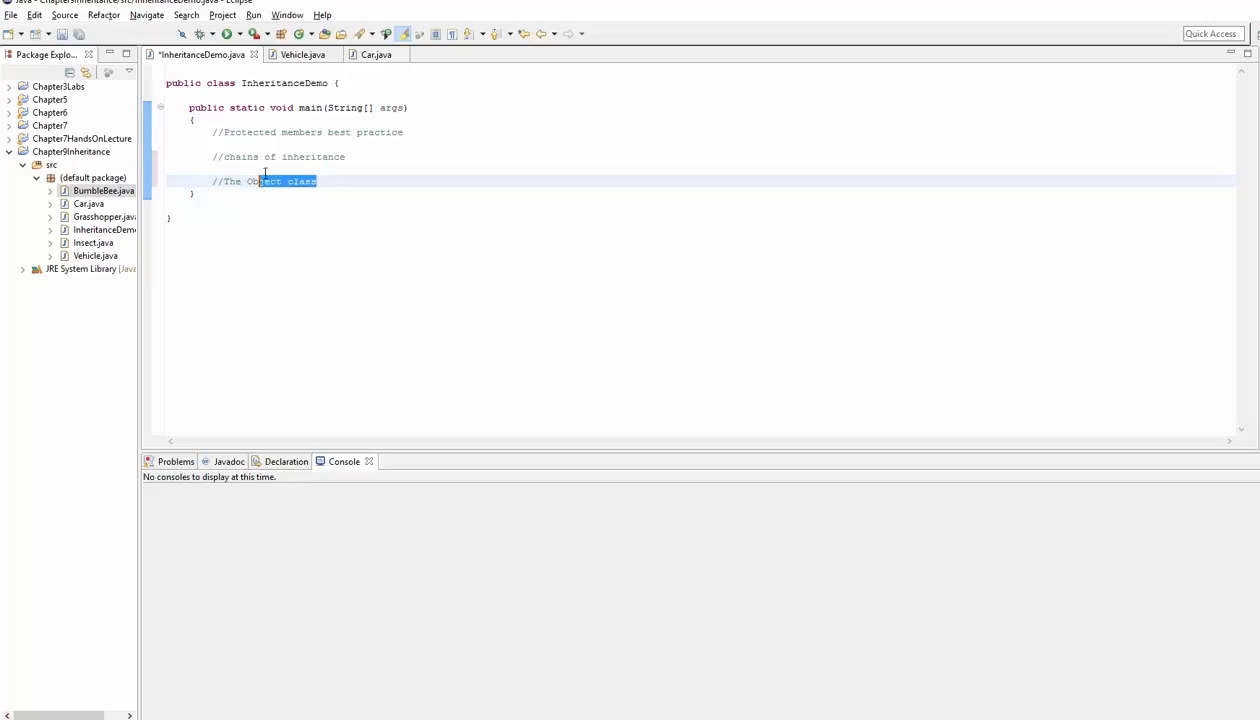
left_click(264, 132)
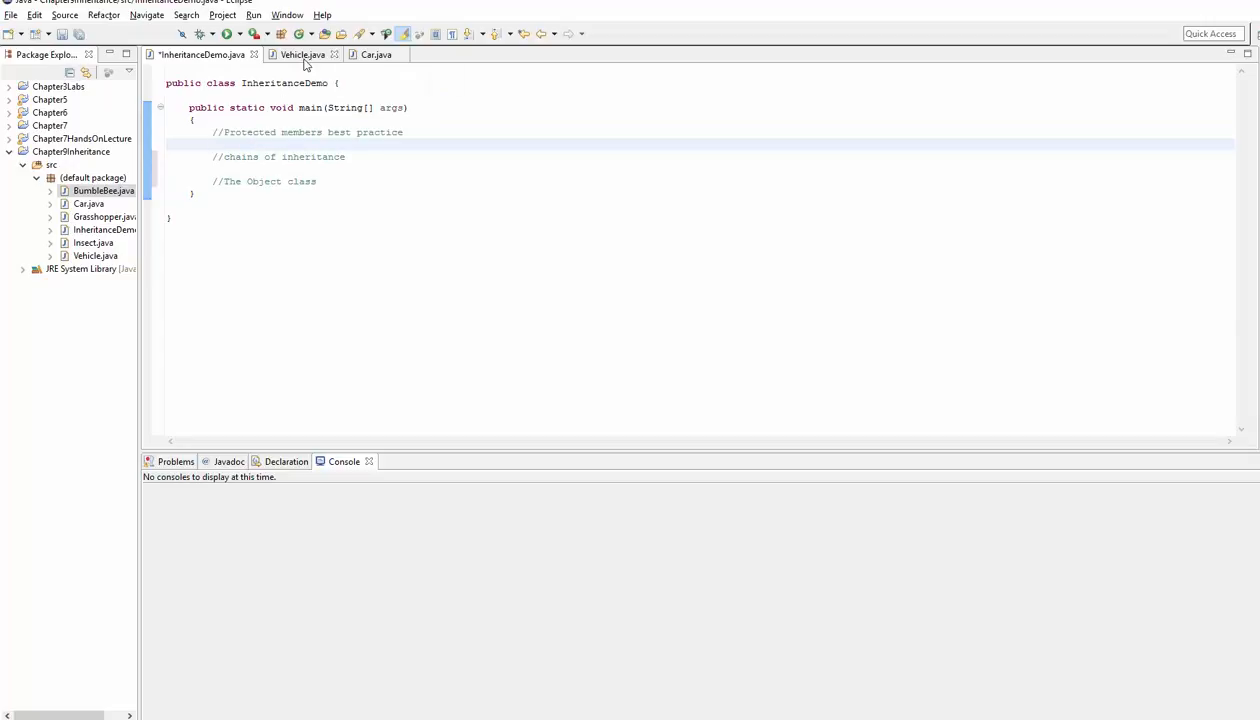
Add a '//protected access modifier' comment above the hasRoof field in Vehicle.java
left_click(300, 54)
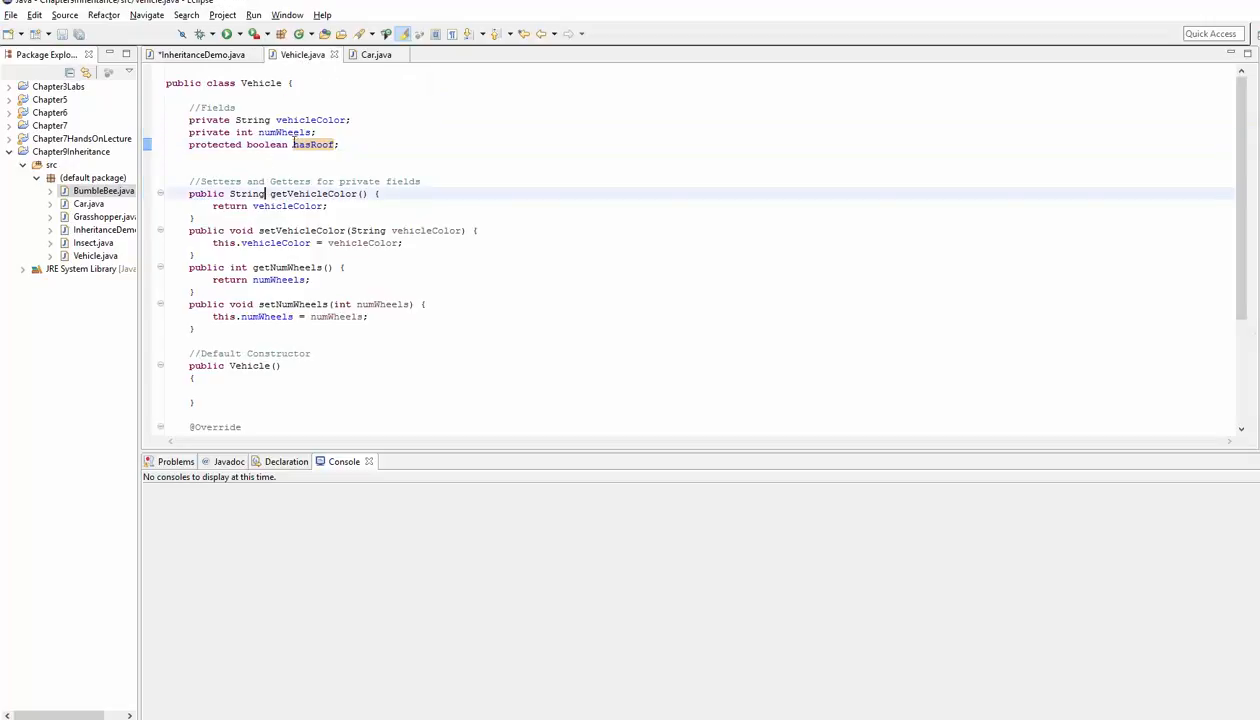
mouse_move(312, 144)
type("//")
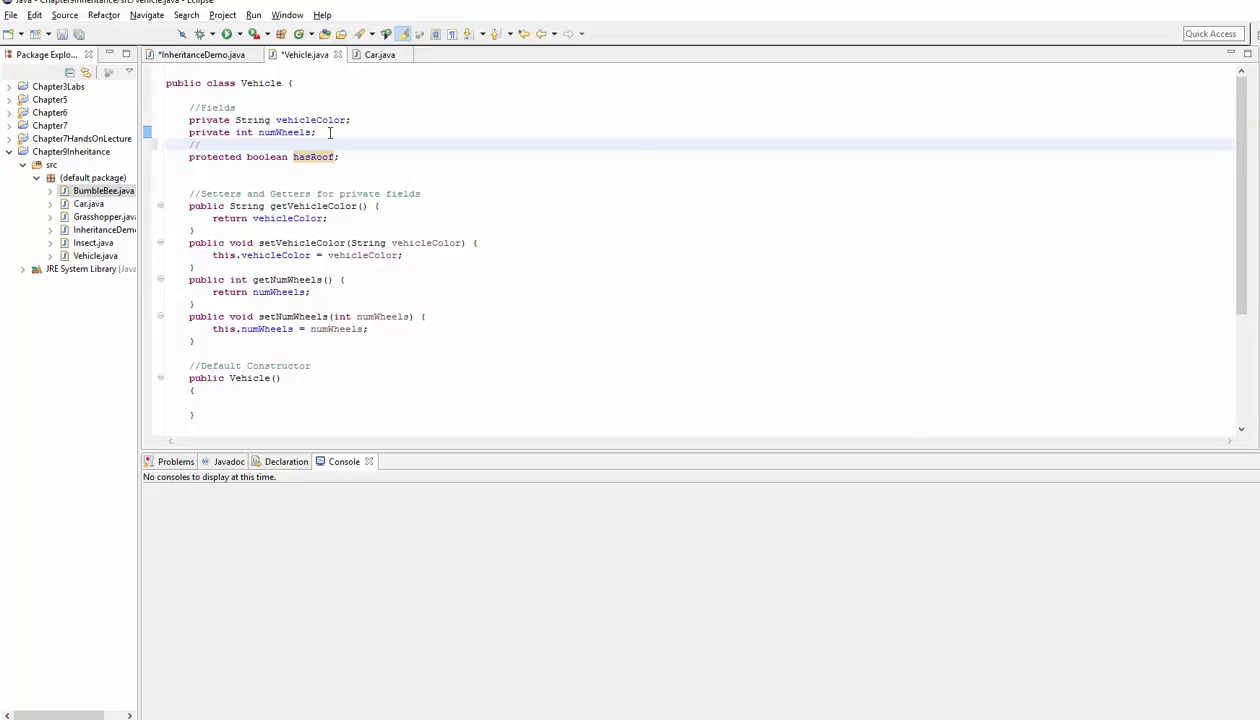
type("pro")
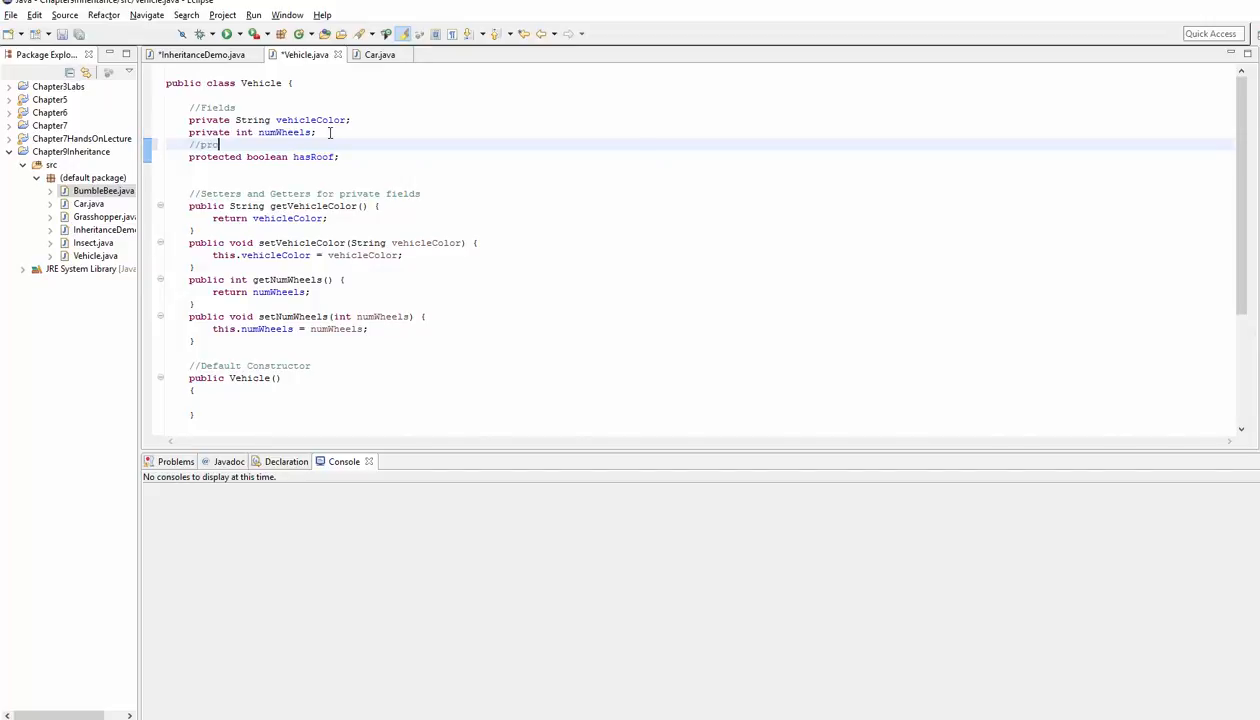
type("tected ac")
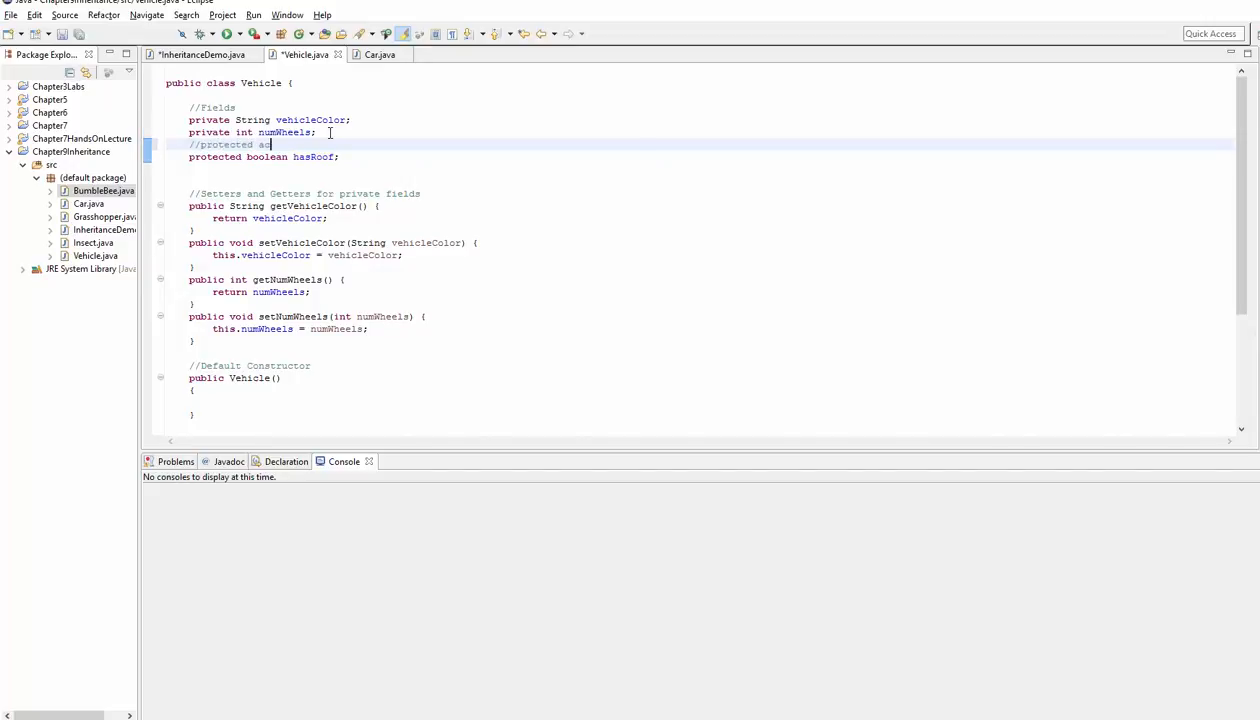
type("cess")
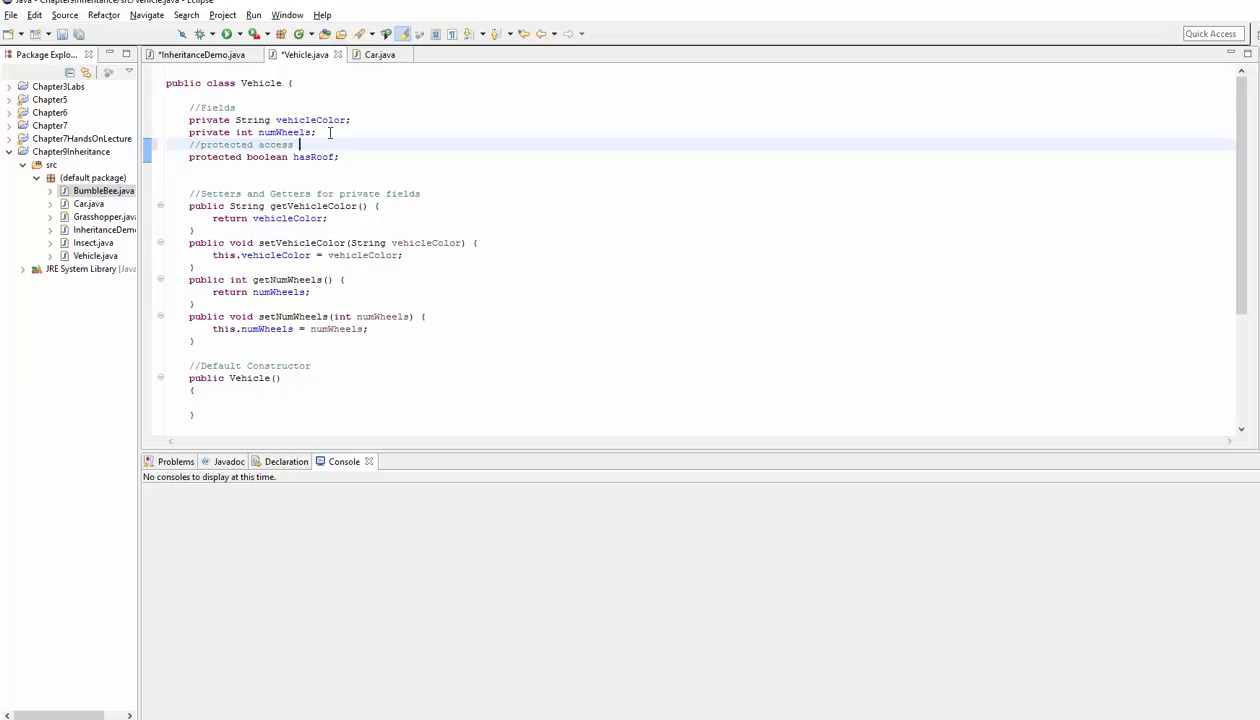
type("modifier")
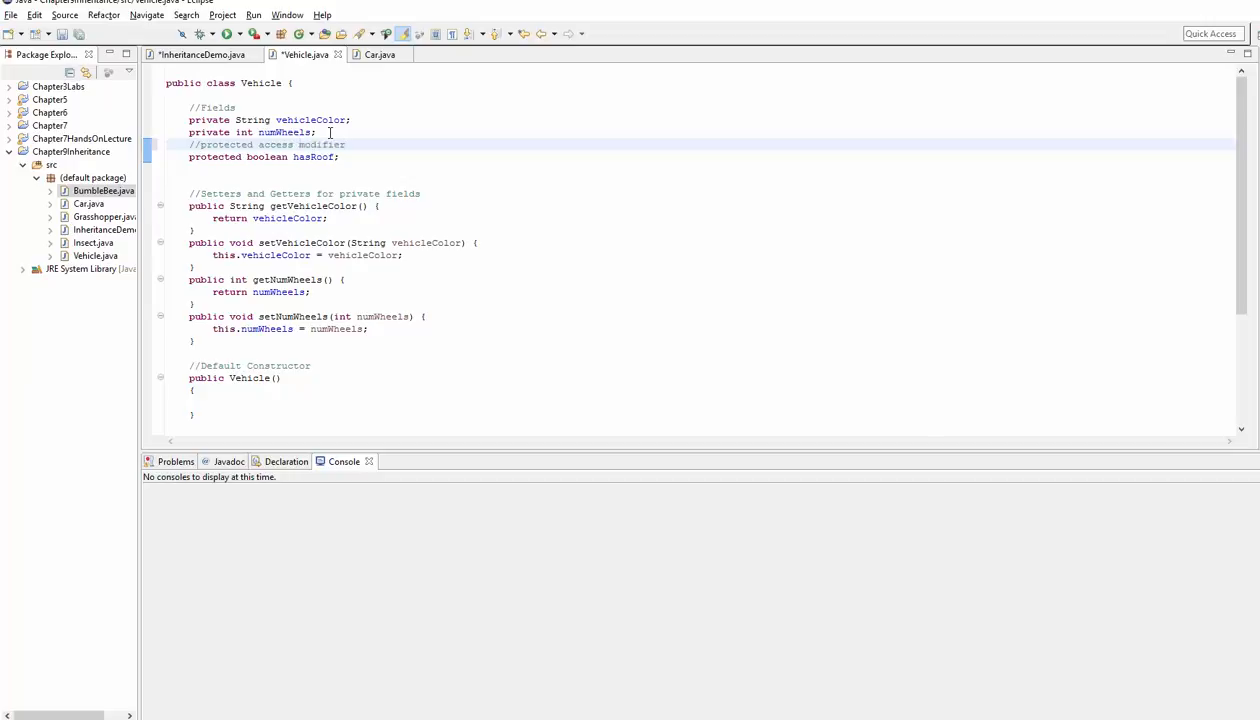
Highlight the protected hasRoof declaration and its use inside Vehicle's toString method
double_click(214, 156)
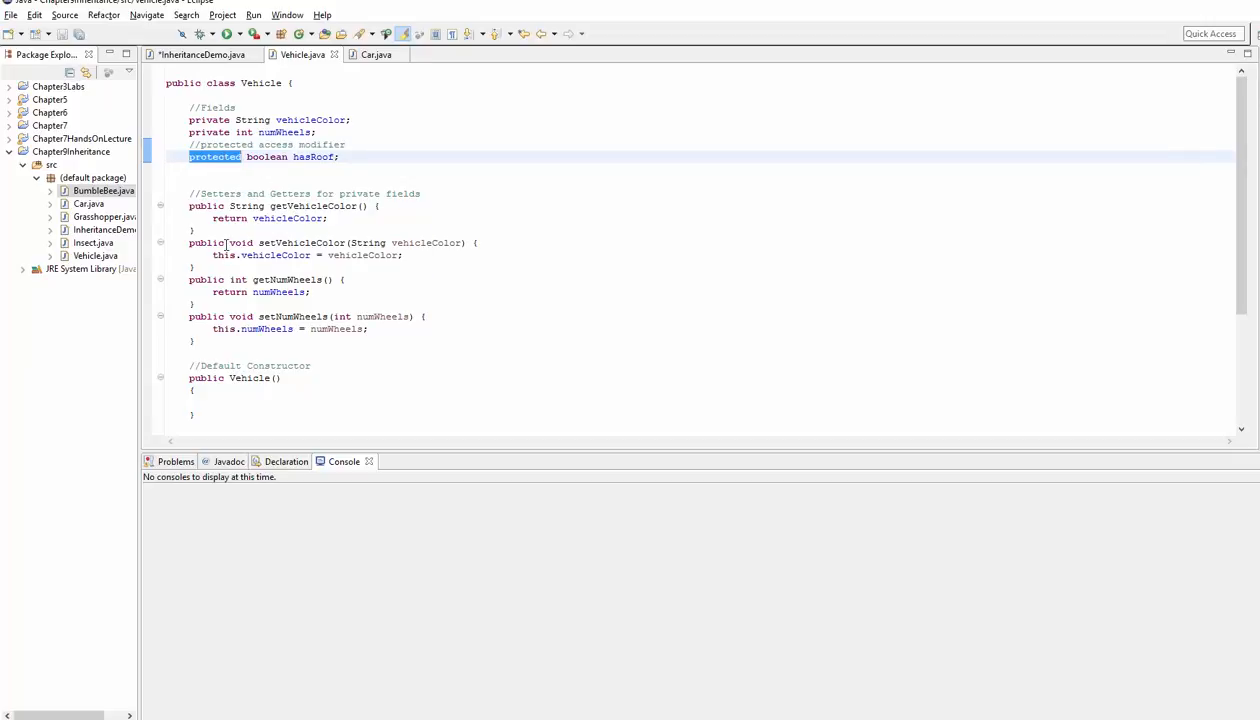
double_click(312, 156)
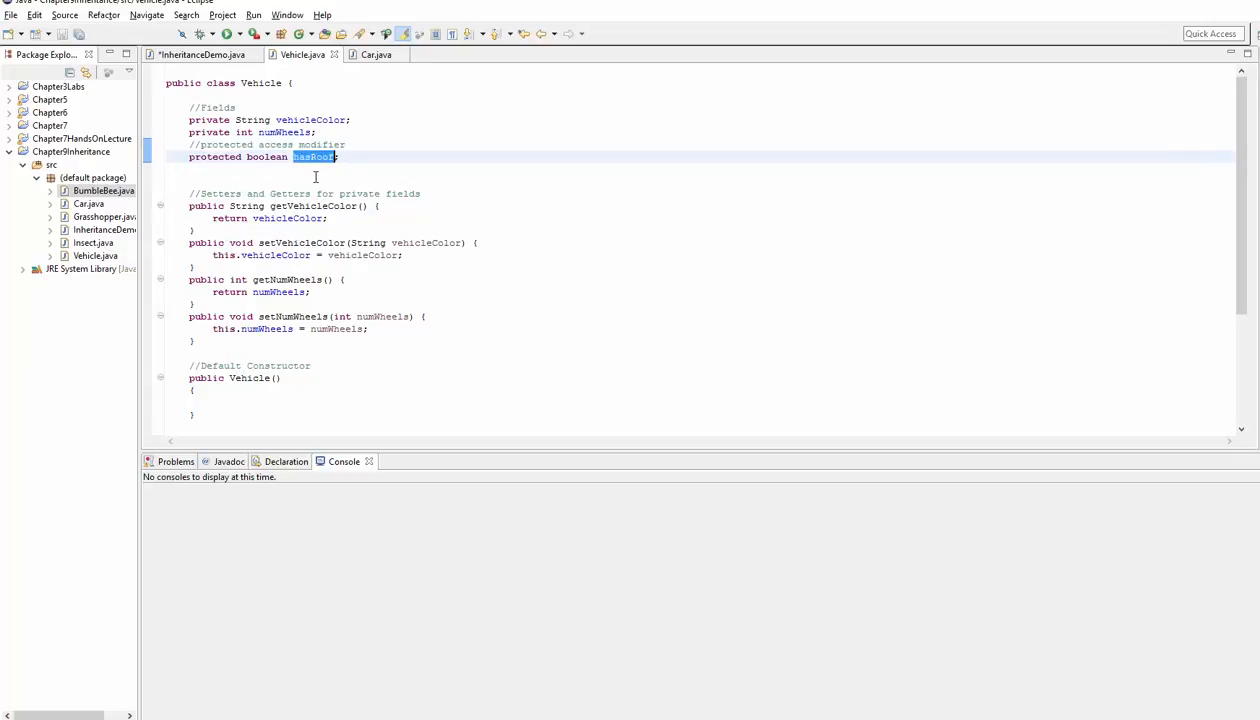
scroll("down", 3)
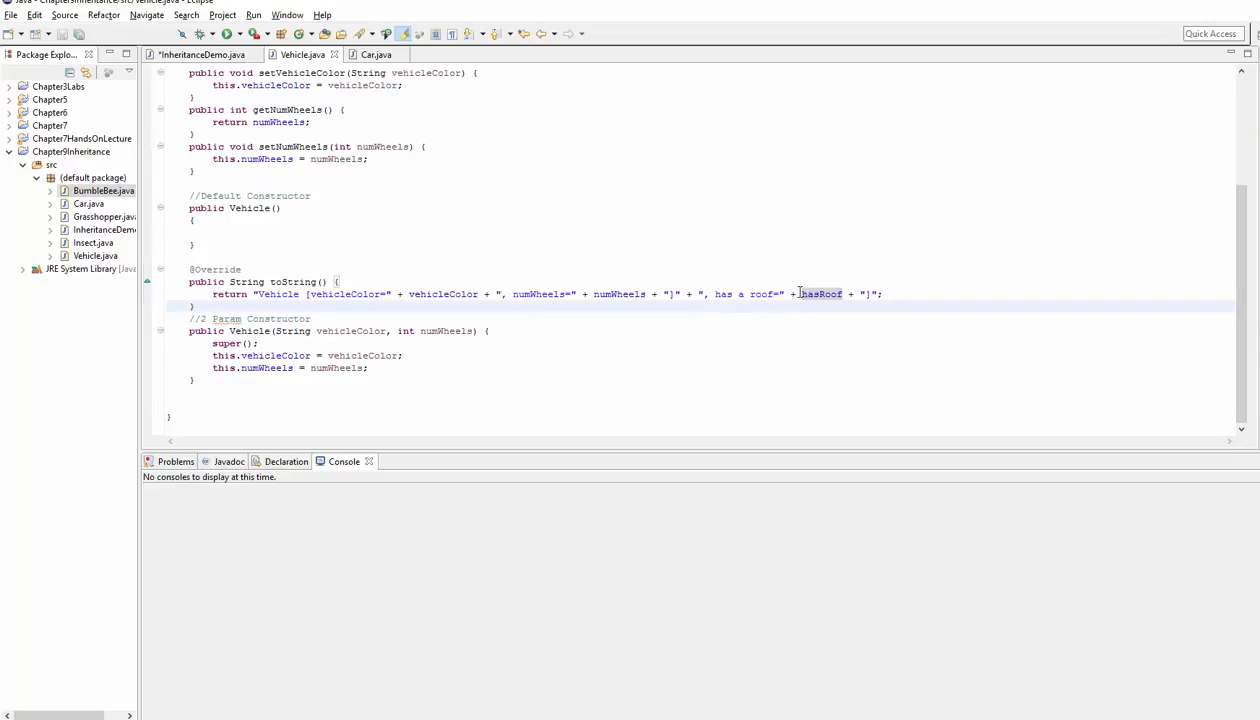
double_click(820, 294)
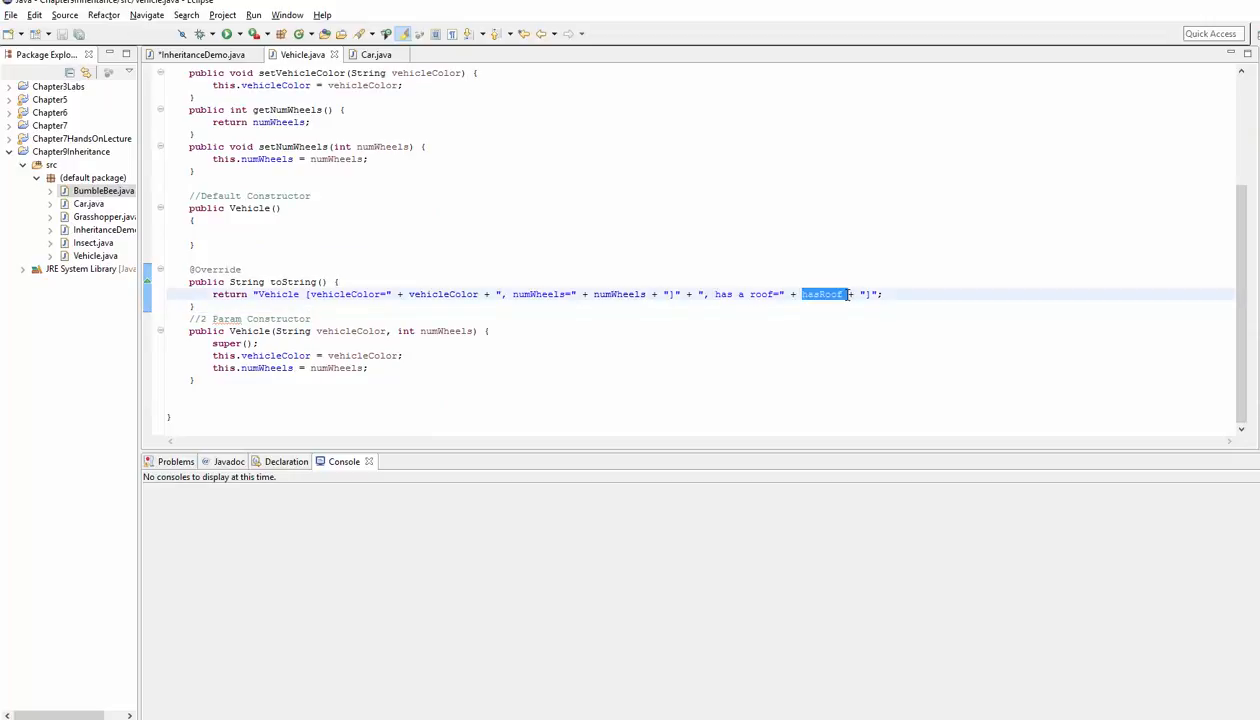
mouse_move(542, 320)
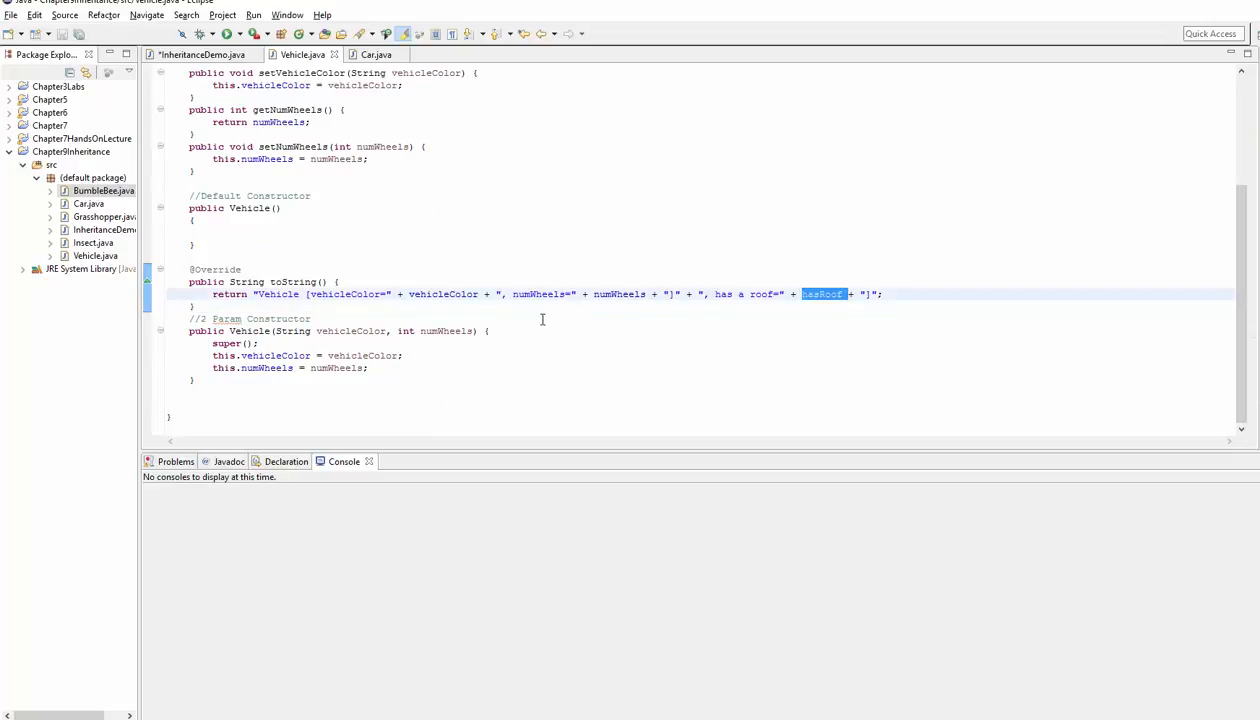
scroll("up", 3)
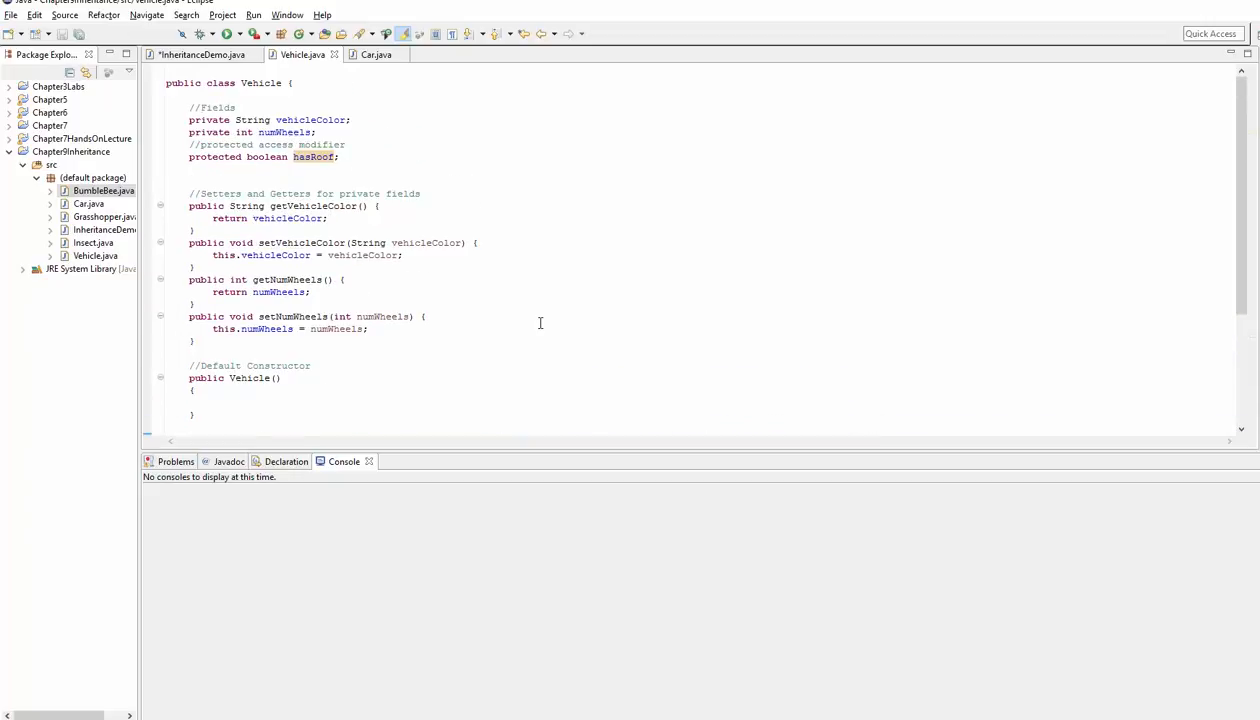
double_click(260, 84)
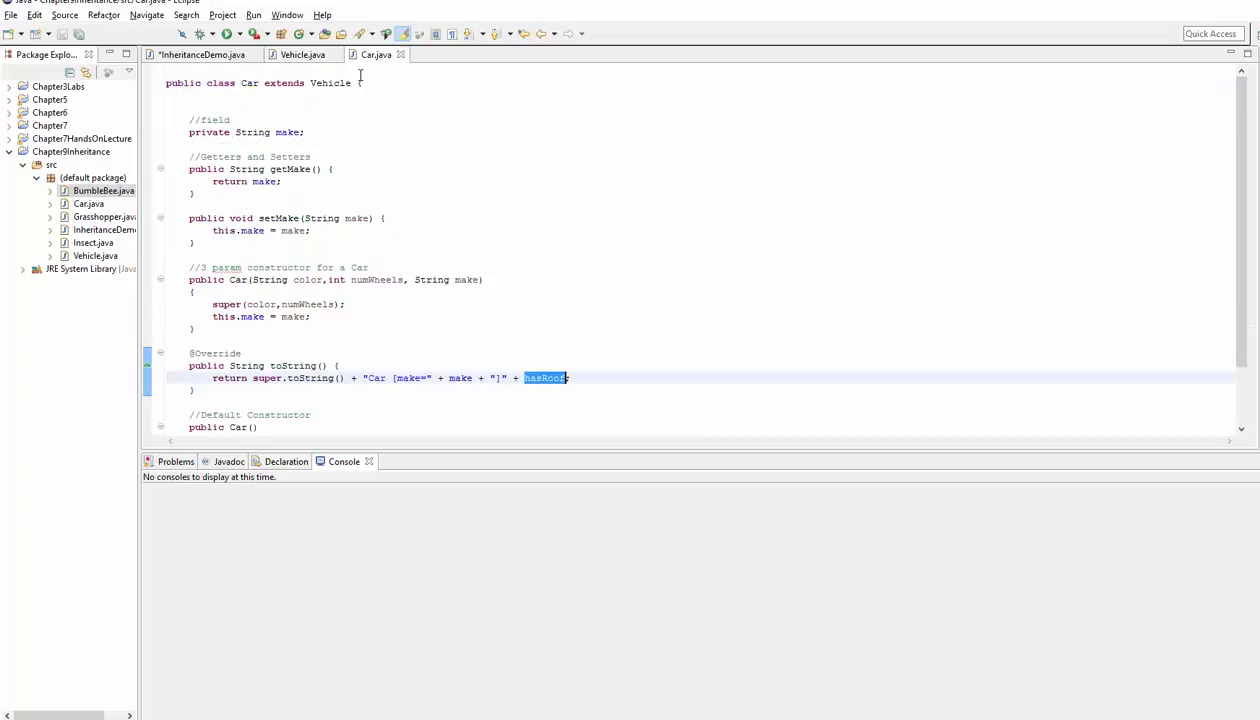
double_click(284, 82)
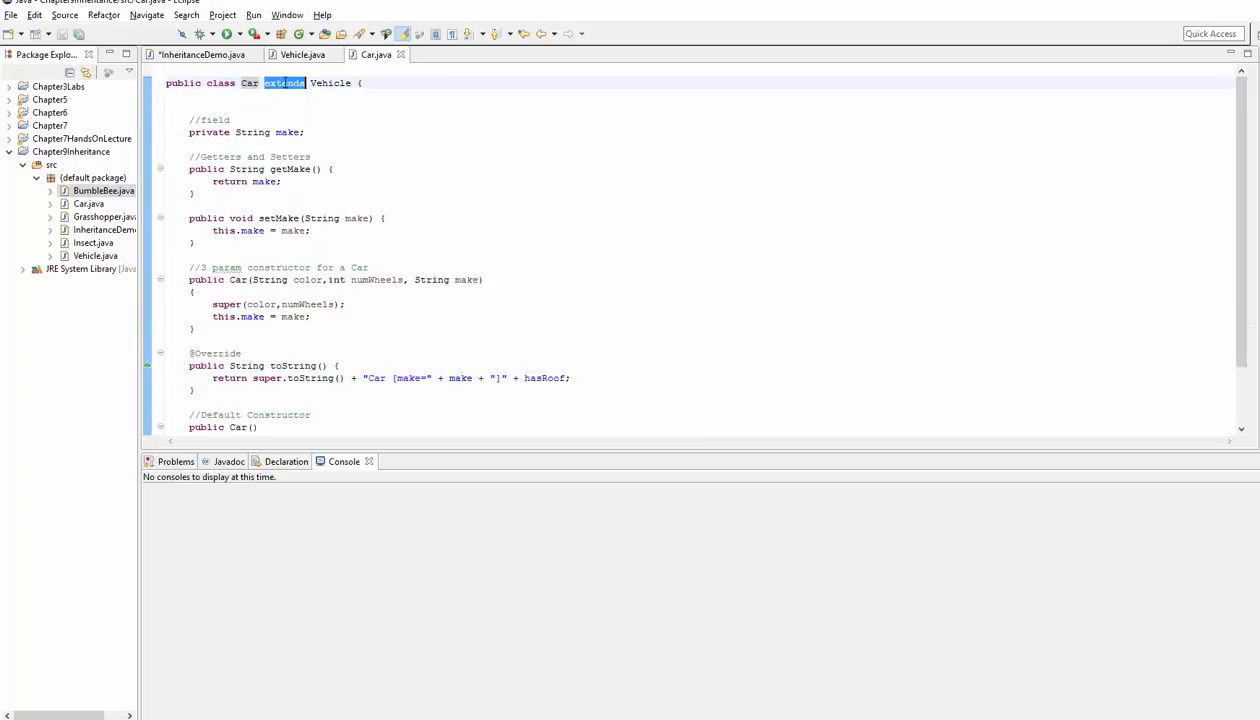
double_click(330, 84)
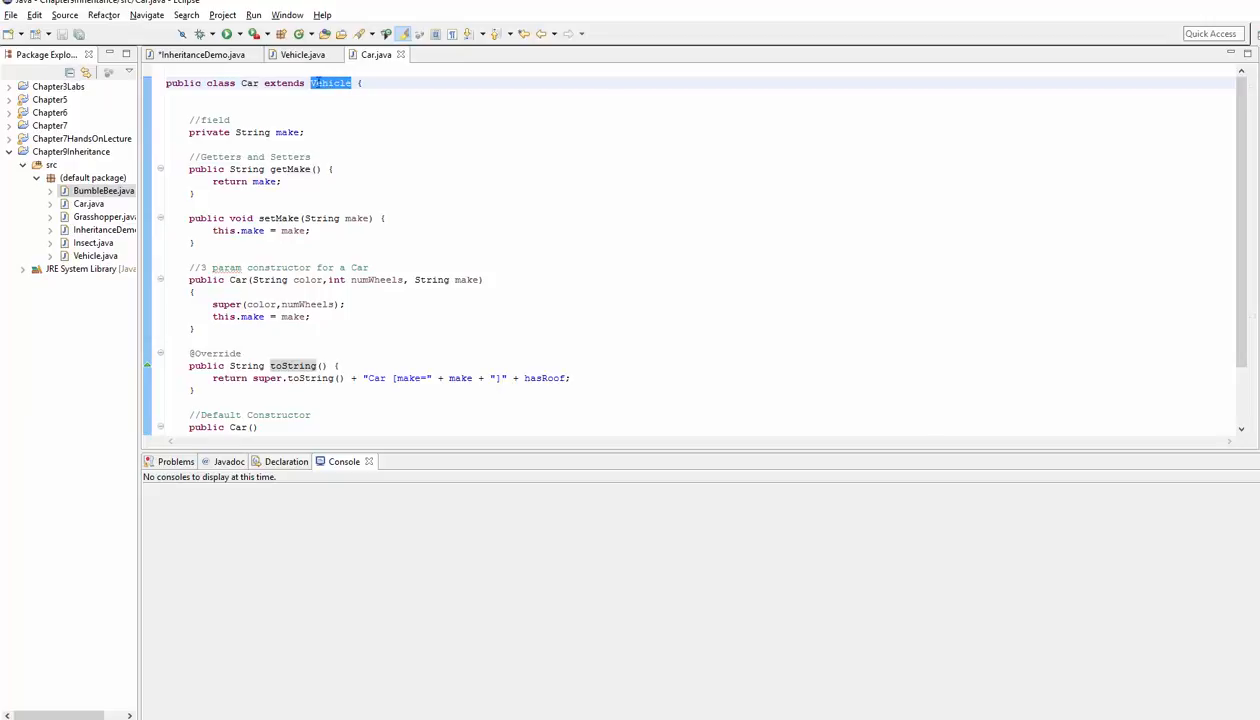
double_click(248, 84)
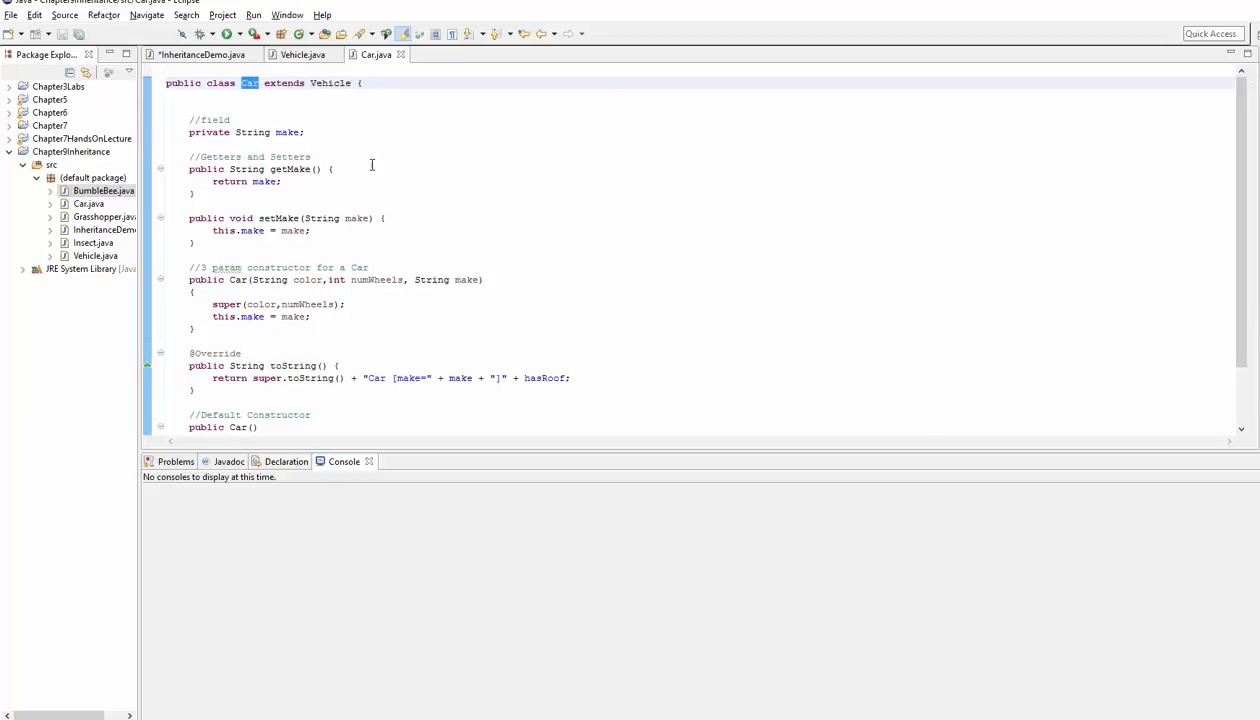
left_click(302, 54)
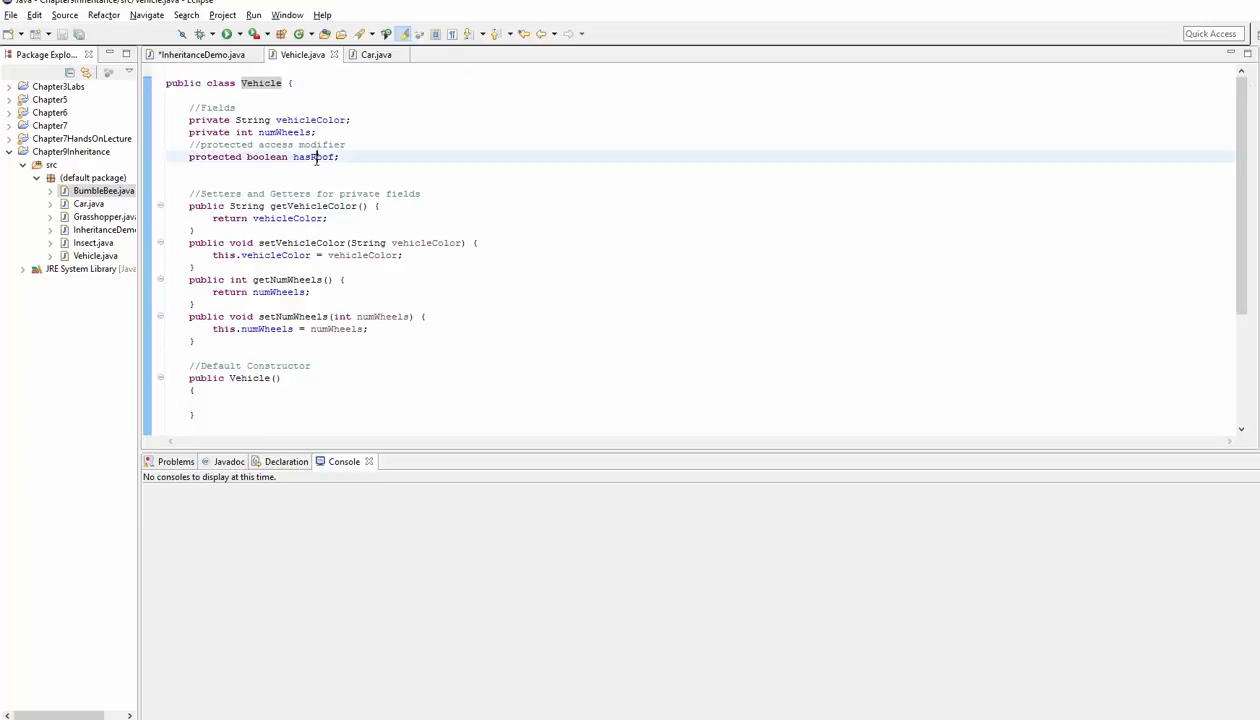
double_click(214, 156)
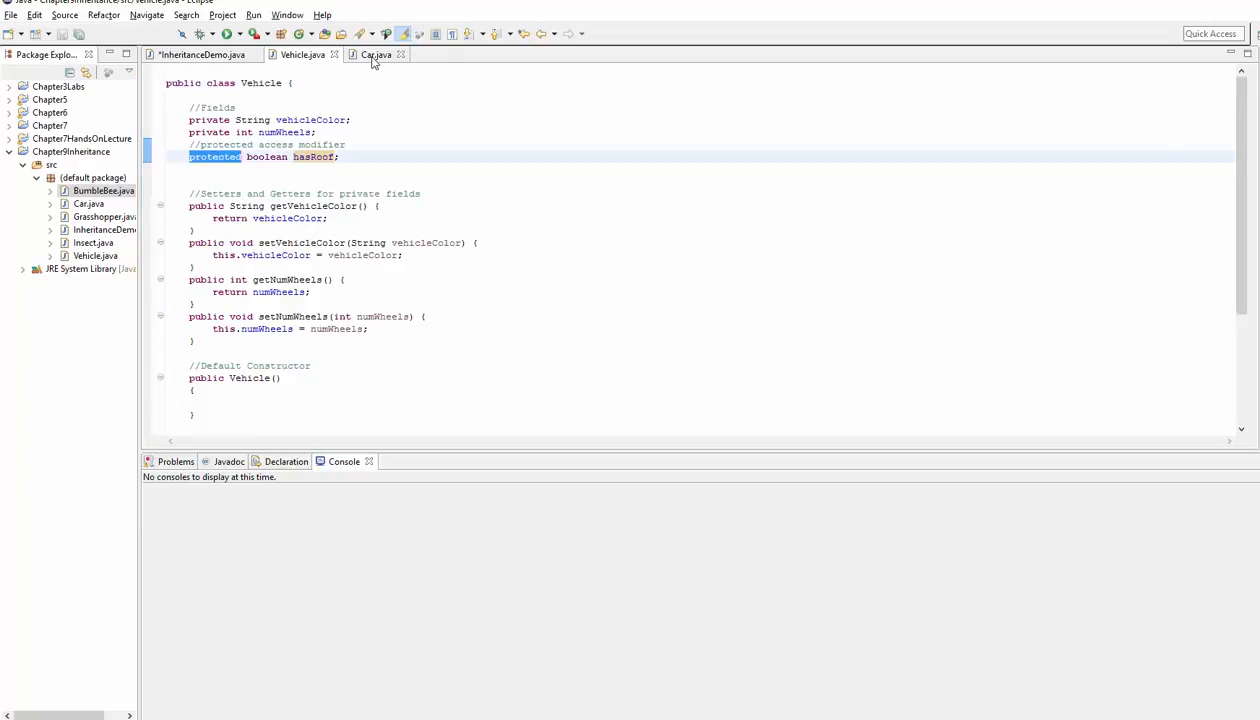
left_click(374, 54)
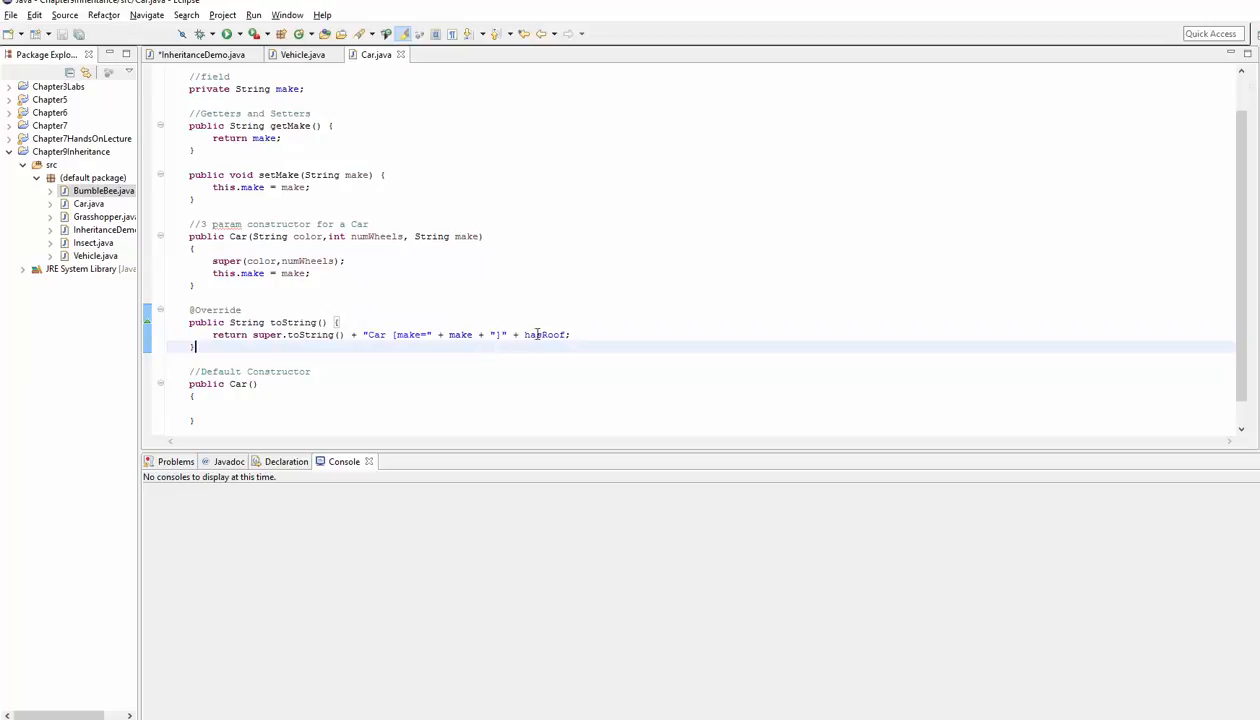
double_click(544, 334)
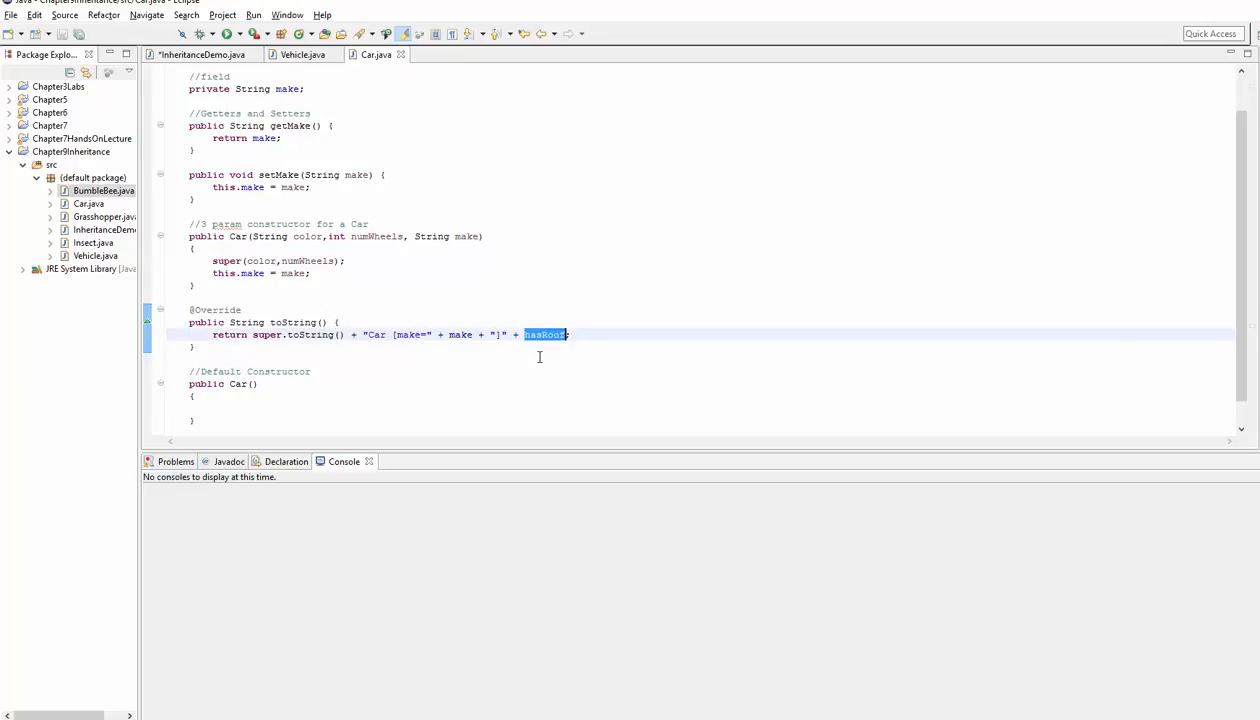
mouse_move(302, 54)
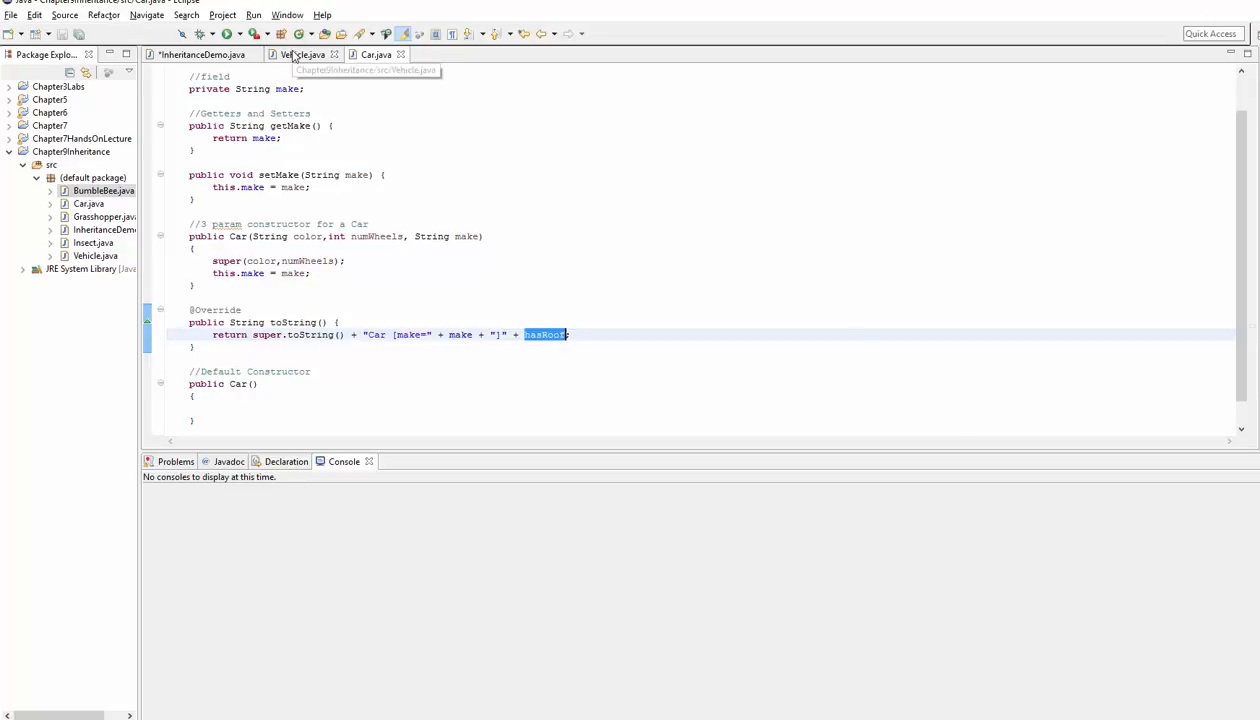
Look at the numWheels field in Vehicle and glance at the Car class
left_click(300, 54)
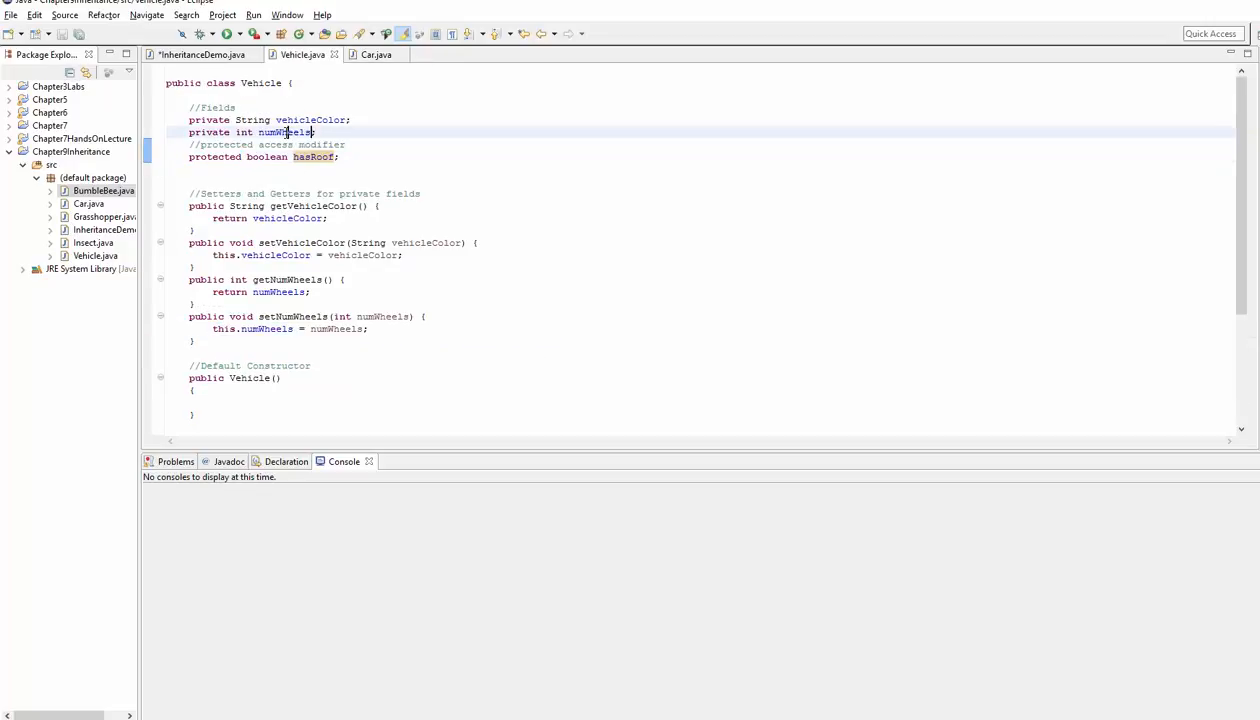
double_click(284, 132)
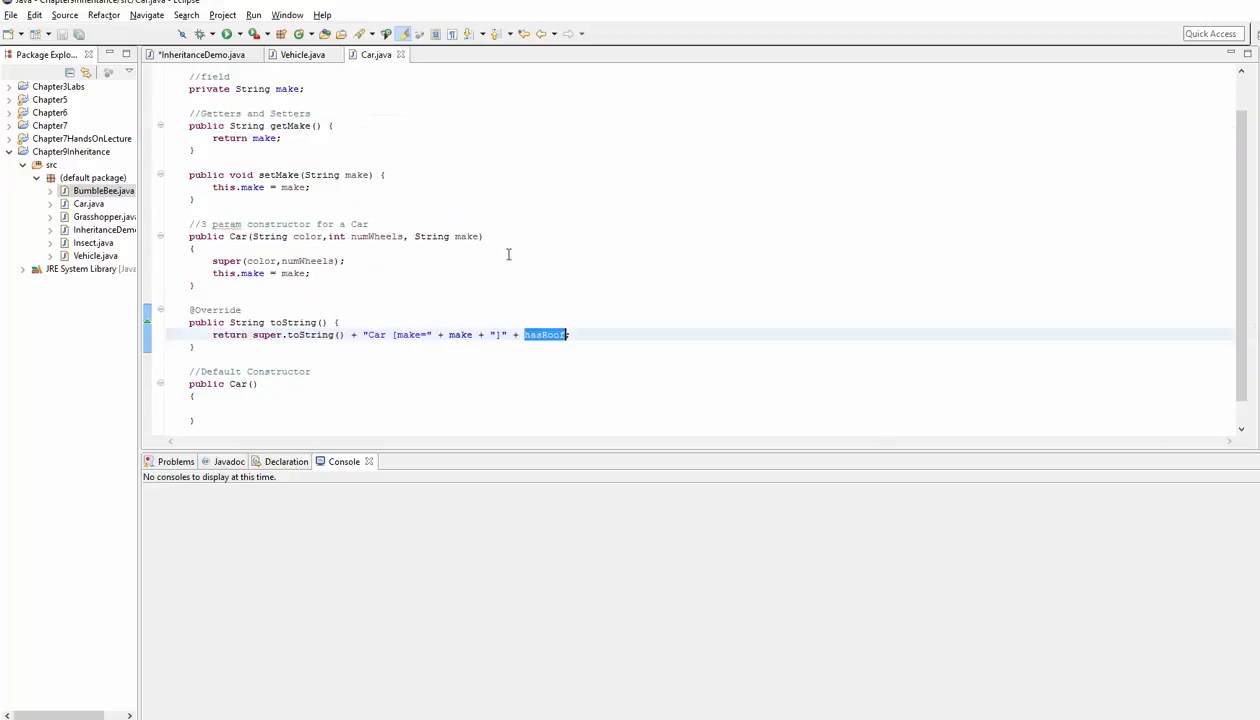
left_click(300, 54)
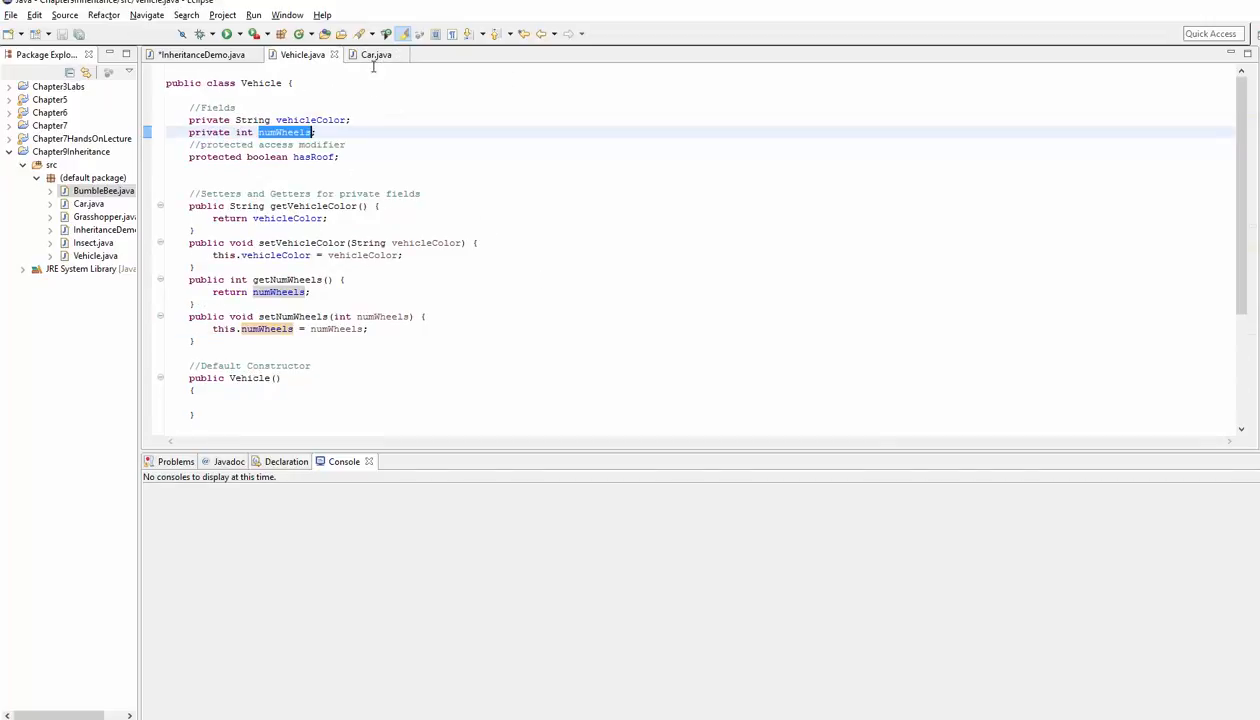
left_click(376, 54)
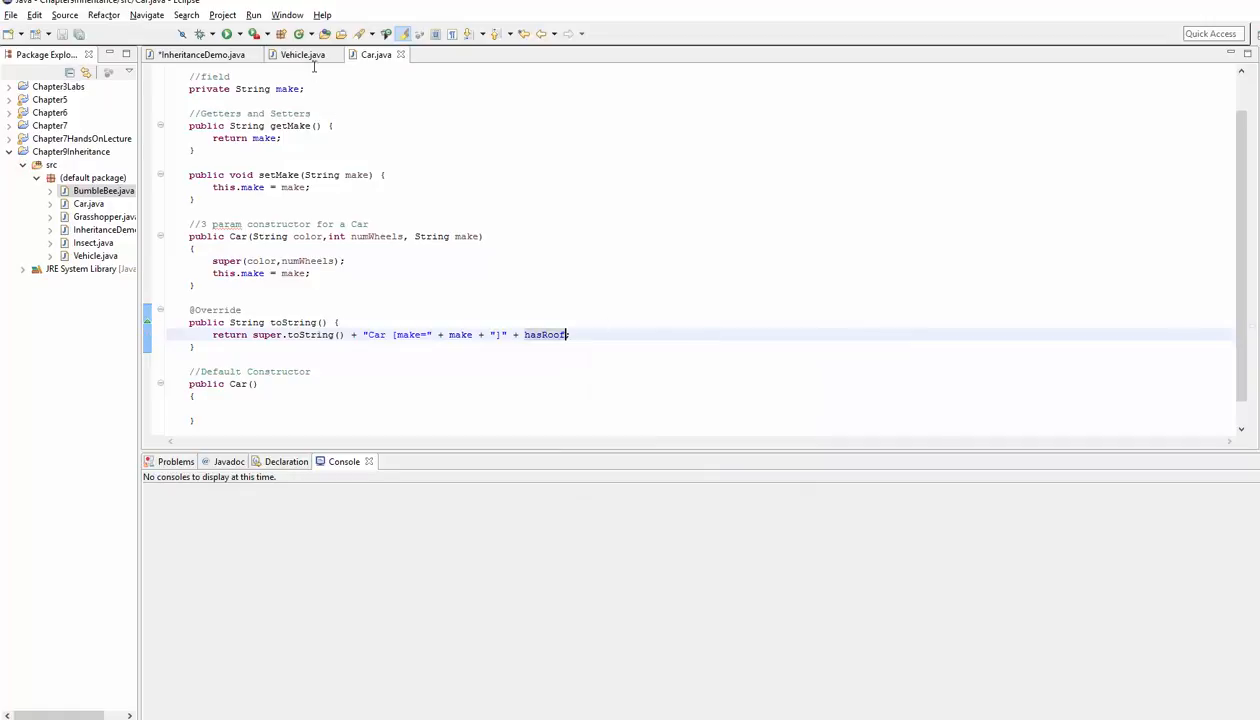
left_click(304, 54)
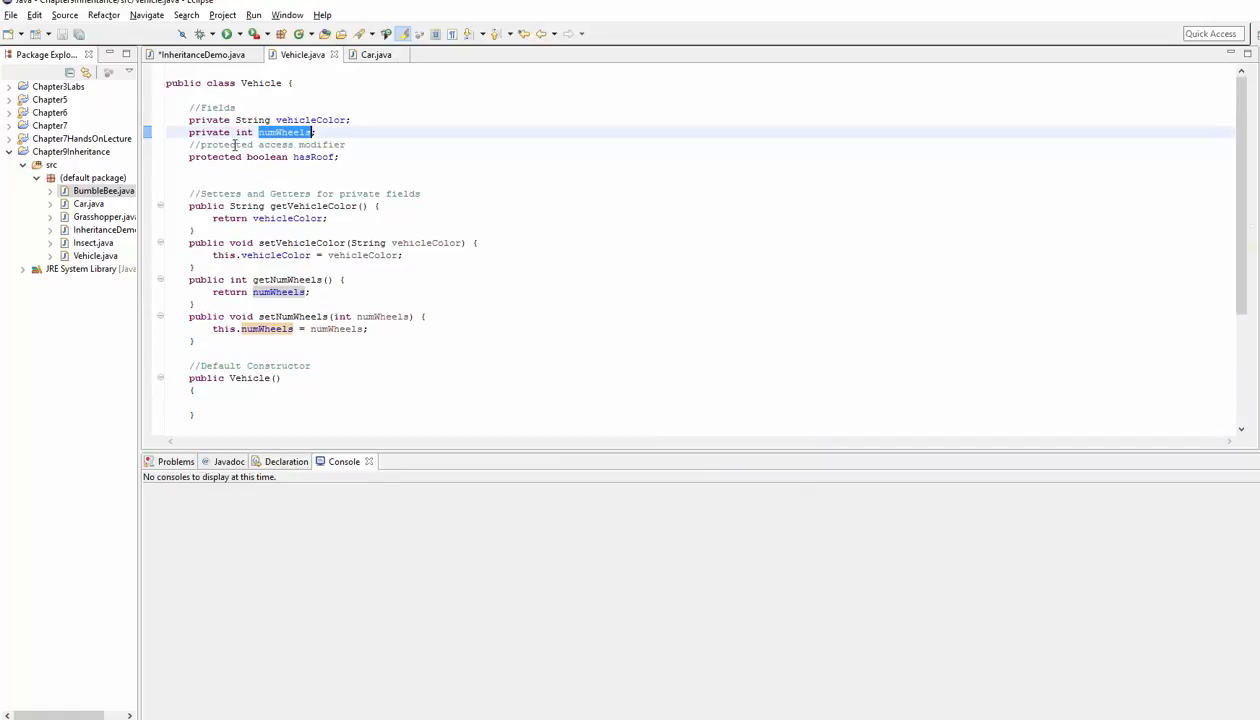
Compare the protected comment, the private vehicleColor field and the protected hasRoof declaration
left_click(346, 144)
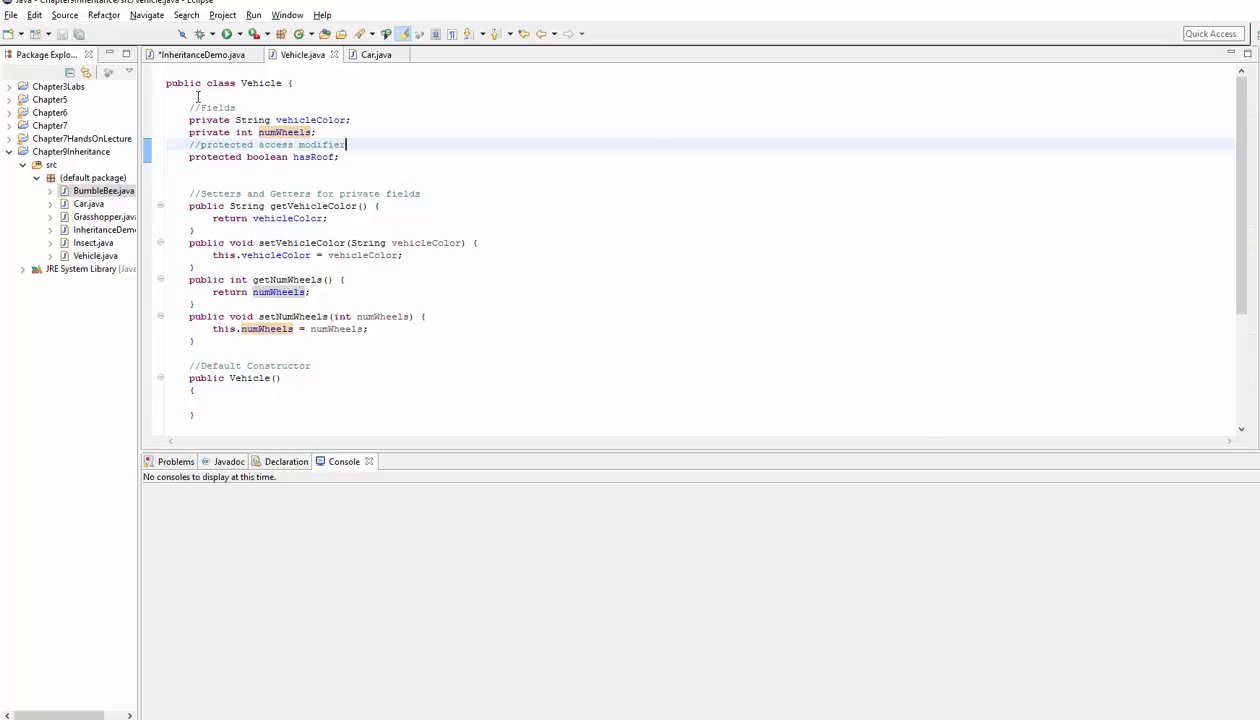
double_click(224, 144)
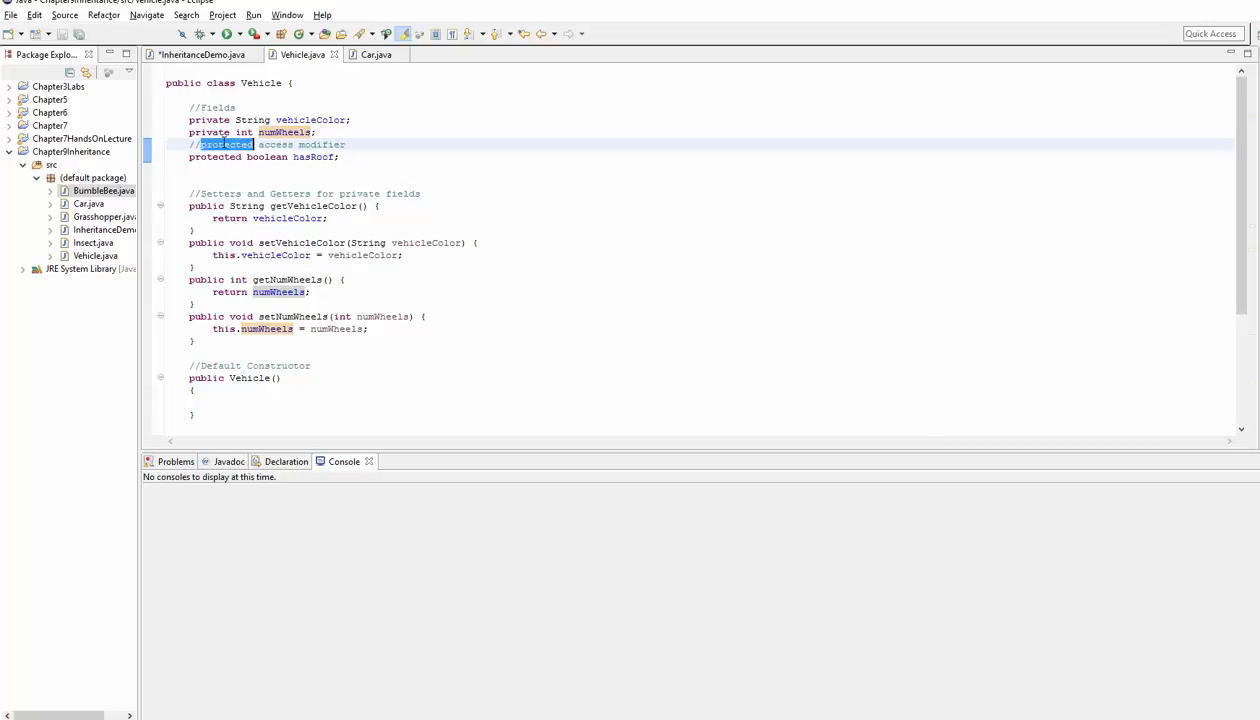
double_click(208, 120)
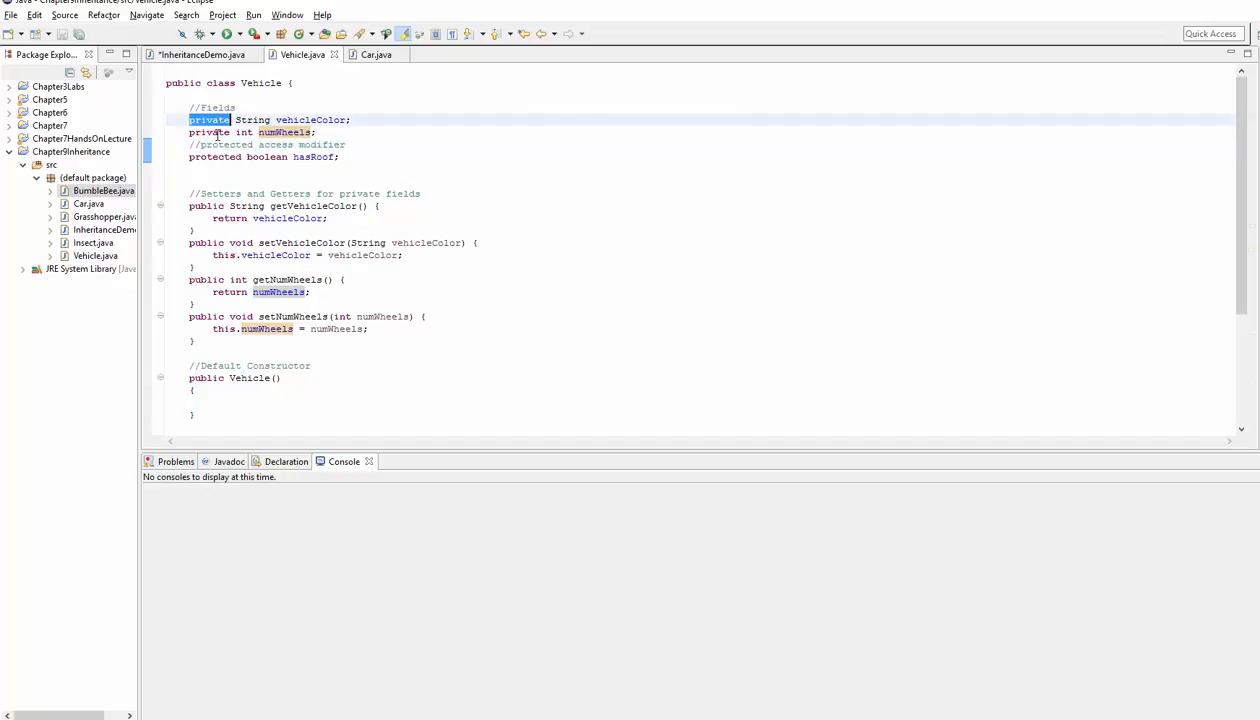
left_click(220, 156)
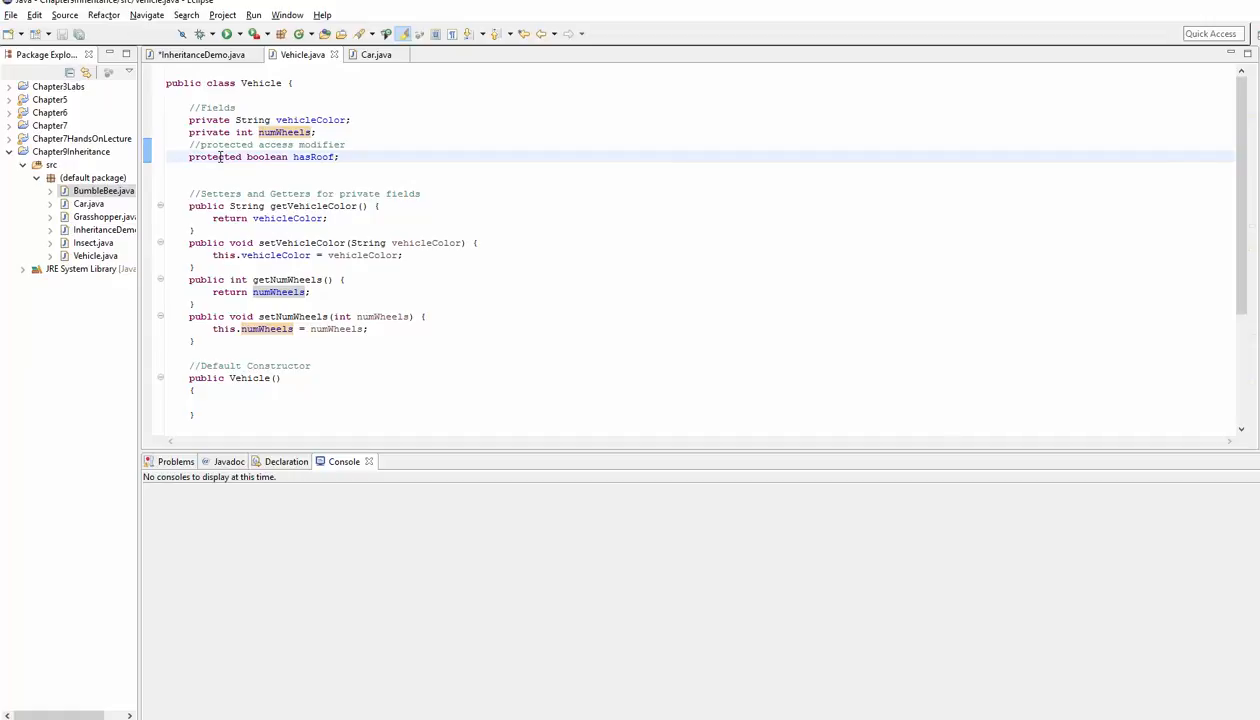
Revisit the protected members best-practice comment in InheritanceDemo and return to Vehicle.java
left_click(200, 54)
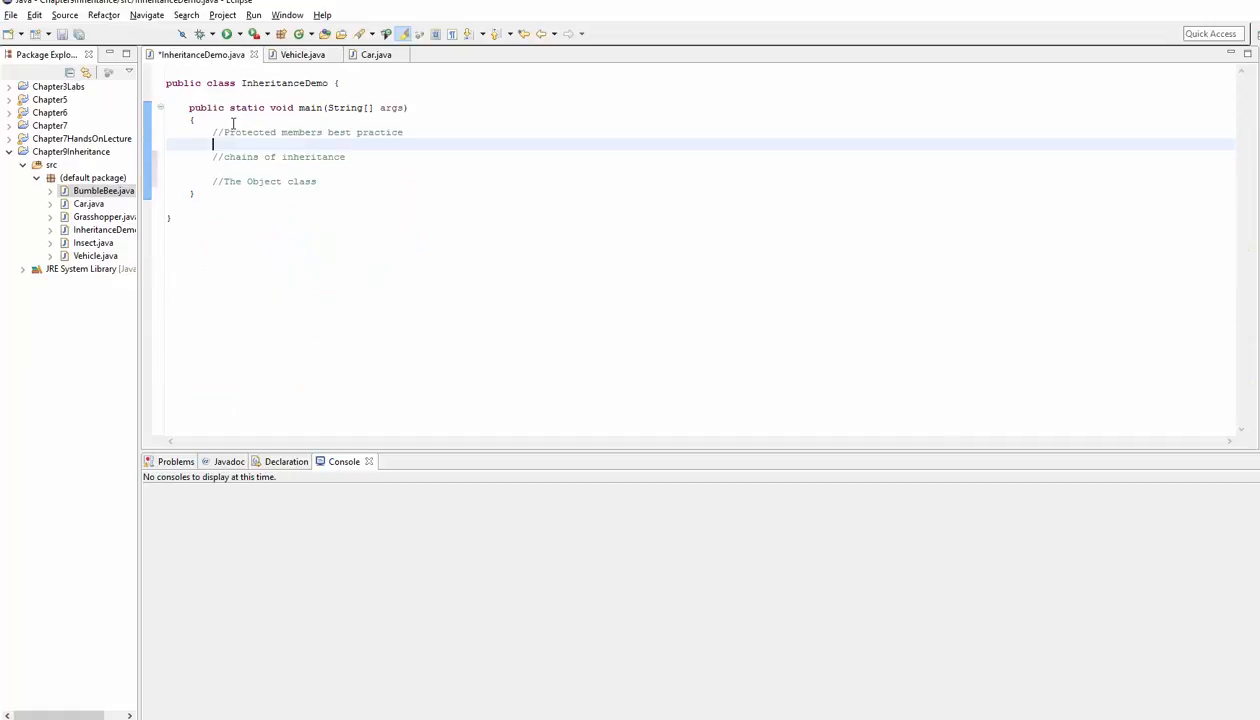
left_click_drag(242, 132, 400, 132)
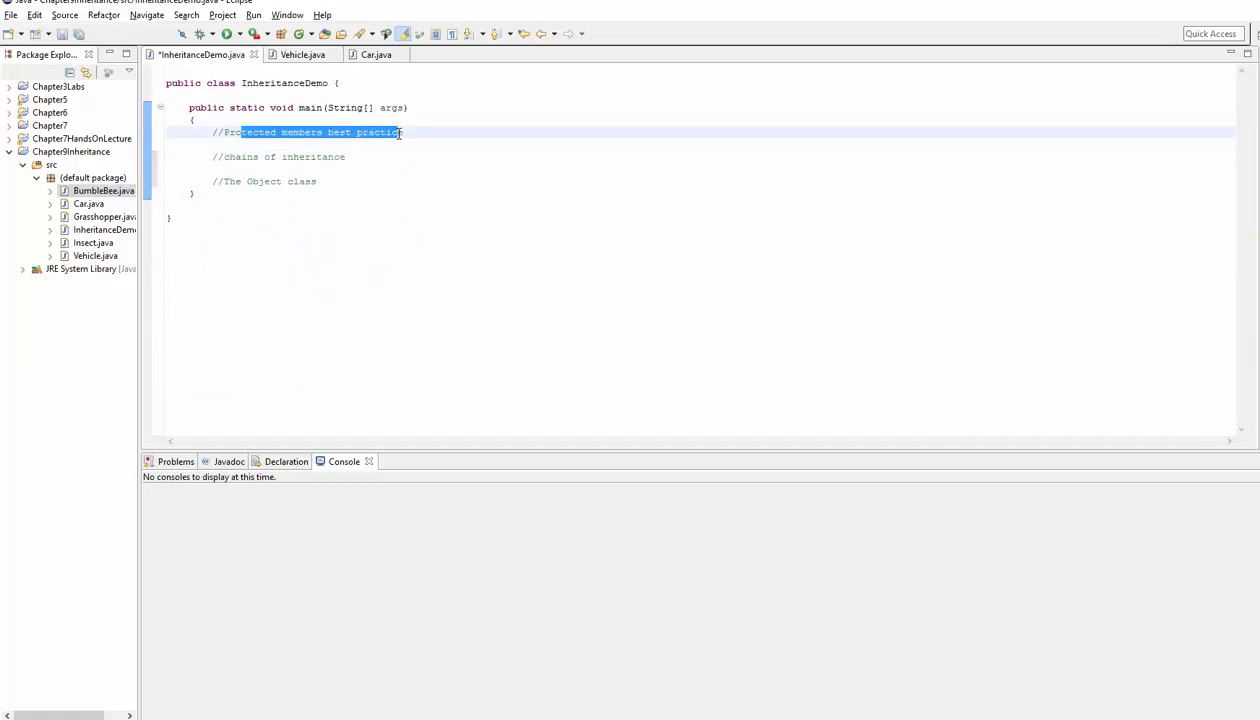
left_click(214, 144)
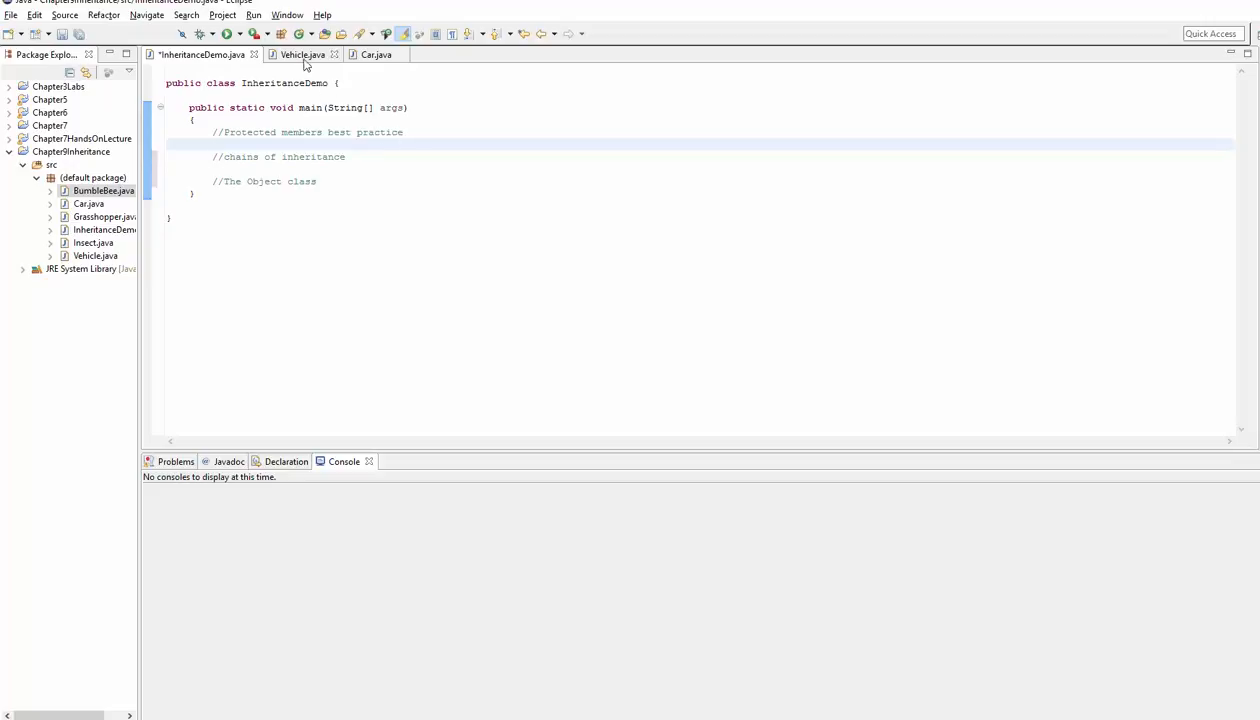
mouse_move(290, 68)
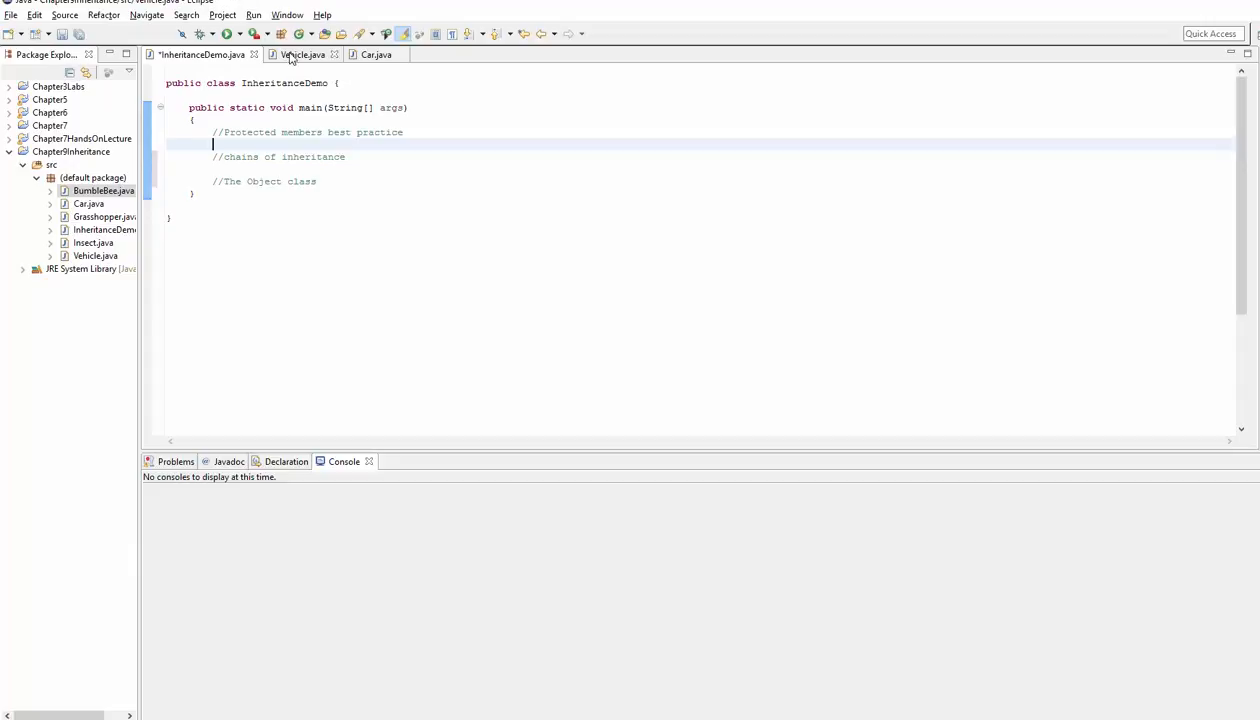
left_click(300, 54)
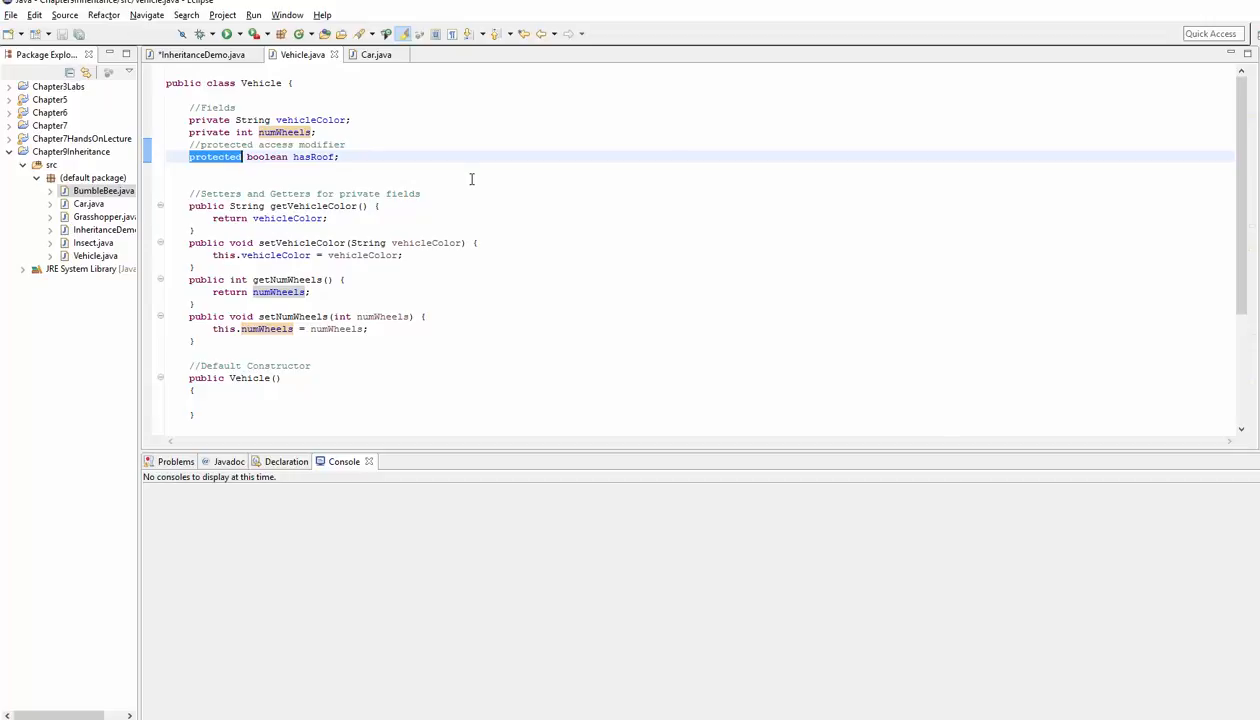
Change hasRoof to private and review the Vehicle and Car toString methods that use it
type("private")
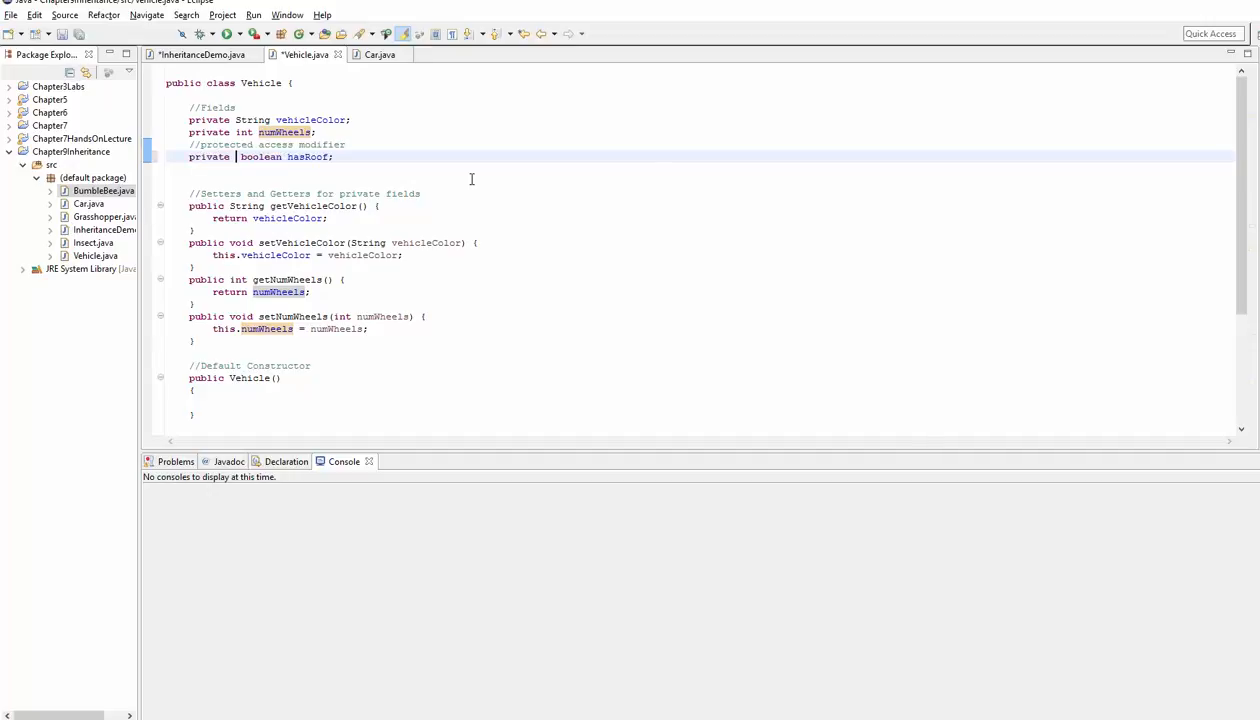
double_click(308, 156)
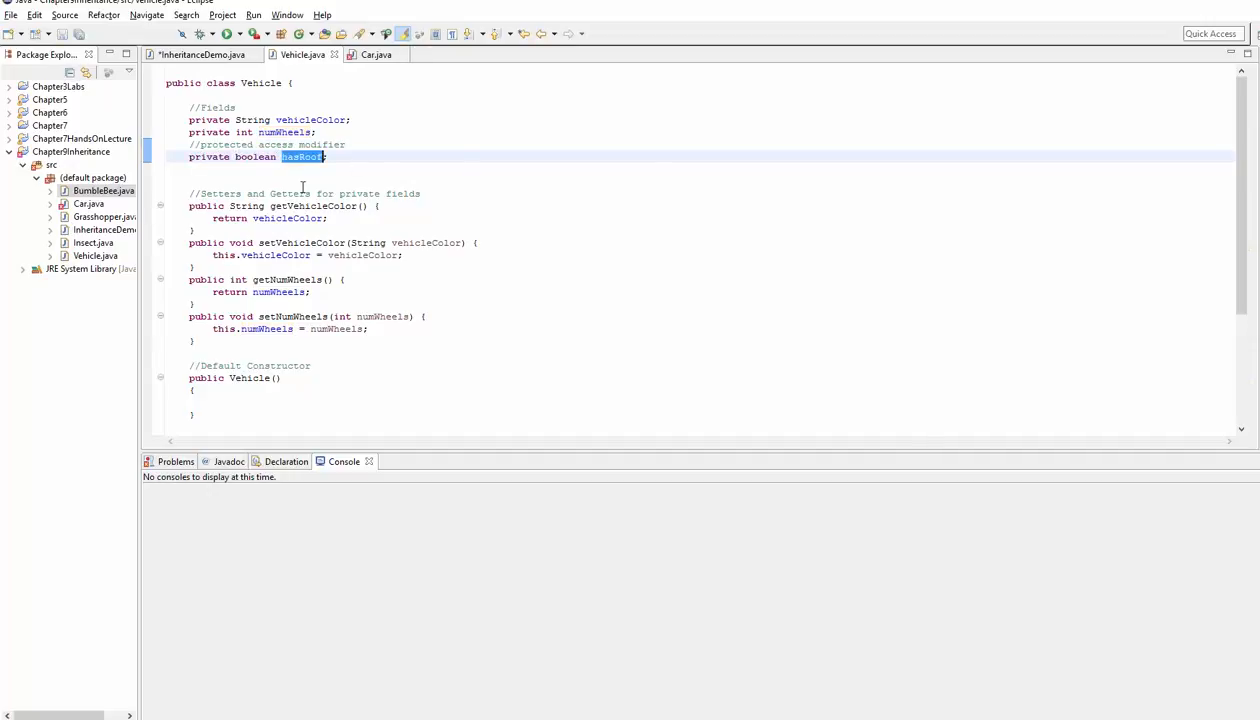
scroll("down", 3)
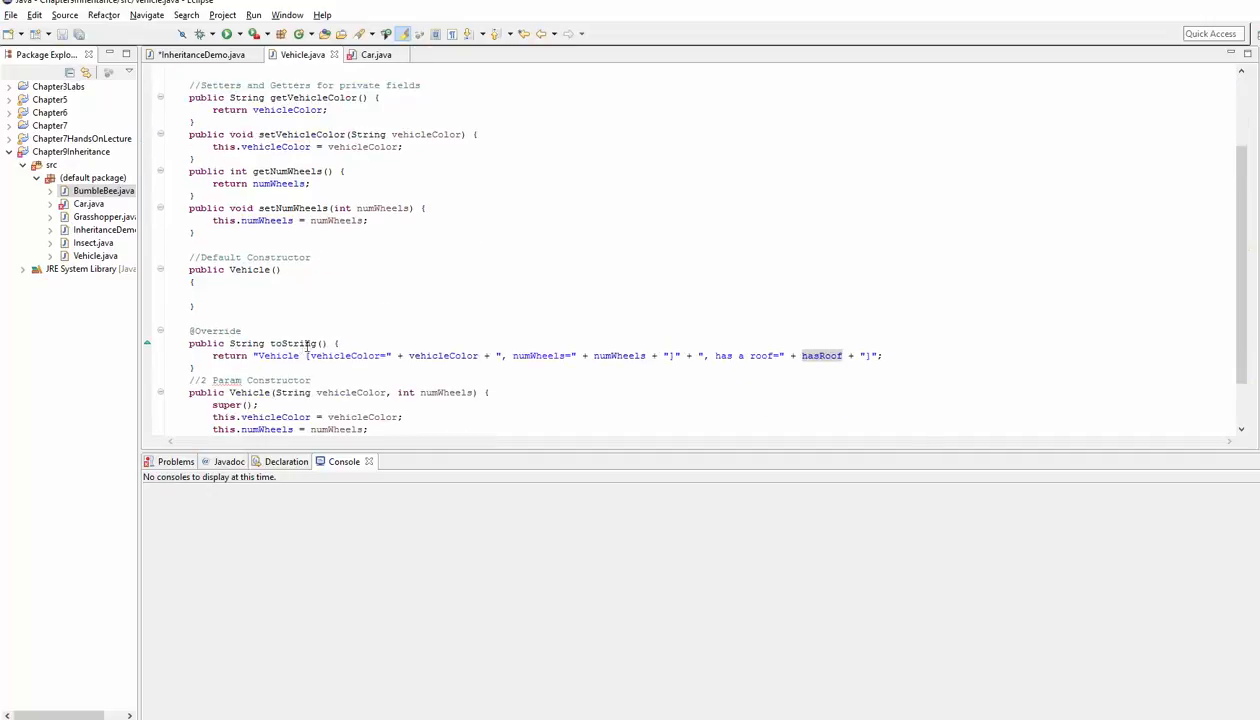
left_click_drag(196, 306, 312, 380)
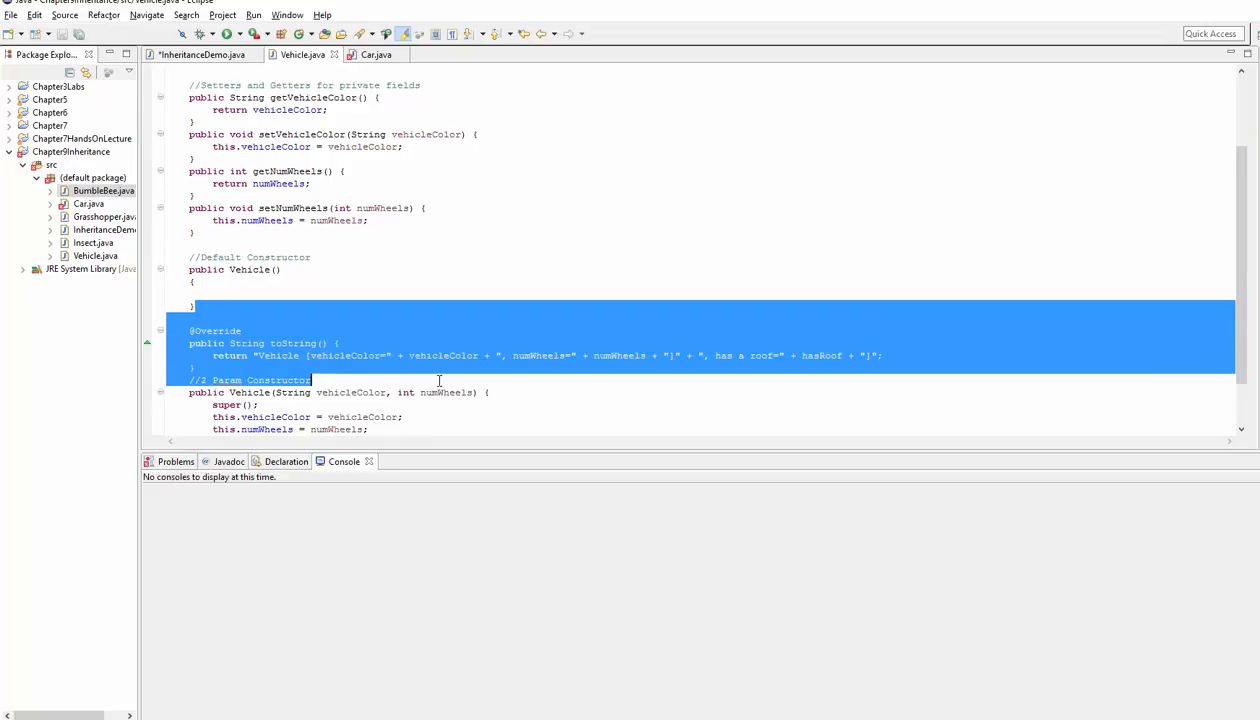
left_click(376, 54)
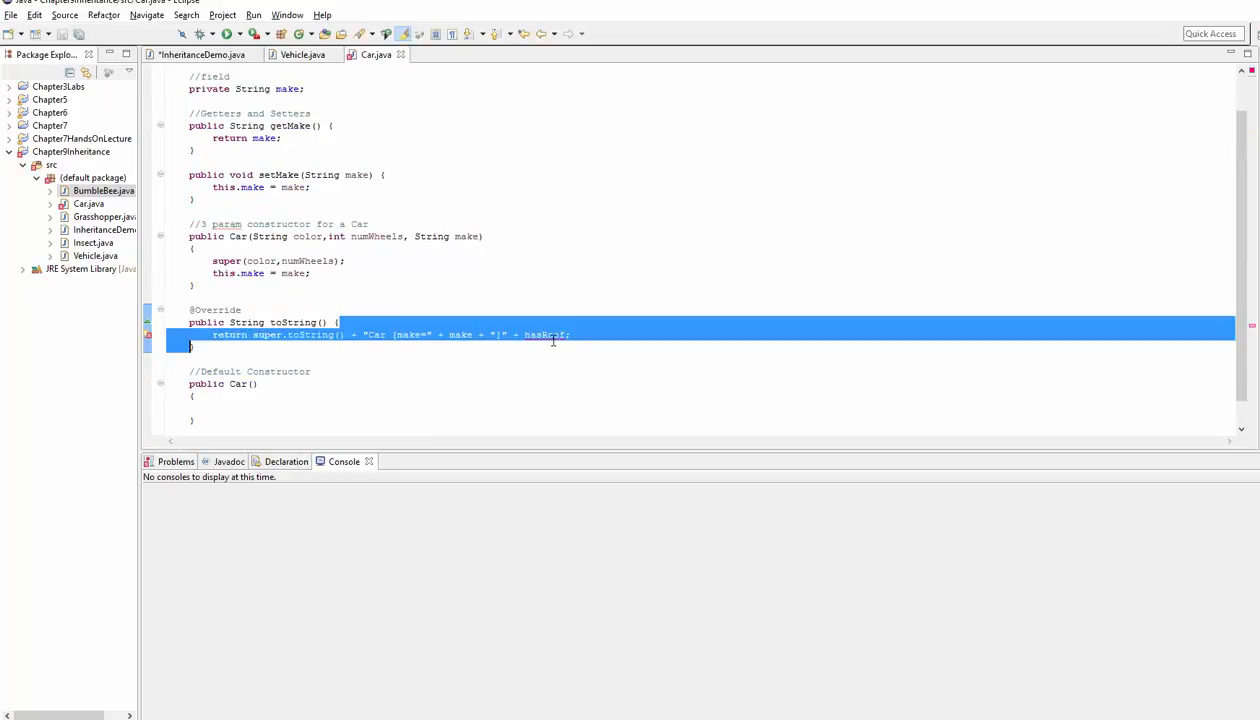
left_click(300, 54)
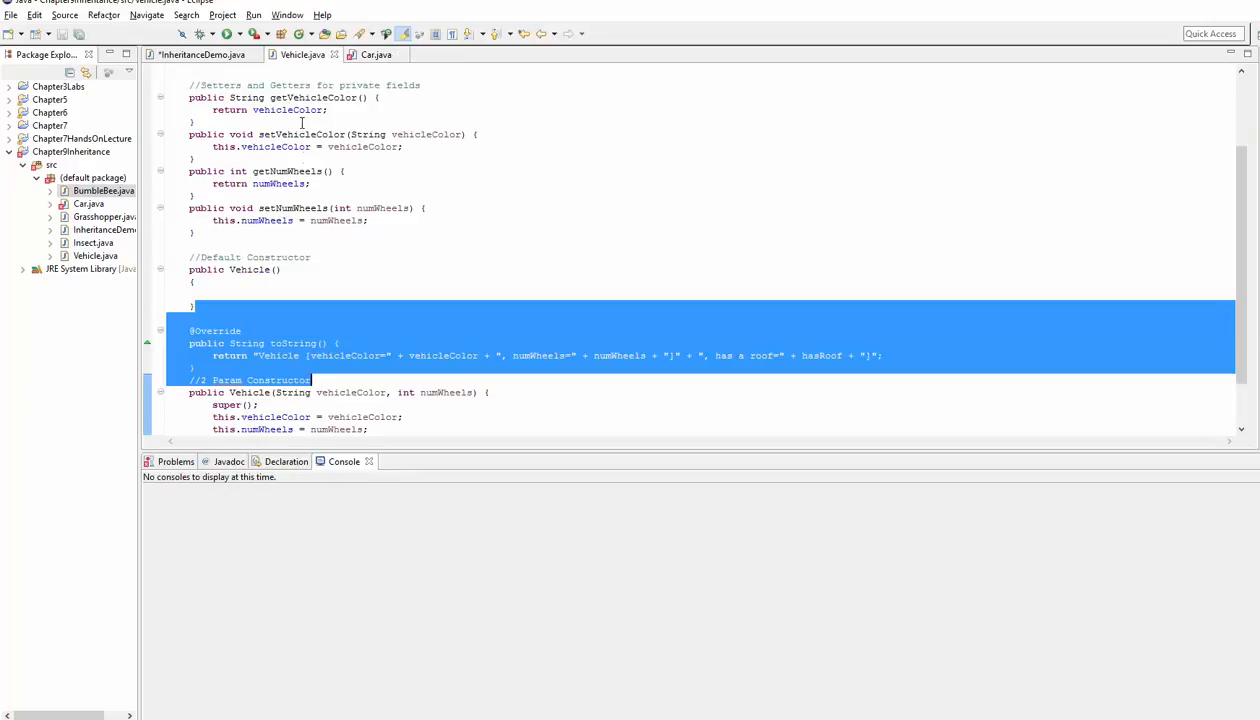
scroll("up", 3)
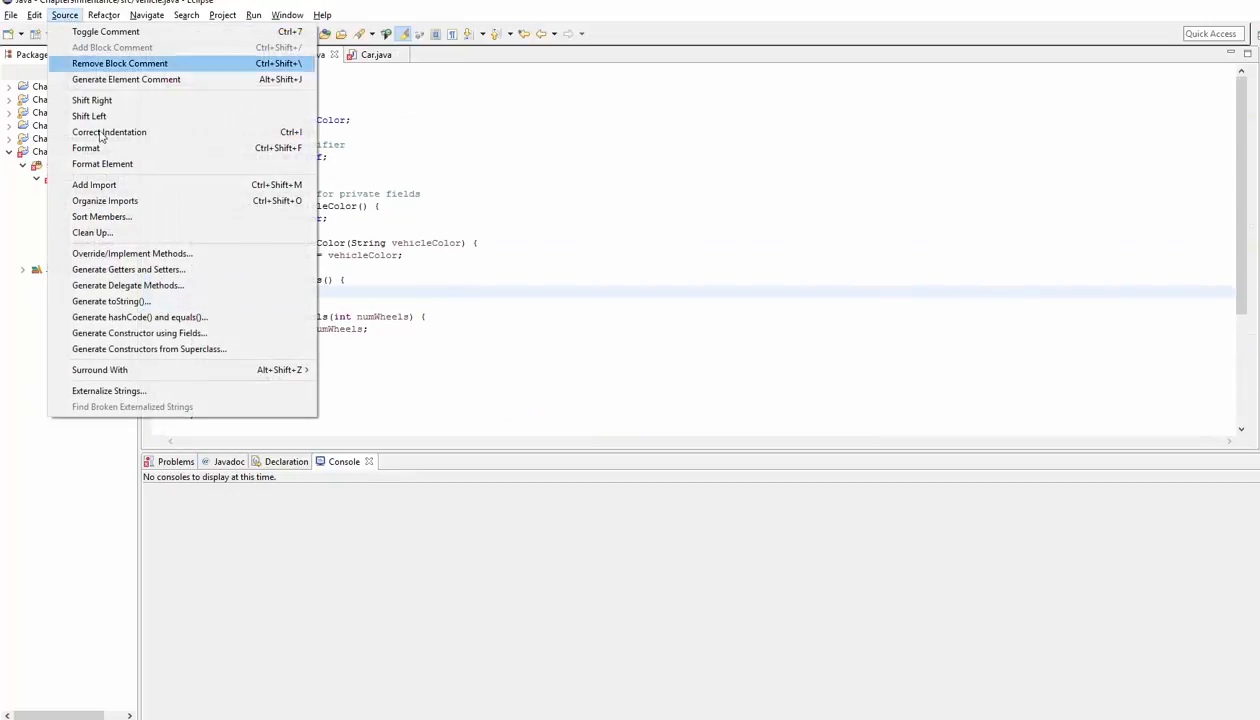
Generate the hasRoof getter and setter in Vehicle and inspect the isHasRoof method
left_click(128, 268)
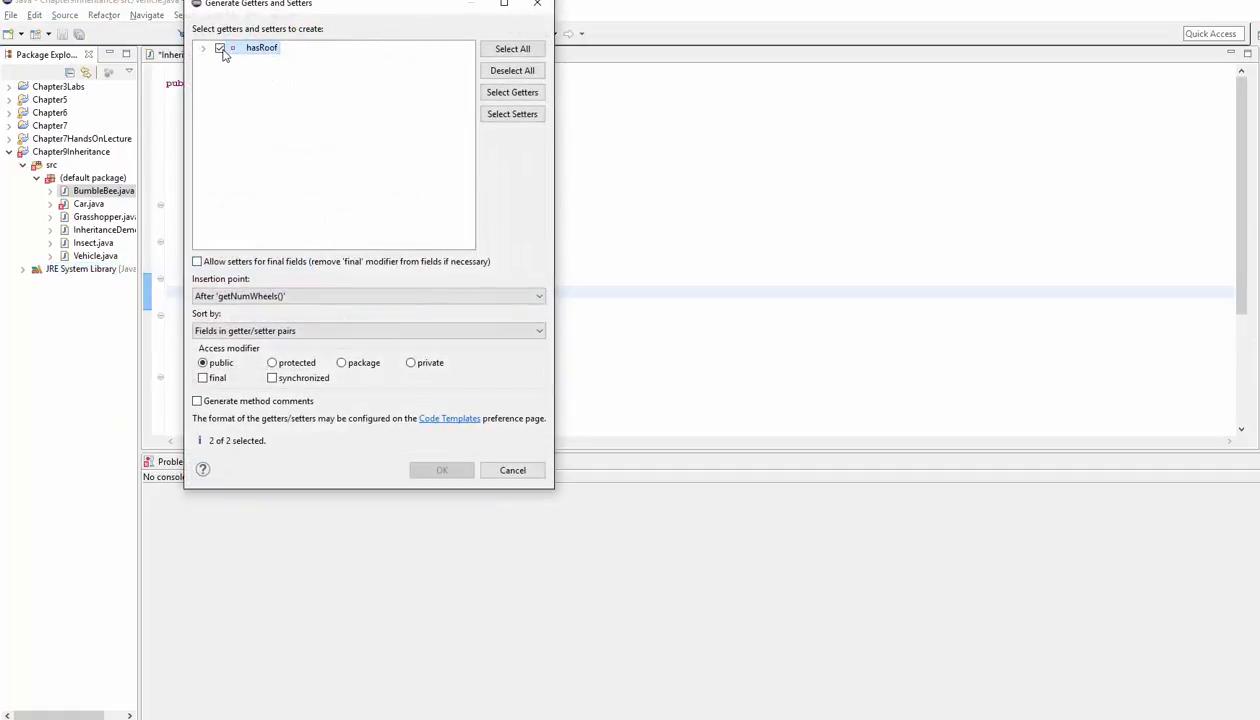
left_click(440, 470)
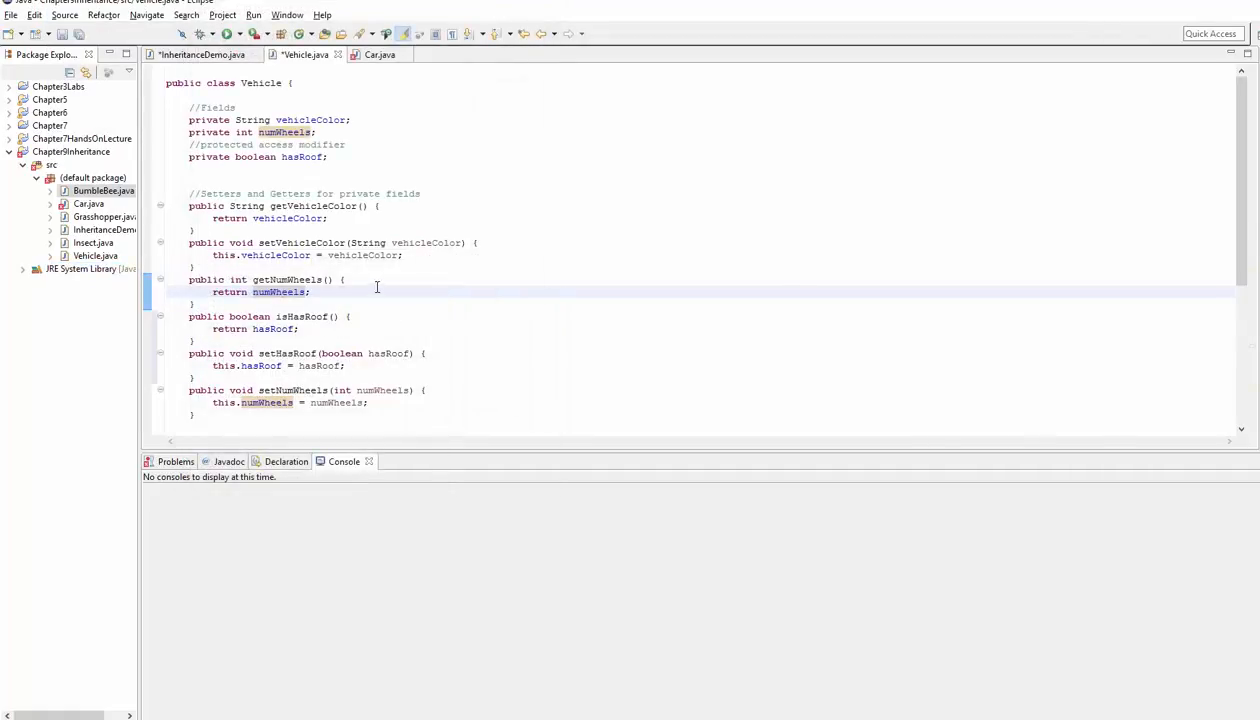
scroll("down", 3)
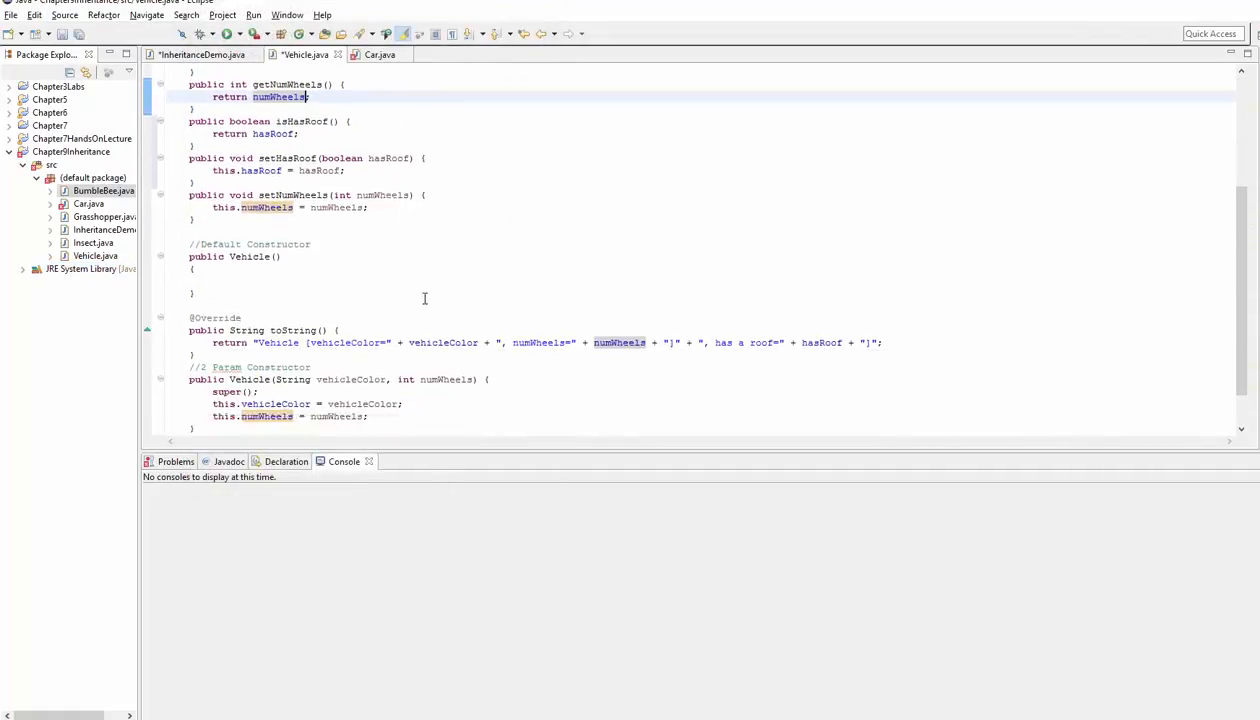
scroll("up", 3)
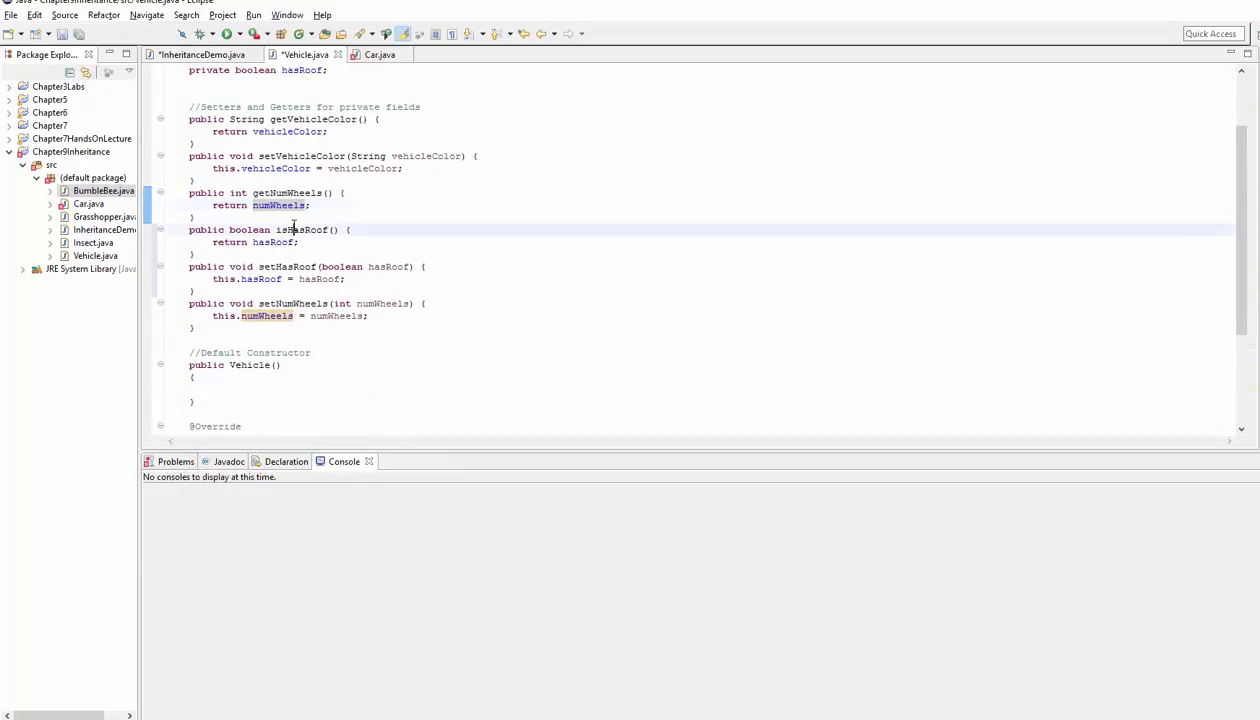
double_click(302, 230)
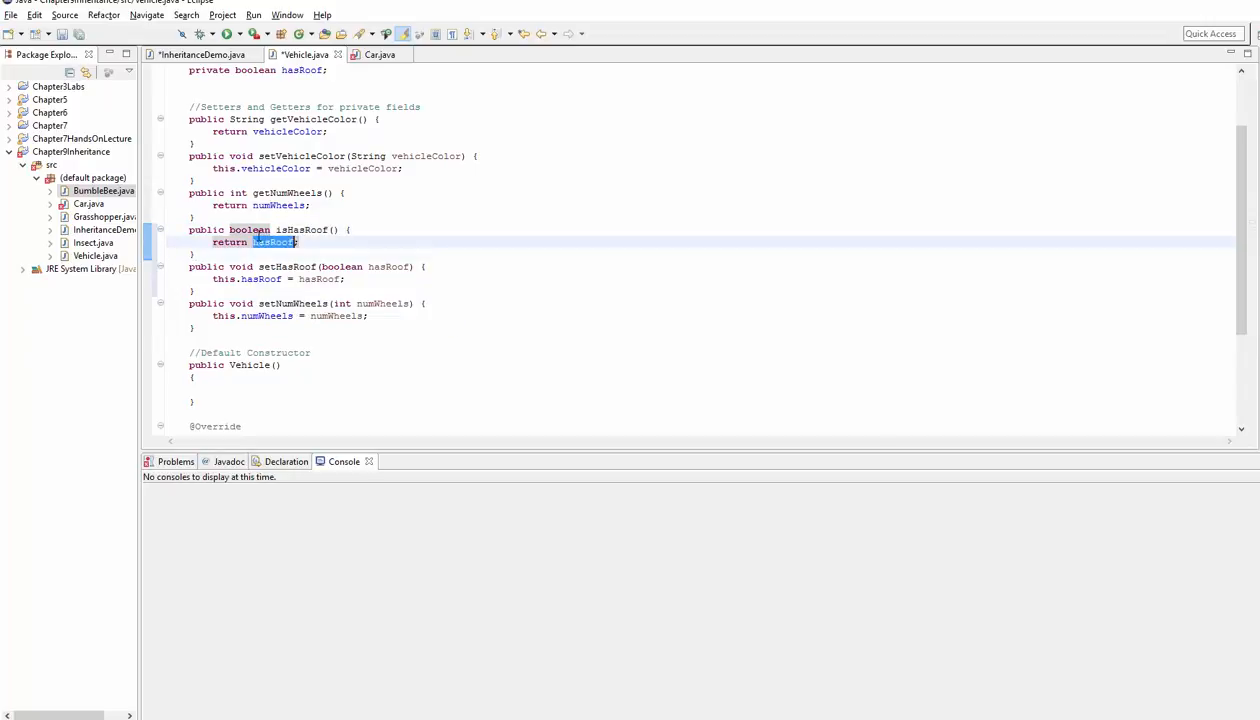
double_click(300, 230)
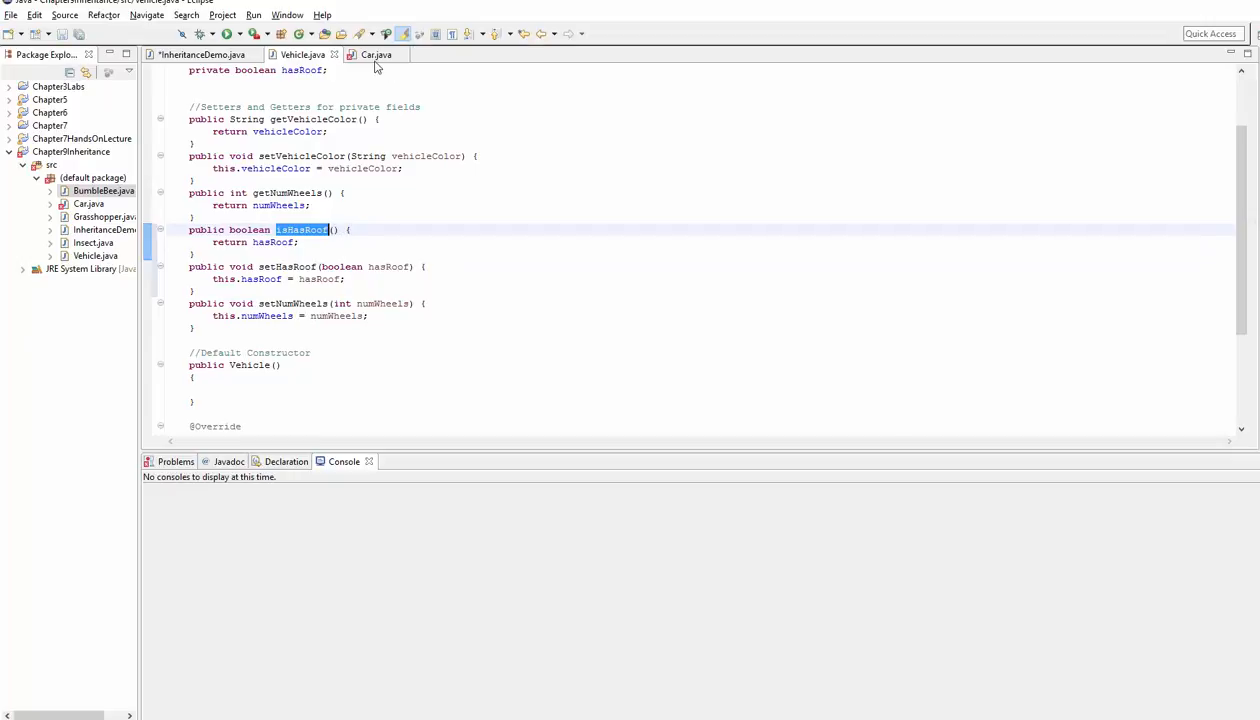
Check the isHasRoof() call in Car's toString and locate the getter's return statement in Vehicle
left_click(376, 54)
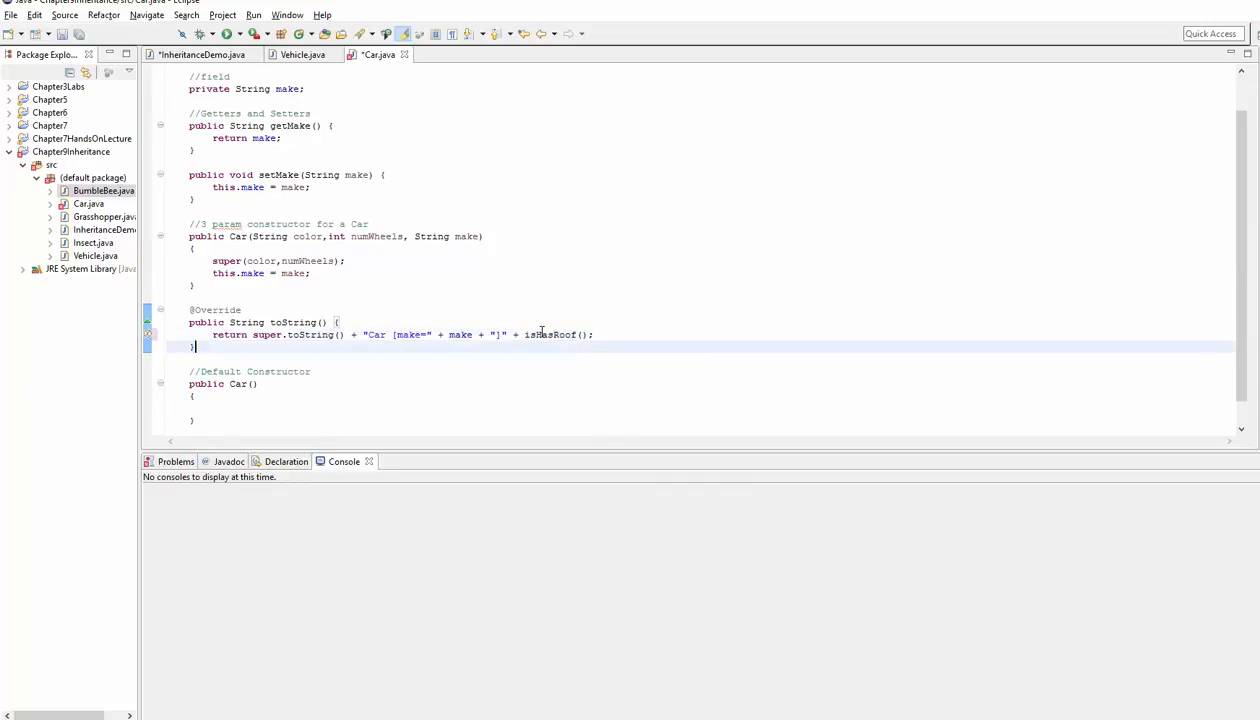
double_click(550, 334)
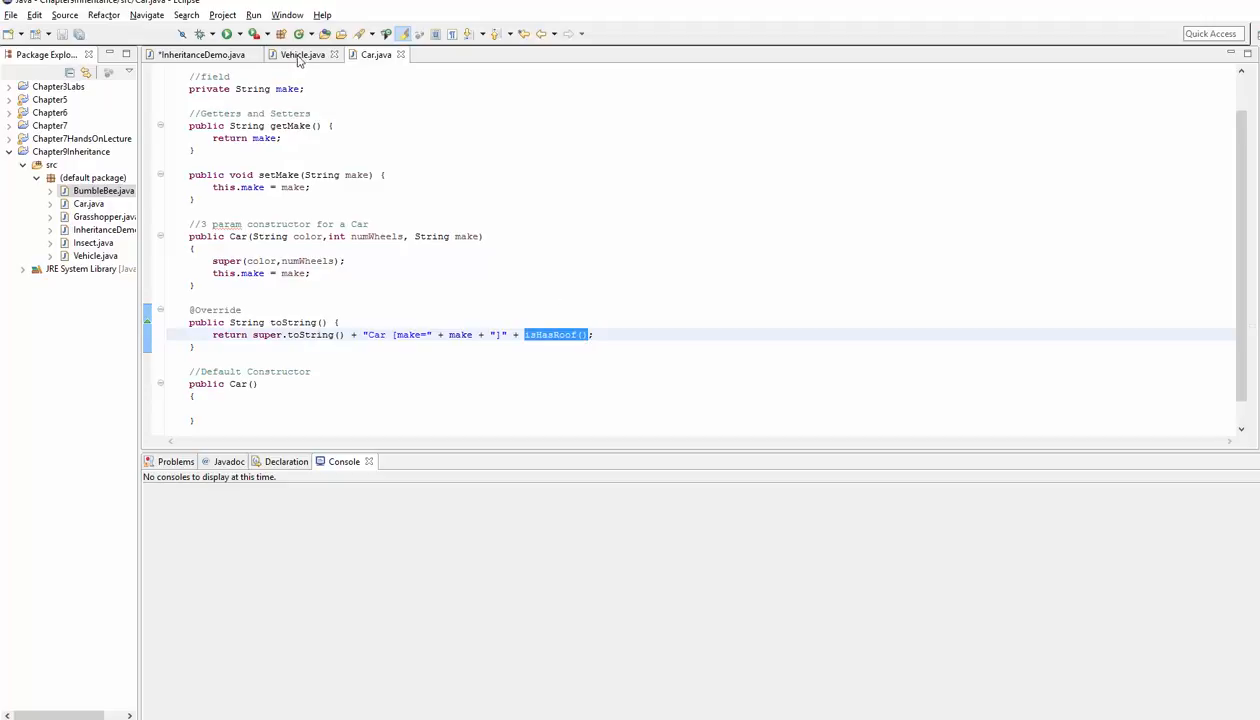
left_click(302, 54)
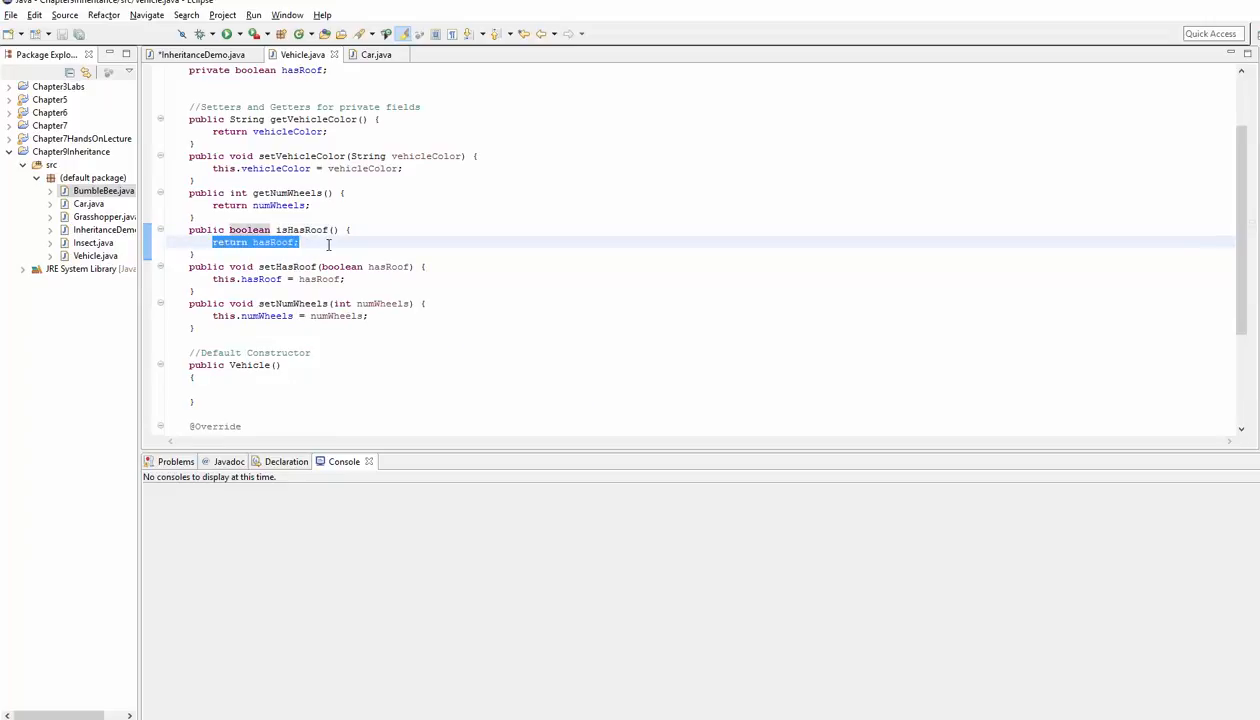
left_click(300, 242)
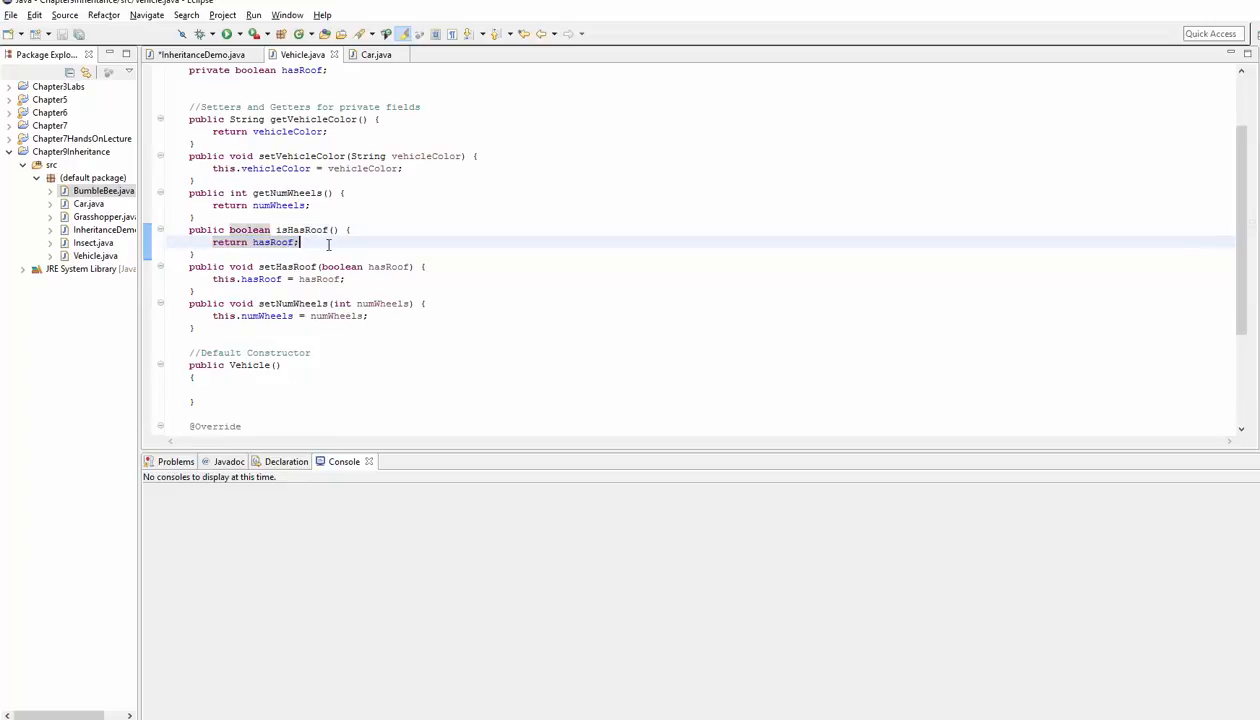
scroll("up", 3)
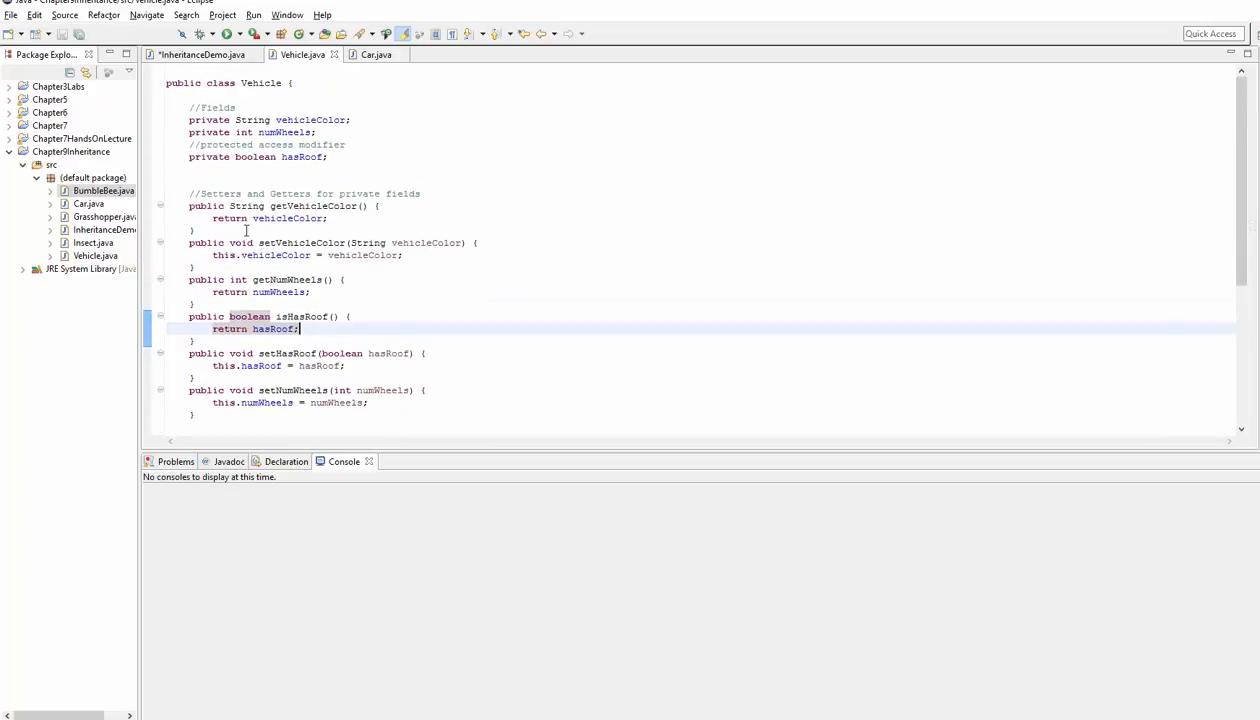
mouse_move(200, 54)
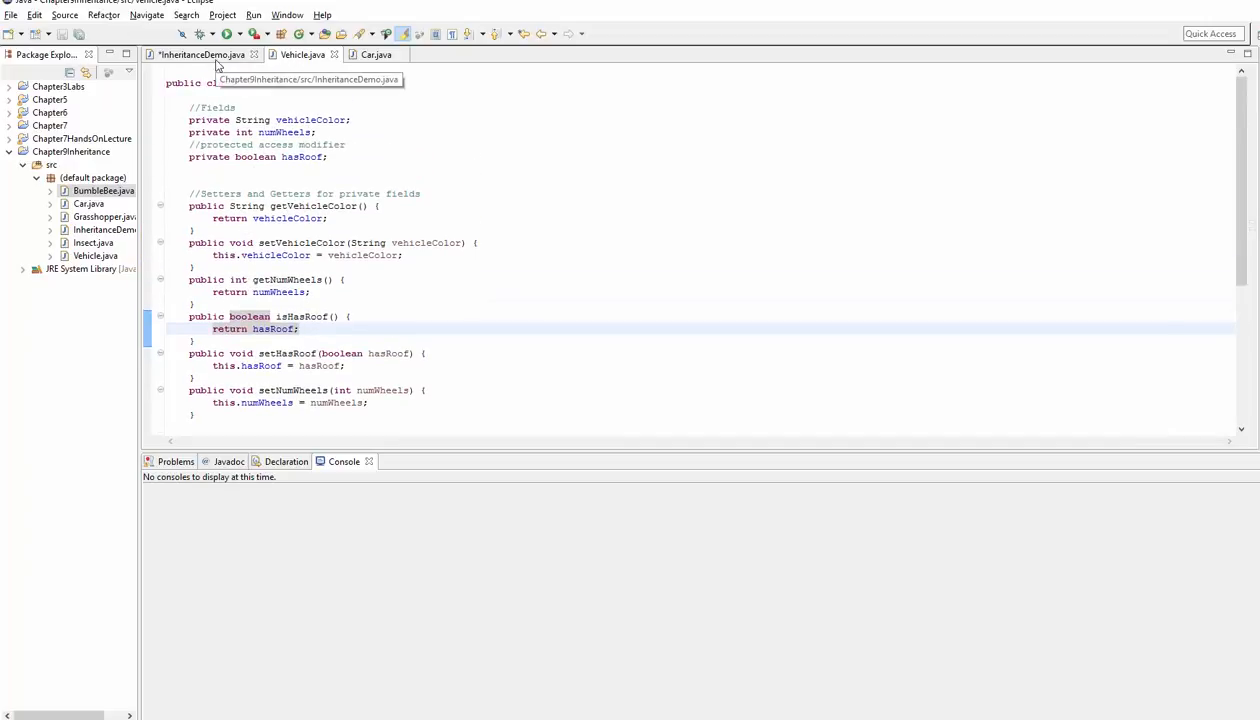
Write comments: avoid protected when and where possible, mark fields private, control access and modification with setters & getters
left_click(200, 54)
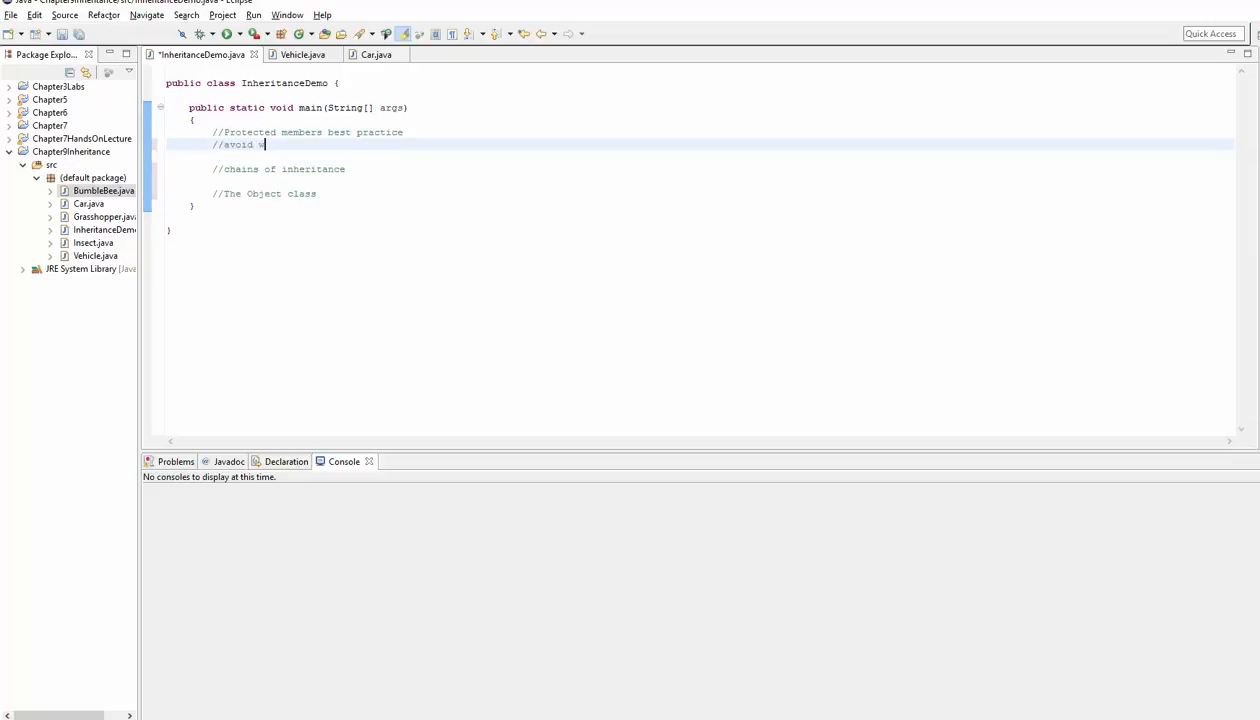
type("when and where possible")
type("//")
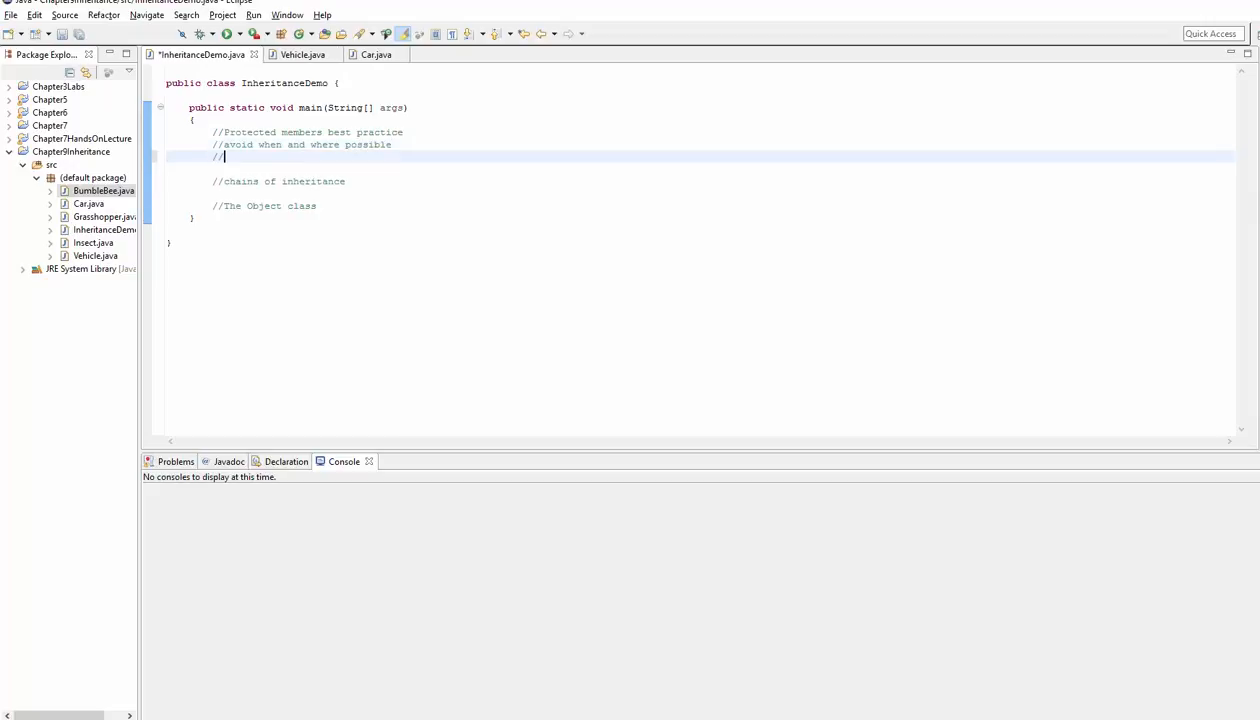
type("instead mark fields as private")
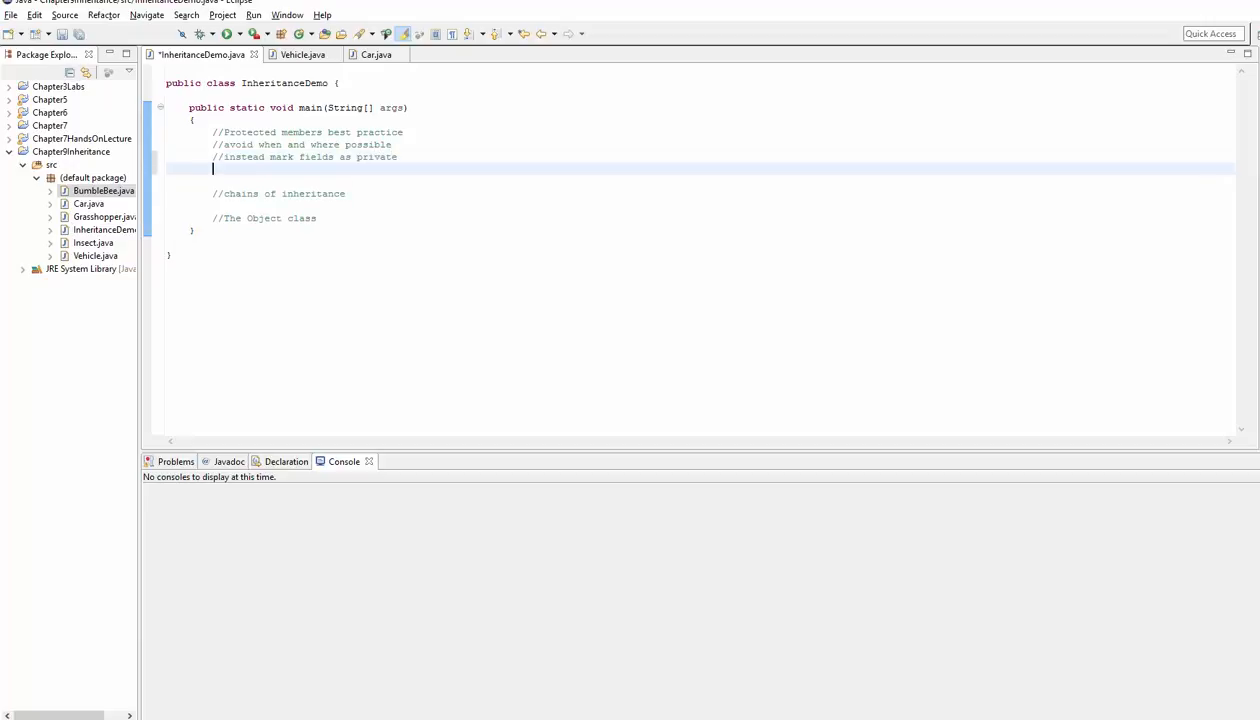
type("//and control")
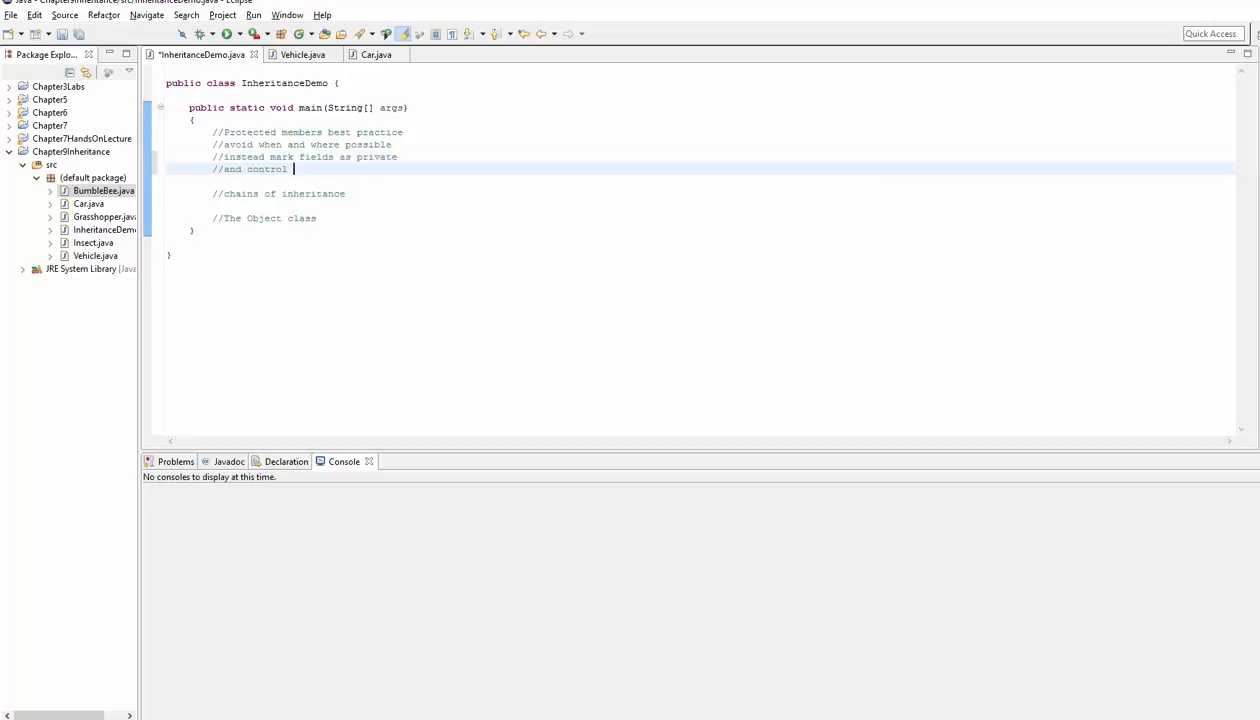
type("access and modifi")
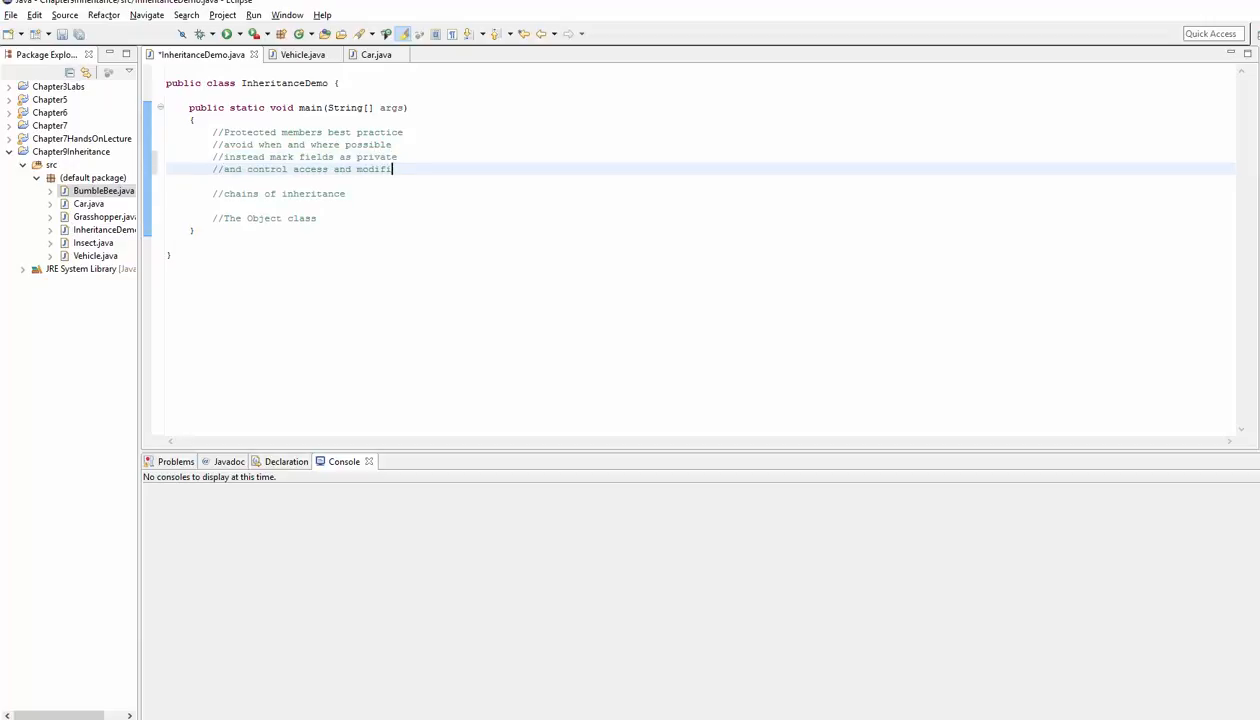
type("cation with")
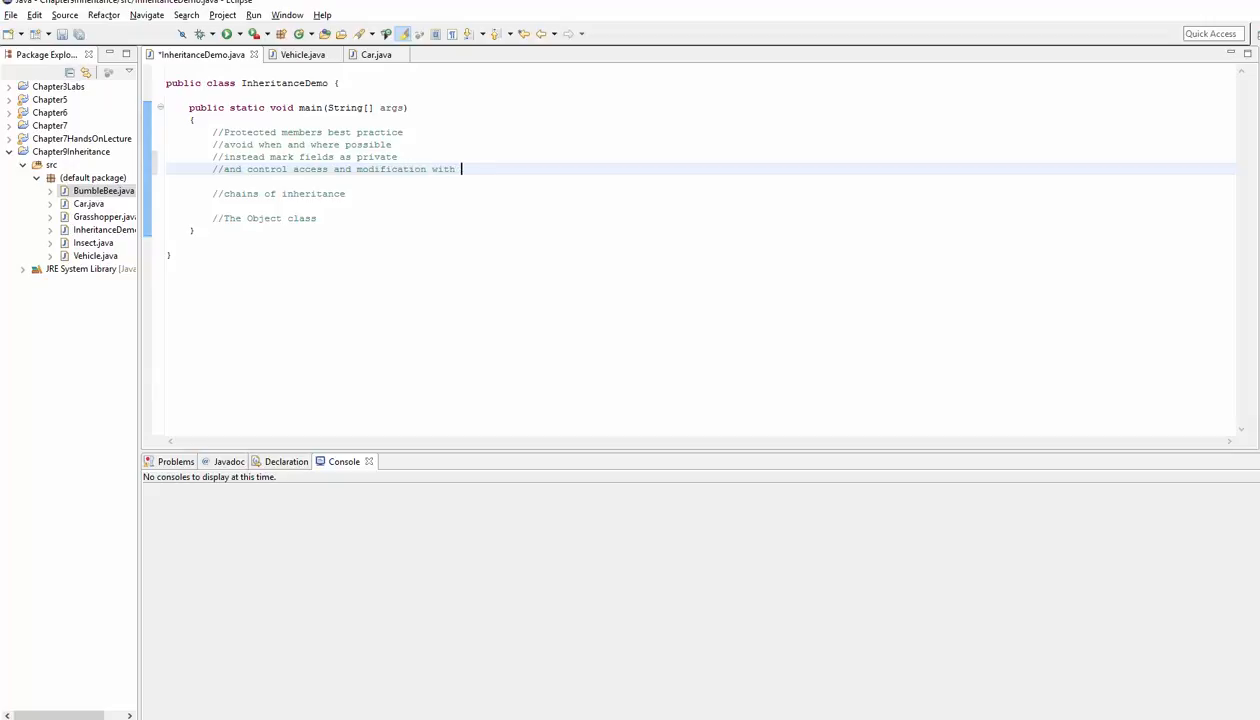
type("setters & g")
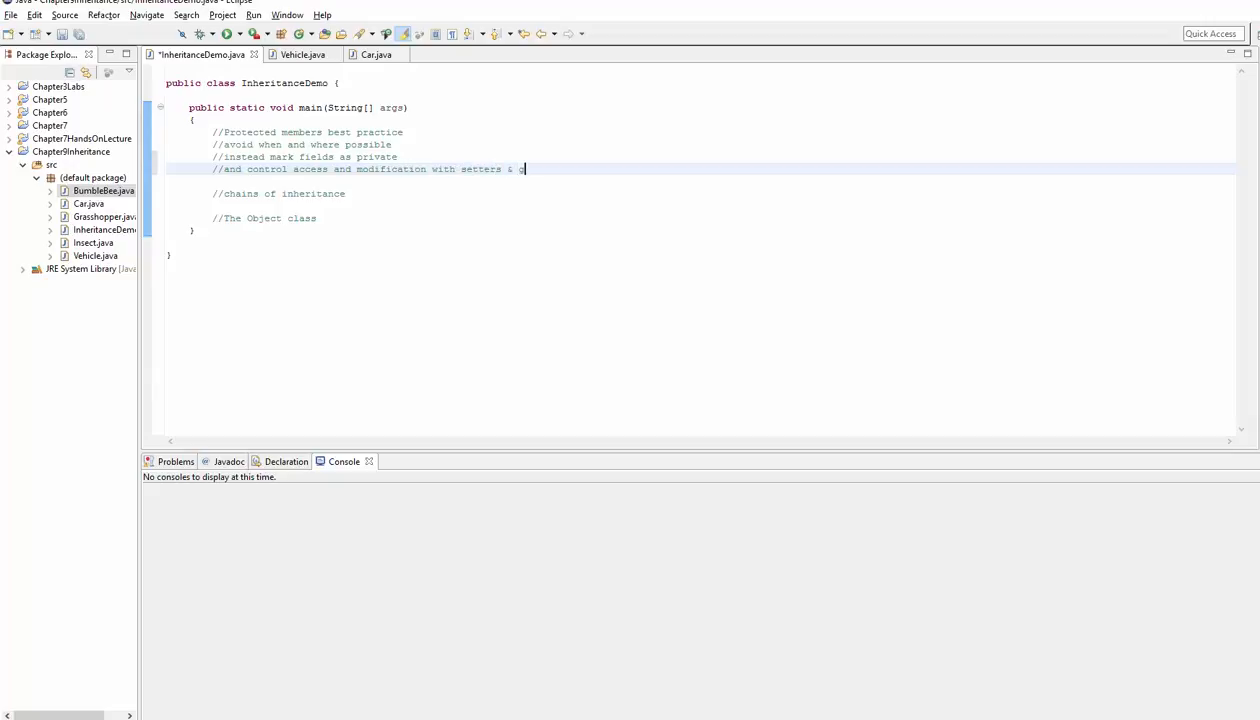
type("etters")
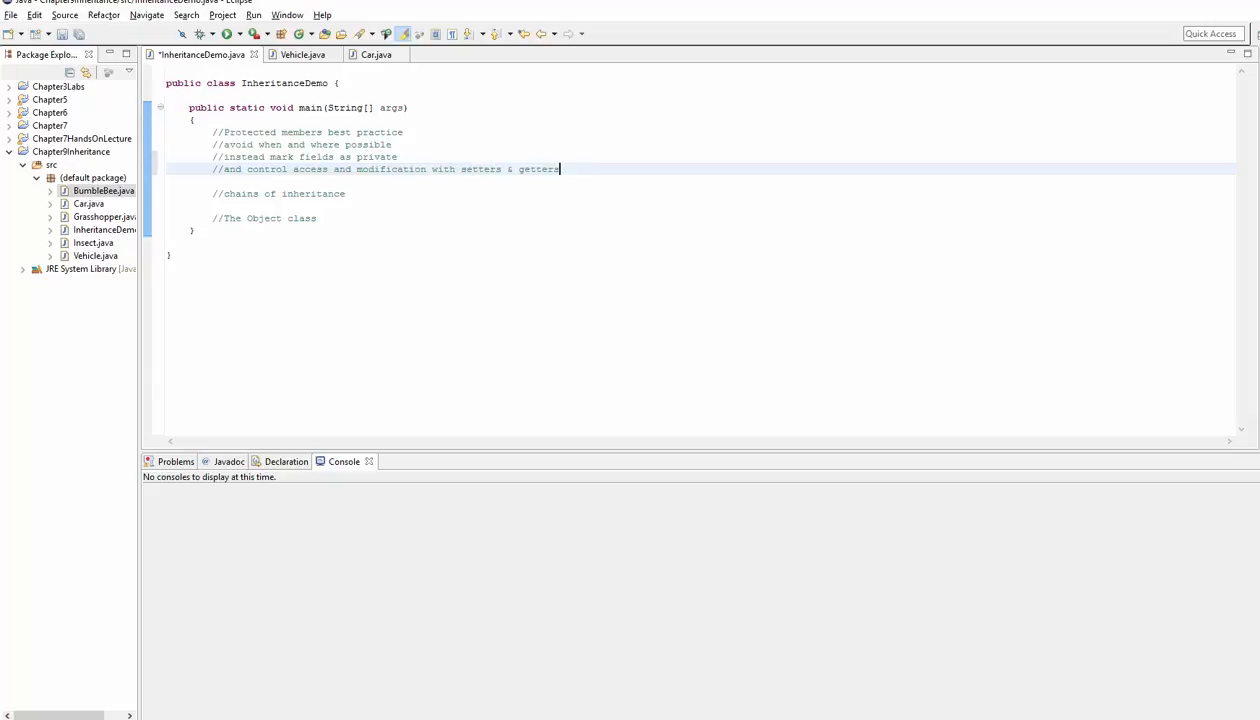
left_click(296, 54)
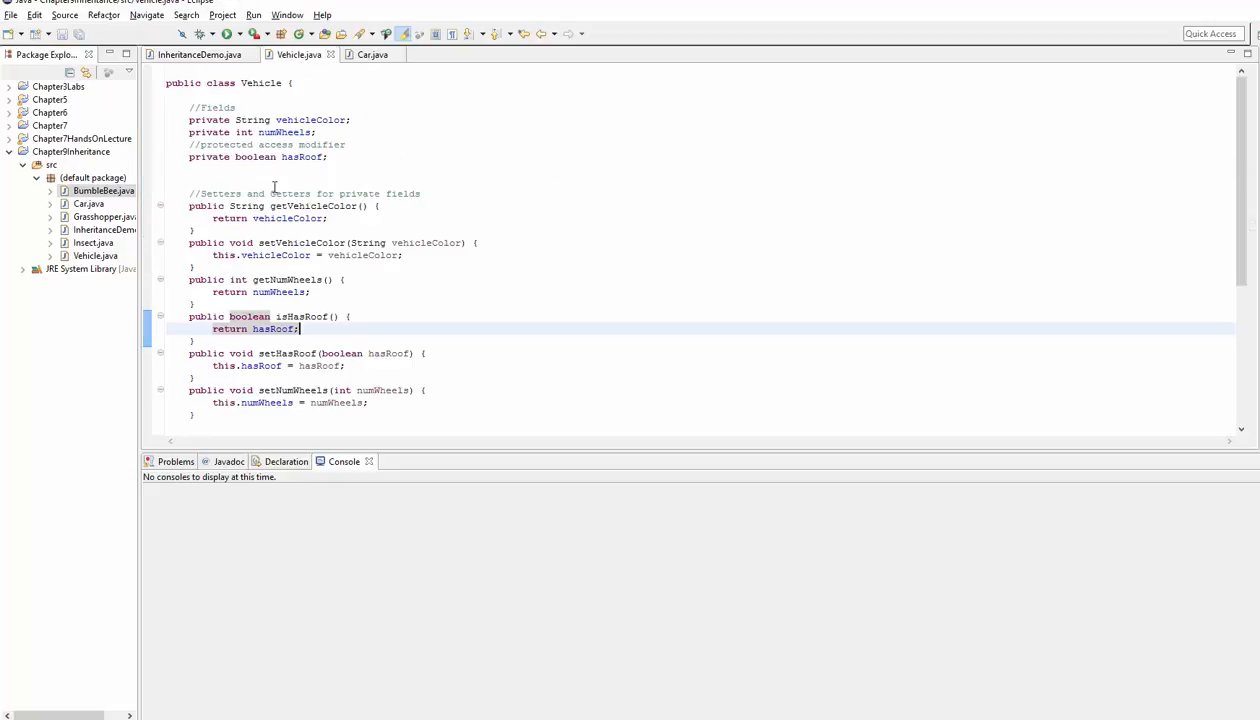
double_click(300, 156)
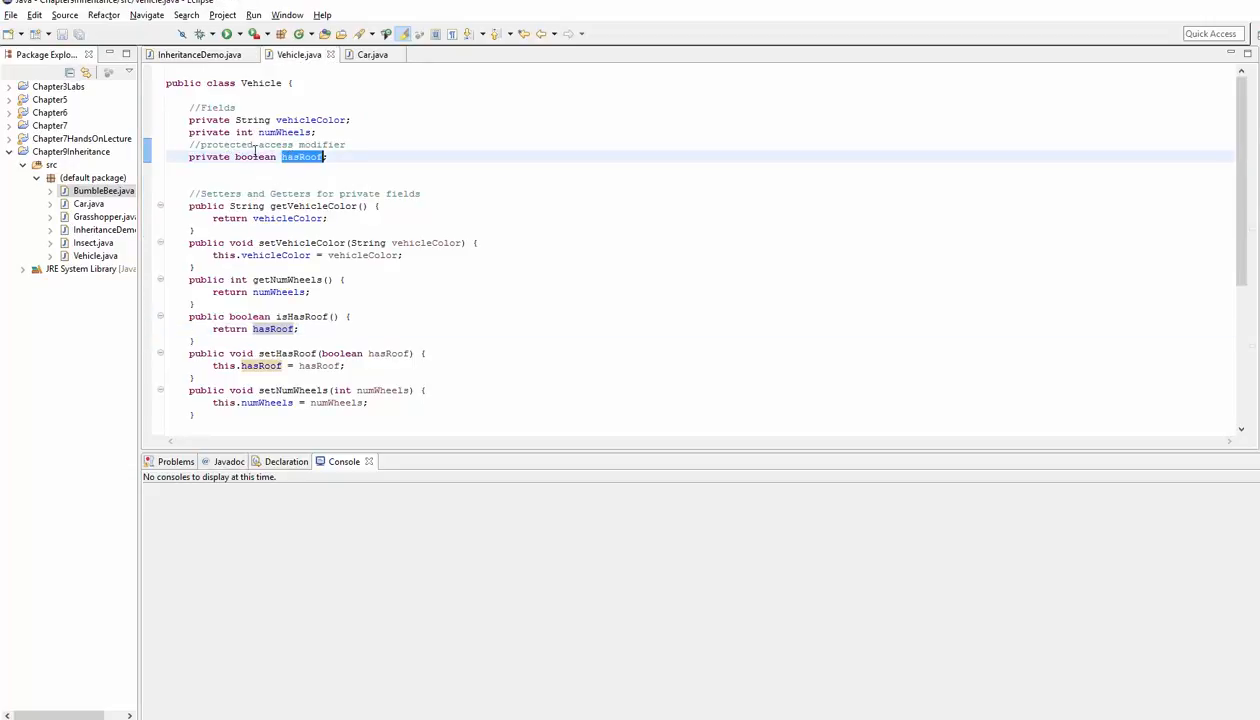
left_click(196, 54)
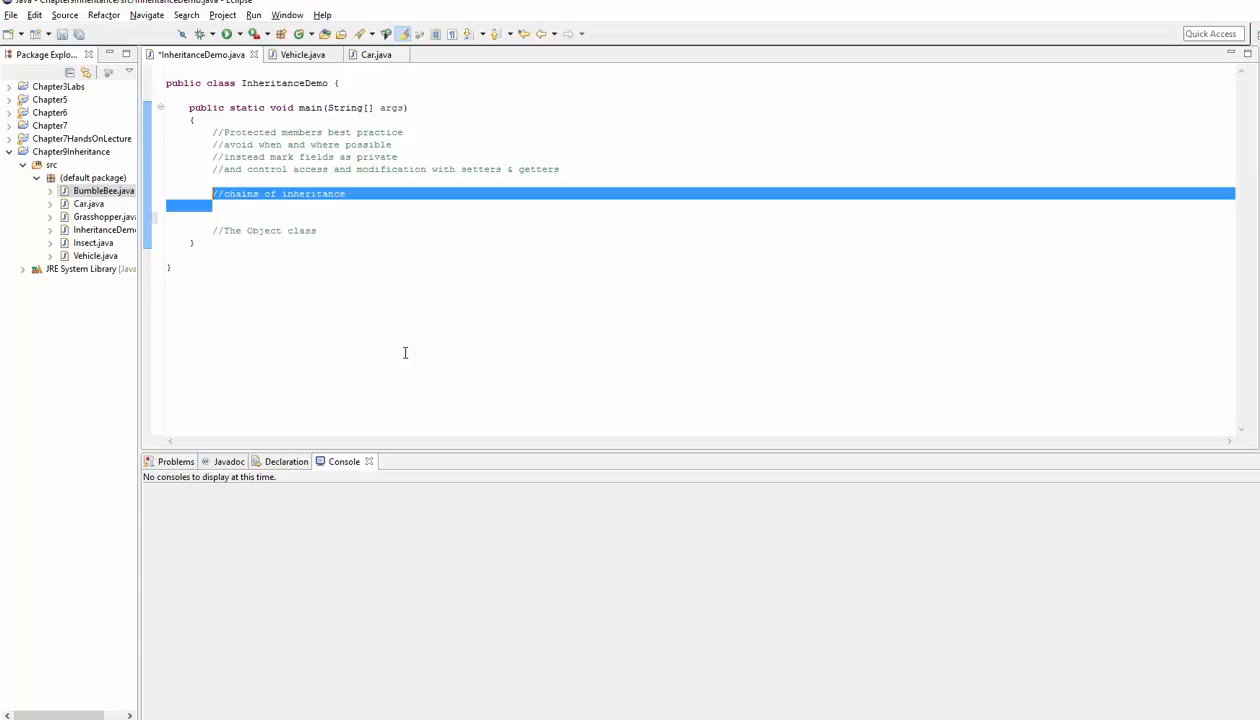
mouse_move(376, 176)
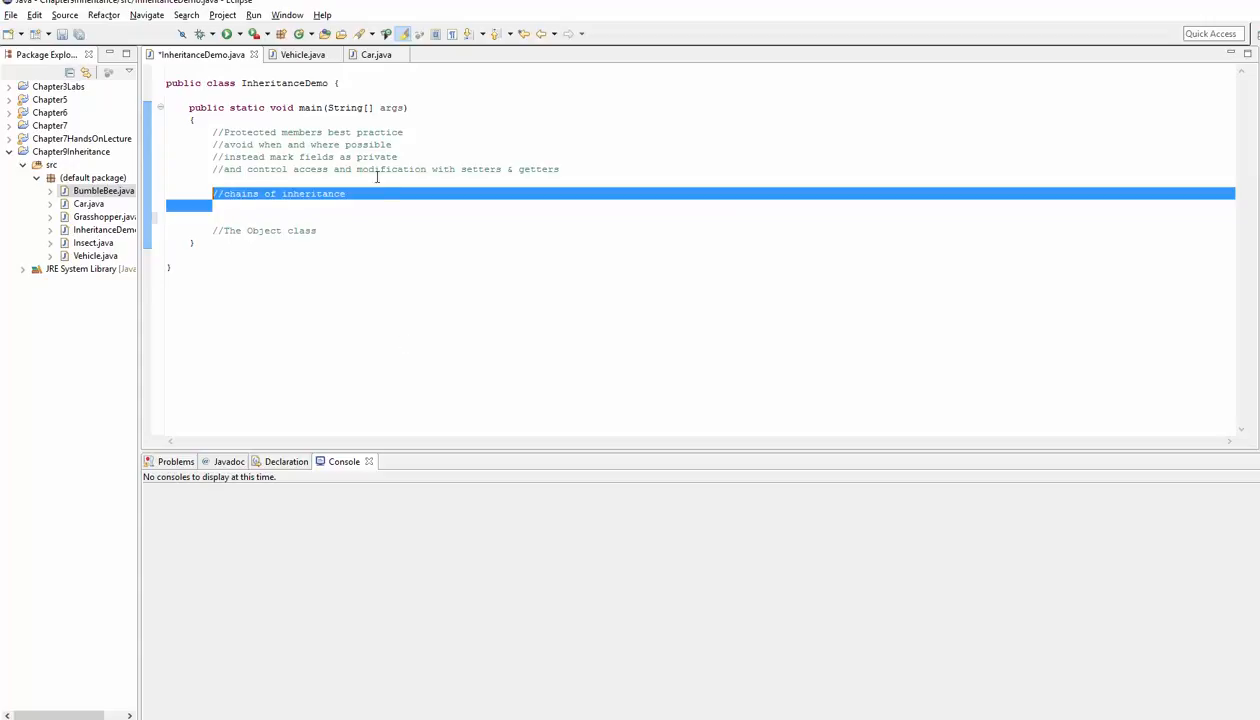
Create a new Java class named Sedan via the New Java Class wizard
left_click(300, 54)
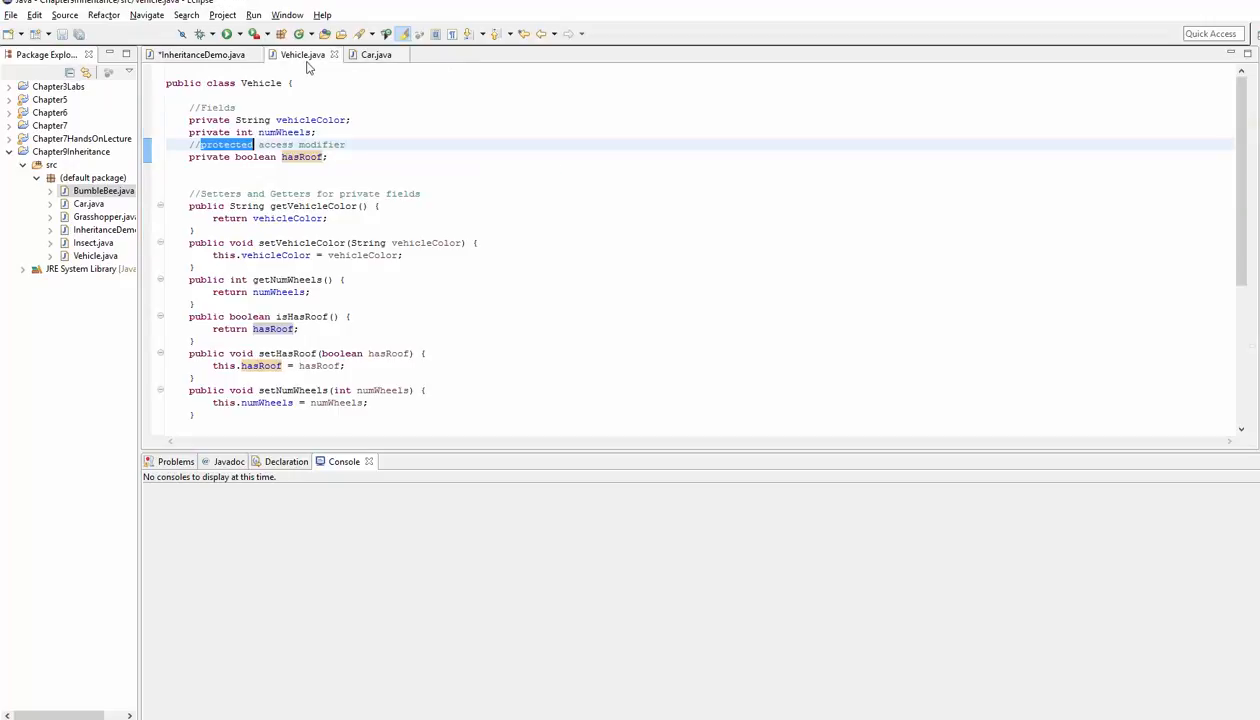
mouse_move(376, 54)
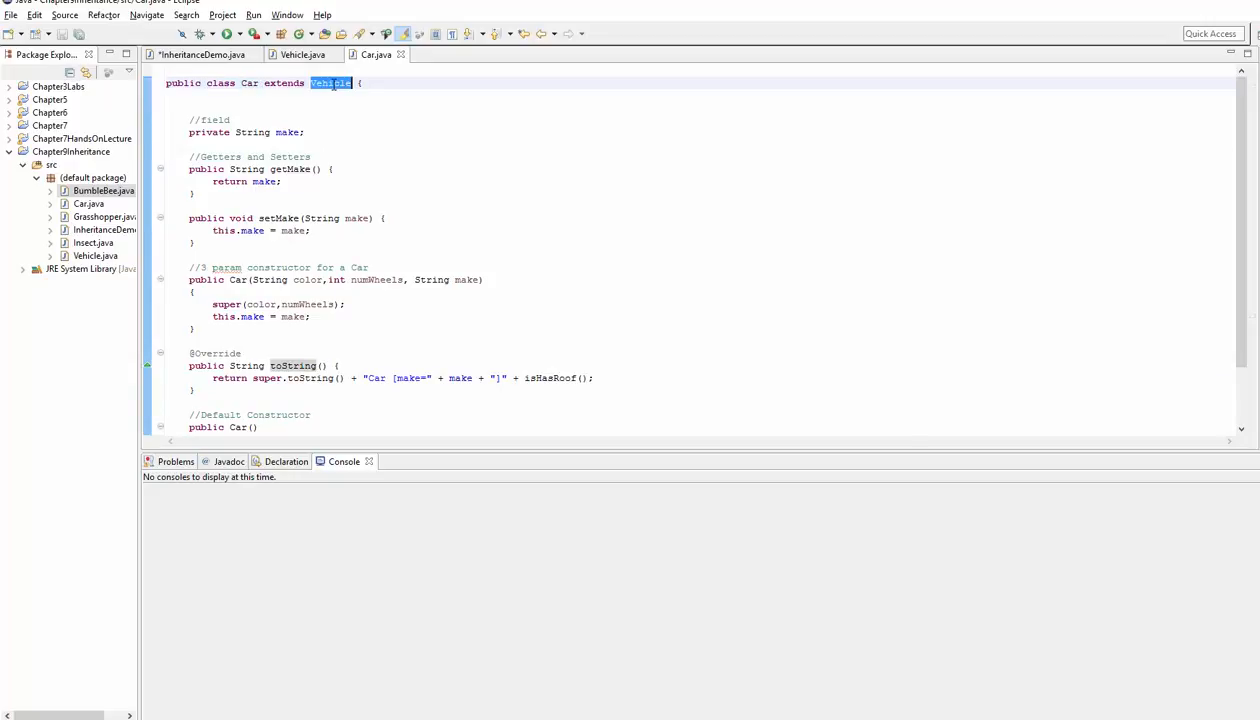
left_click(380, 120)
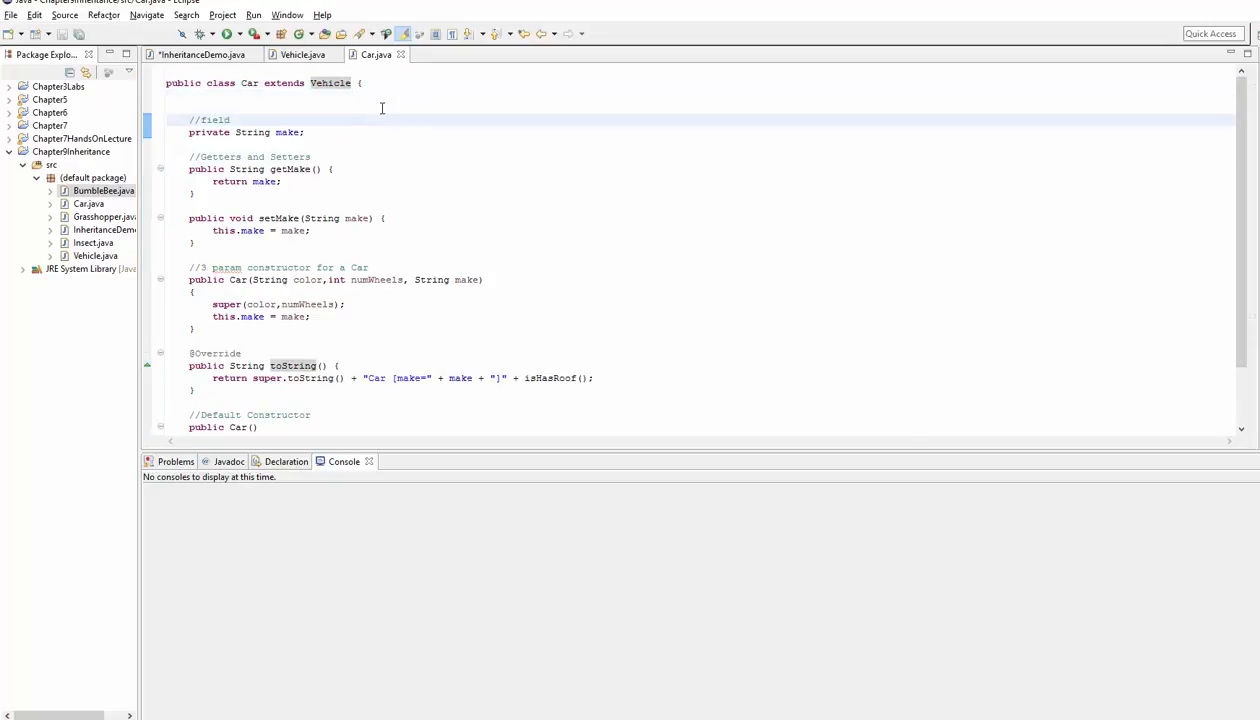
mouse_move(376, 54)
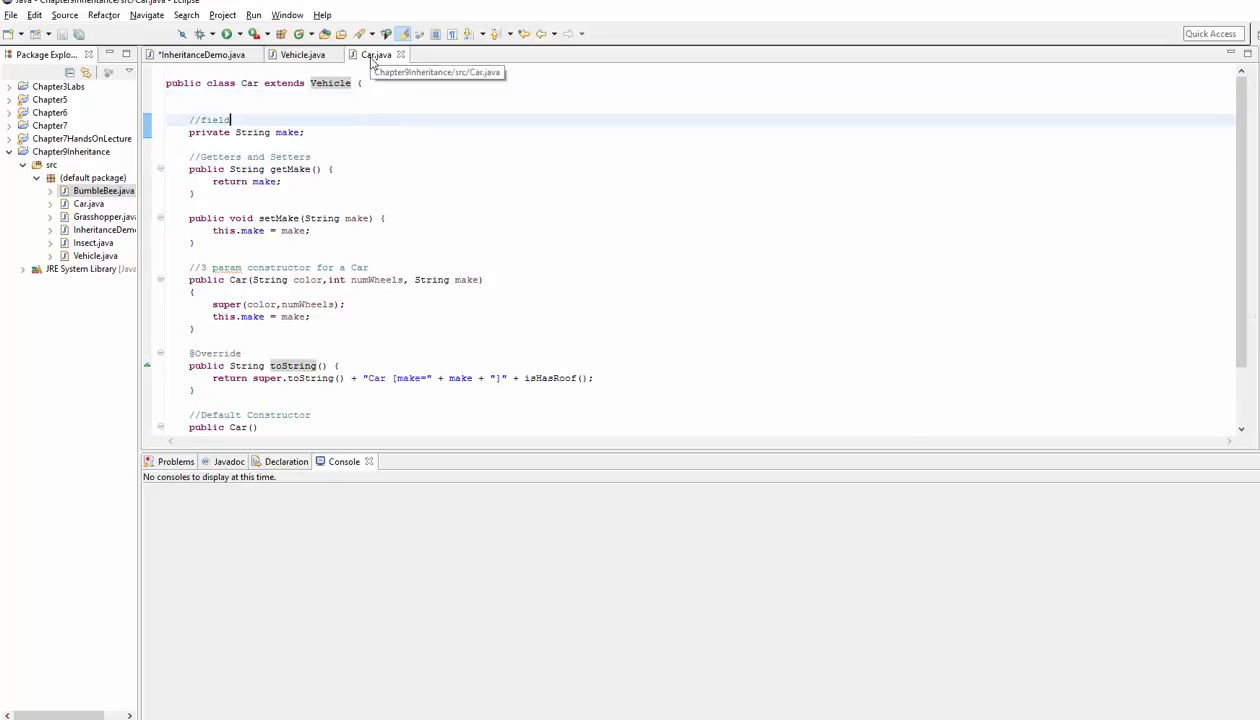
mouse_move(200, 54)
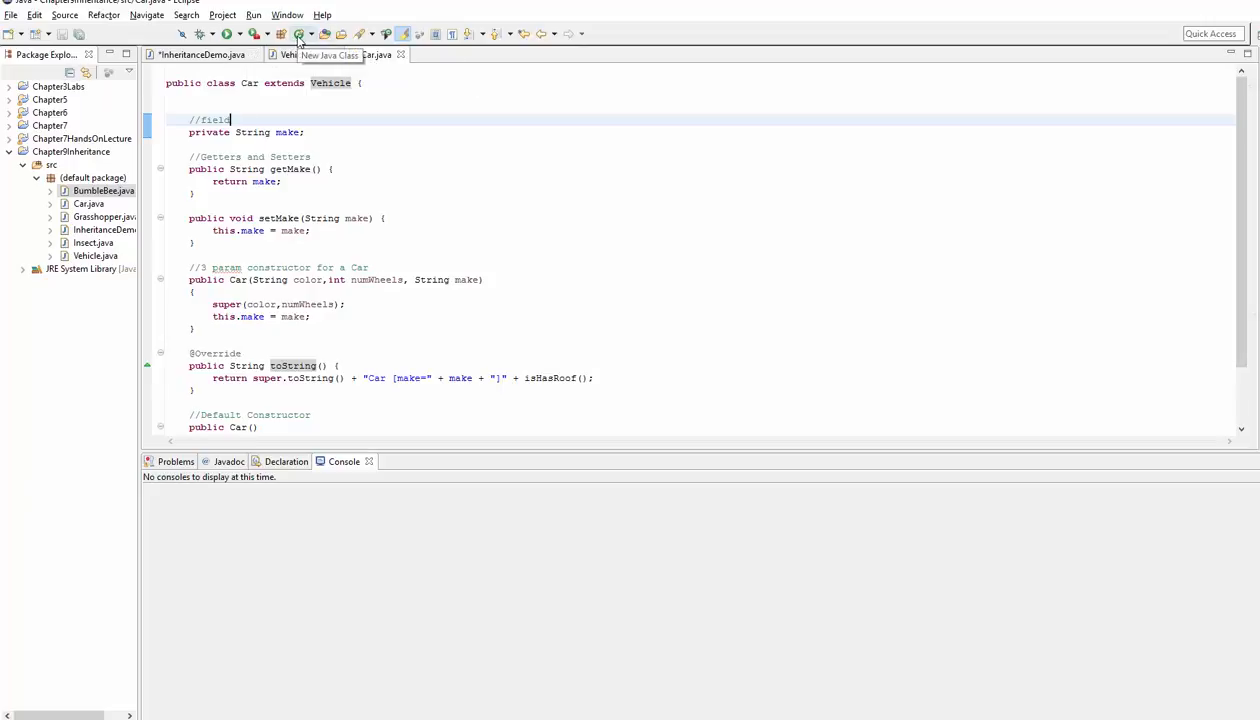
left_click(298, 34)
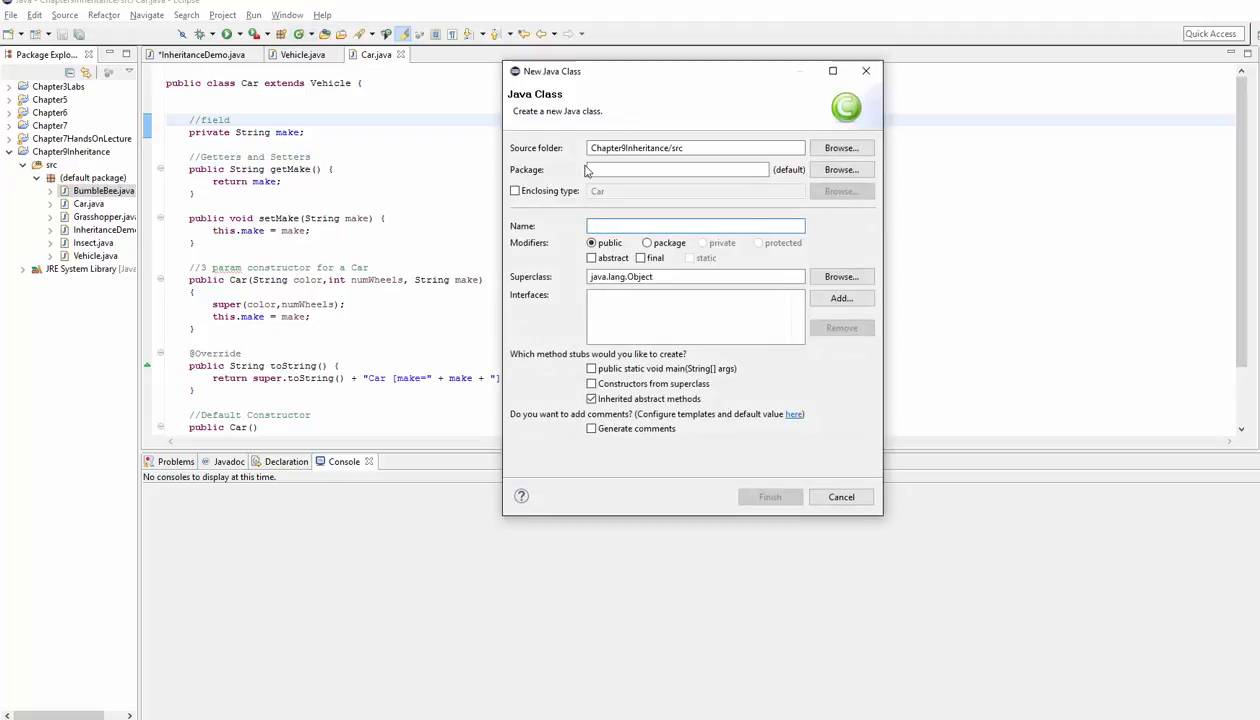
type("Sedan")
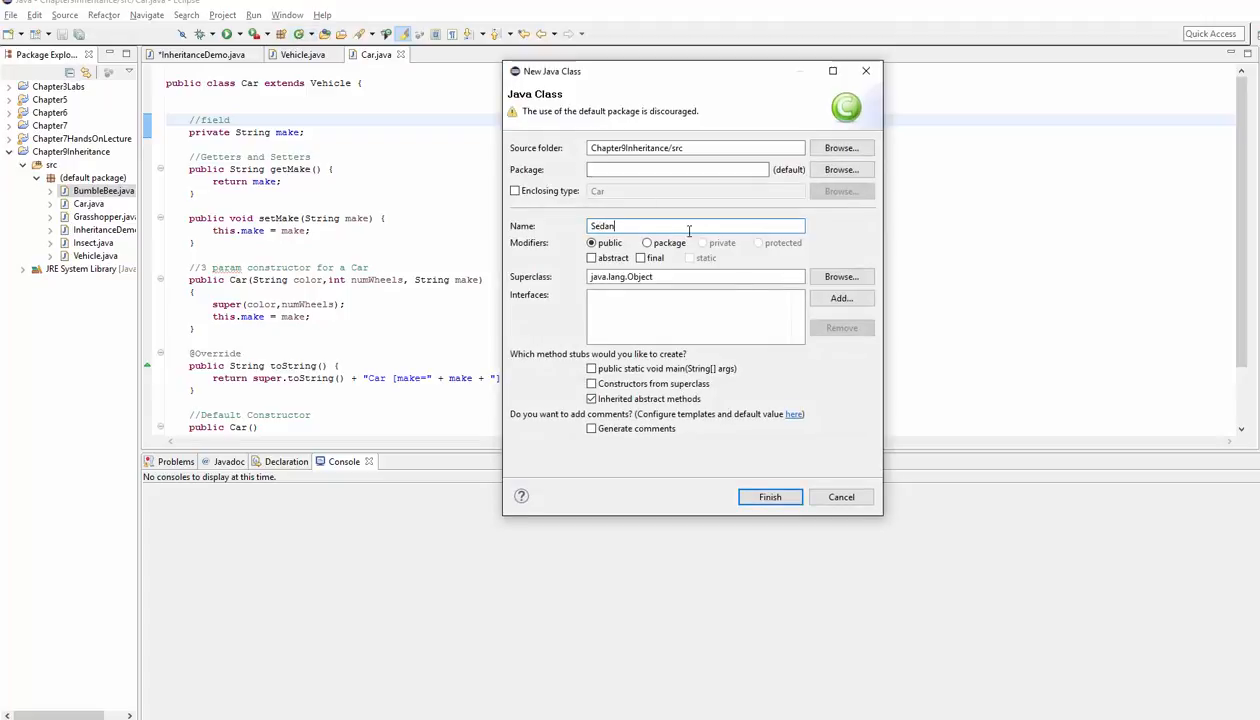
left_click(770, 496)
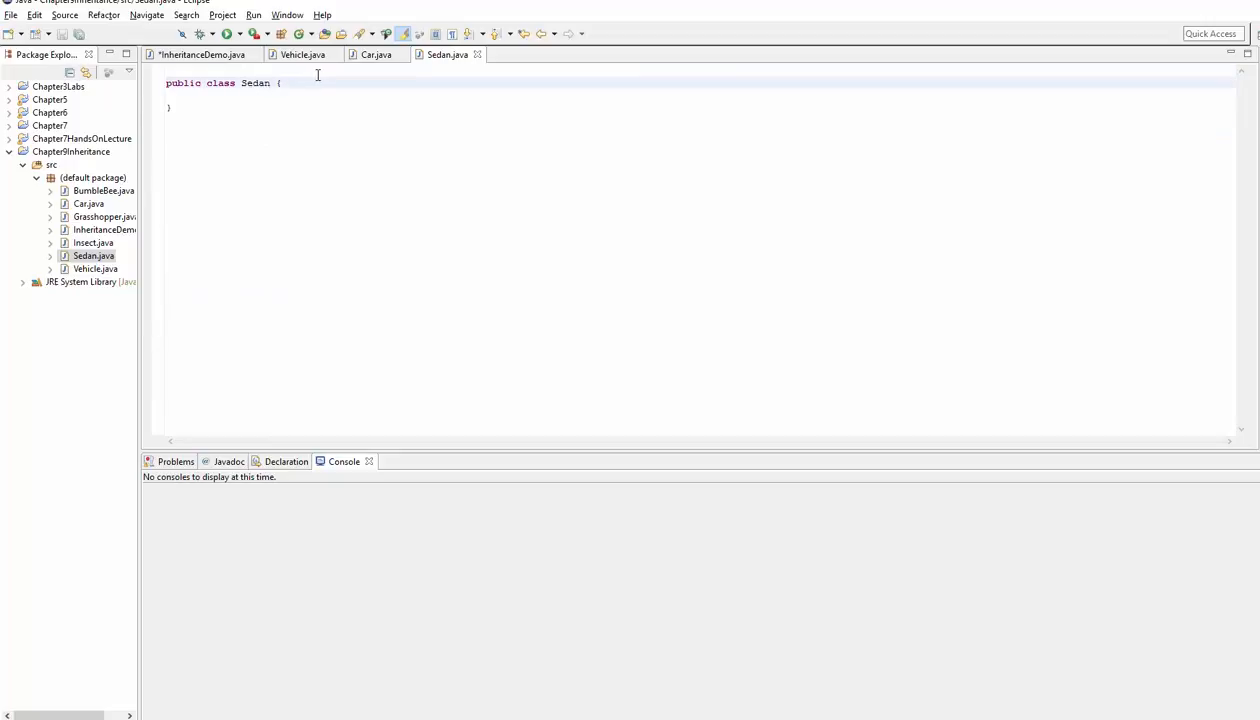
Declare Sedan as extending Car and review Vehicle's vehicleColor getter and setter
type("extends")
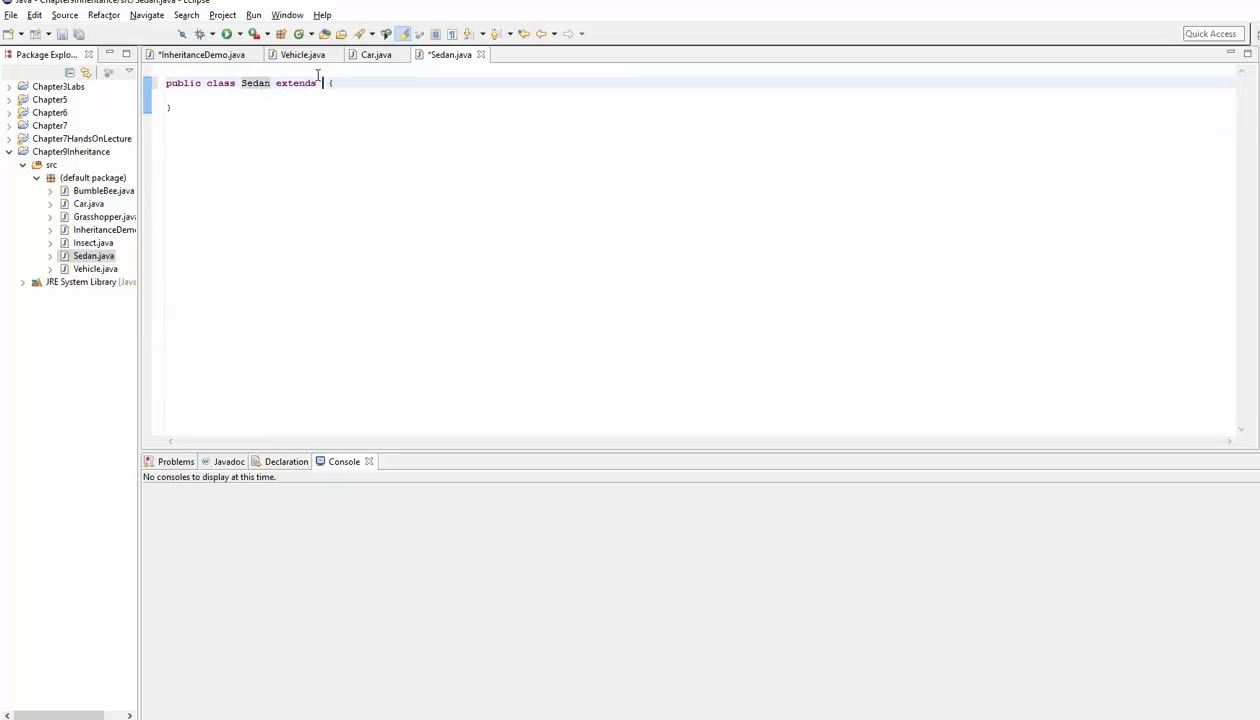
type("Car")
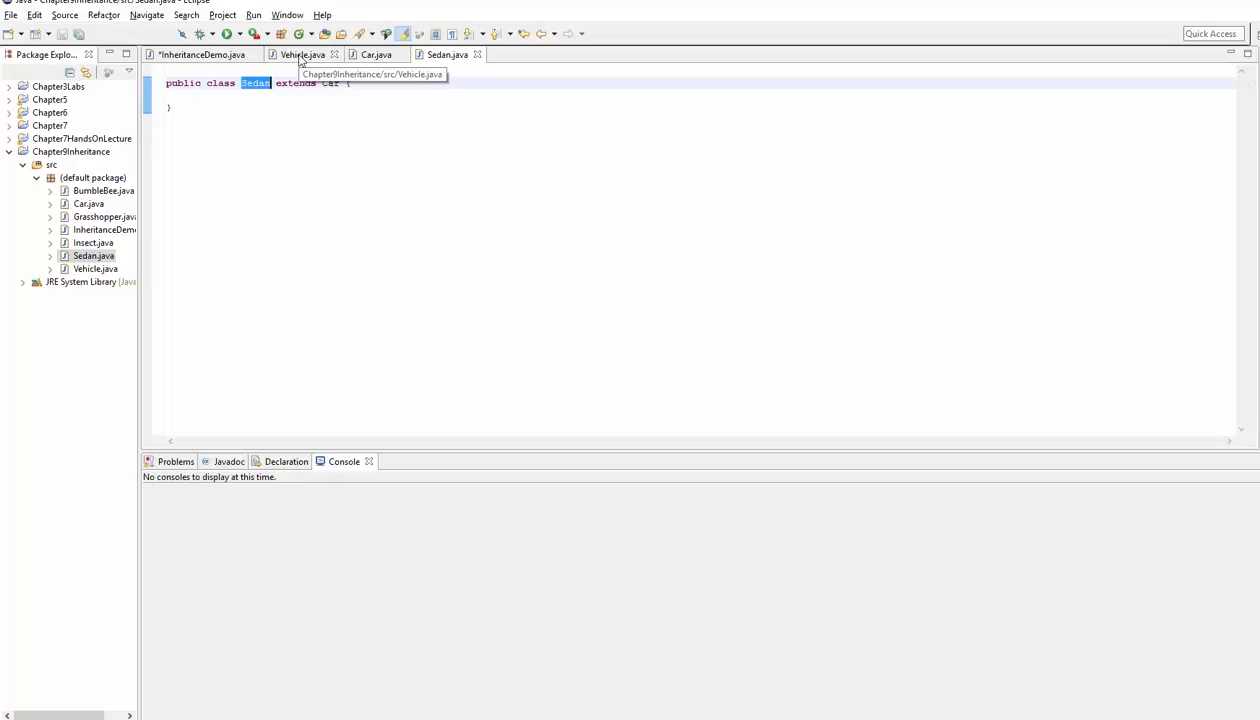
left_click(300, 54)
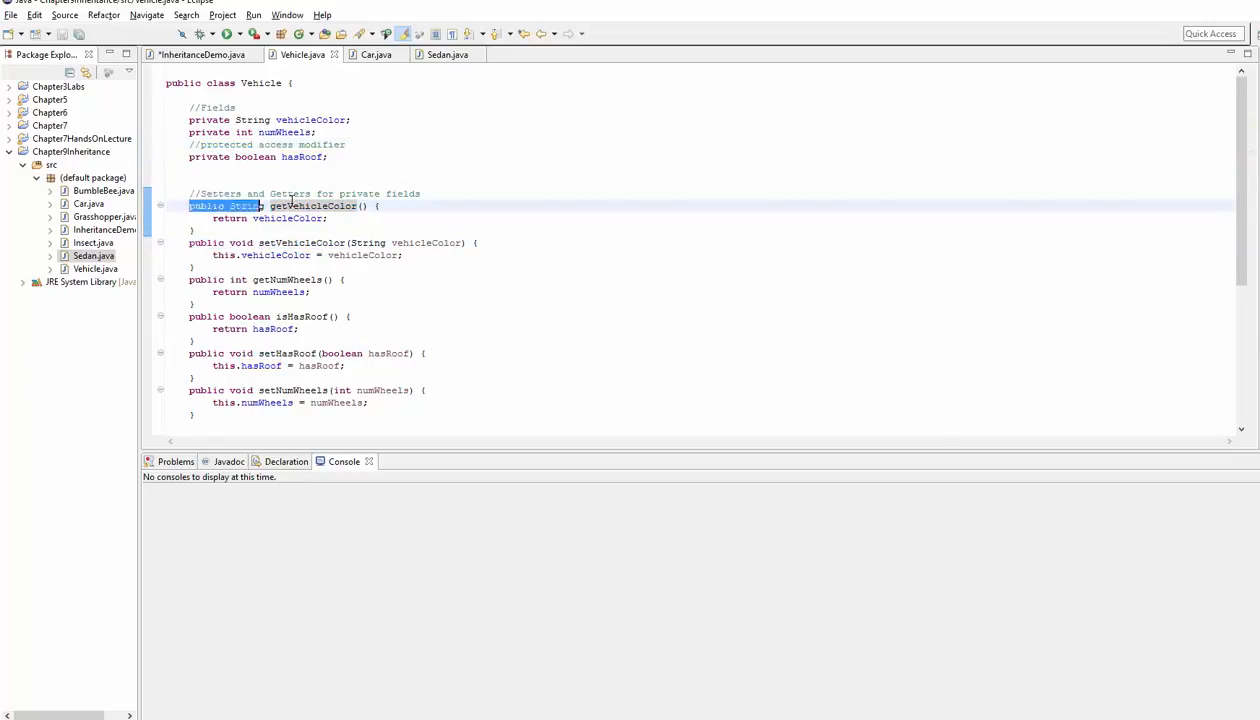
left_click_drag(188, 204, 516, 268)
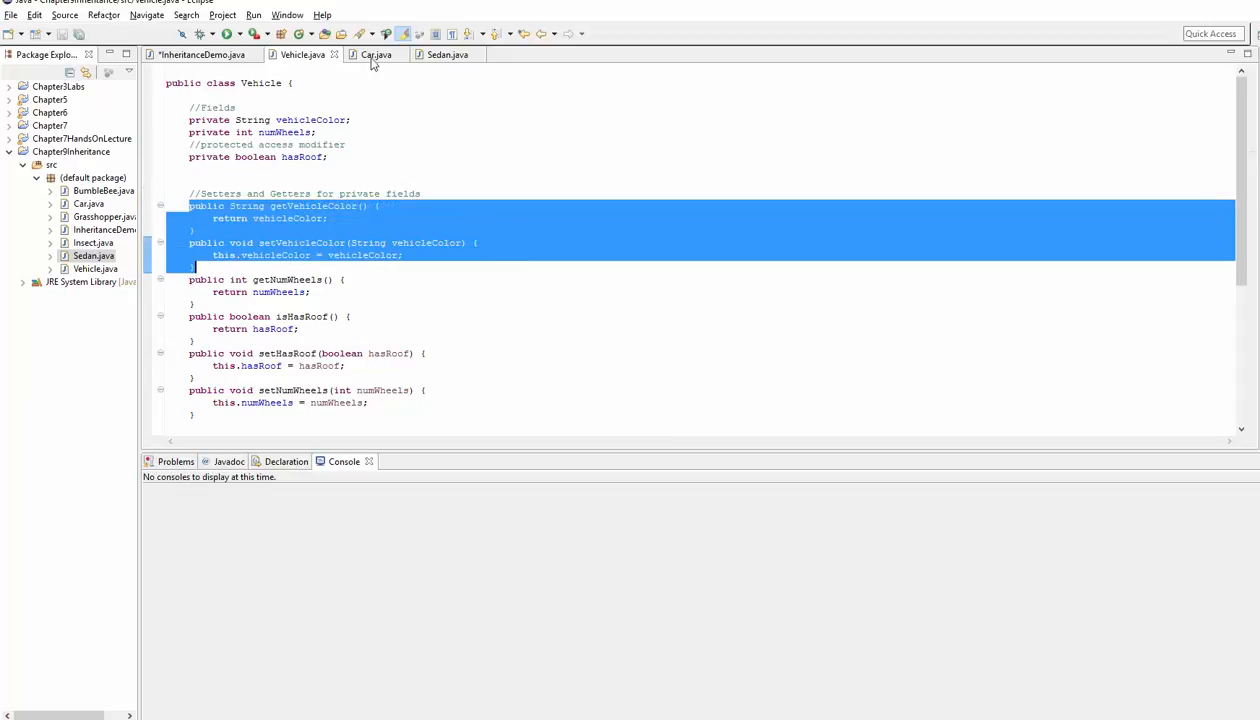
Walk through Car's make field, the Sedan class name and Vehicle, ending back in InheritanceDemo
left_click(376, 54)
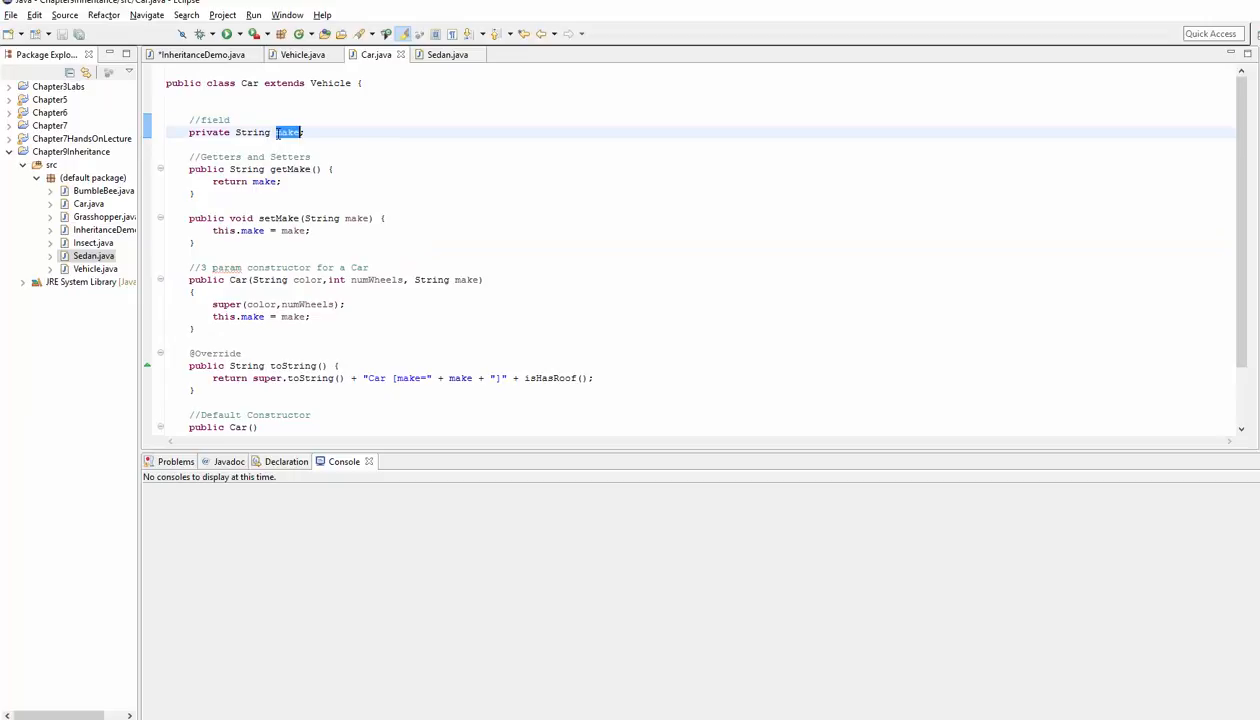
double_click(278, 218)
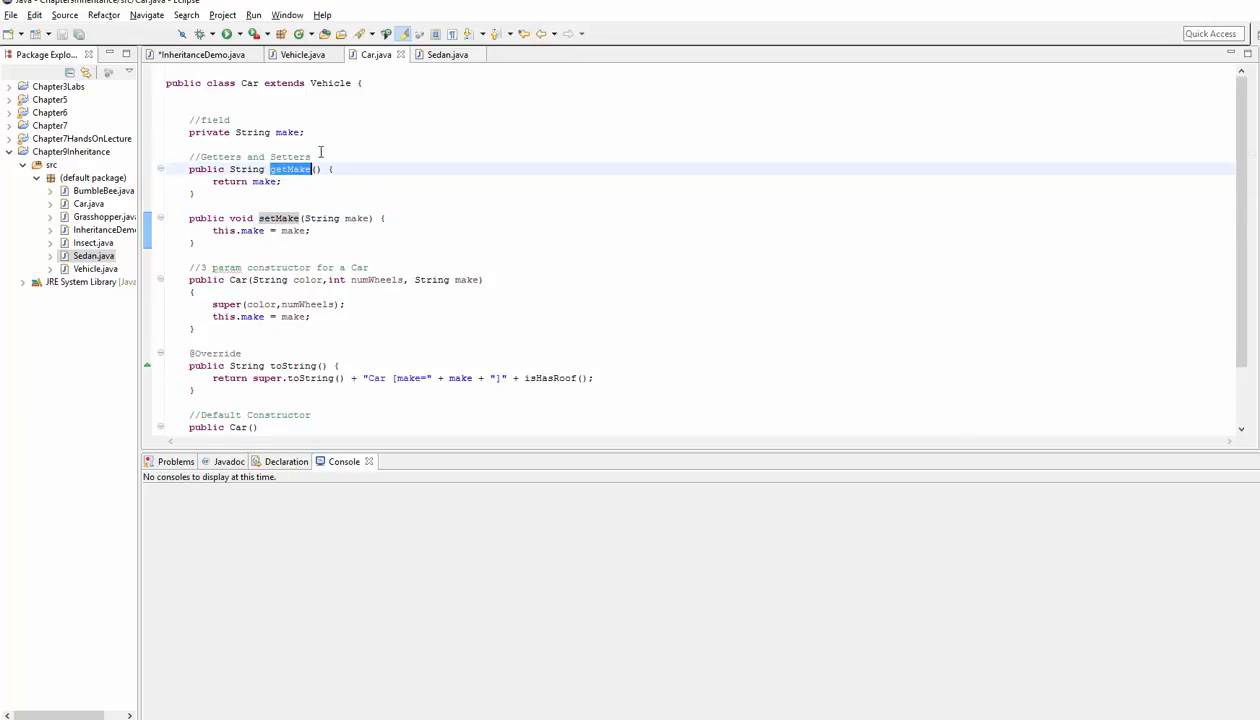
left_click(448, 54)
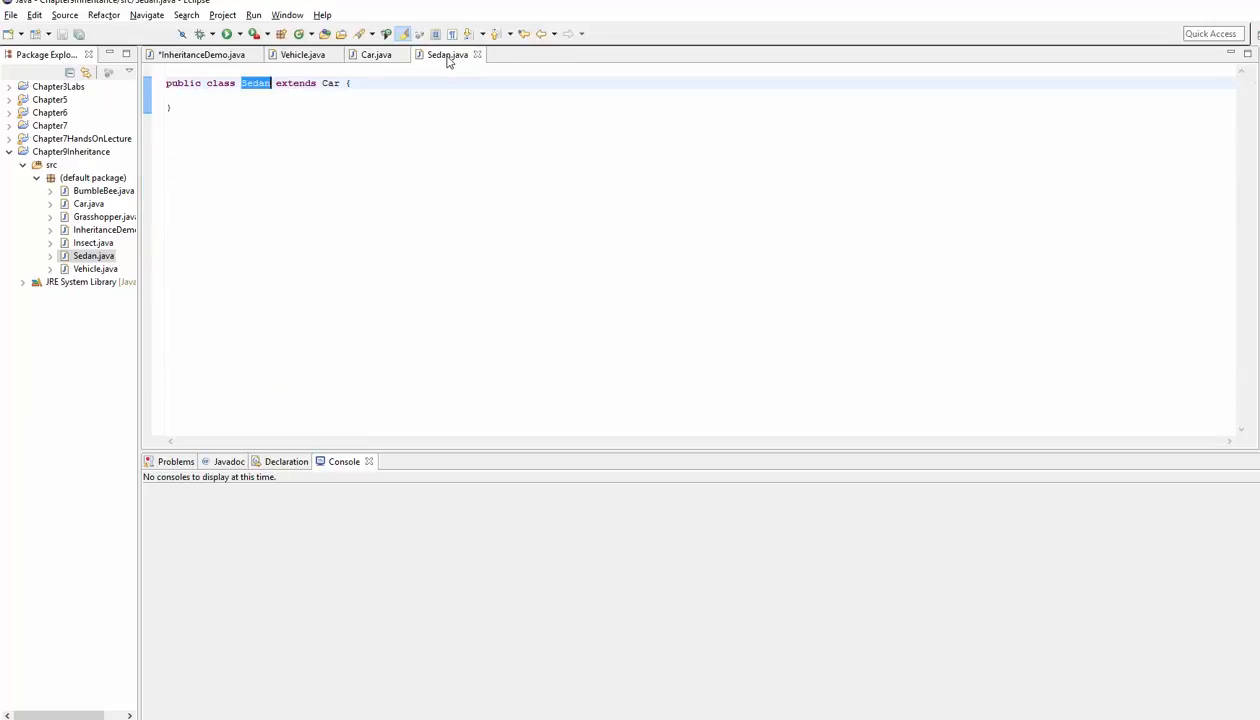
double_click(332, 84)
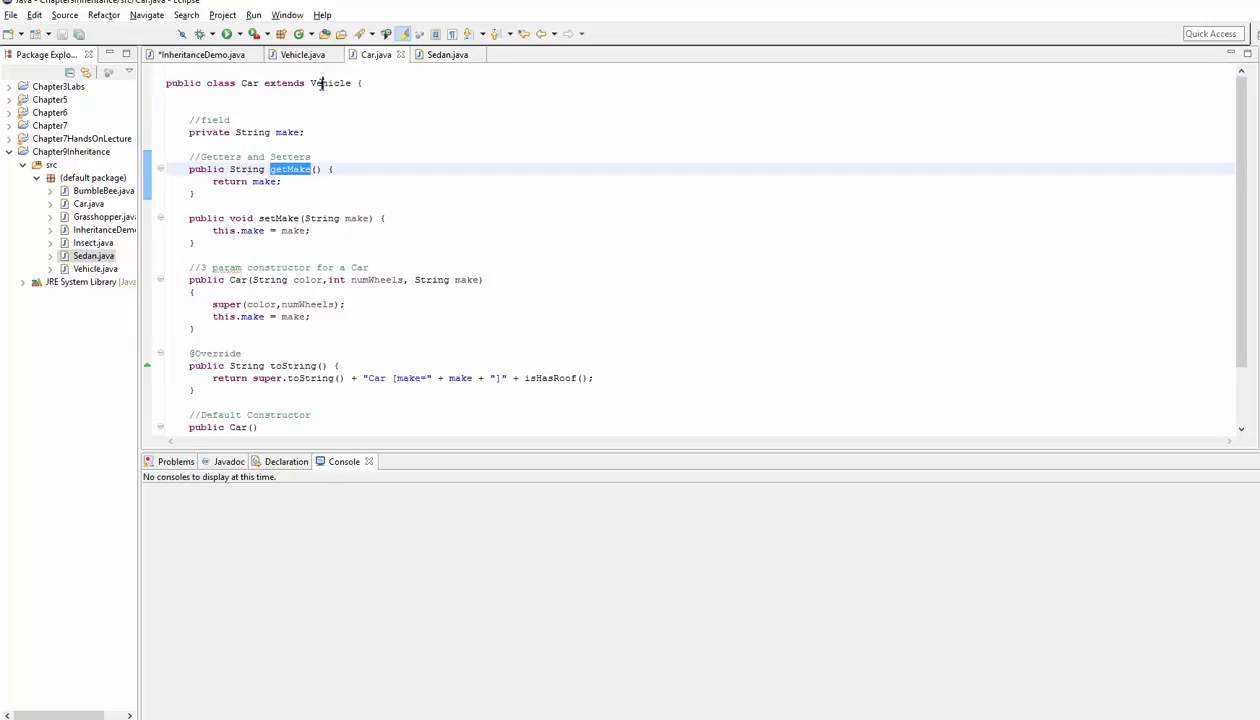
left_click(300, 54)
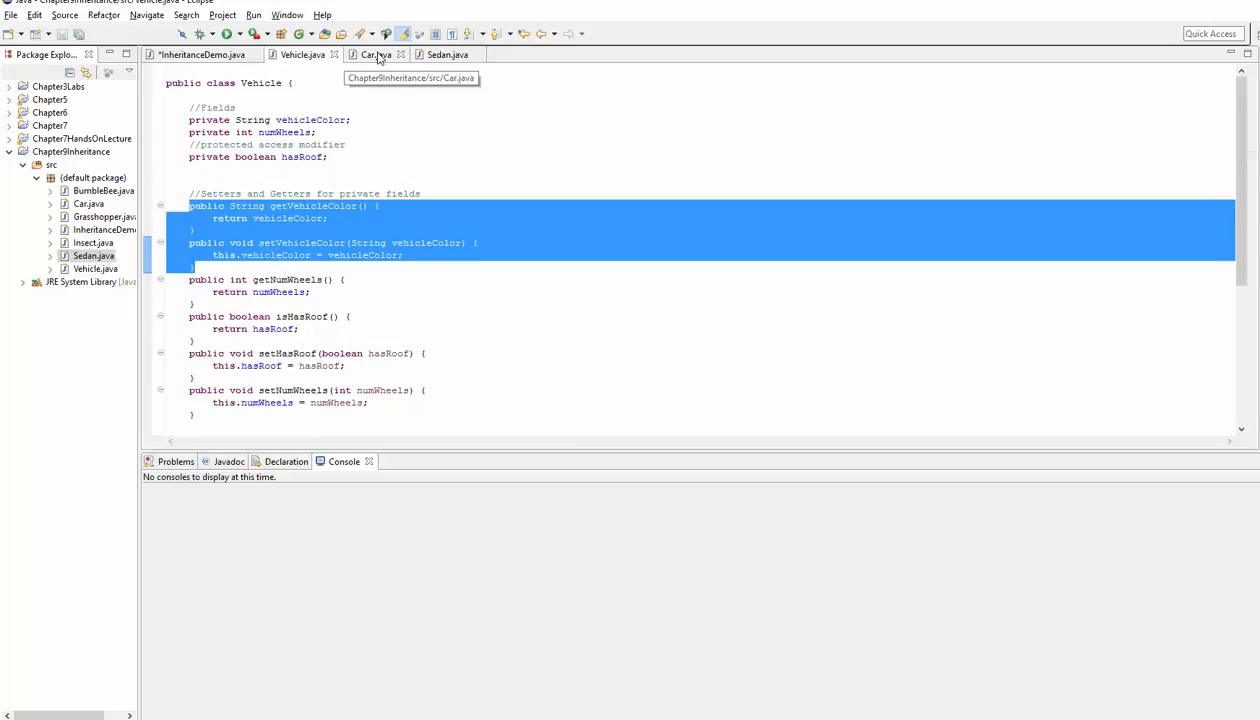
left_click(200, 54)
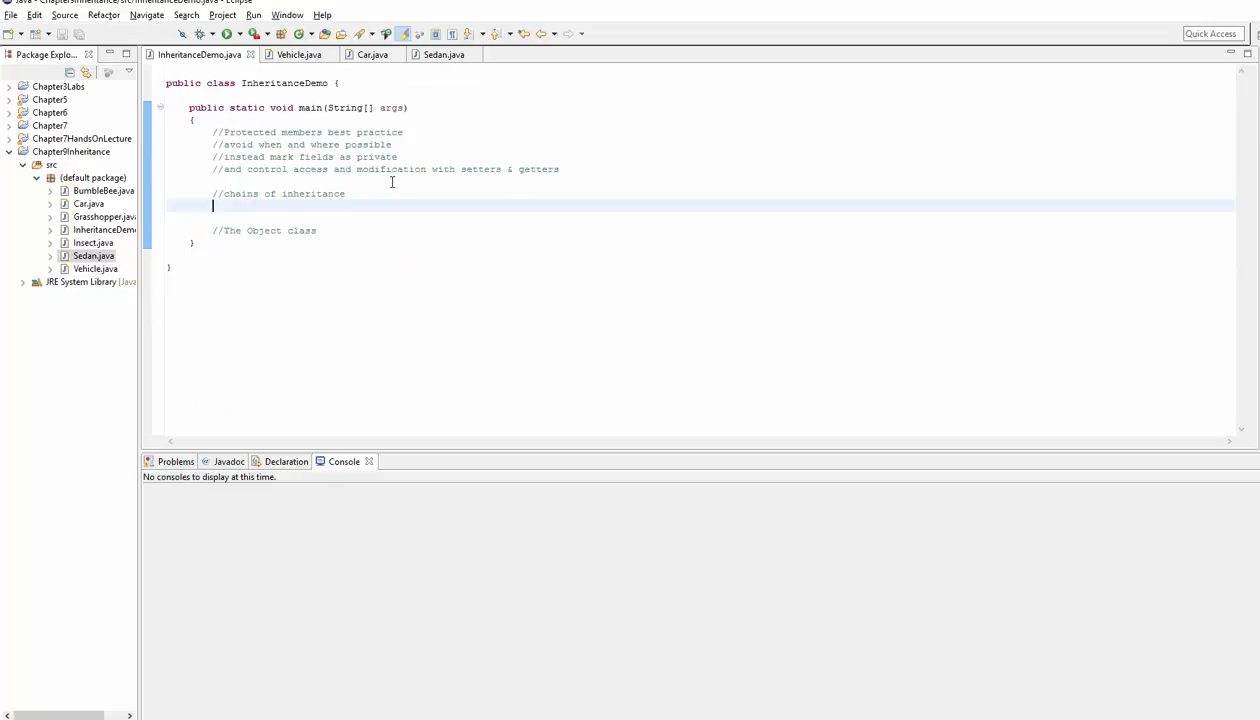
Add 'Sedan mySedan = new Sedan();' to InheritanceDemo's main method
type("Sedan m")
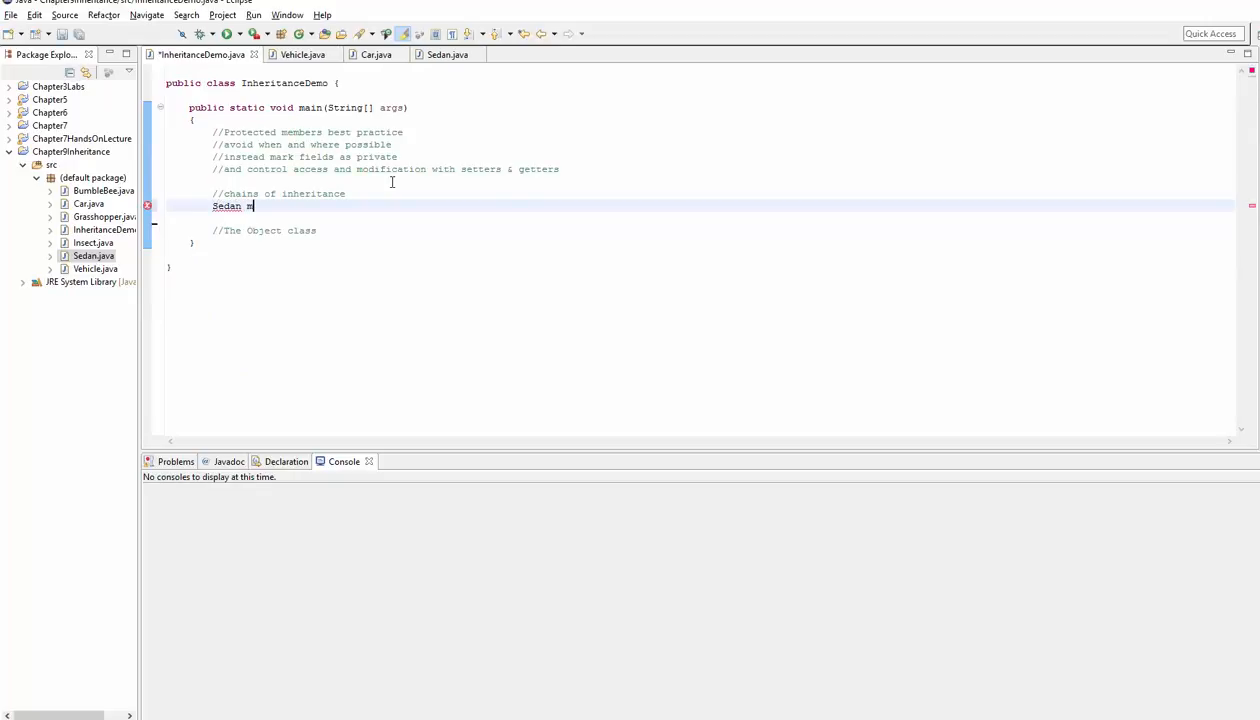
type("ySedan")
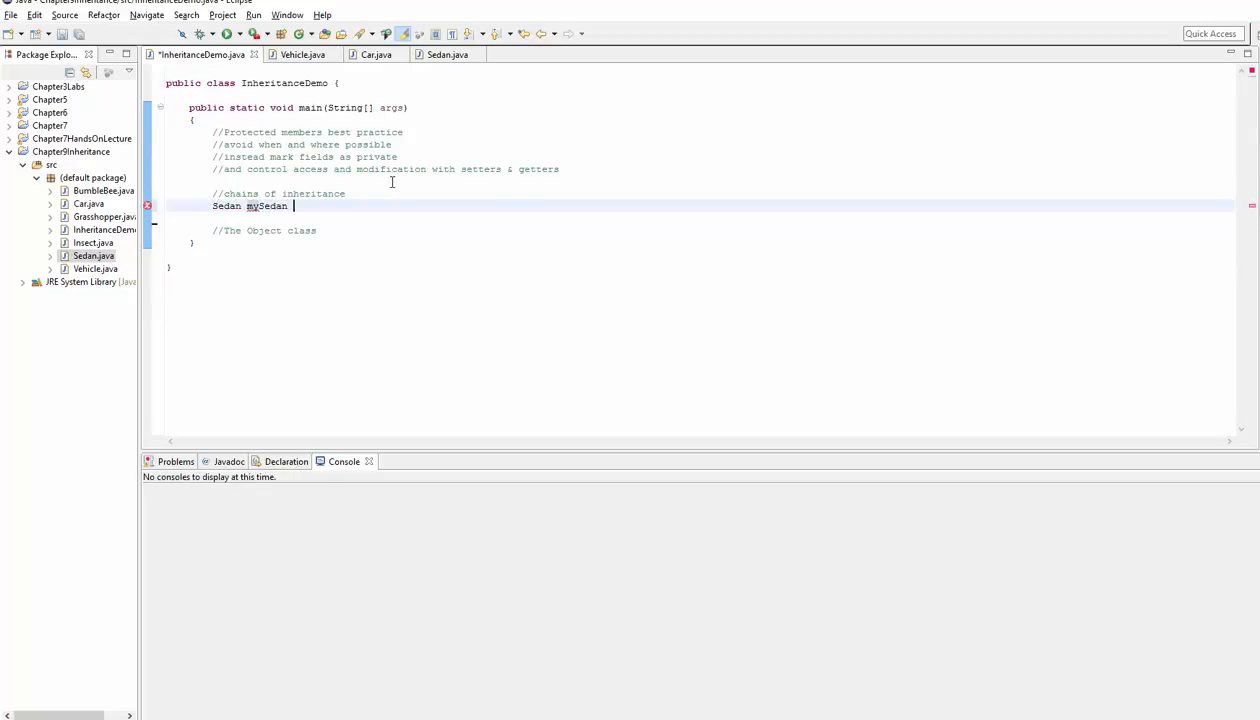
type("= new Sed")
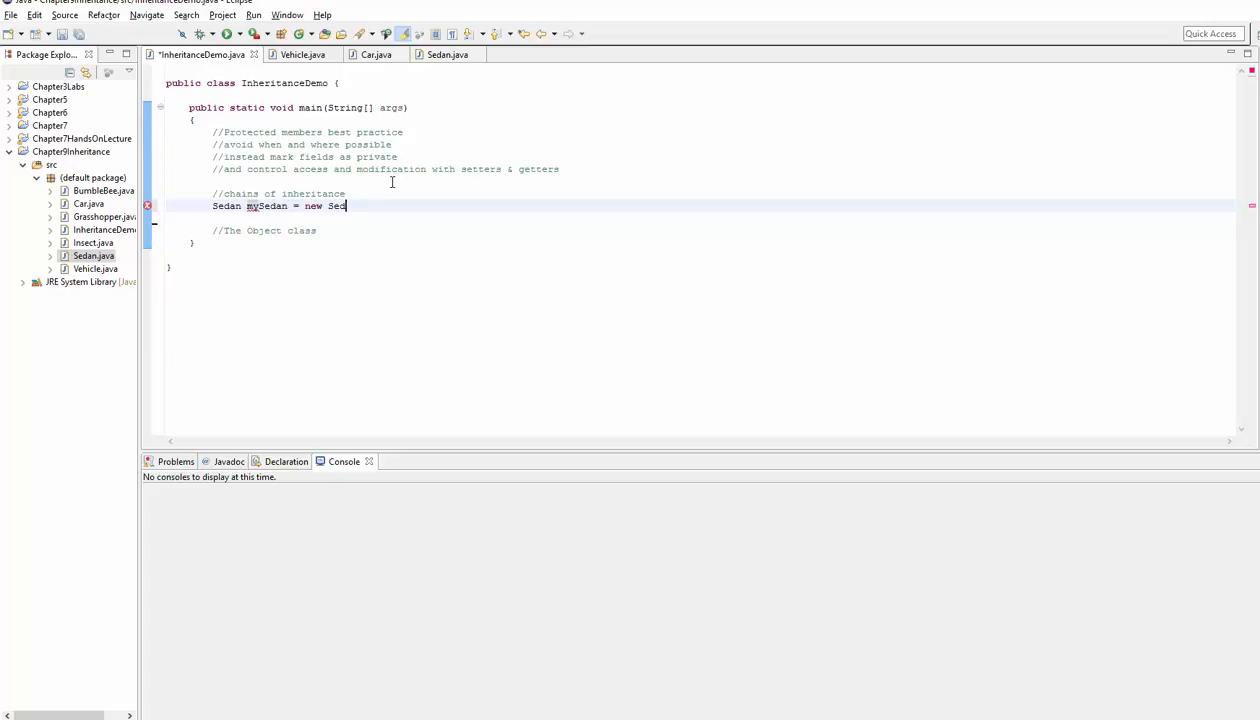
type("an();")
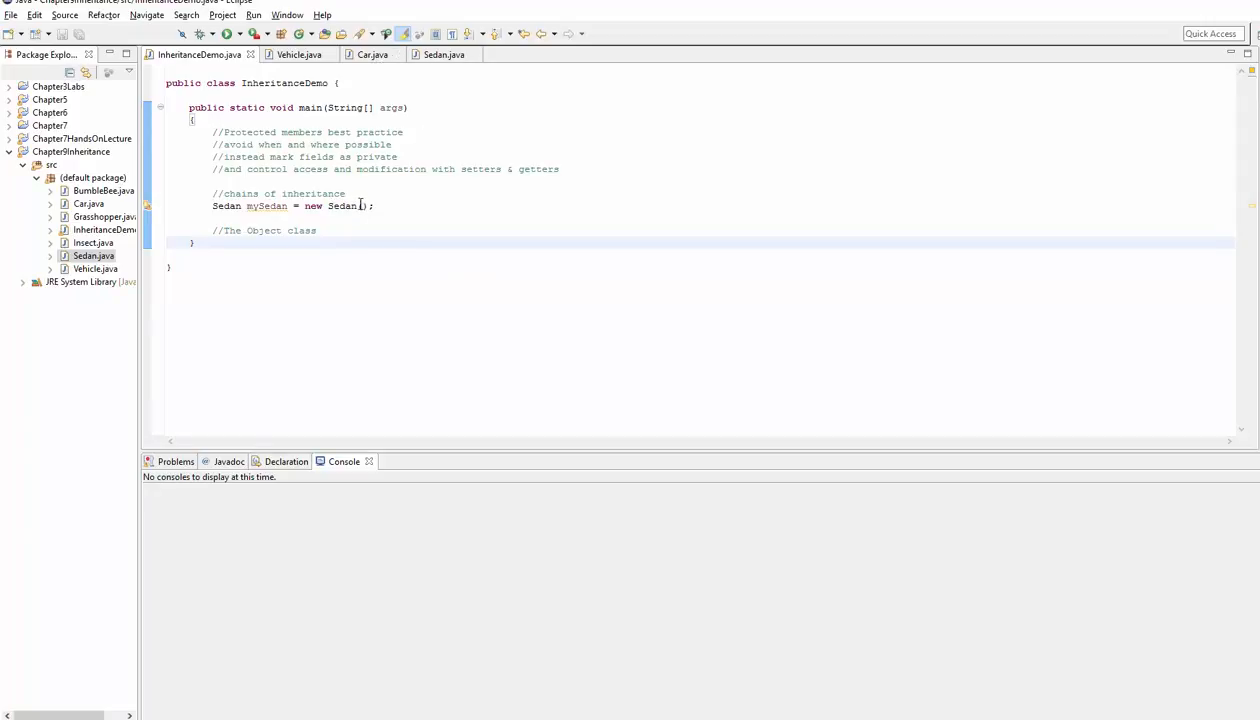
double_click(312, 204)
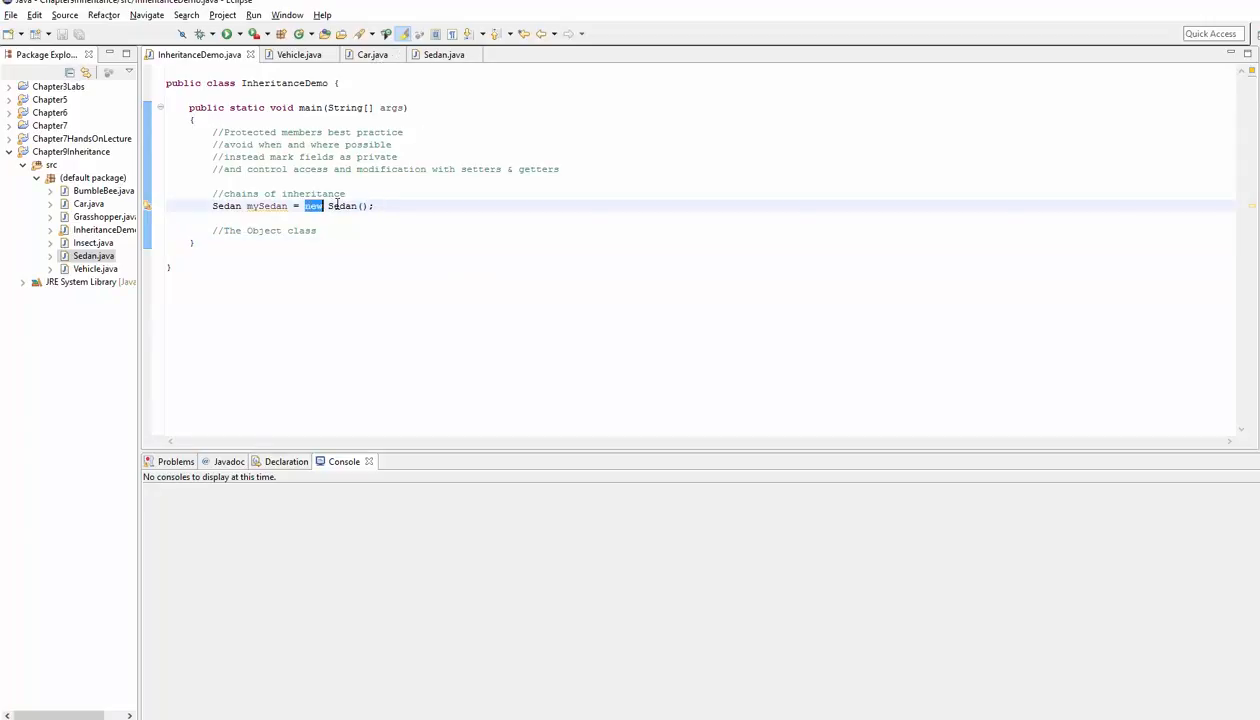
Start a new line with 'mySedan.set' to bring up the inherited setters
key("Return")
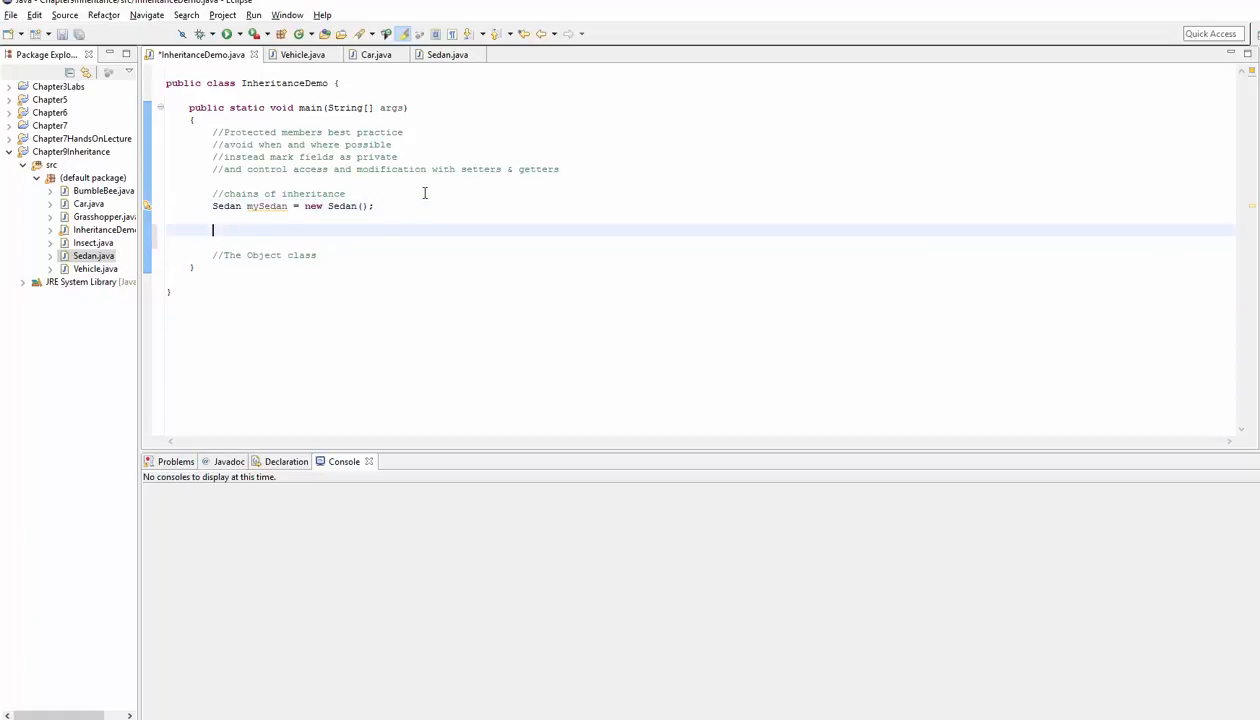
type("mySeda")
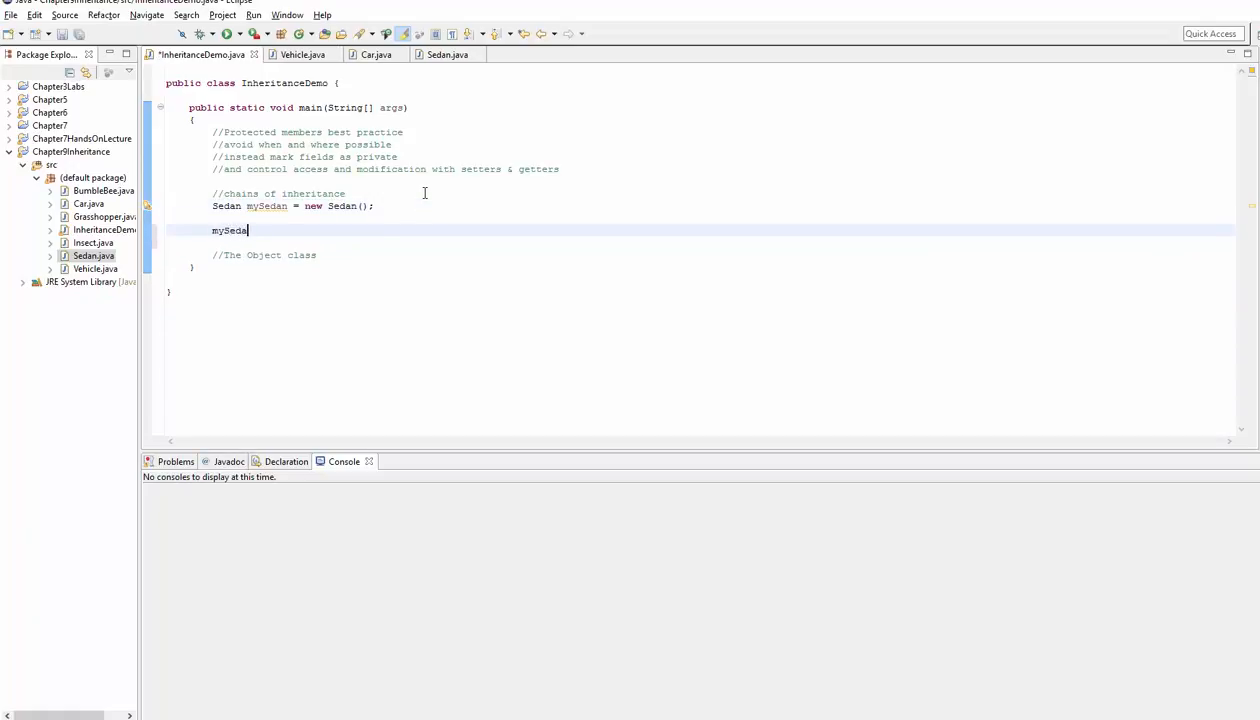
type("n.")
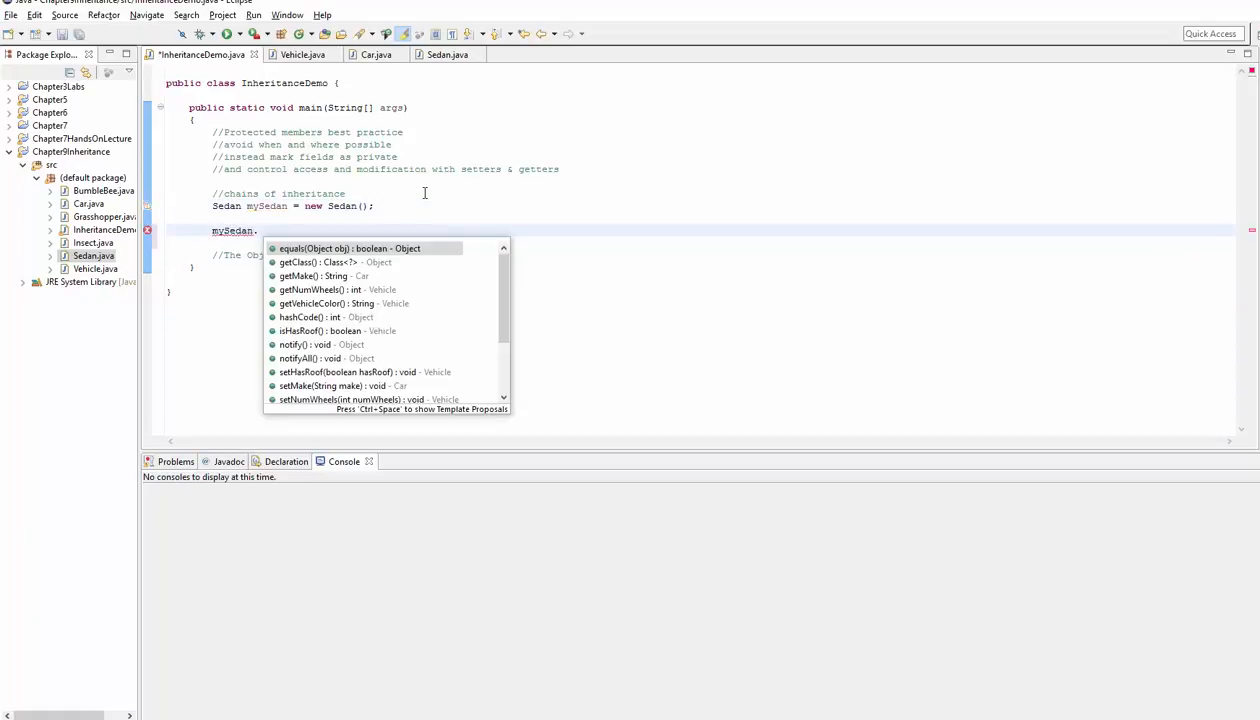
type("set")
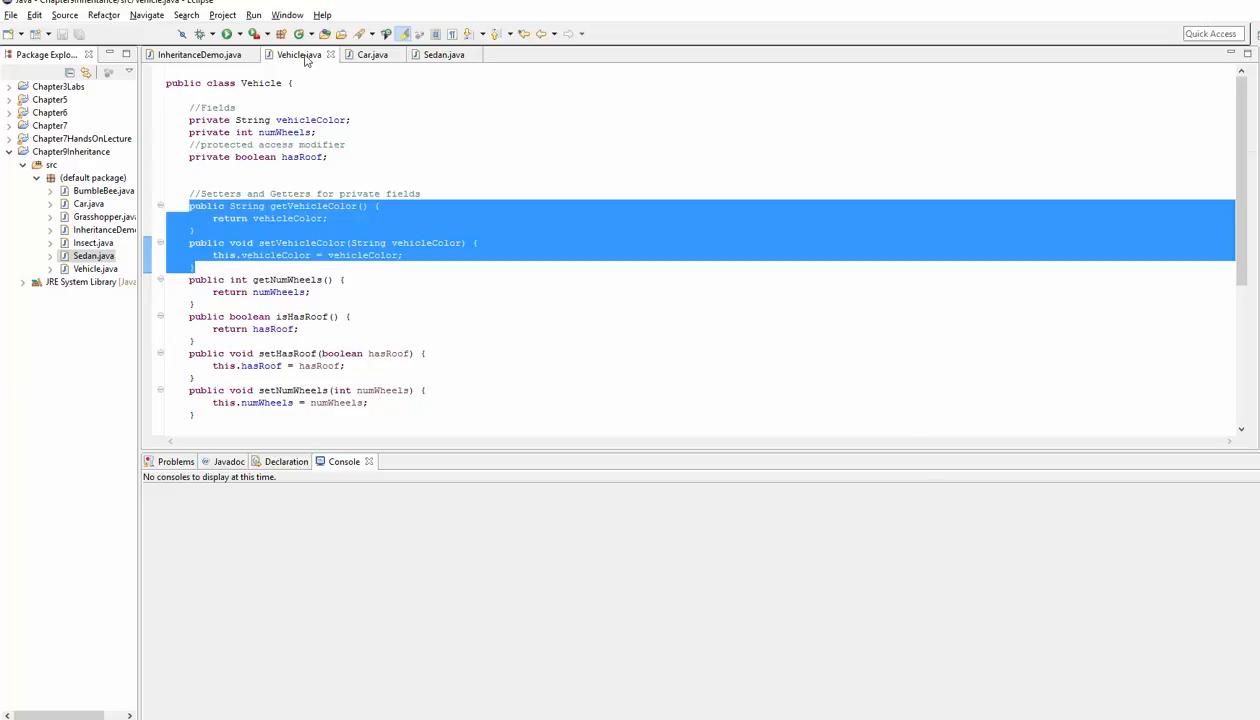
Glance at Car and Sedan, then save InheritanceDemo with setVehicleColor("Blue") completed
left_click(372, 54)
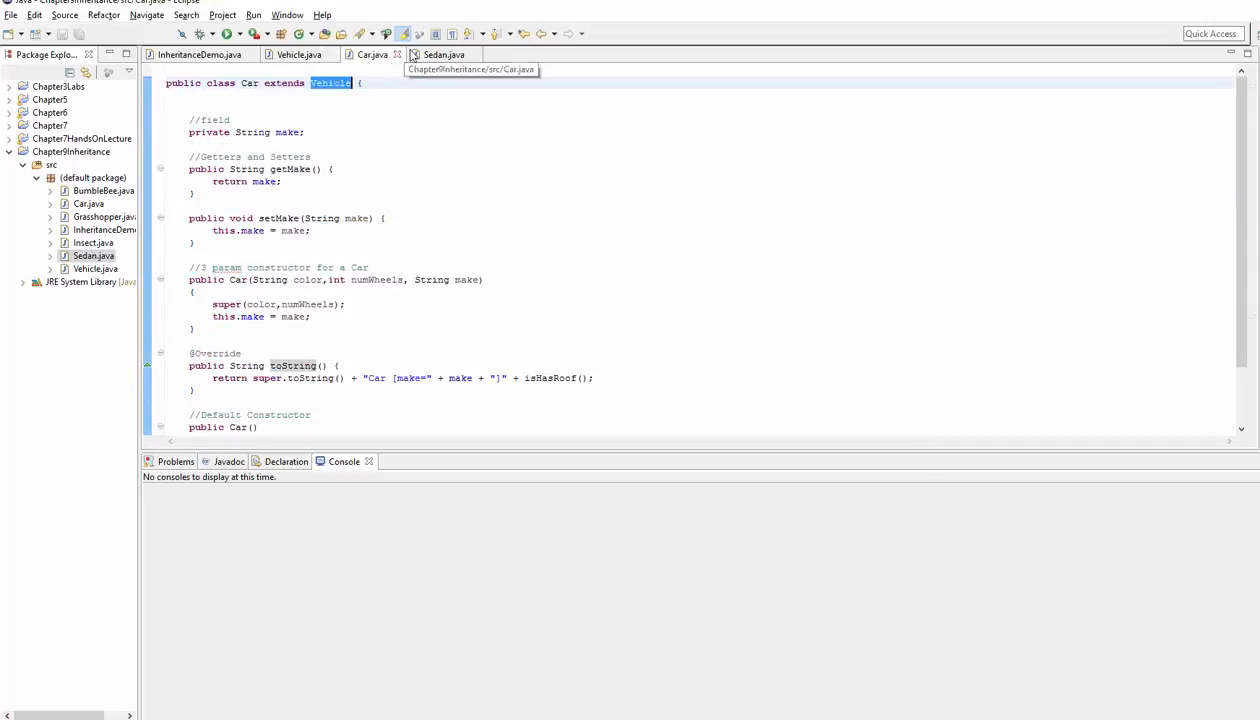
left_click(440, 54)
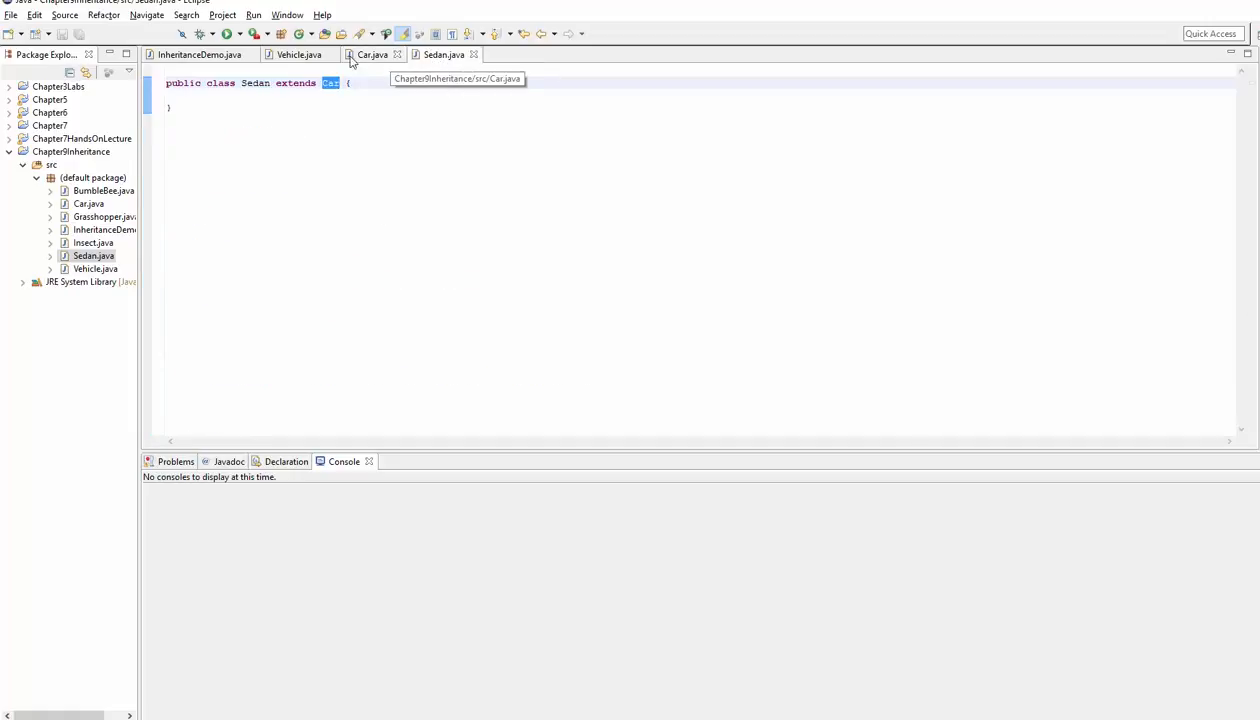
left_click(198, 54)
type("mySedan.setVehicleColor(\"Blue\");")
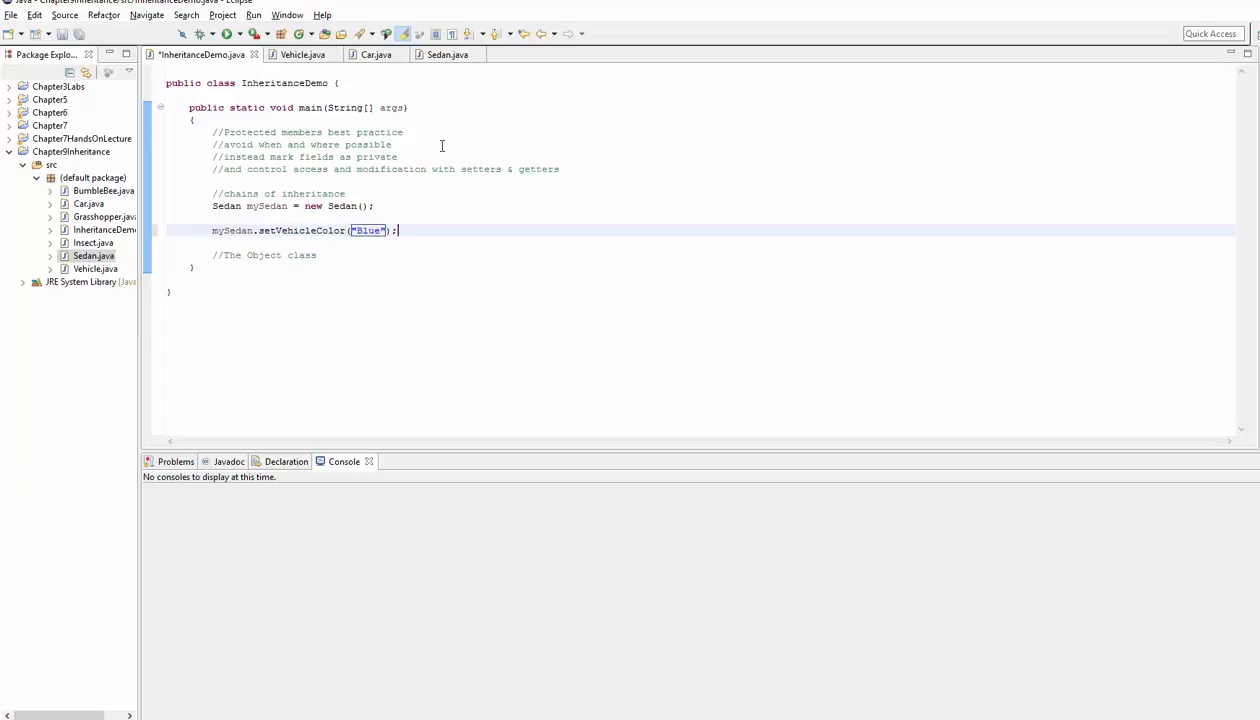
key("ctrl+s")
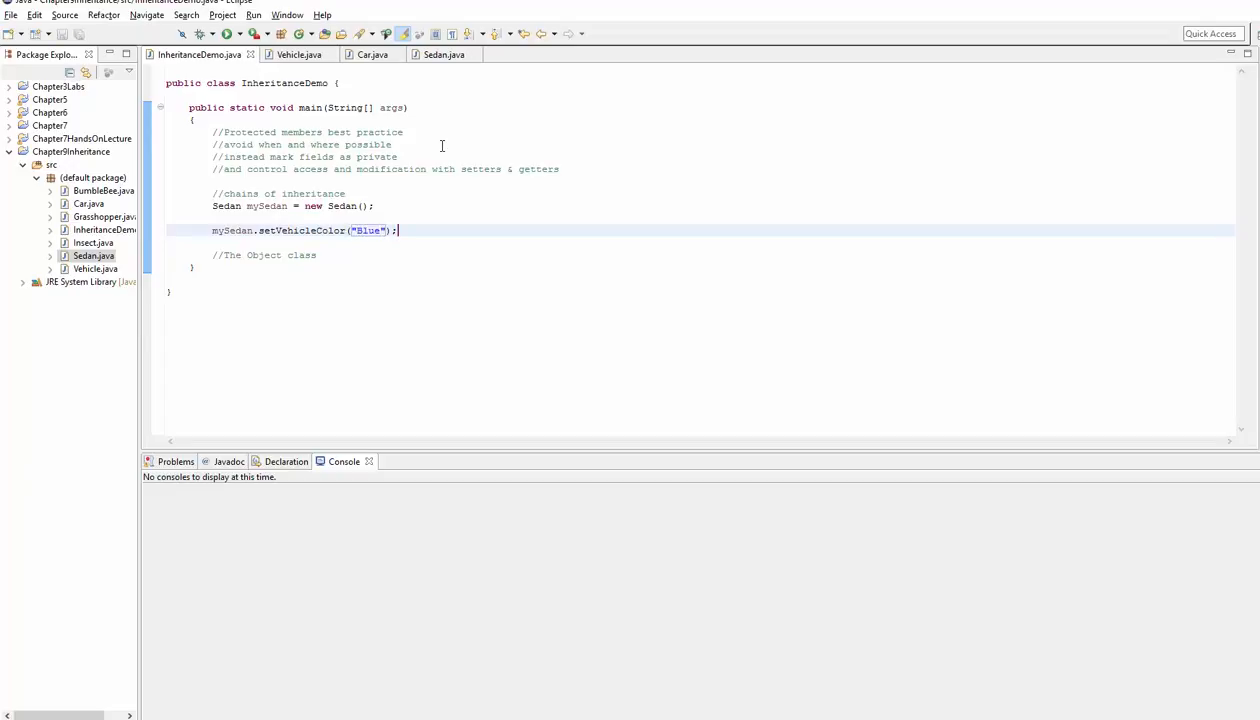
Trace Sedan's Car superclass, Car's public setMake and Vehicle, then return to Sedan.java
left_click(442, 54)
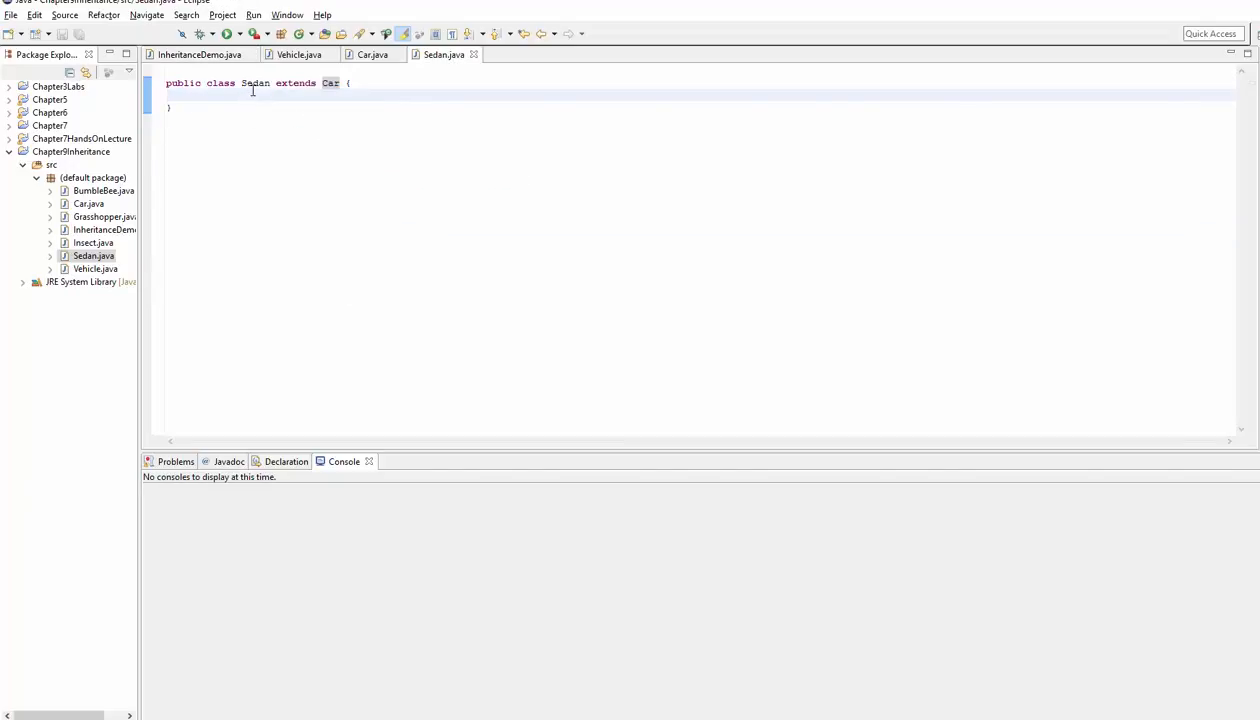
double_click(256, 84)
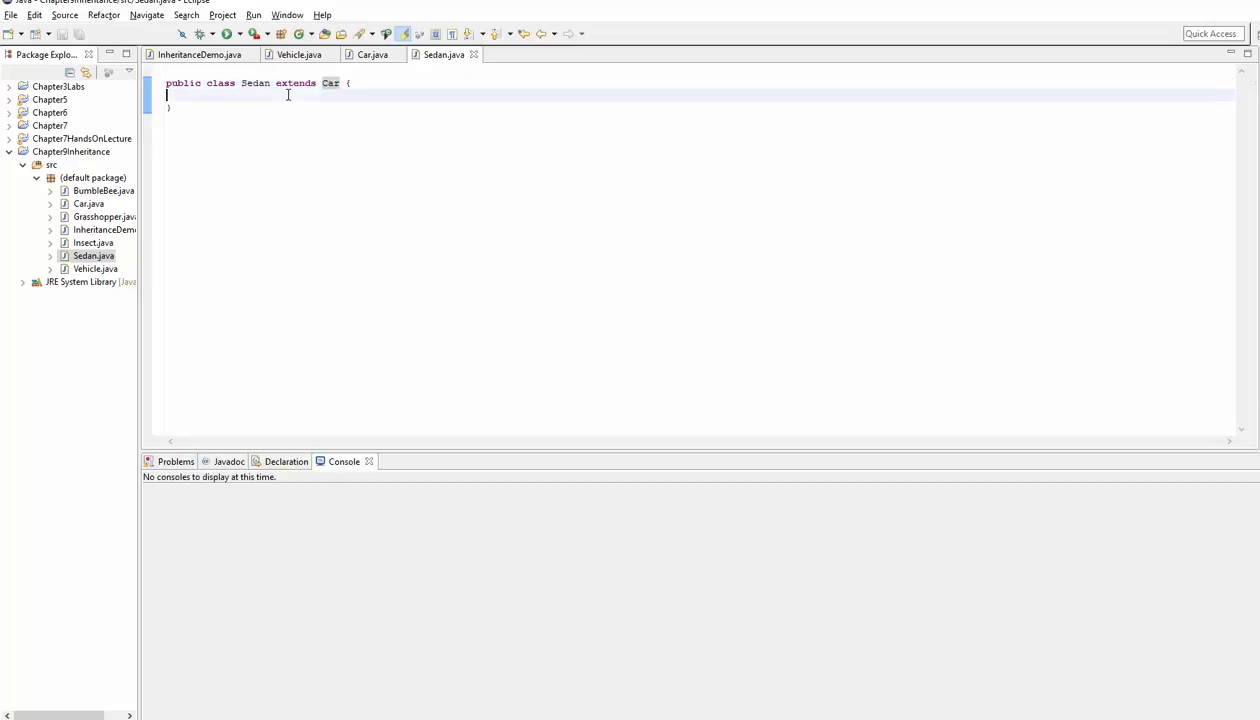
mouse_move(298, 54)
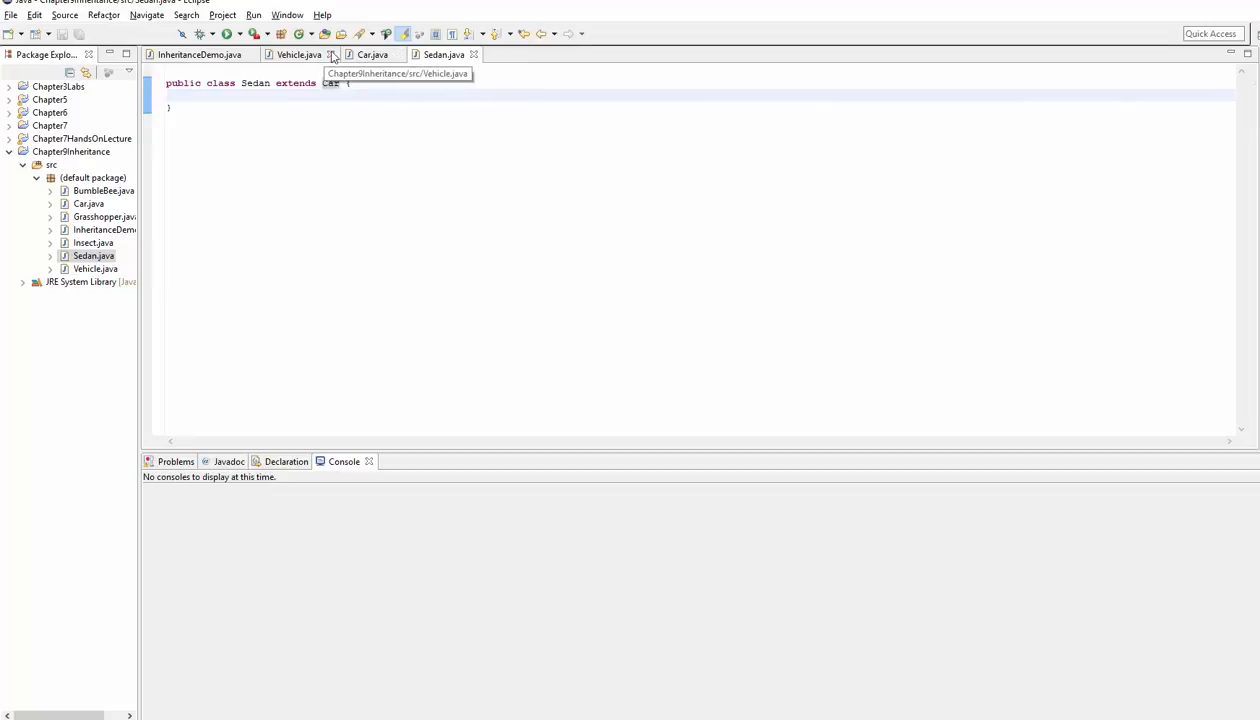
left_click(372, 54)
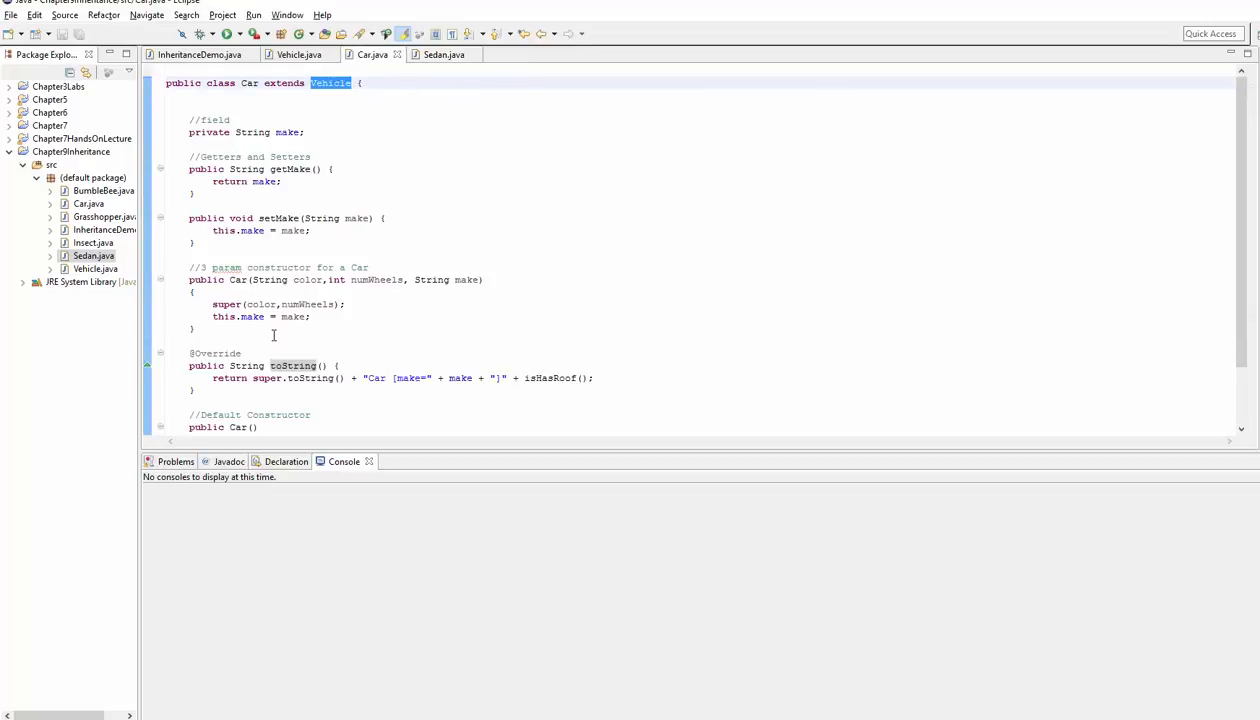
double_click(206, 218)
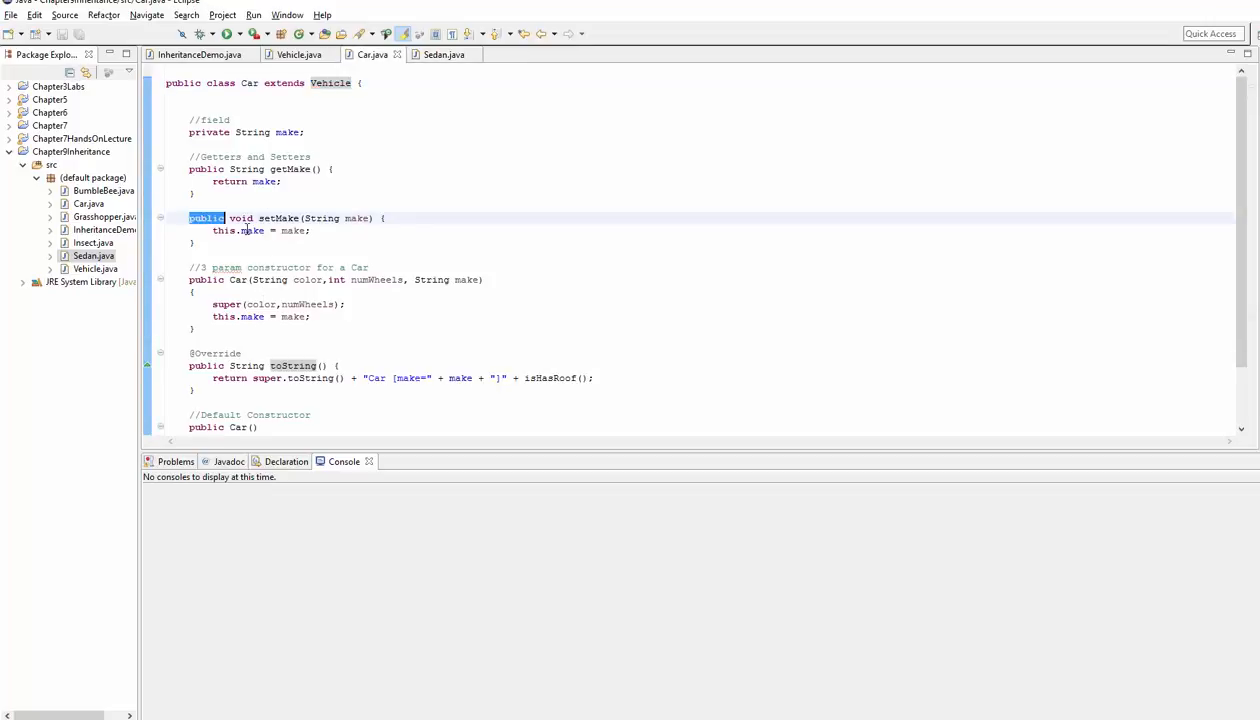
mouse_move(296, 54)
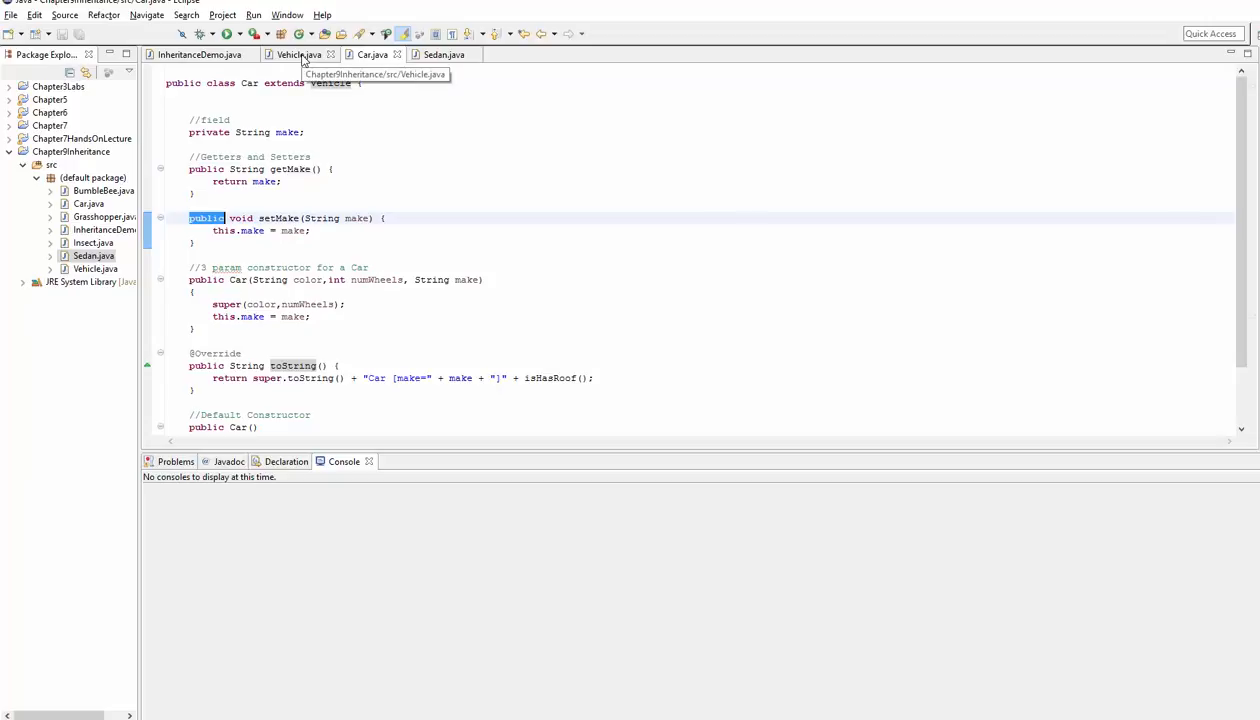
left_click(296, 54)
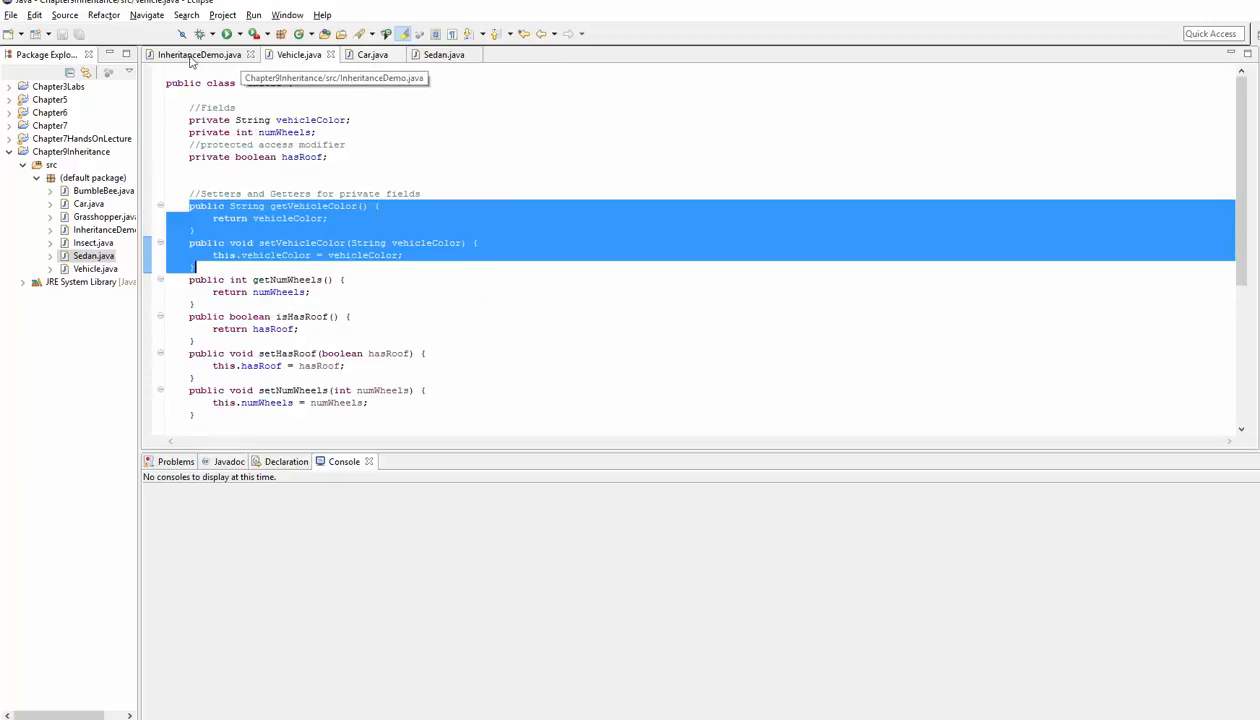
left_click(442, 54)
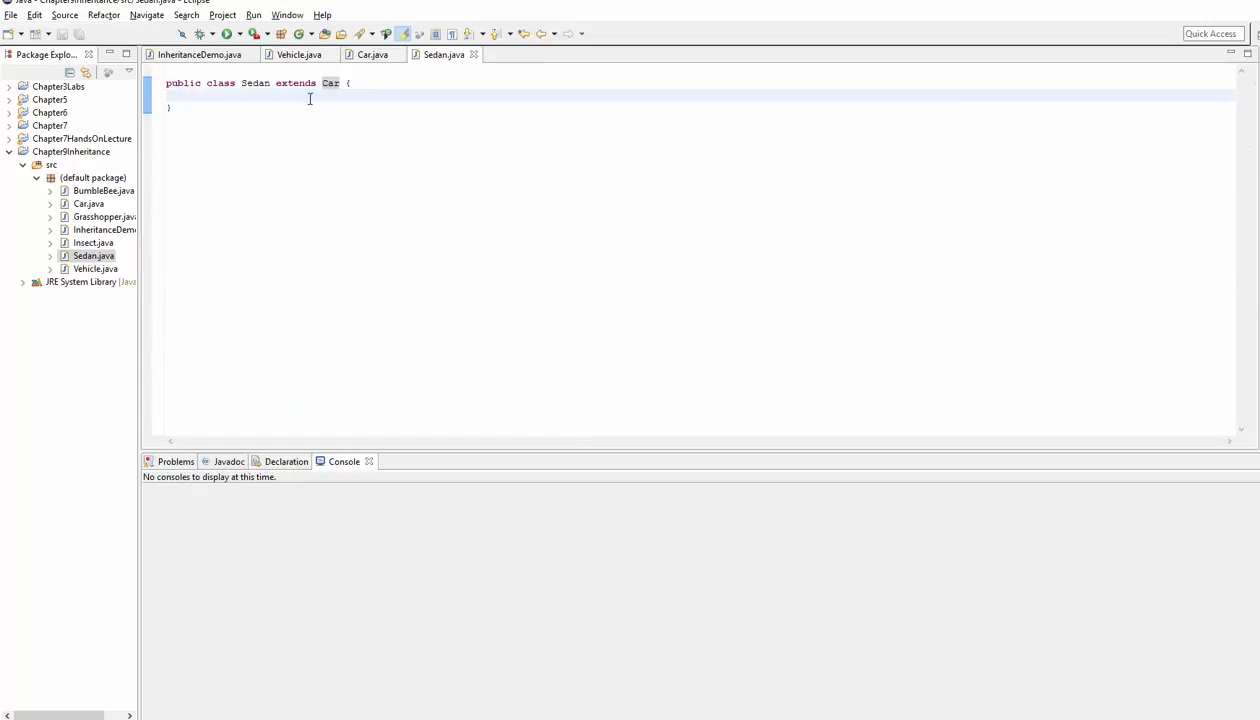
mouse_move(352, 24)
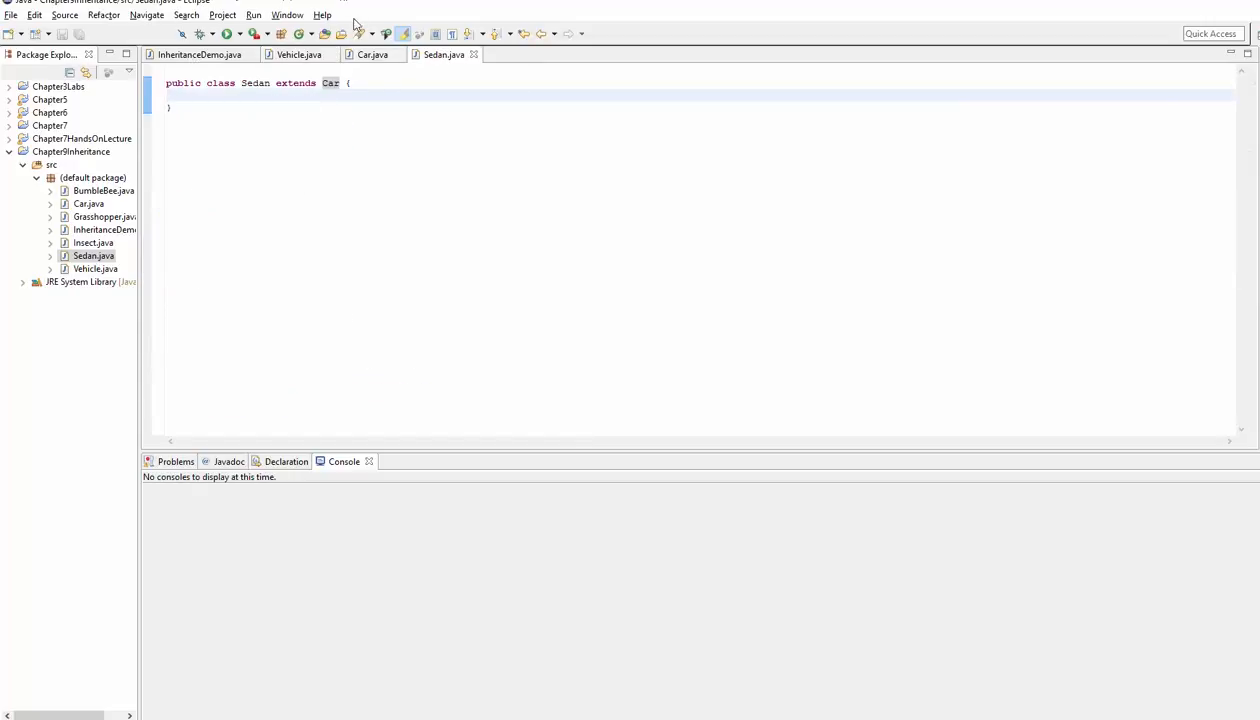
mouse_move(372, 54)
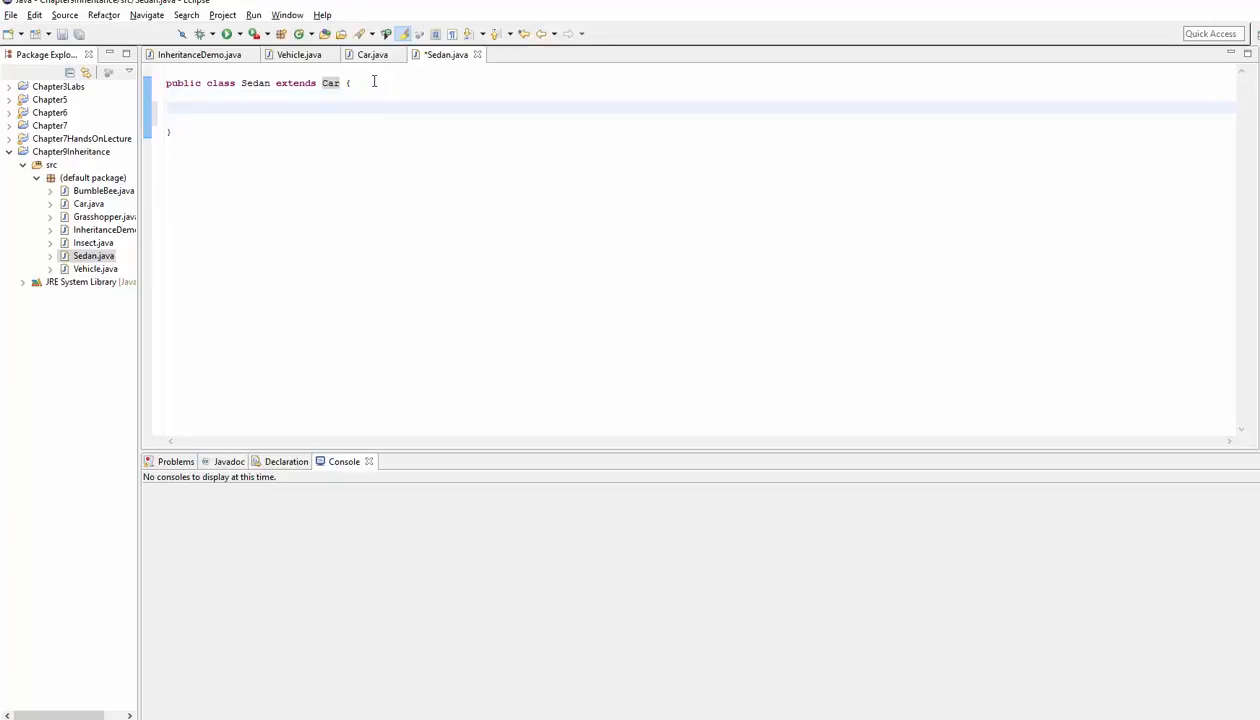
Declare 'private double minLength;' inside the Sedan class body
type("private")
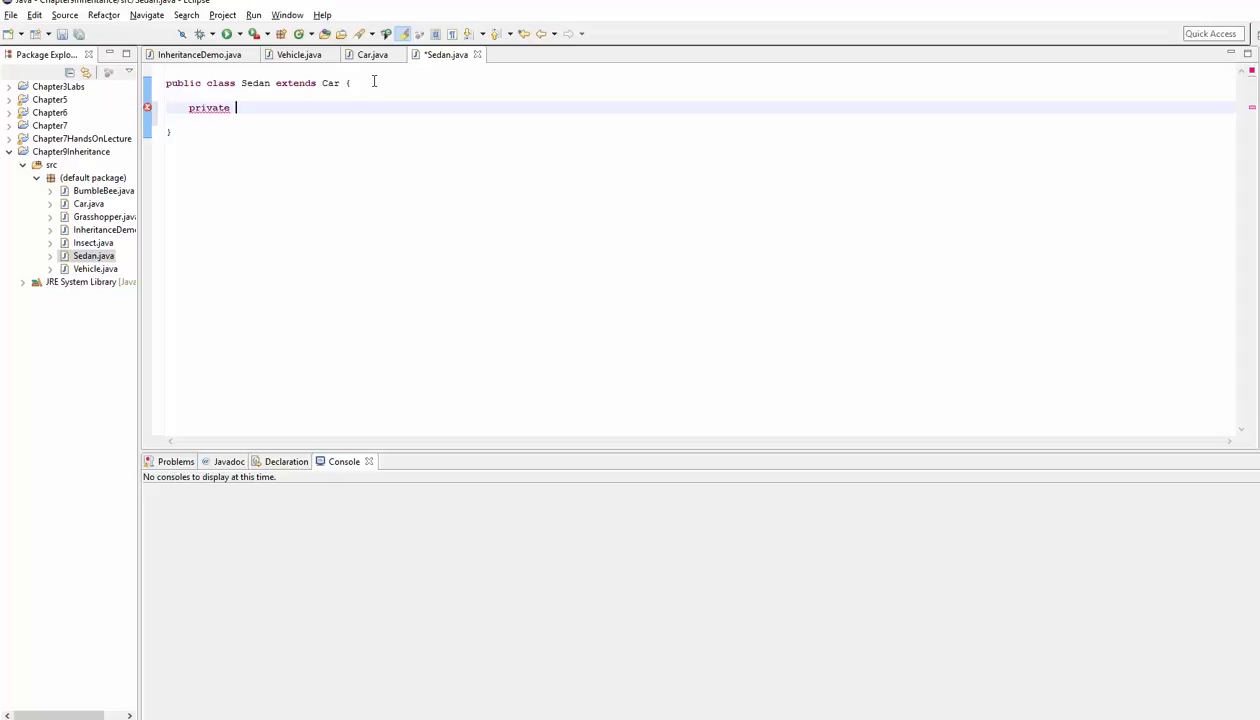
type("double minLe")
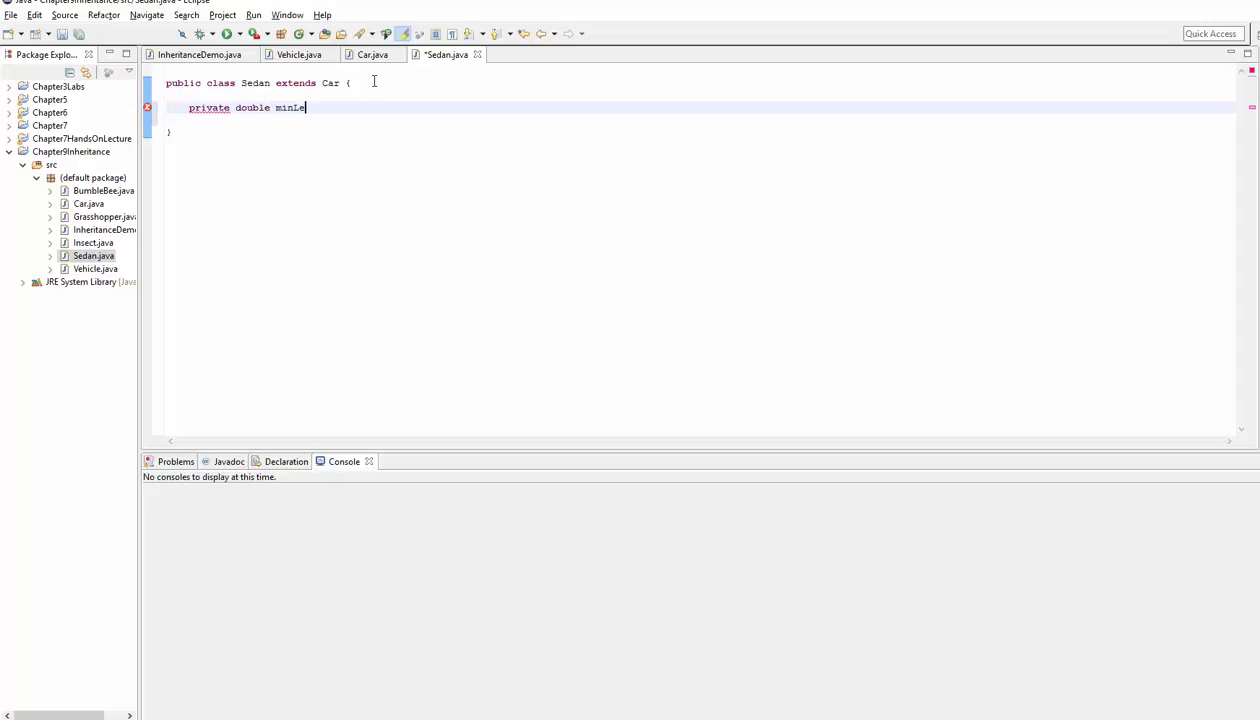
type("ength")
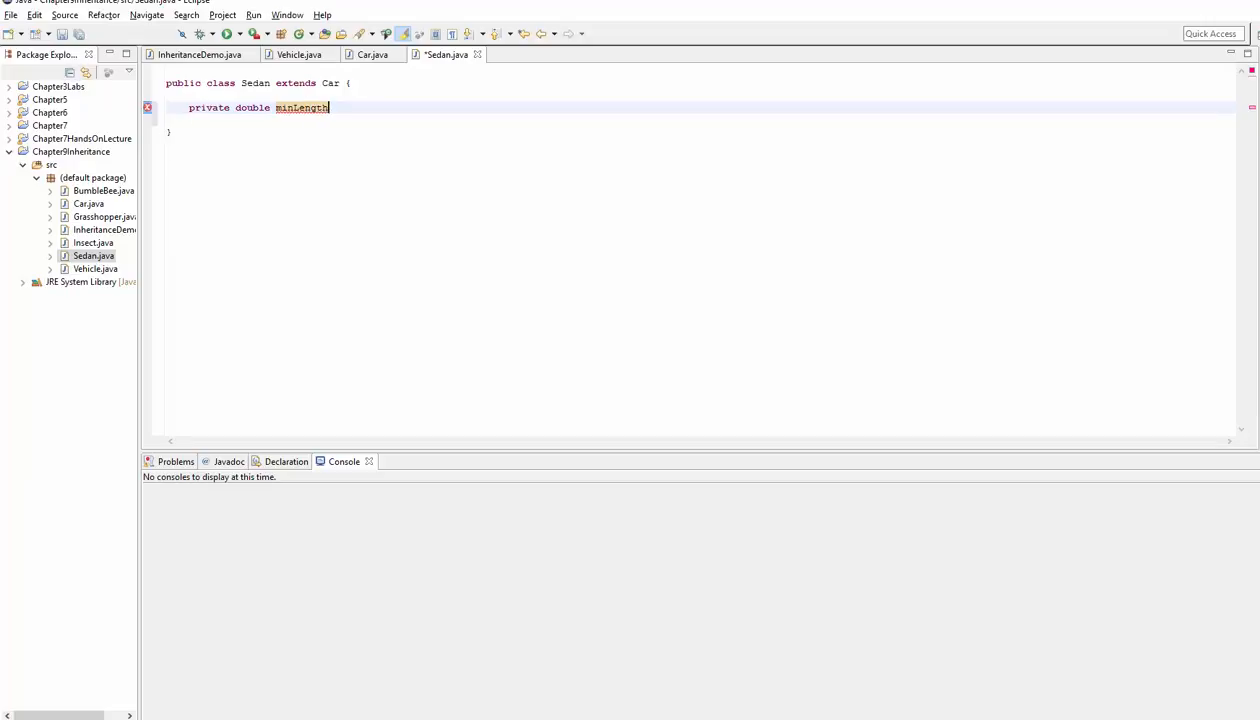
mouse_move(422, 144)
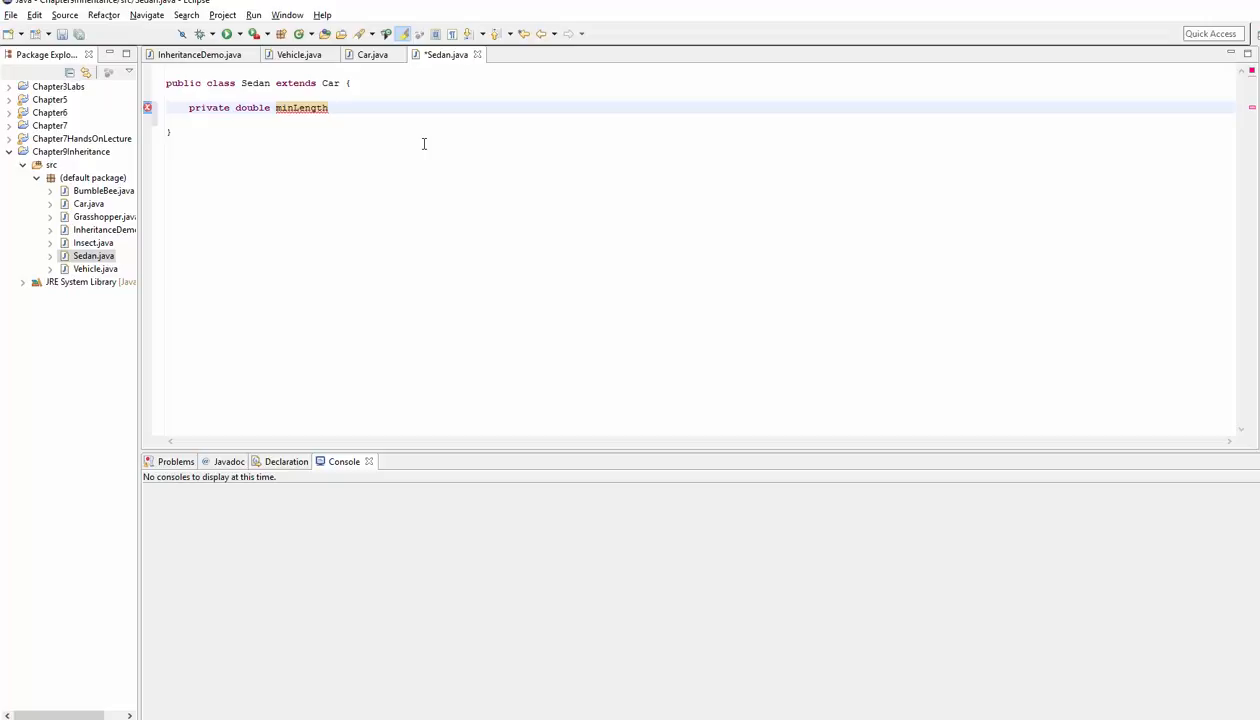
type(";")
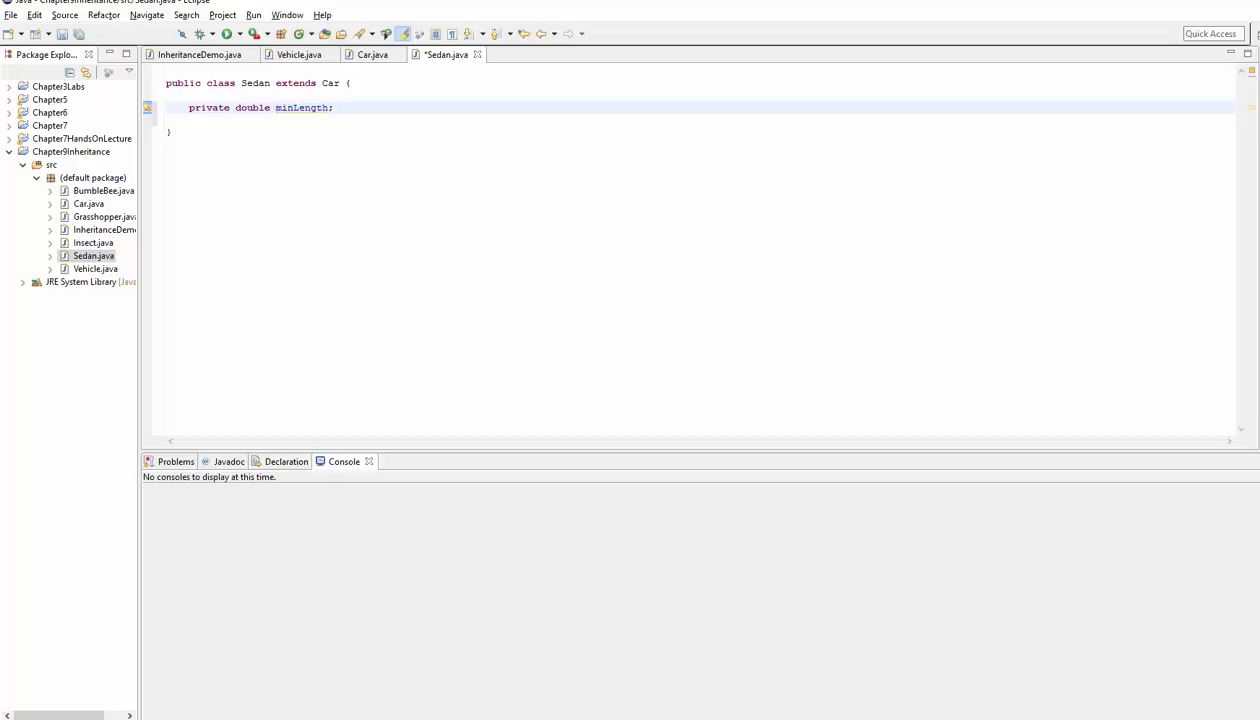
mouse_move(42, 388)
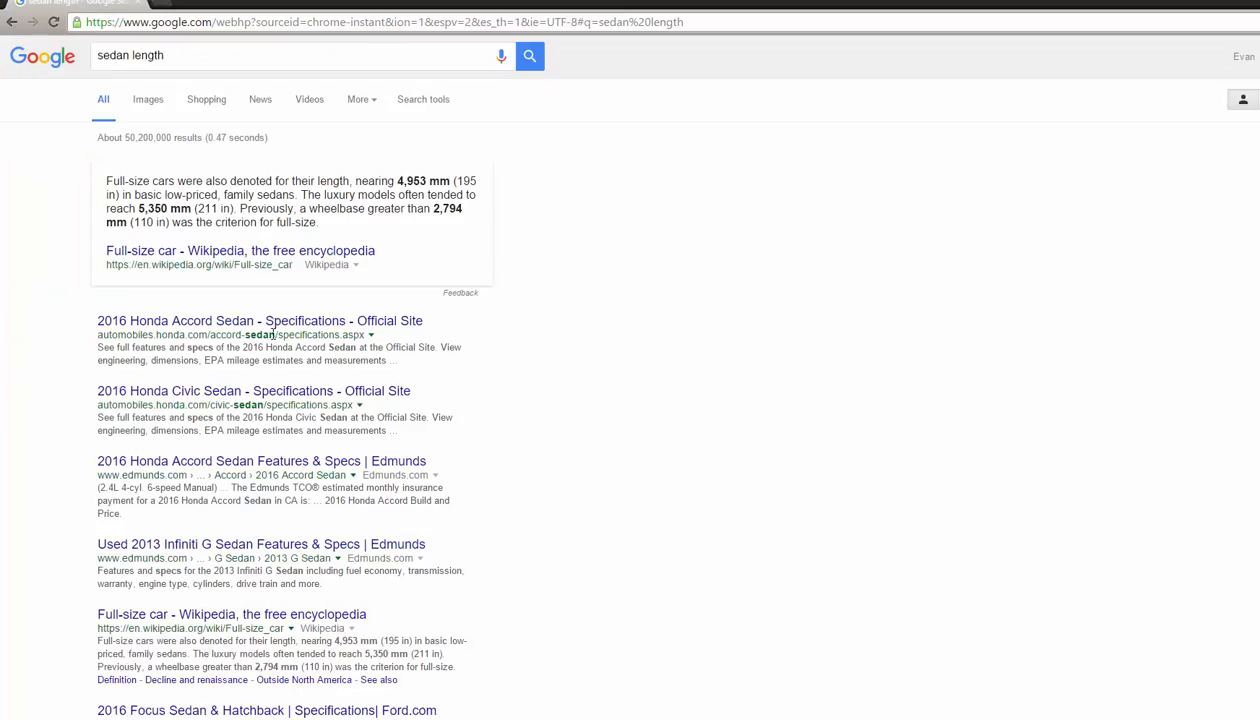
Highlight the 110 inch wheelbase, family sedans phrase and 211 inch length in the Wikipedia snippet
double_click(142, 222)
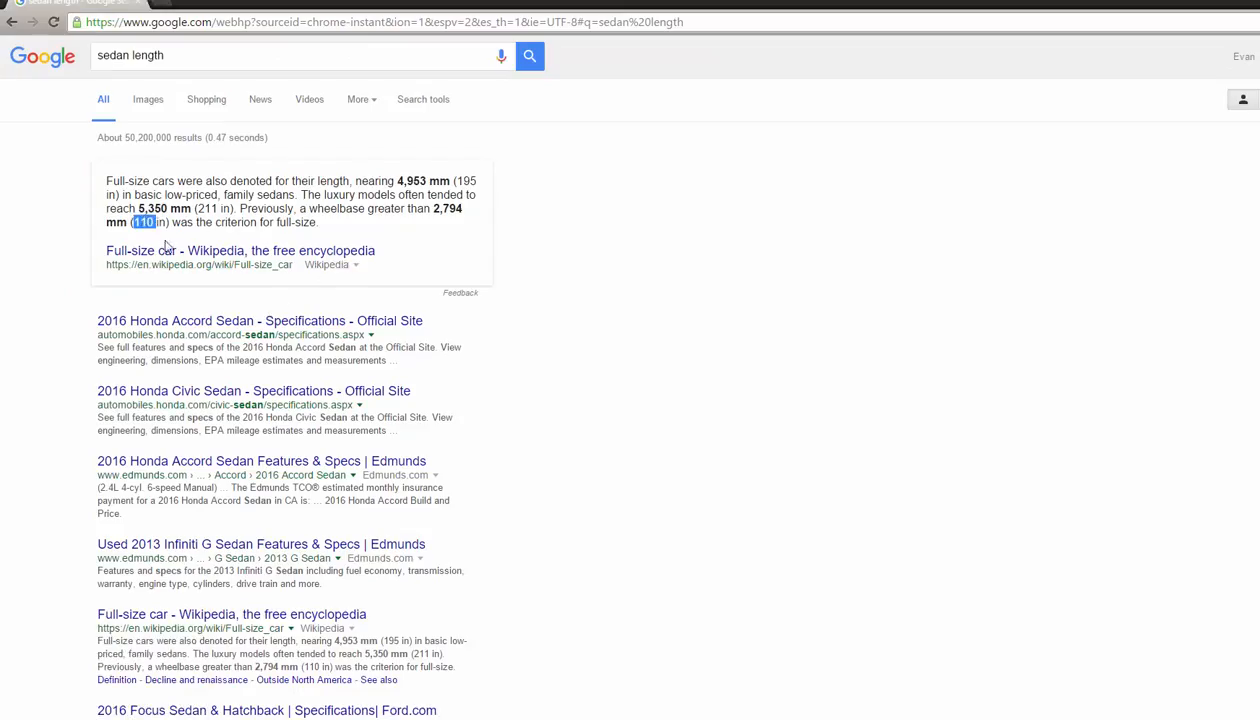
mouse_move(362, 224)
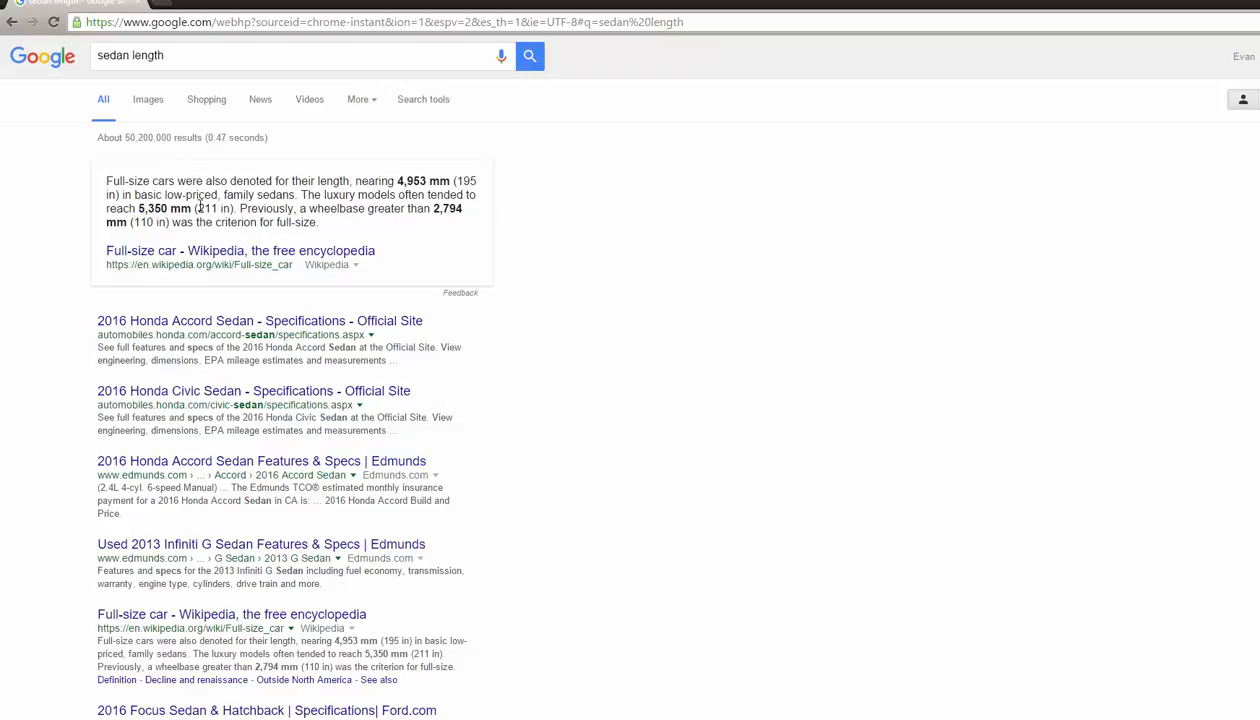
double_click(212, 208)
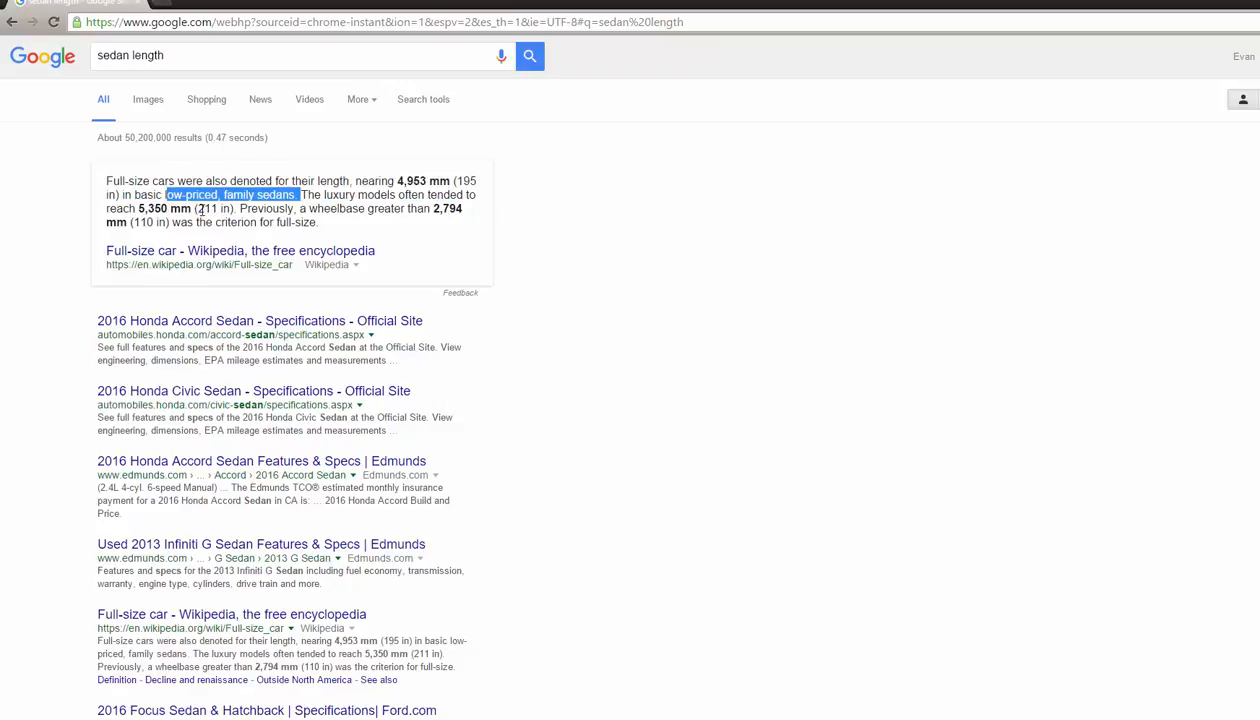
double_click(212, 208)
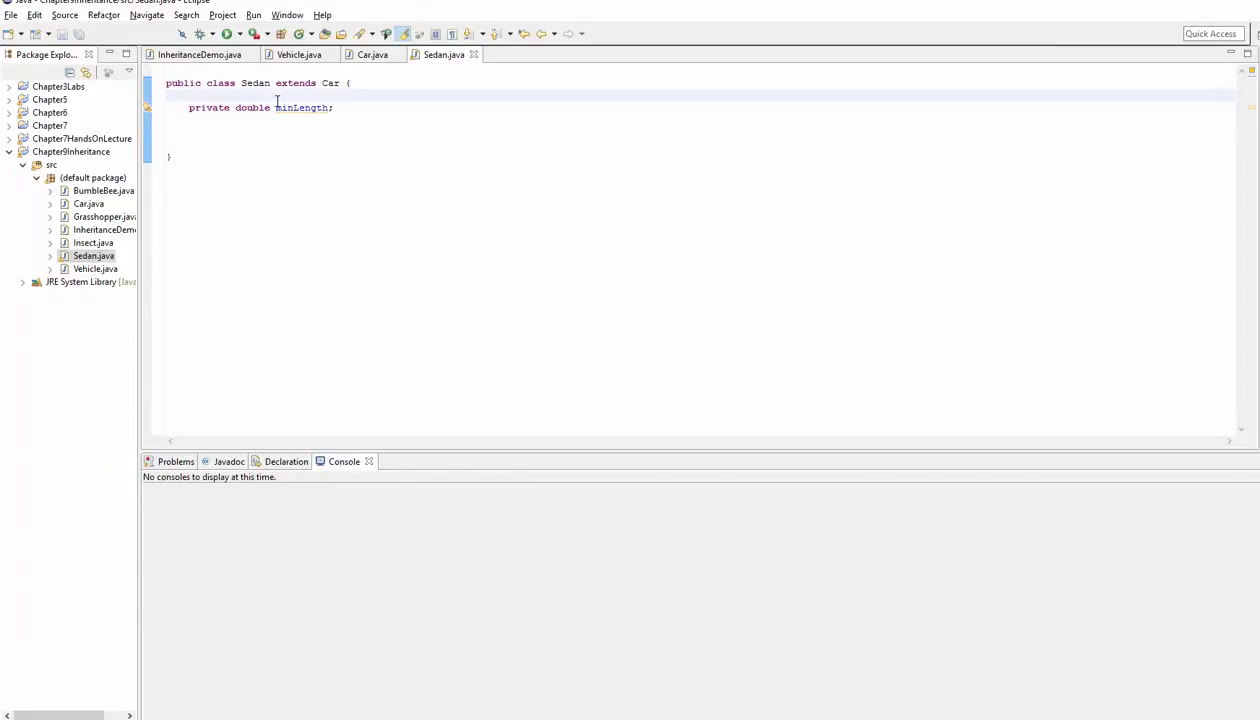
Add //fields and getters/setters comments, generate getMinLength and setMinLength for minLength, and save Sedan
type("//fields")
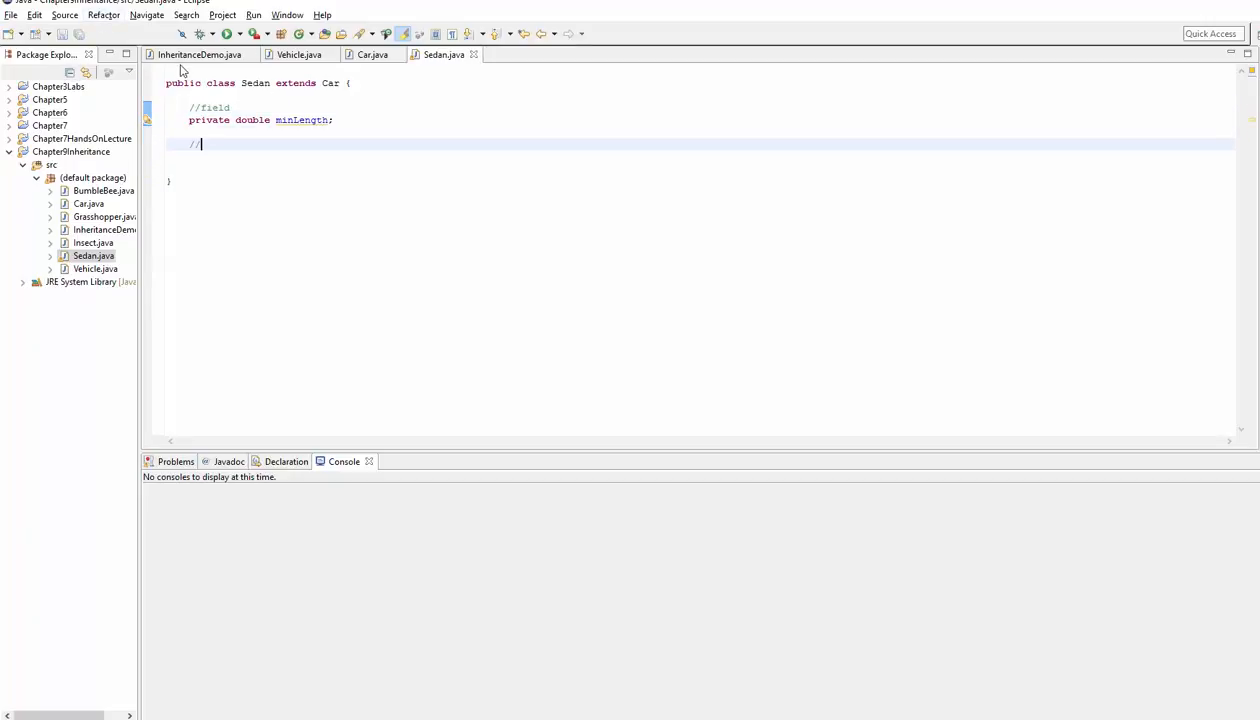
type("getters and setter")
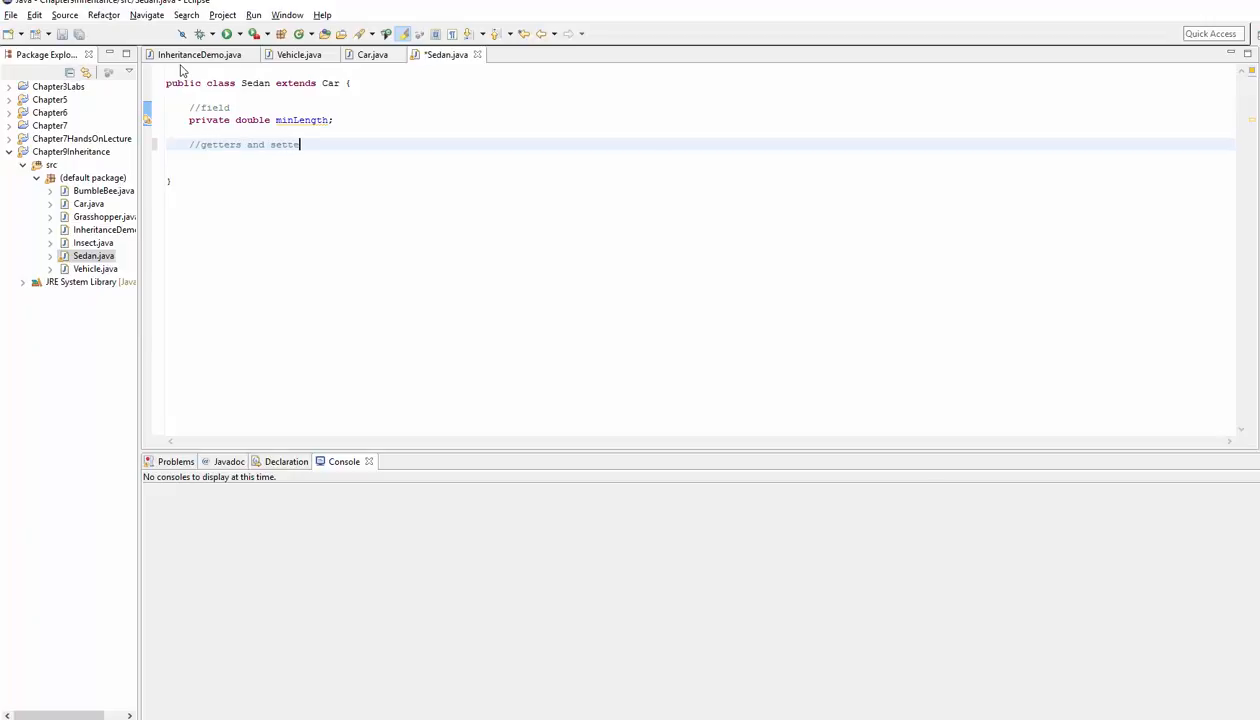
left_click(64, 14)
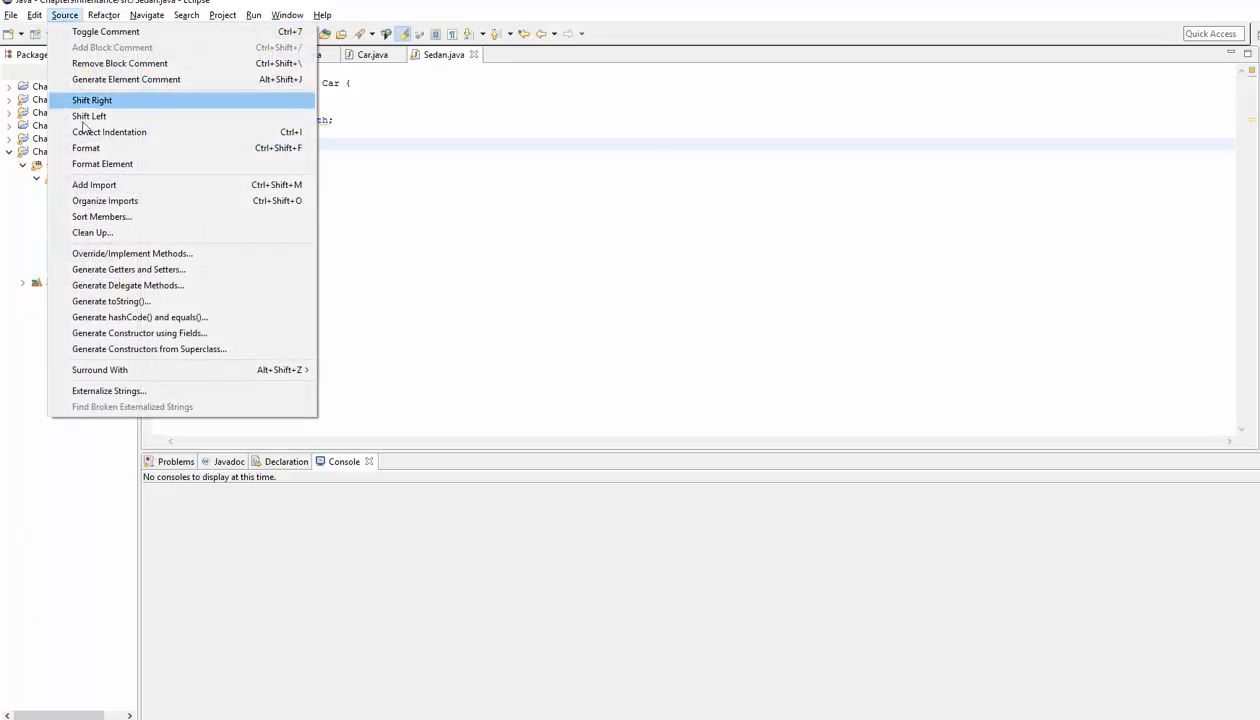
left_click(128, 268)
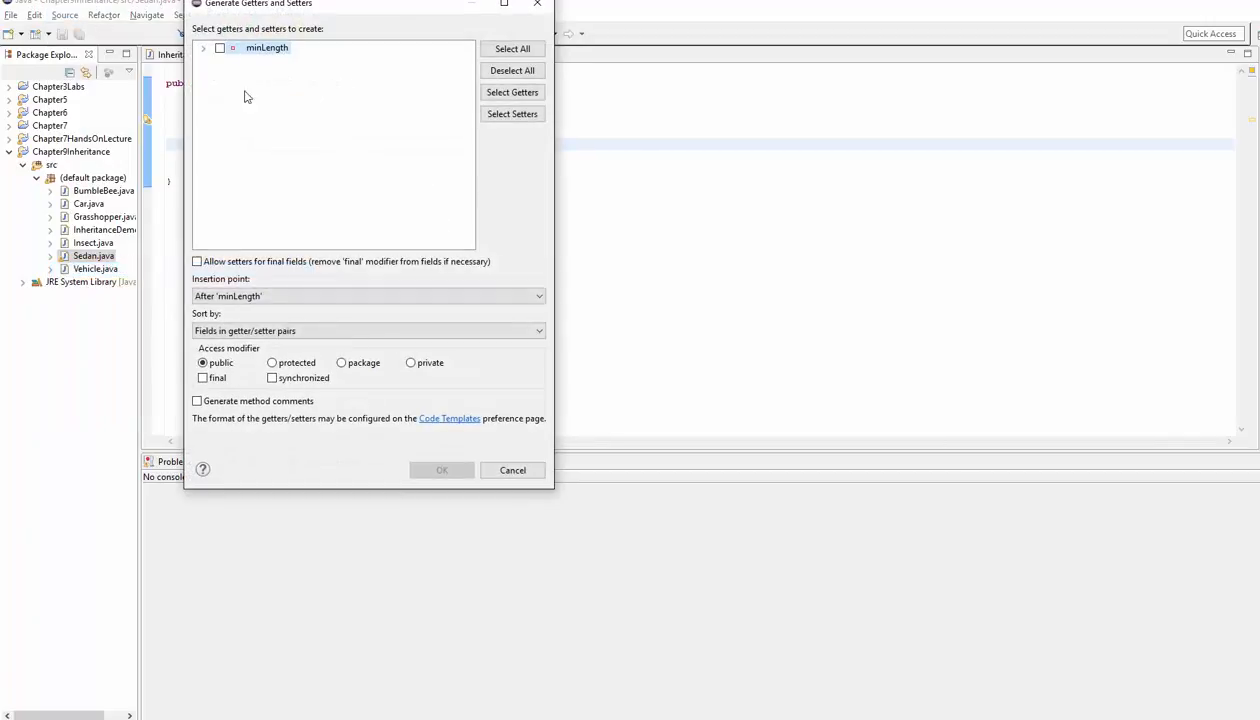
left_click(440, 470)
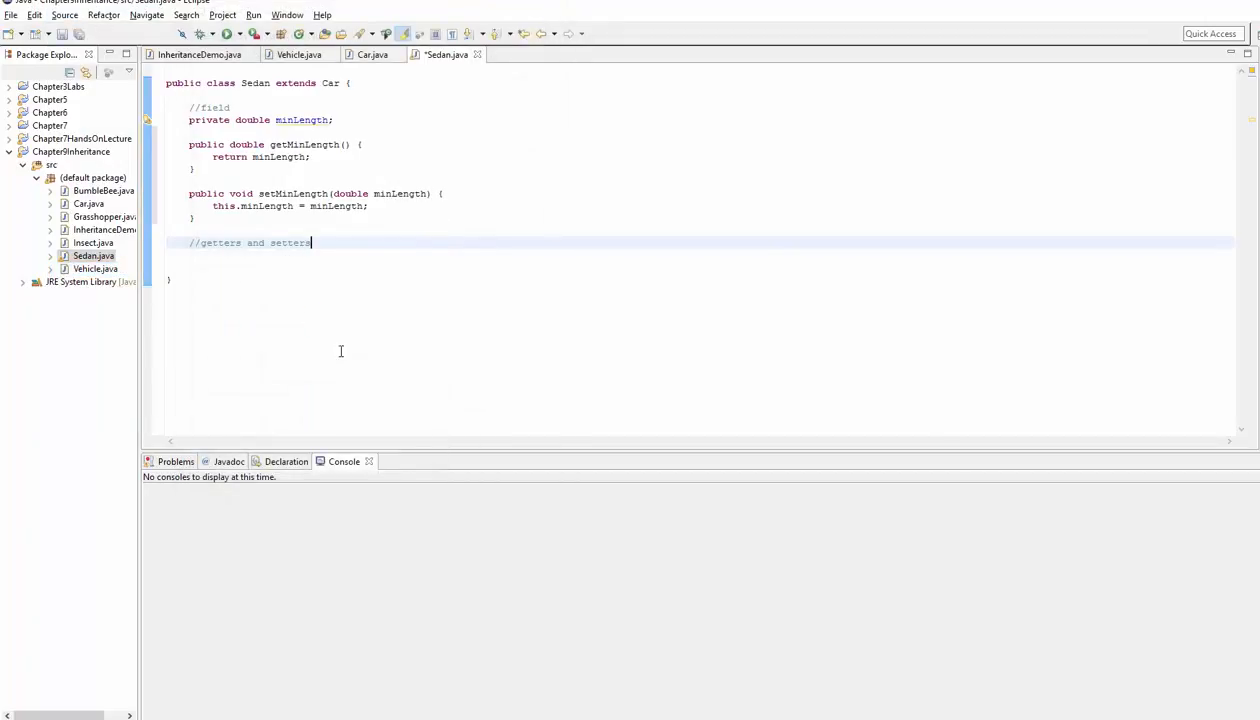
key("ctrl+s")
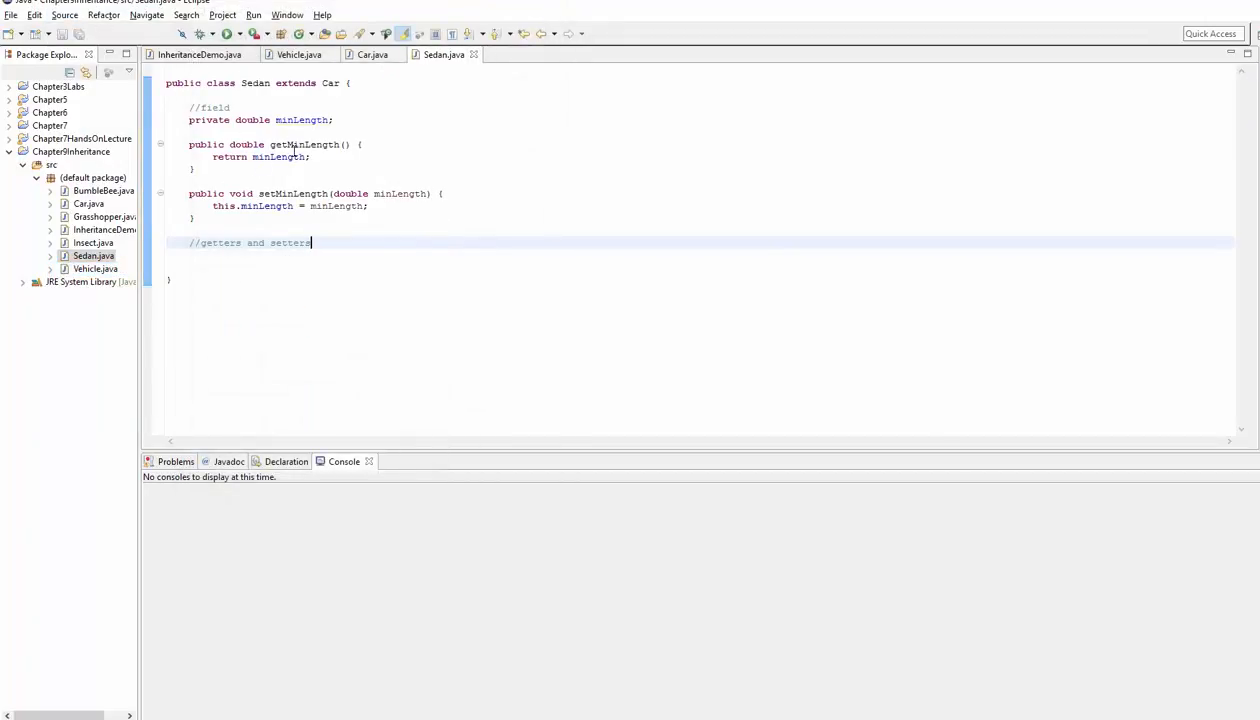
left_click(200, 54)
type("m")
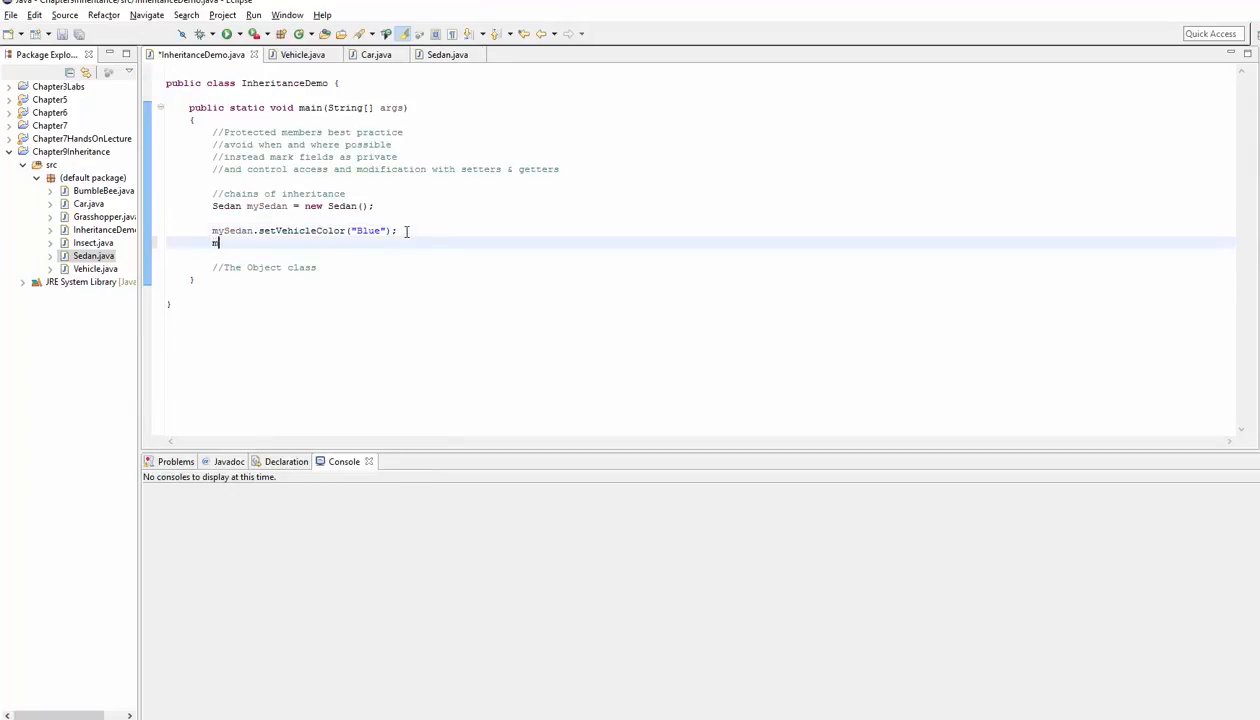
Call mySedan.setMake and setNumWheels(4) using content assist
type("ySedan.set")
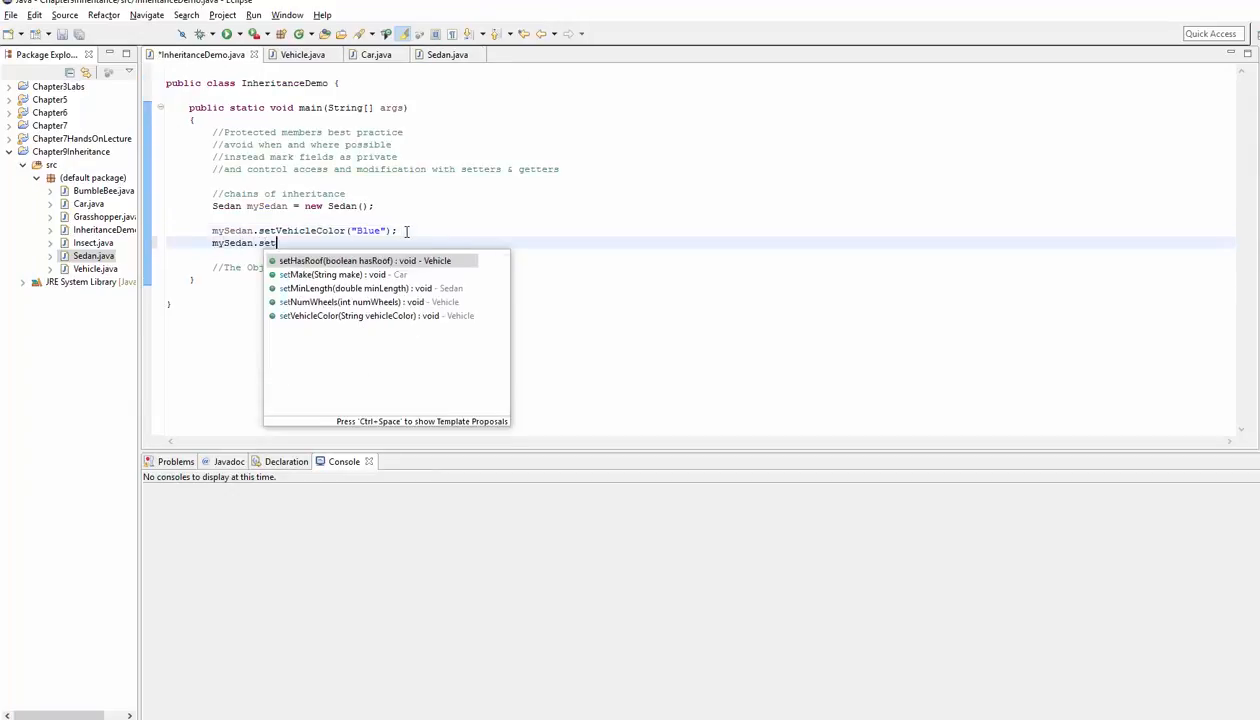
key("Escape")
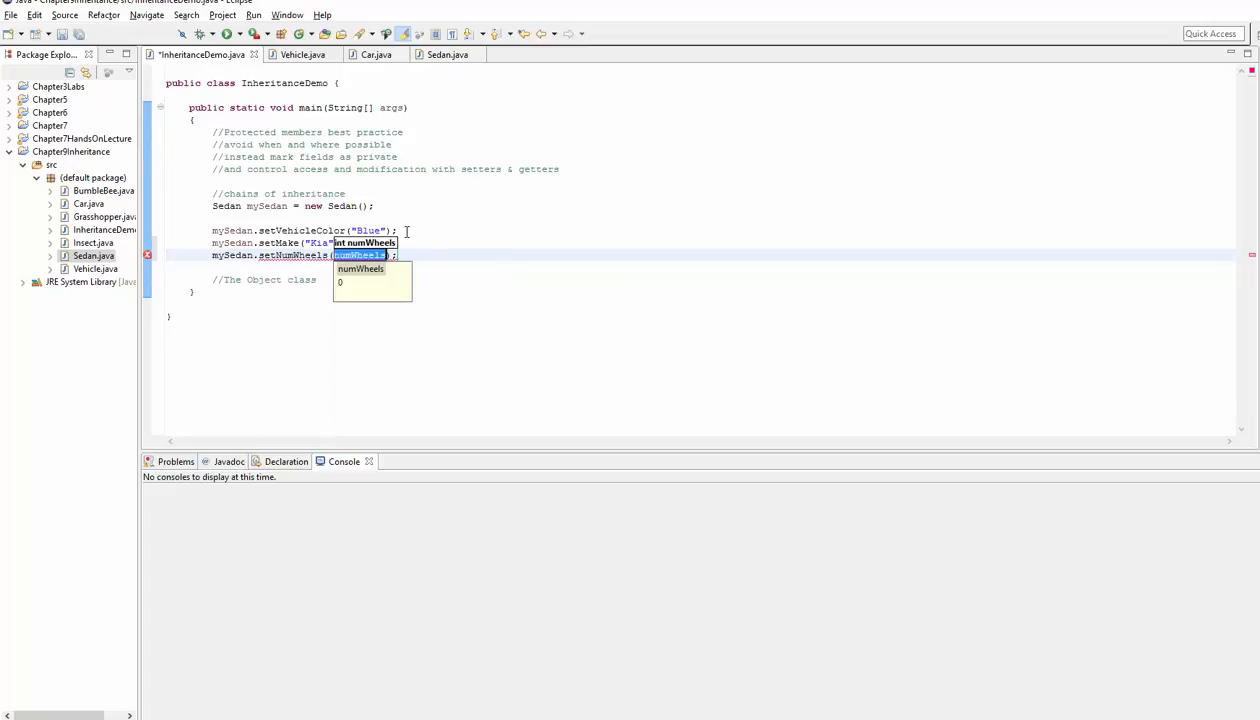
type("4")
type("mySedan.")
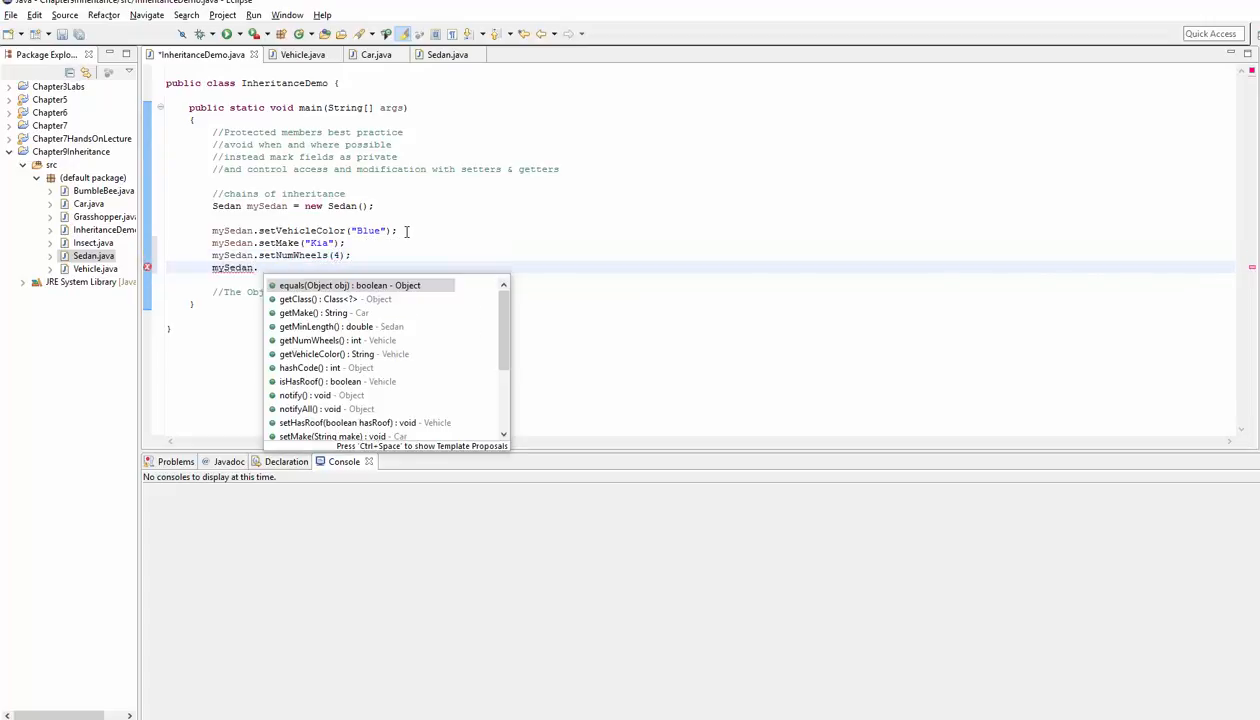
type("set")
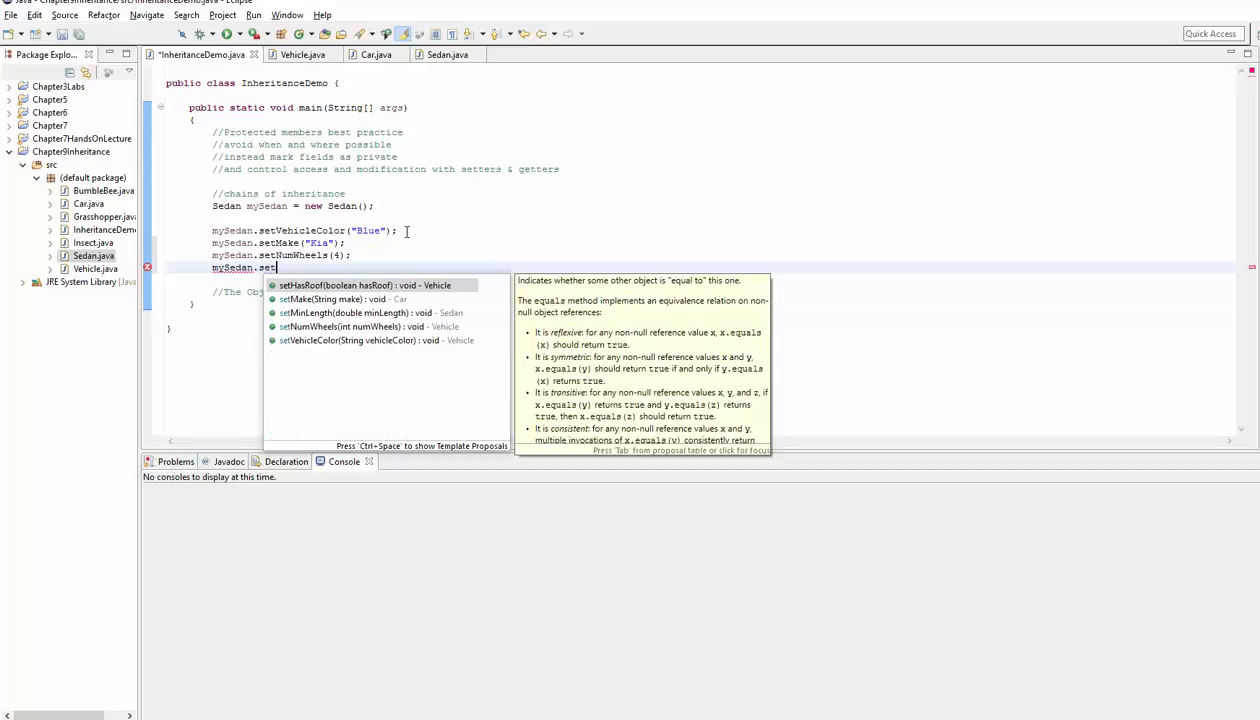
left_click(366, 284)
type("mySedan.")
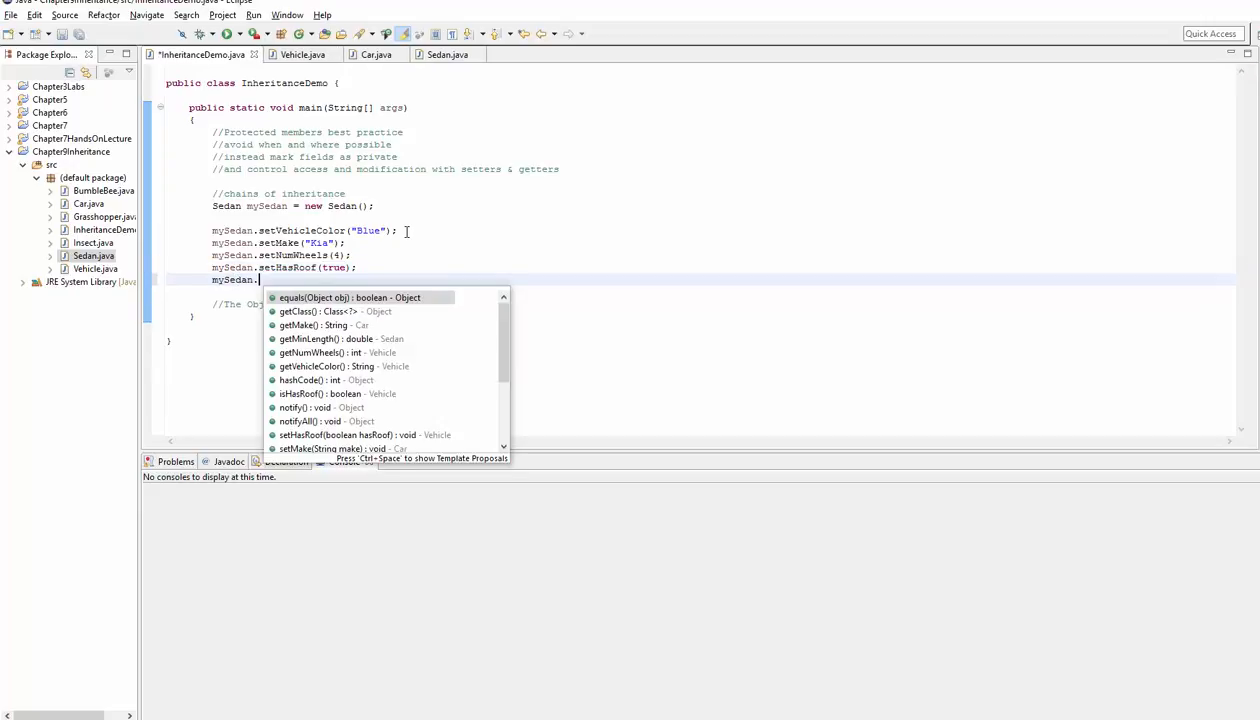
Add setHasRoof(true) and setMinLength(195) calls on mySedan
type("setMinLength(minLength);")
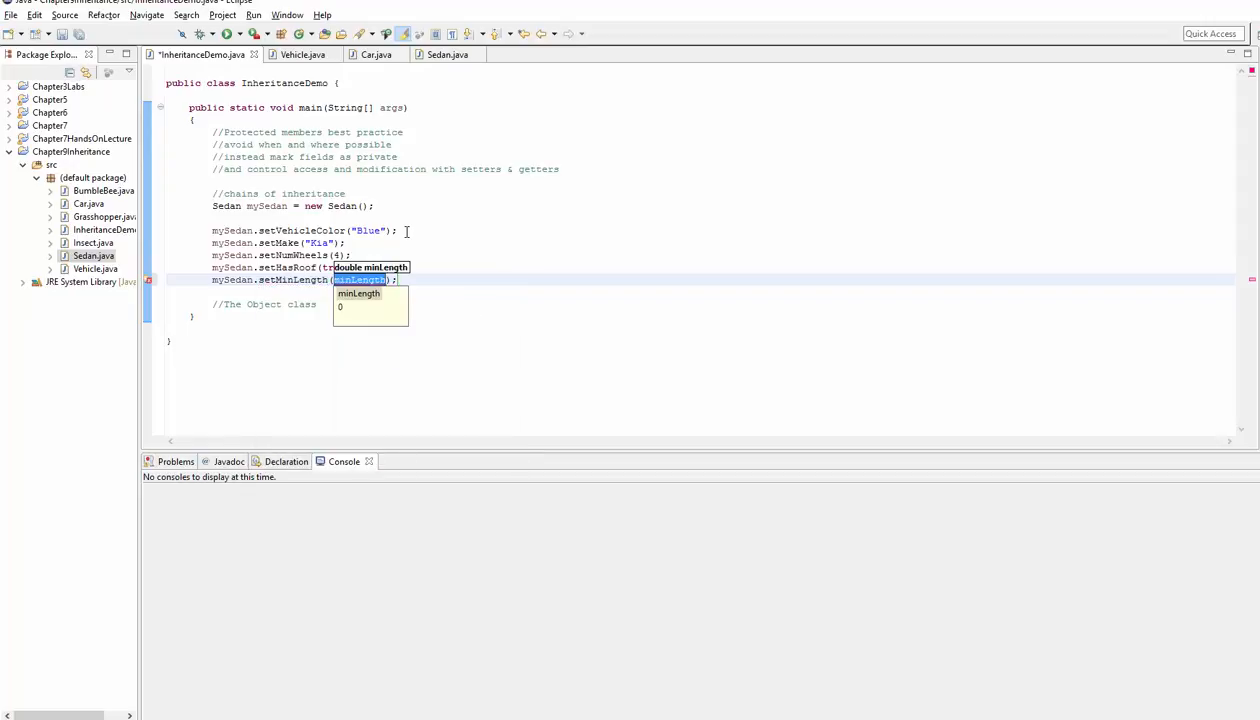
type("195")
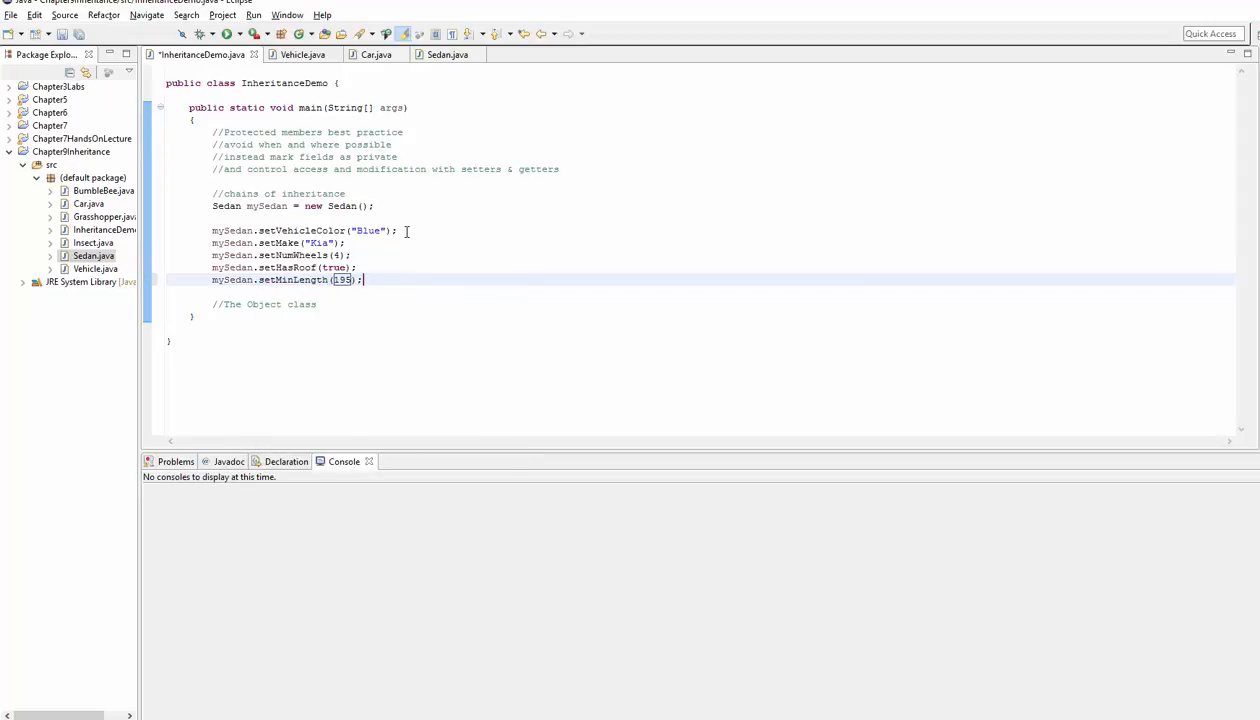
double_click(292, 280)
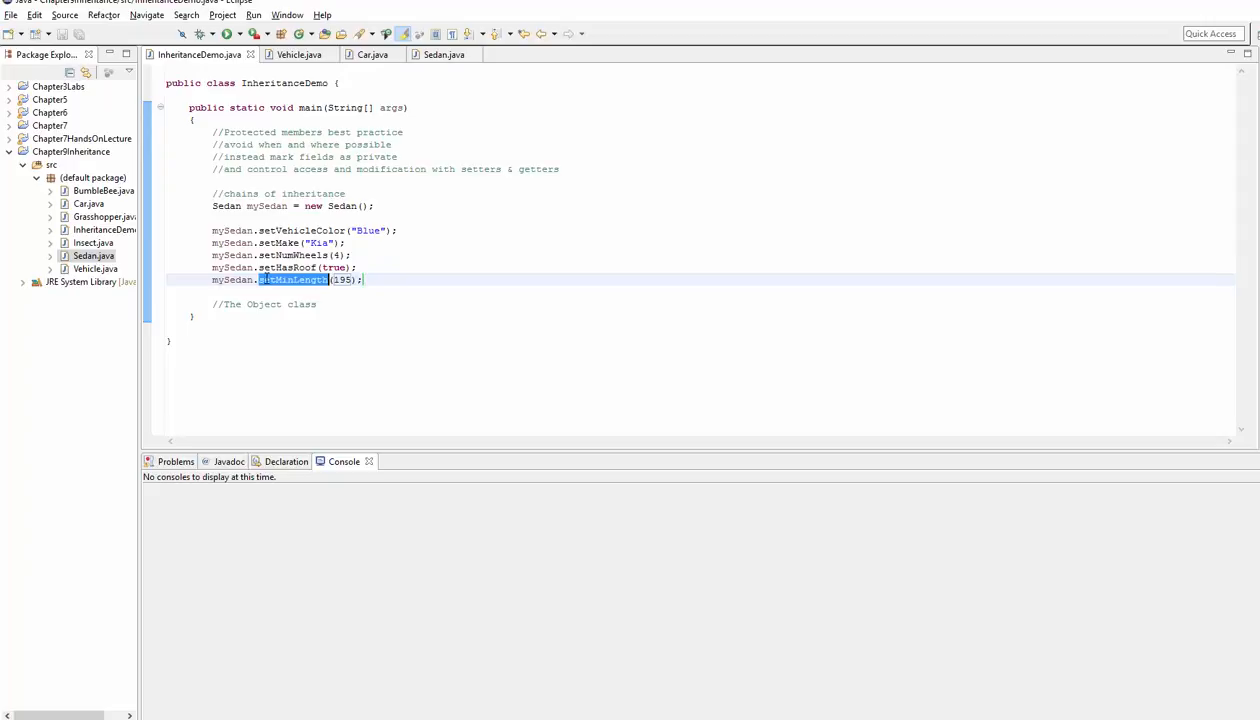
left_click(350, 280)
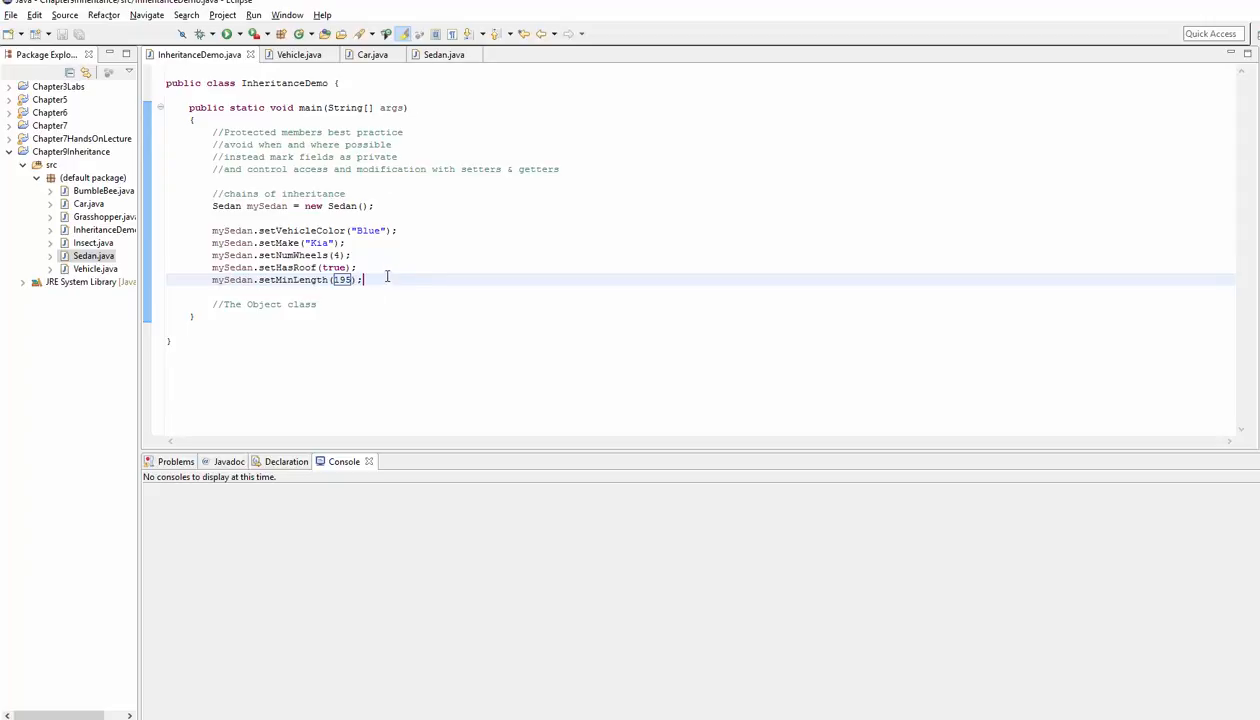
Instantiate Car c1 = new Car() in main and leave a blank line below it
type("Ca")
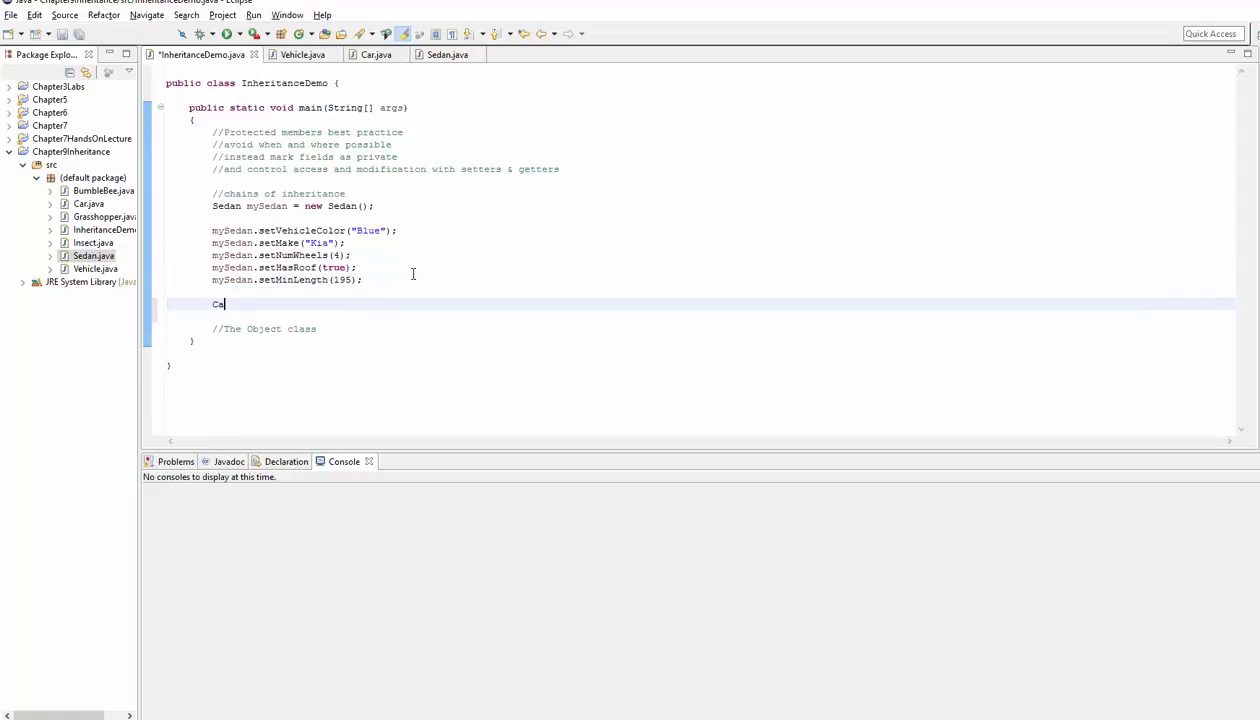
type("r c1 = new Ca")
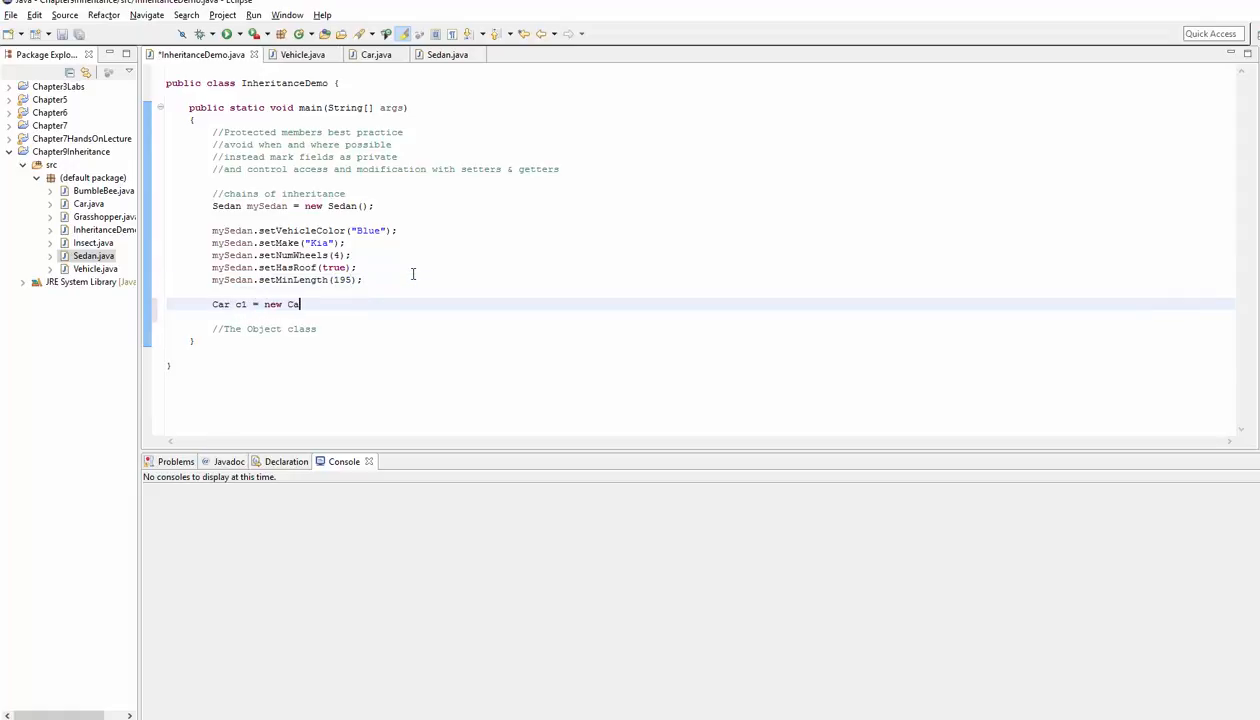
type("Car();")
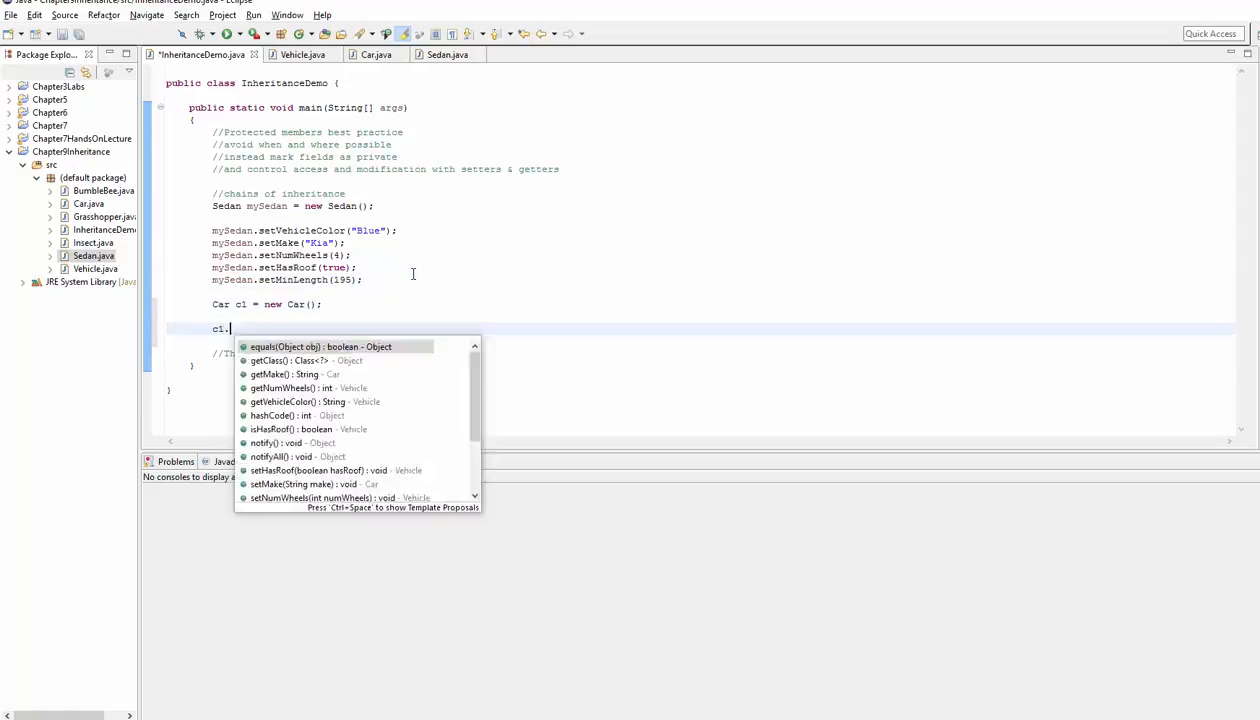
type("setM")
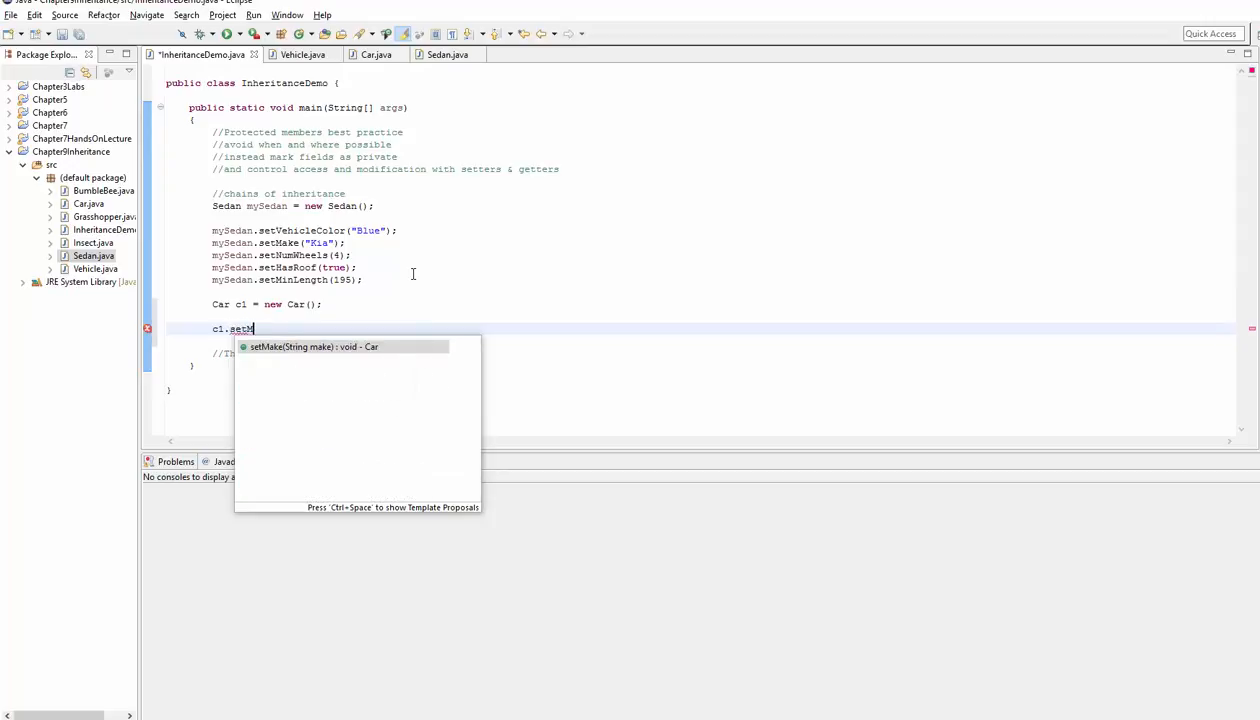
type("in")
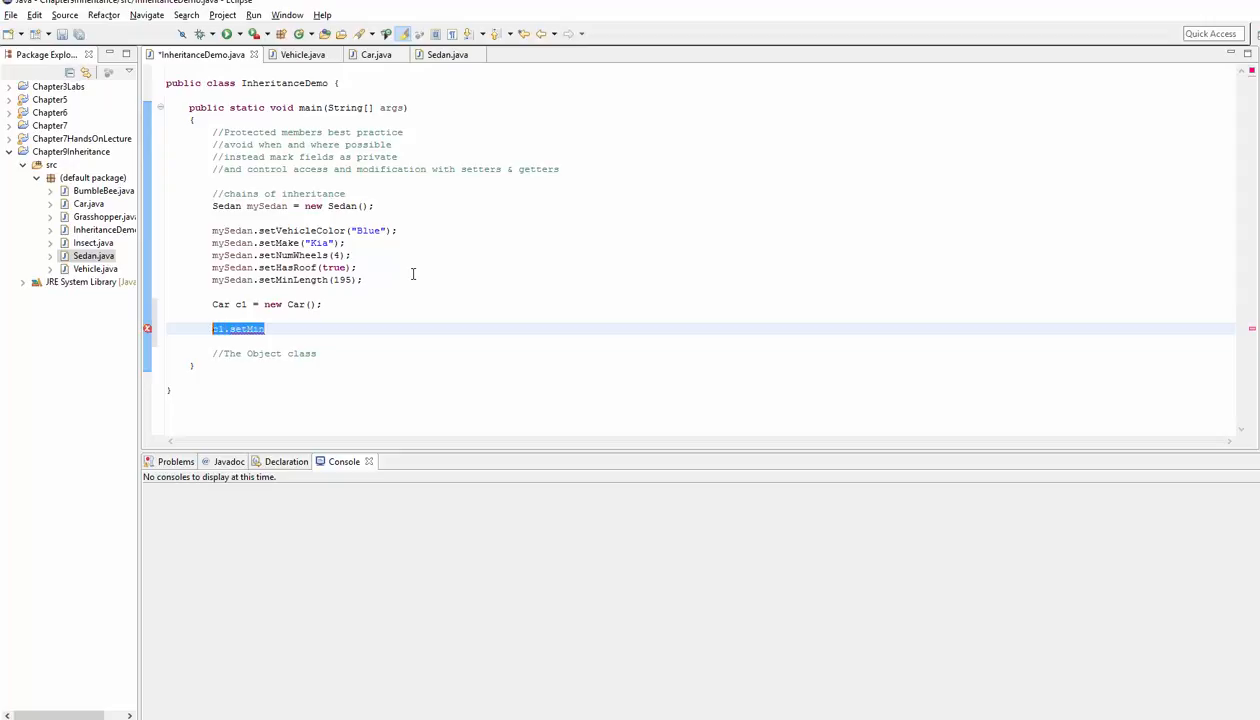
key("Delete")
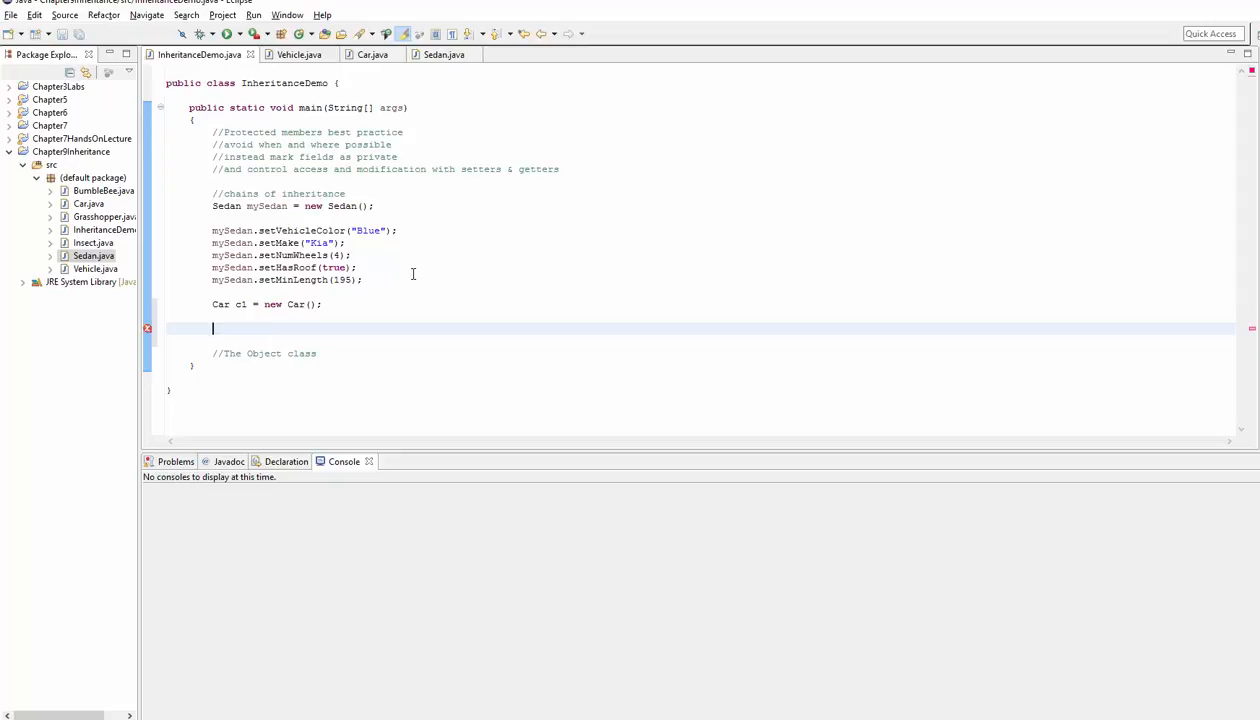
mouse_move(370, 54)
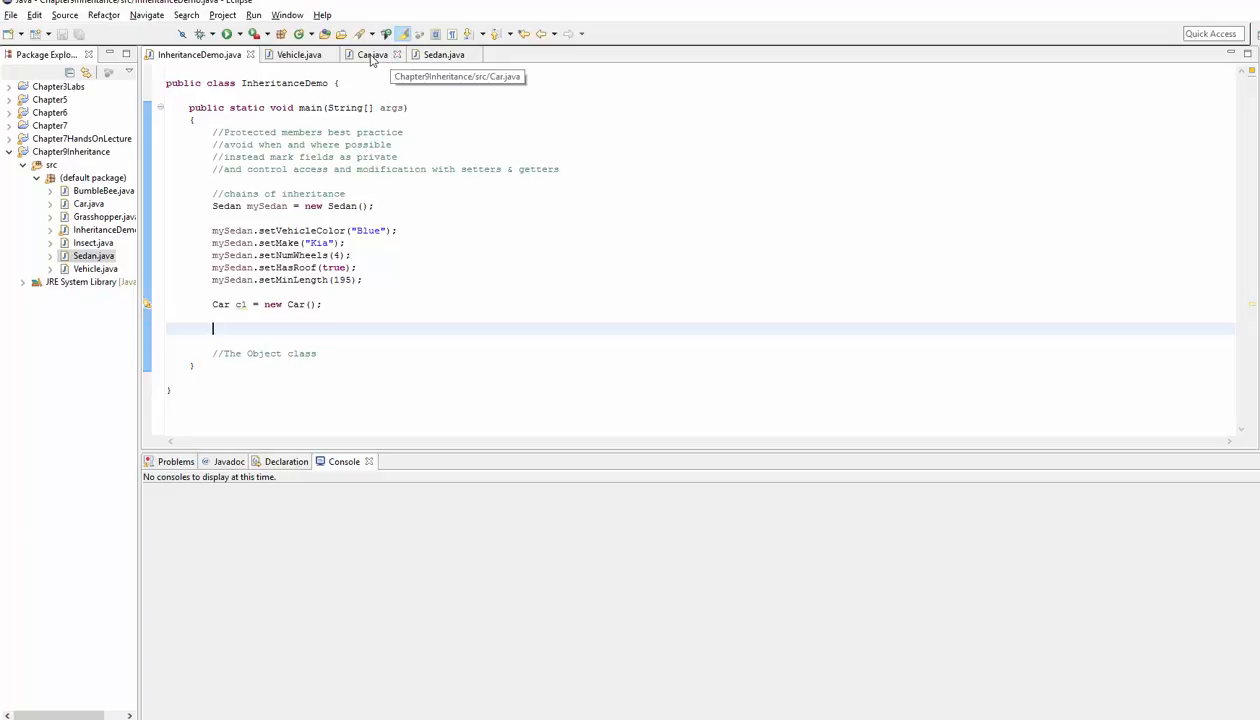
Check the Car class, return to InheritanceDemo and start a // comment under the Car instantiation
left_click(370, 54)
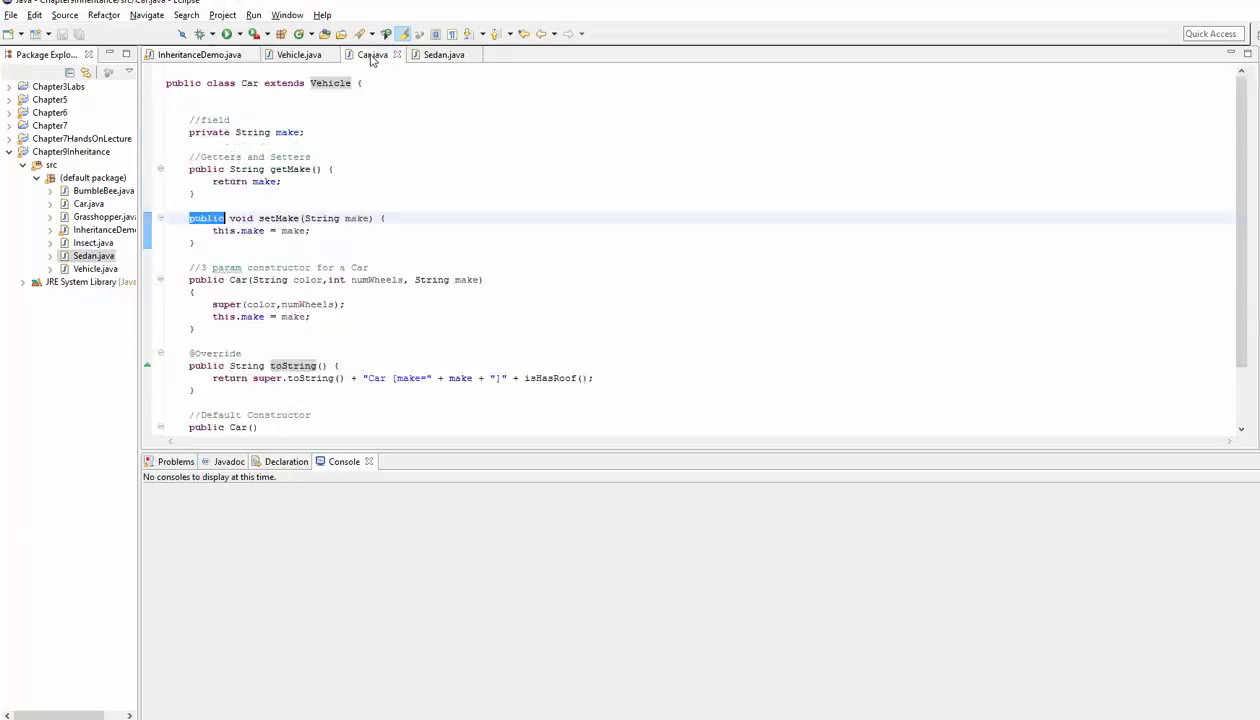
mouse_move(444, 54)
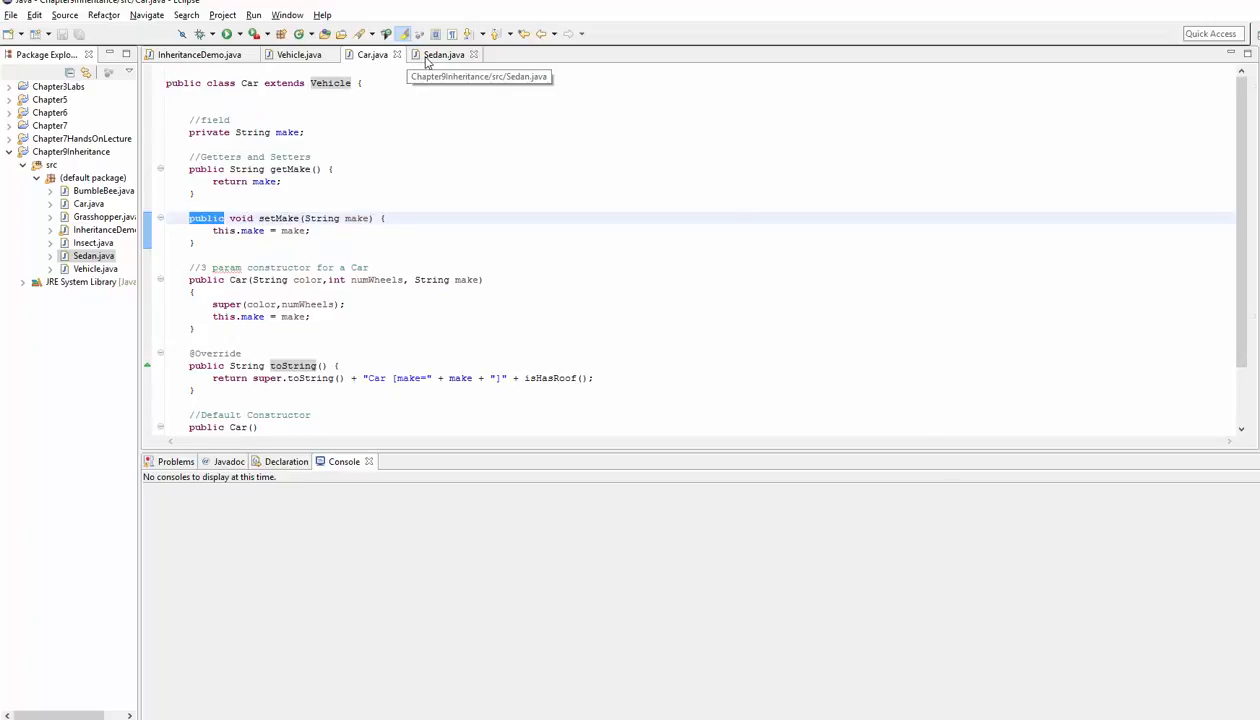
mouse_move(372, 132)
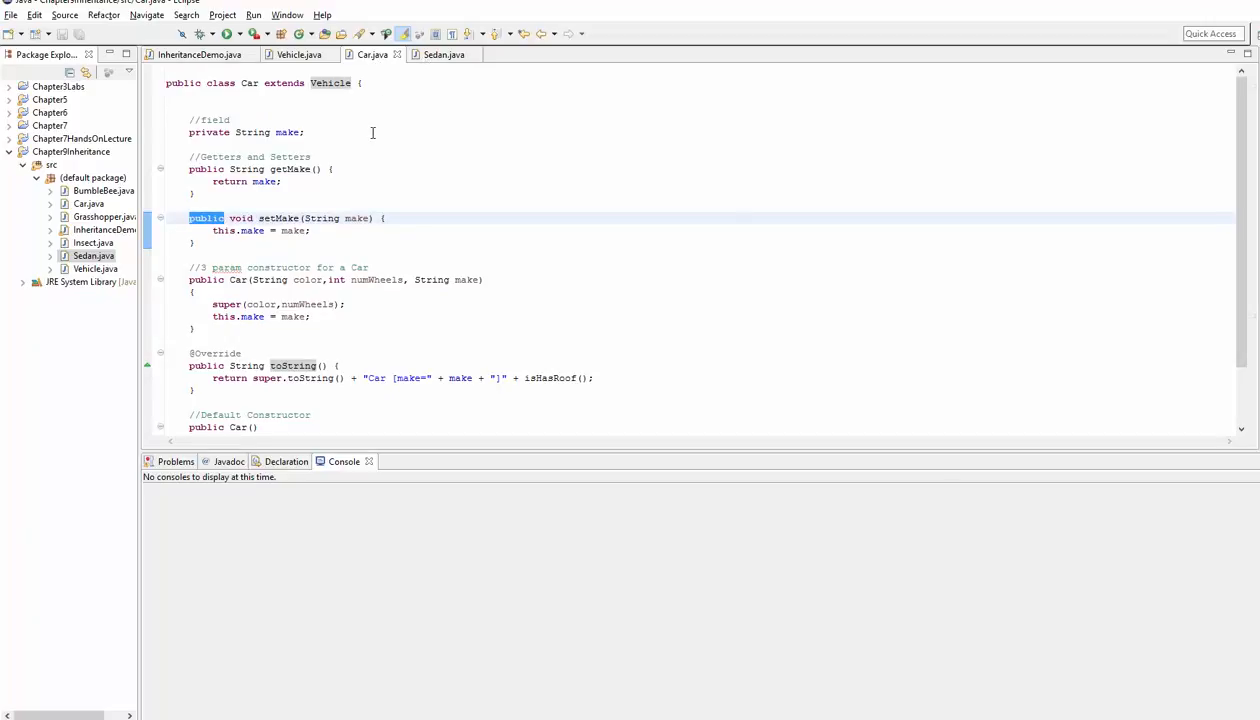
left_click(196, 54)
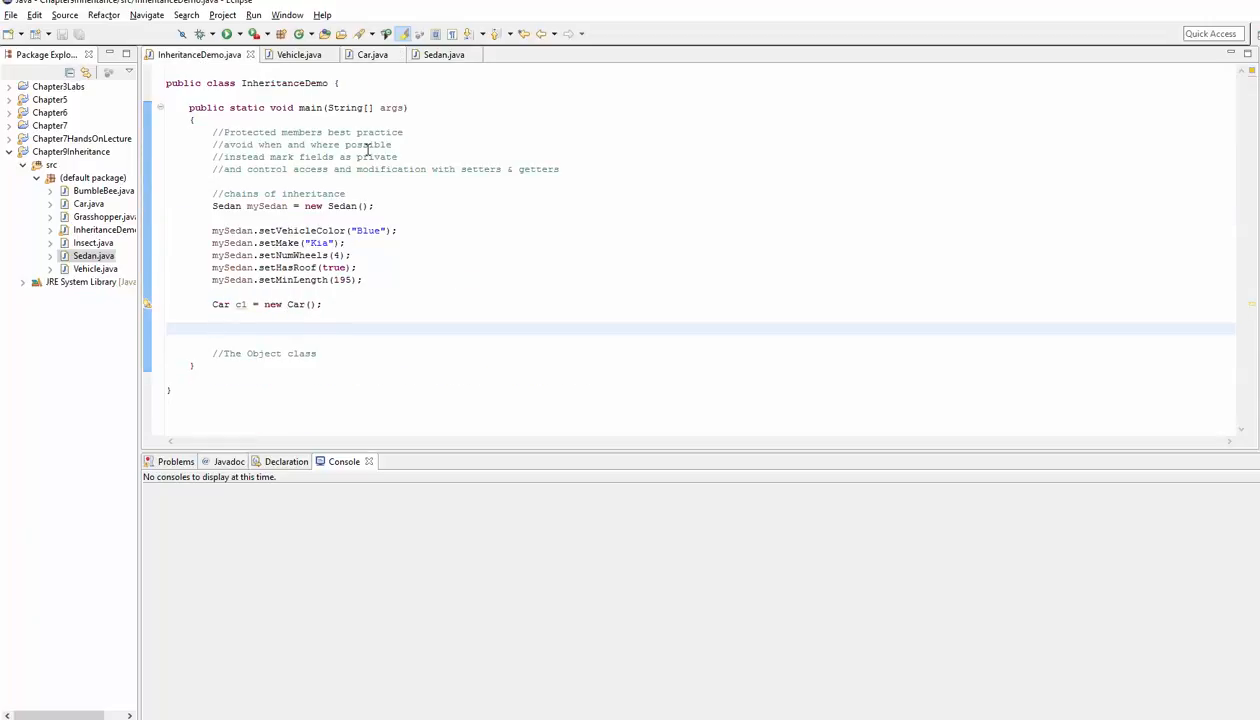
left_click(212, 328)
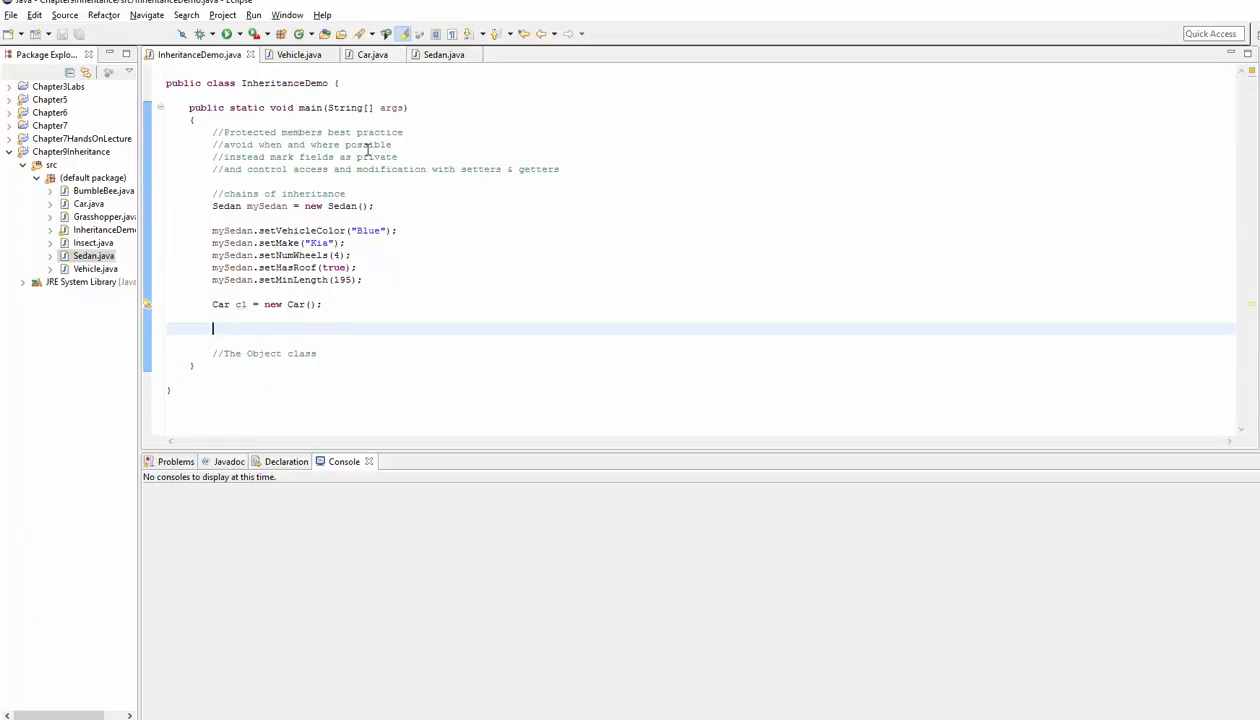
type("//but a child can only")
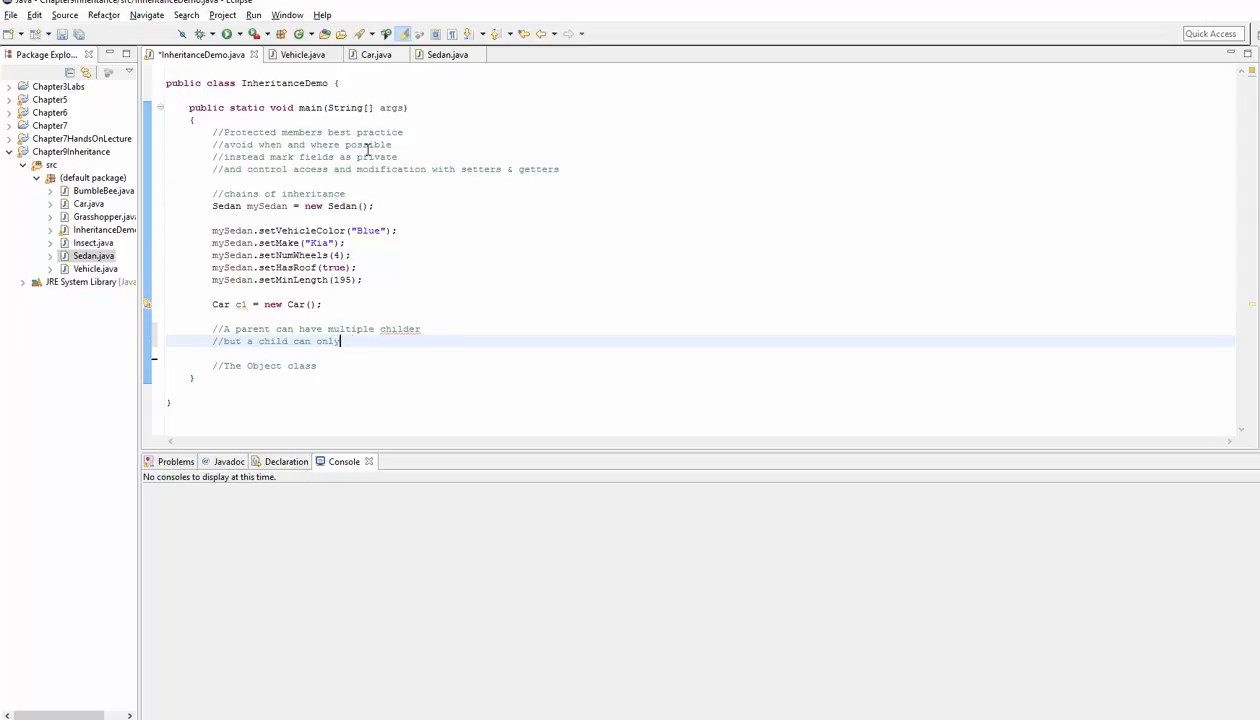
Finish the comment that a child can only have 1 parent
type("have 1 parent!")
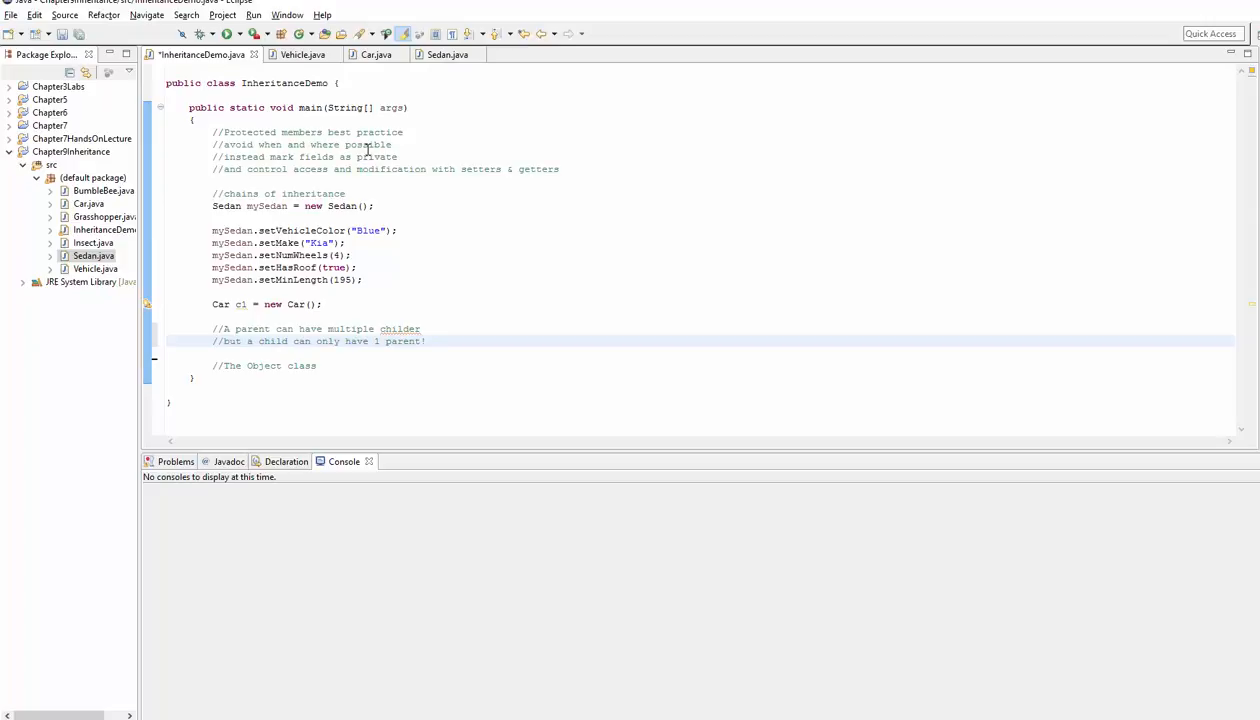
left_click(432, 340)
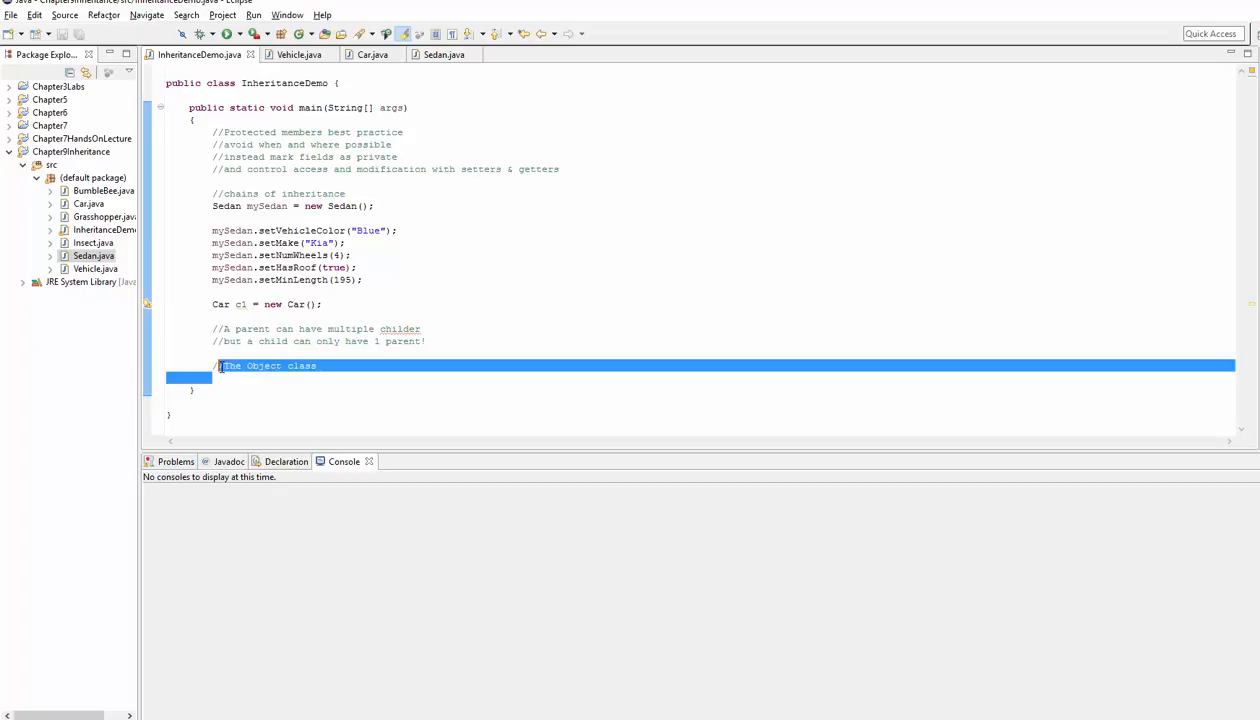
mouse_move(264, 364)
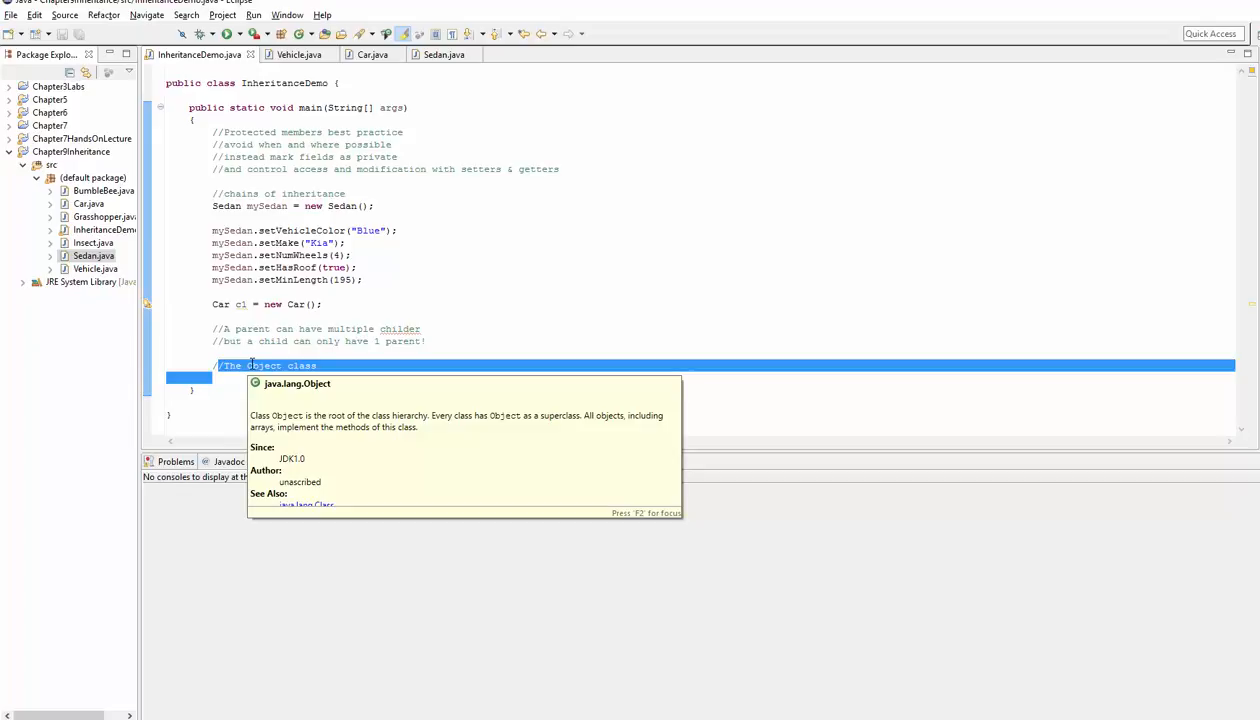
Add a line under //The Object class, save, and highlight the words in the comment
left_click(348, 364)
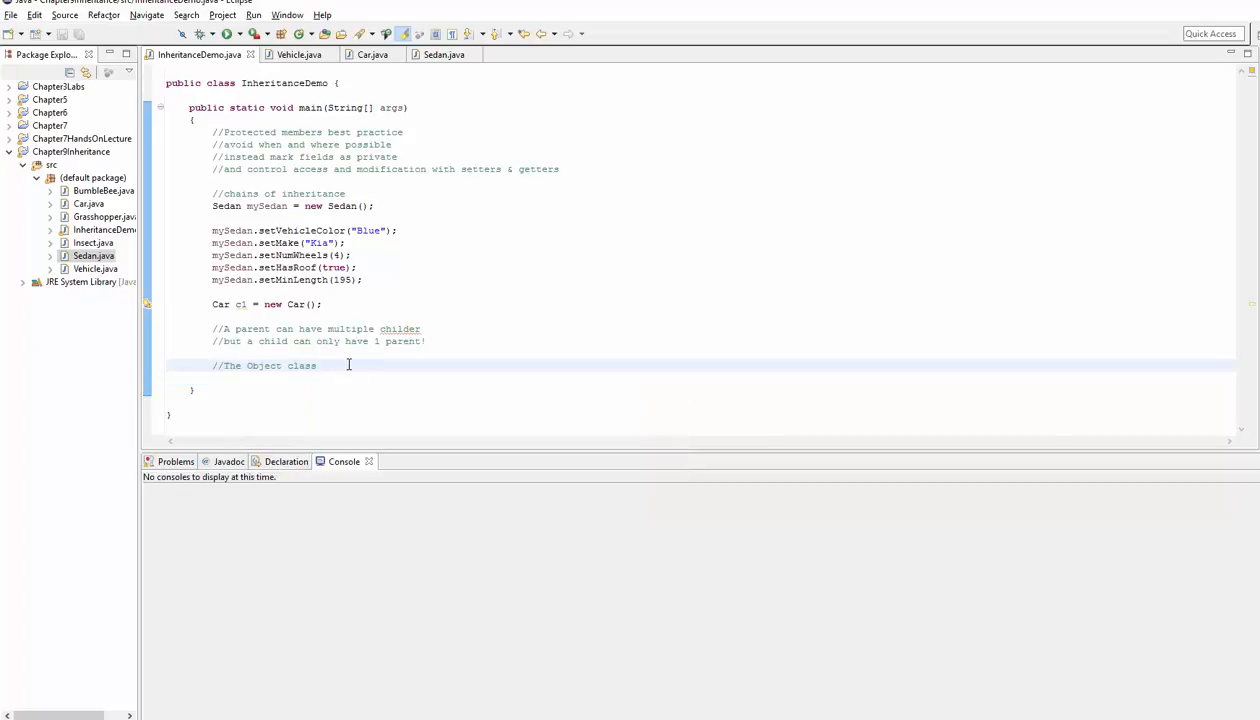
key("Return")
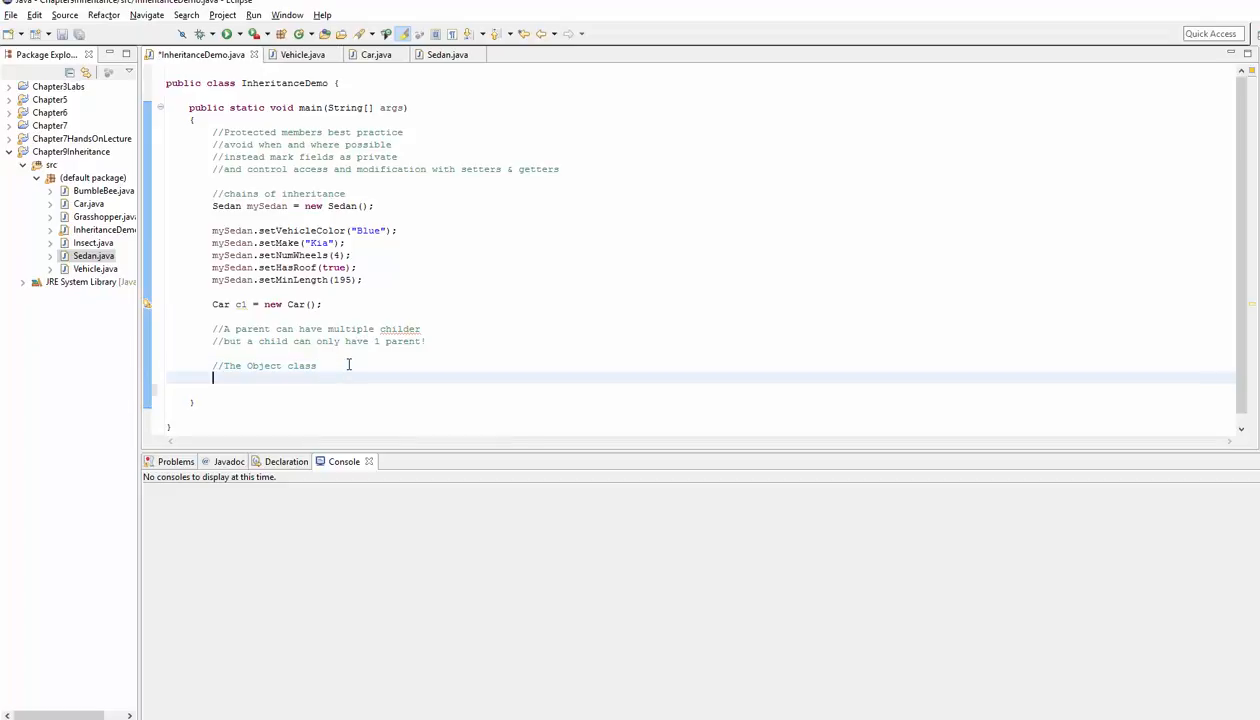
key("ctrl+s")
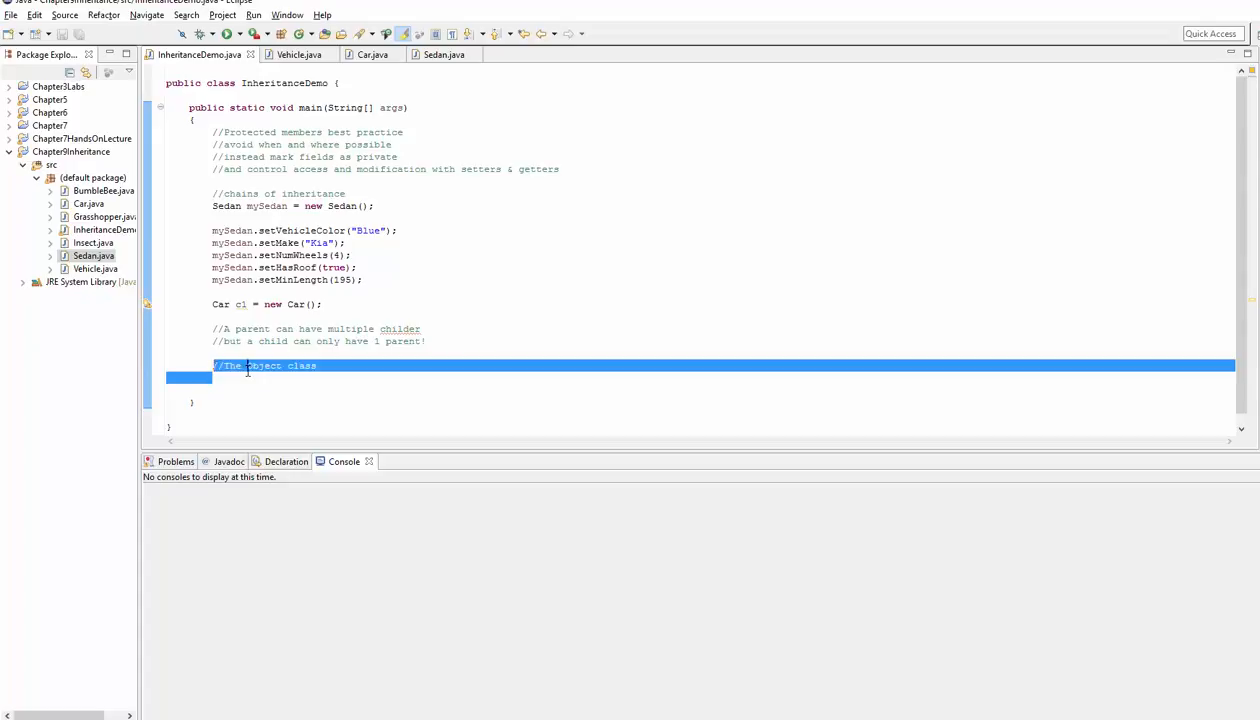
double_click(264, 364)
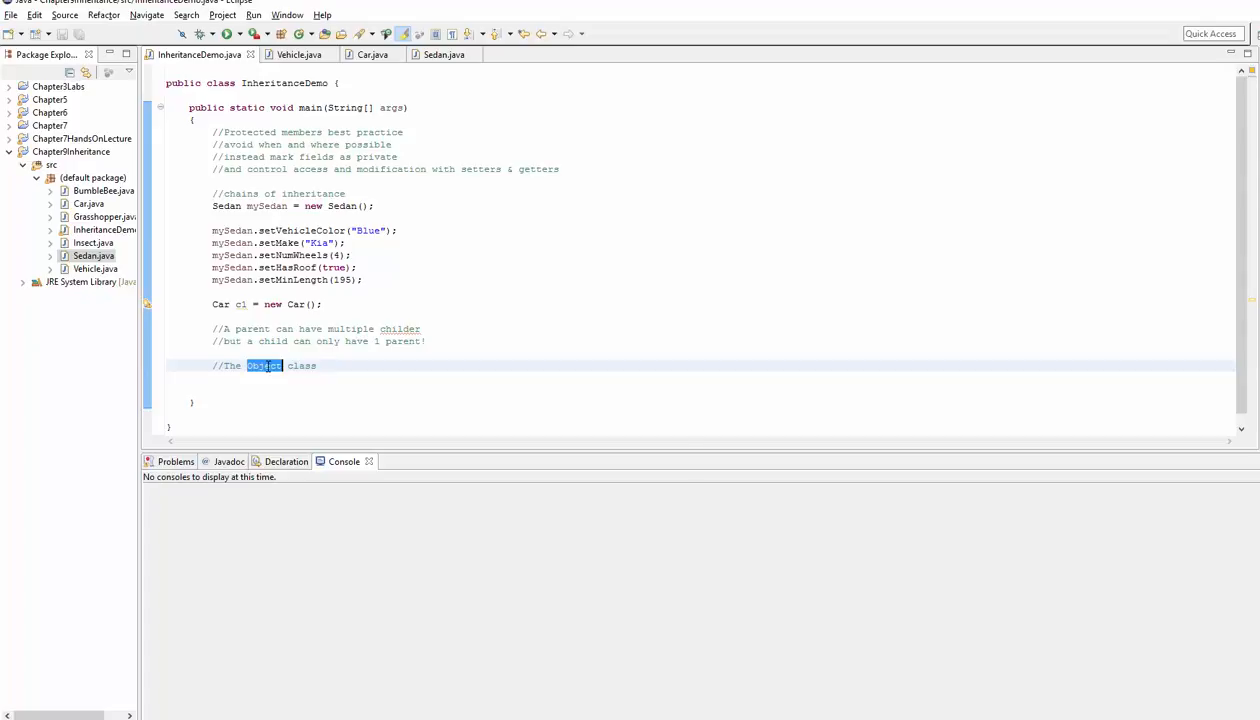
double_click(228, 364)
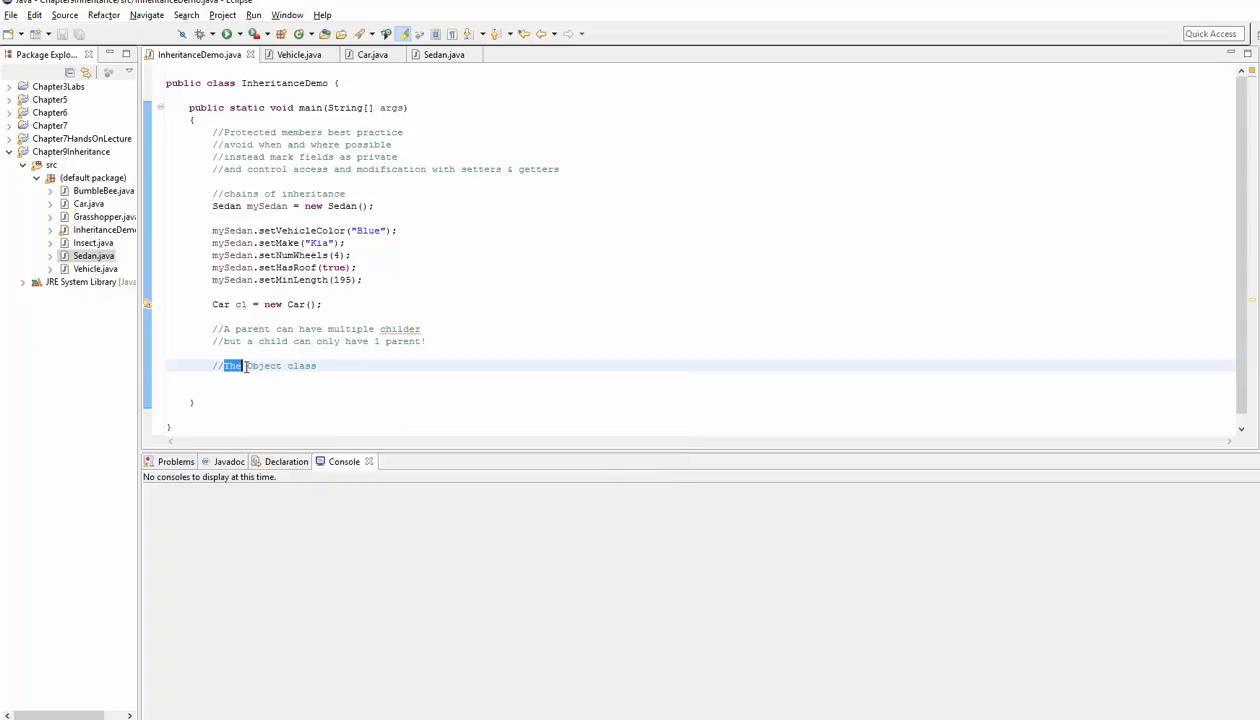
double_click(264, 364)
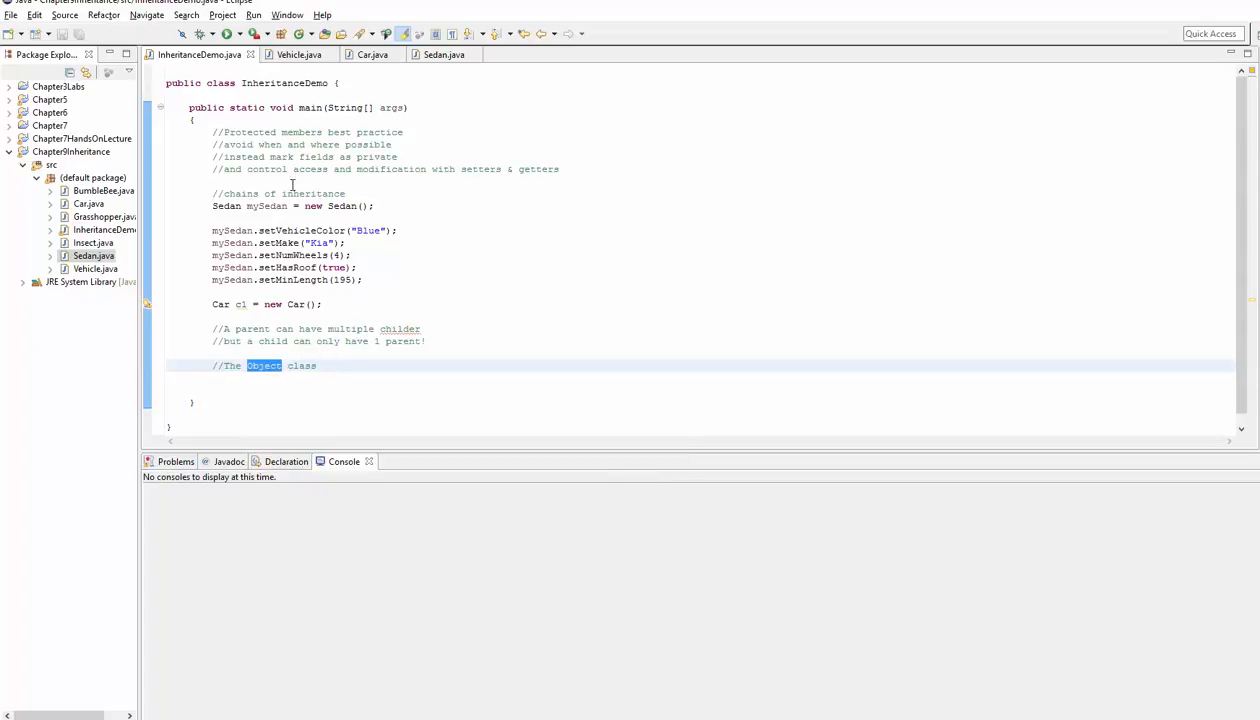
Compare the Vehicle and Car class headers, noting Vehicle's header names no parent
left_click(296, 54)
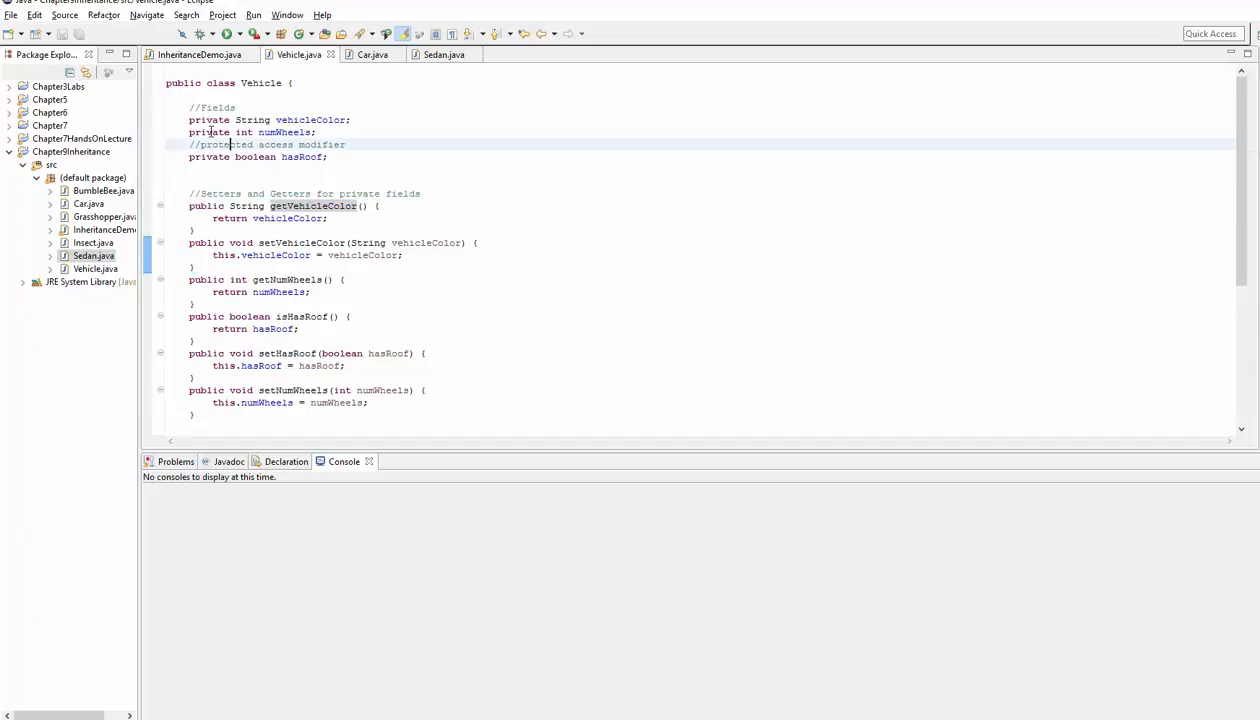
mouse_move(298, 56)
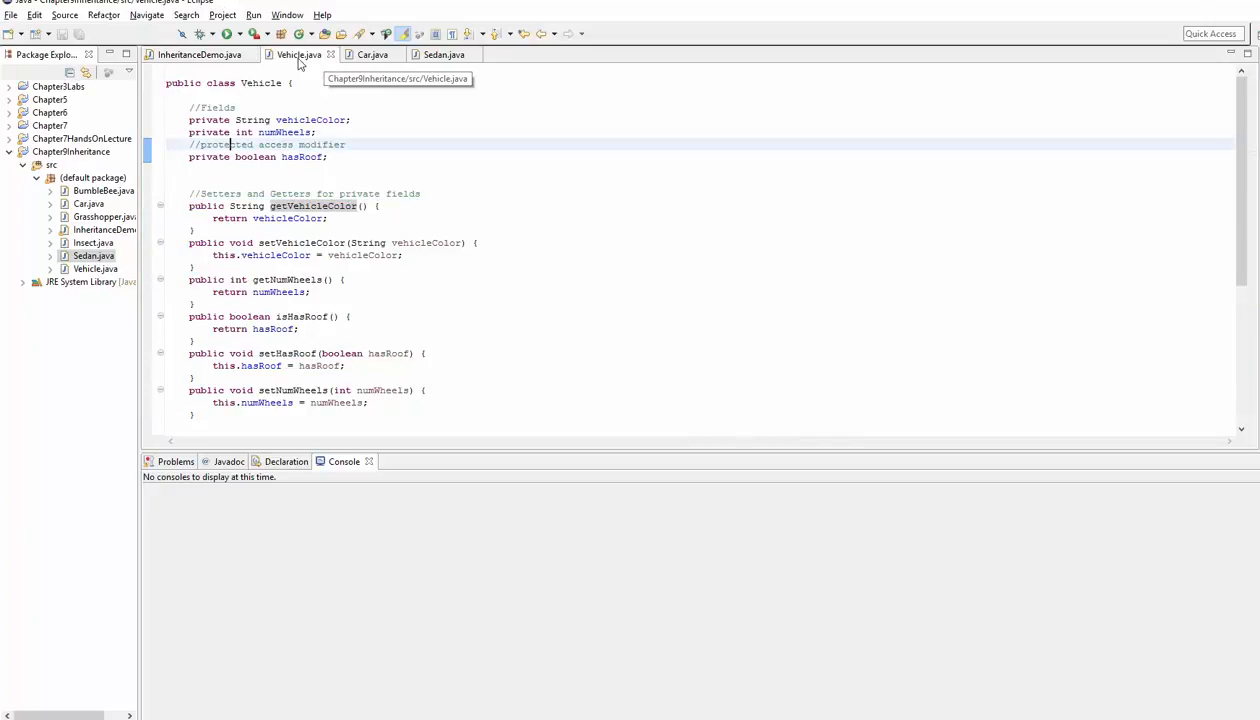
mouse_move(250, 88)
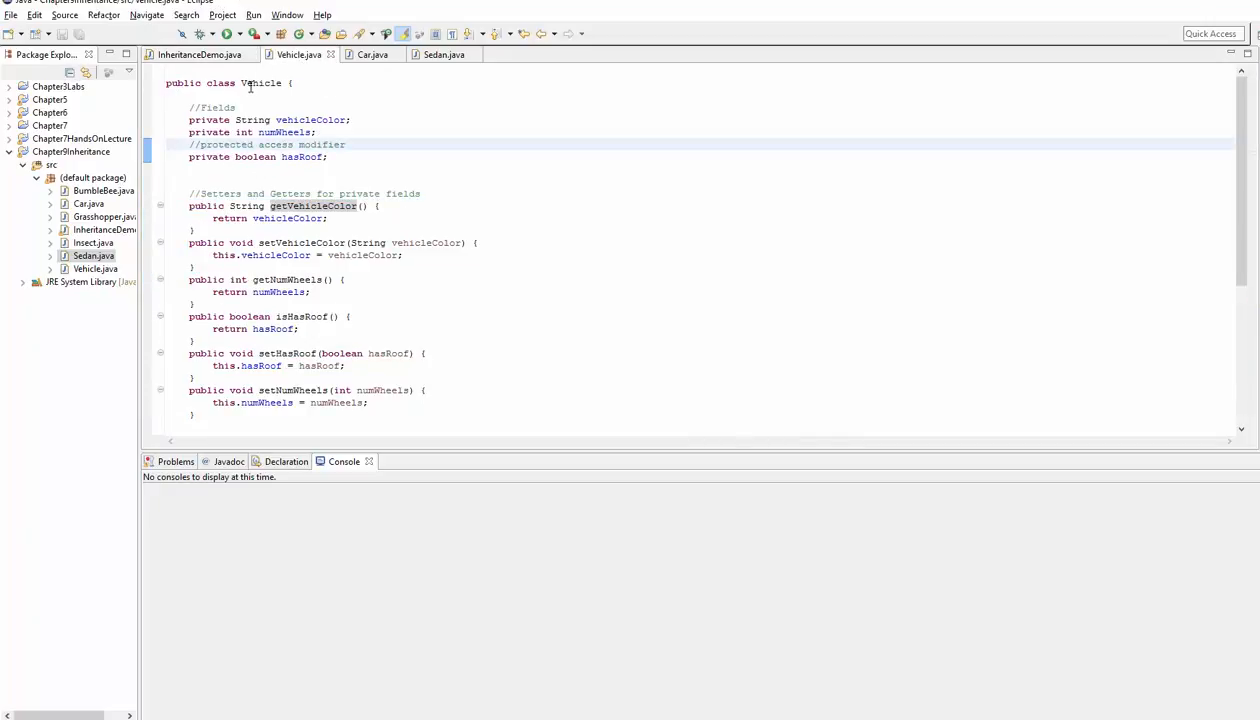
left_click(372, 54)
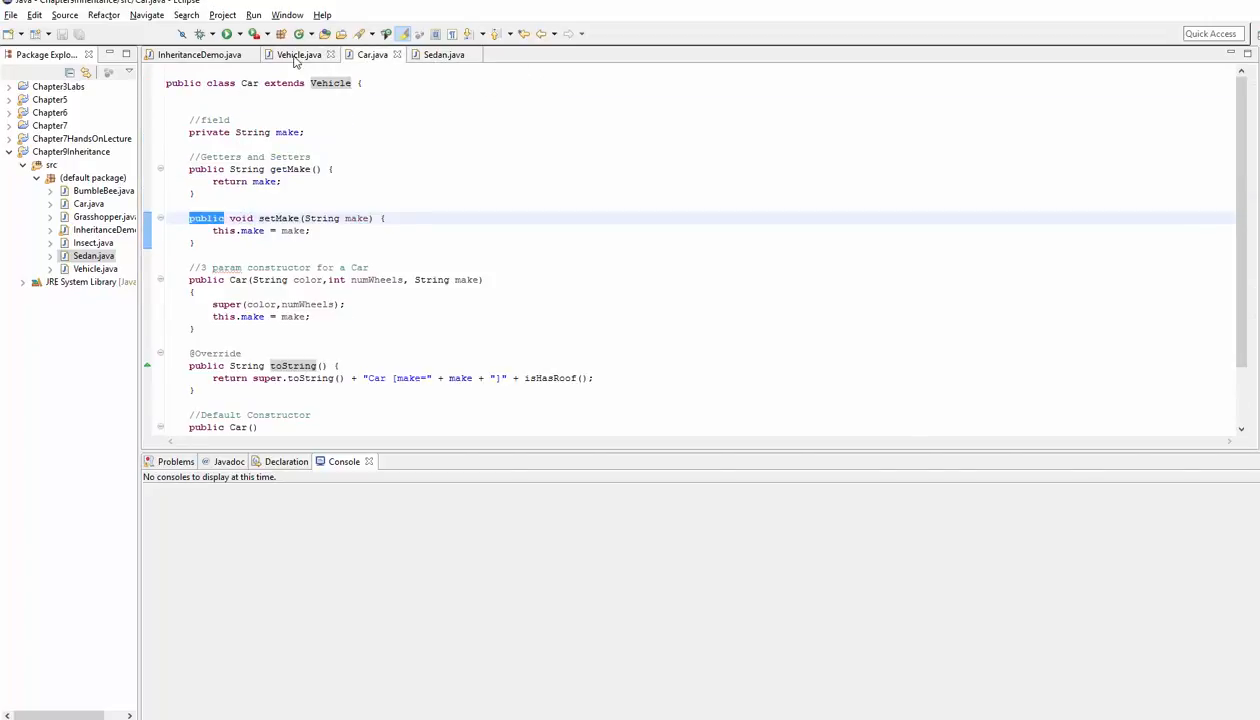
left_click(296, 54)
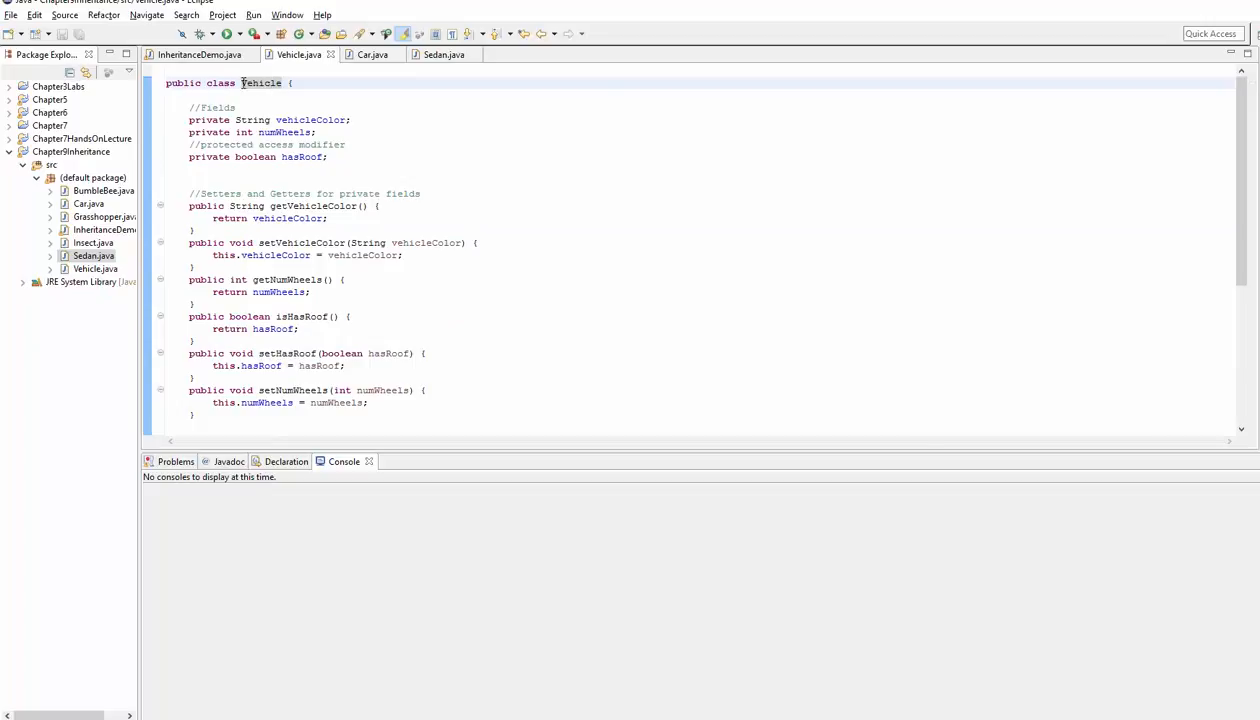
key("ctrl+a")
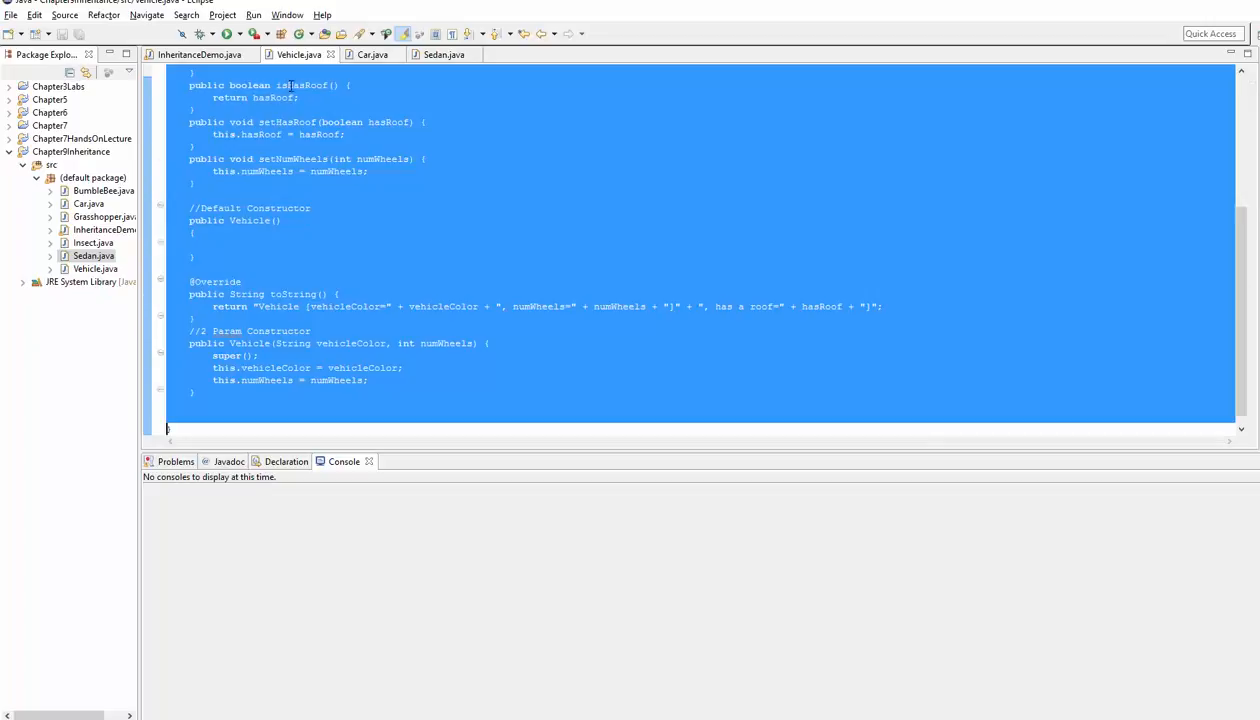
scroll("up", 3)
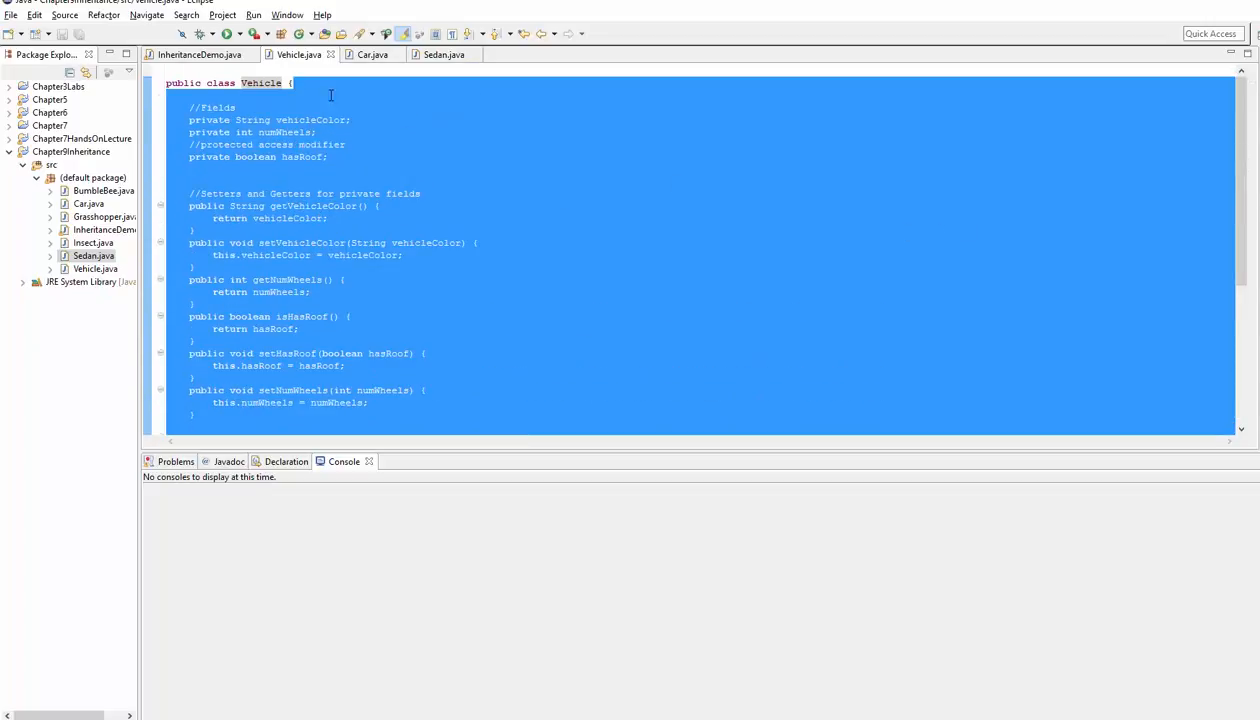
double_click(260, 84)
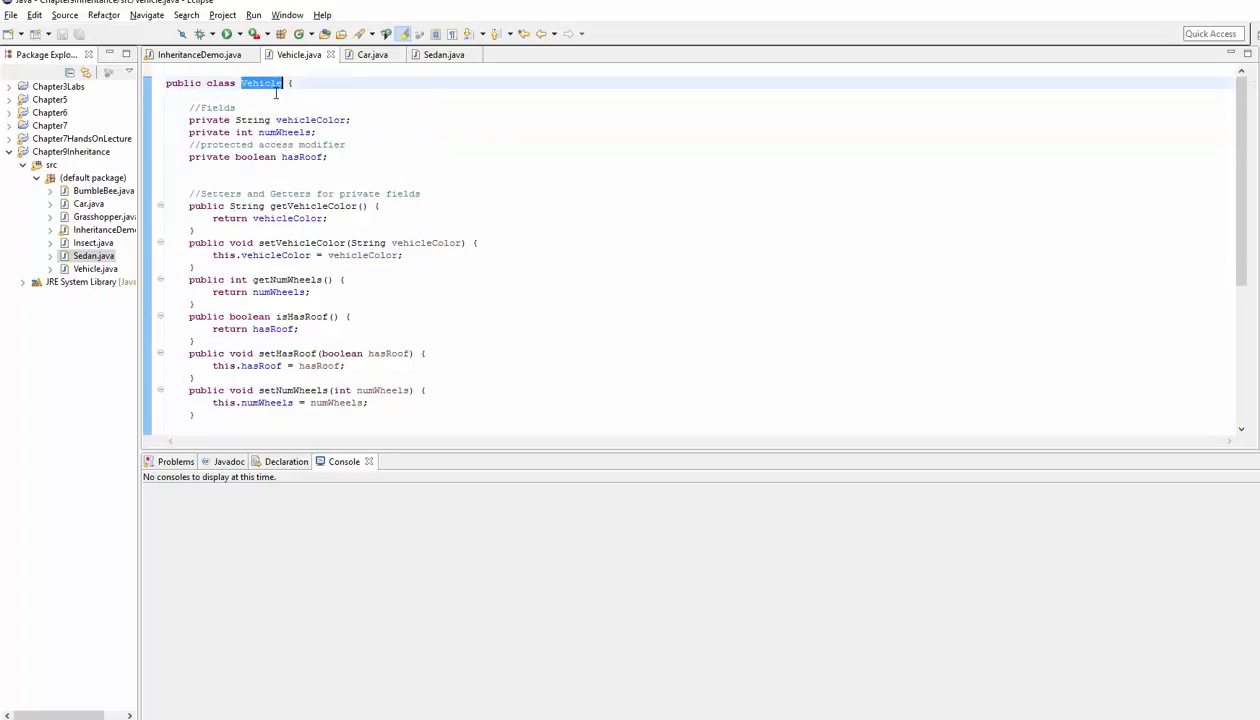
left_click(362, 102)
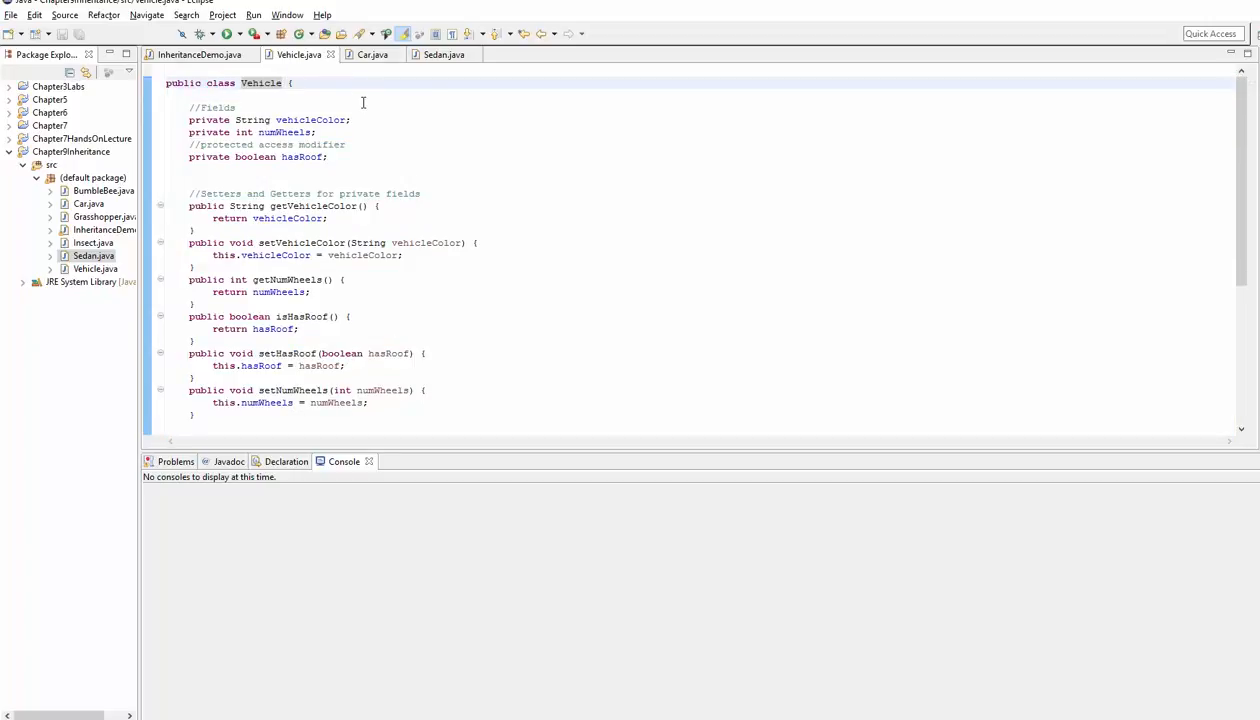
left_click(290, 84)
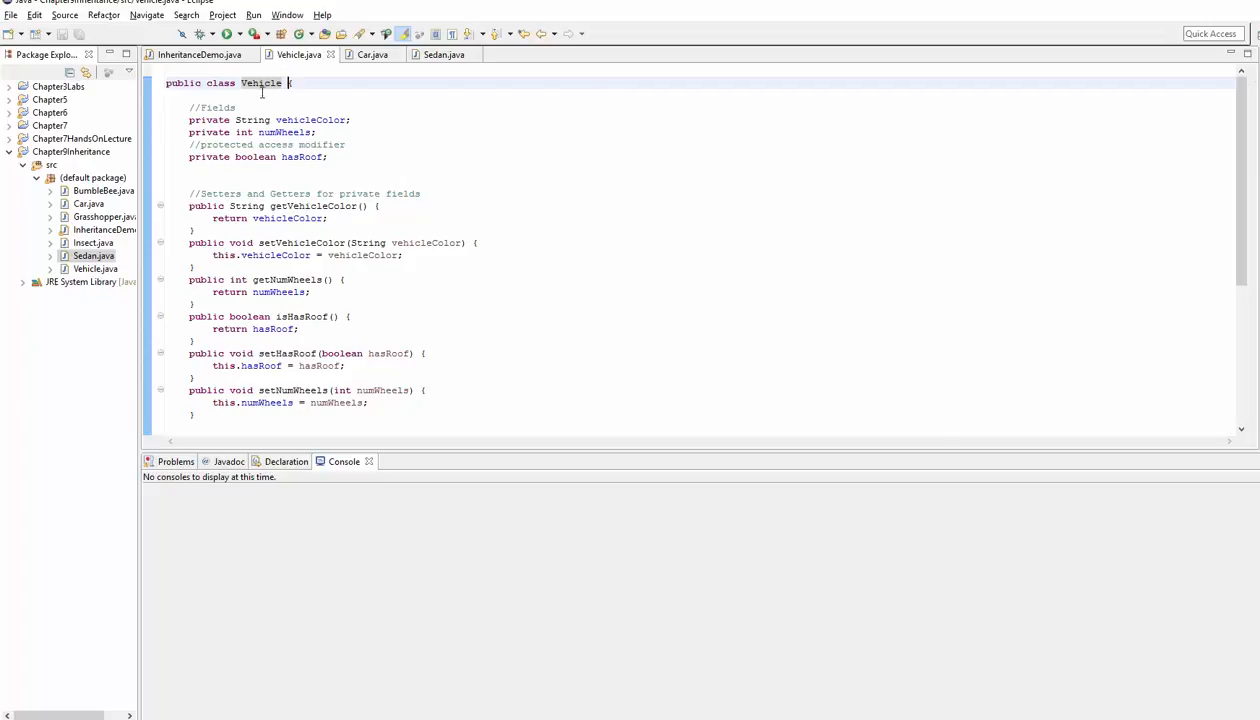
Highlight 'extends Vehicle' in Car's header and return to the Vehicle class
double_click(260, 84)
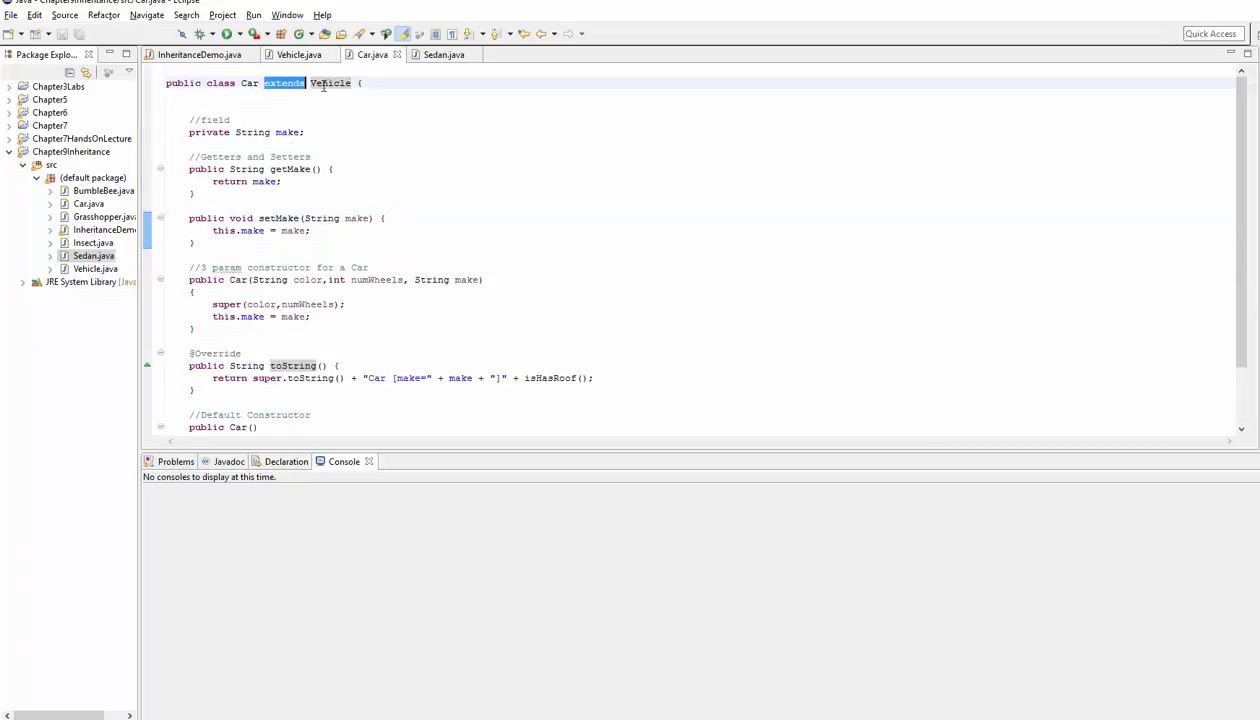
double_click(330, 84)
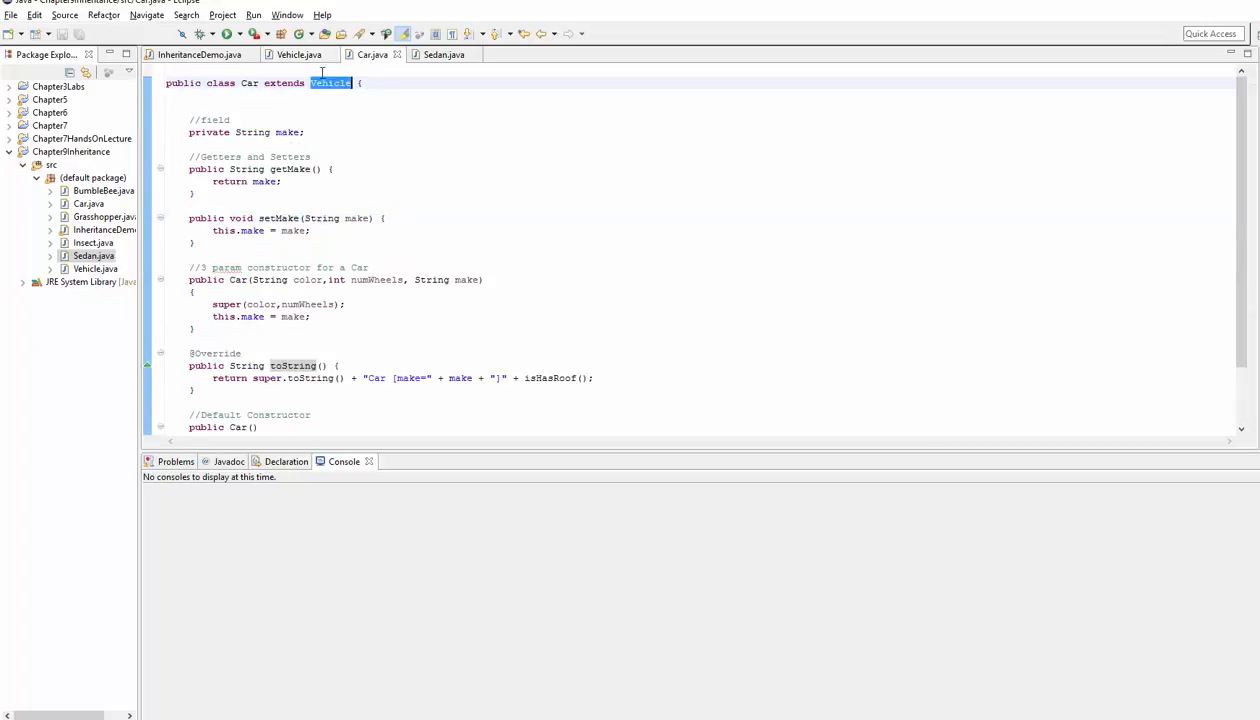
left_click(296, 54)
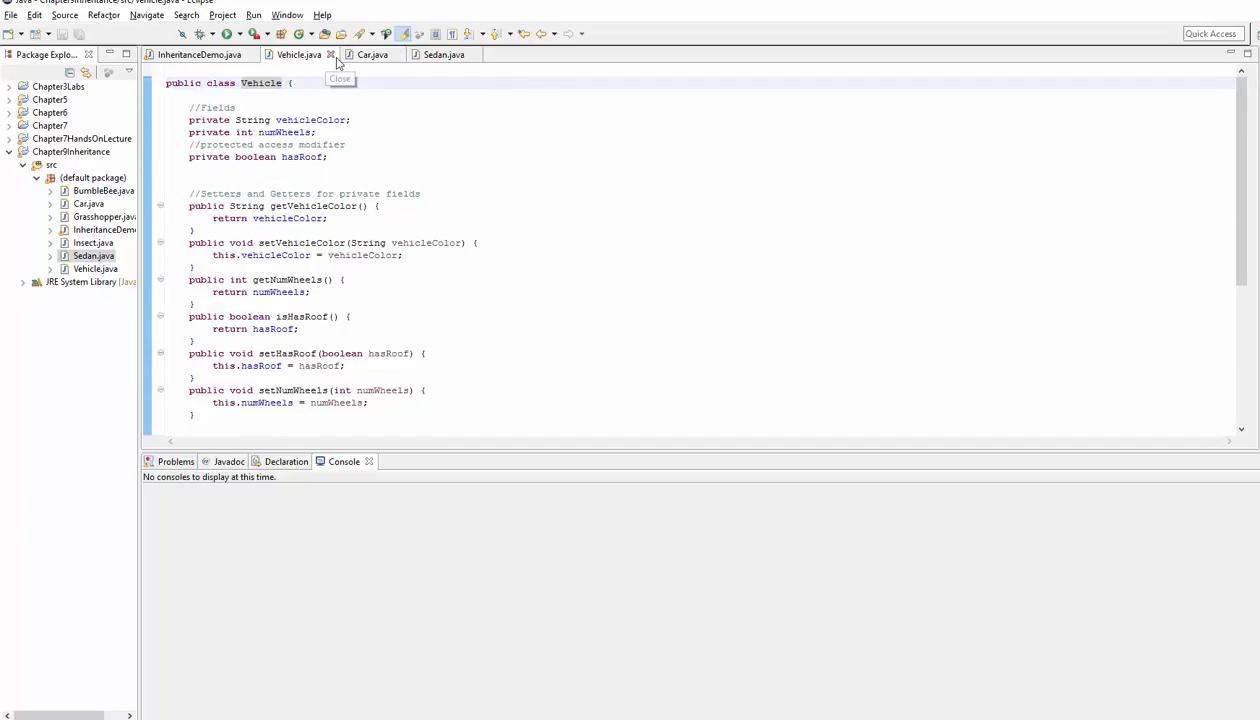
Make Vehicle explicitly extend Object, then delete the extends Object clause again
type("extends")
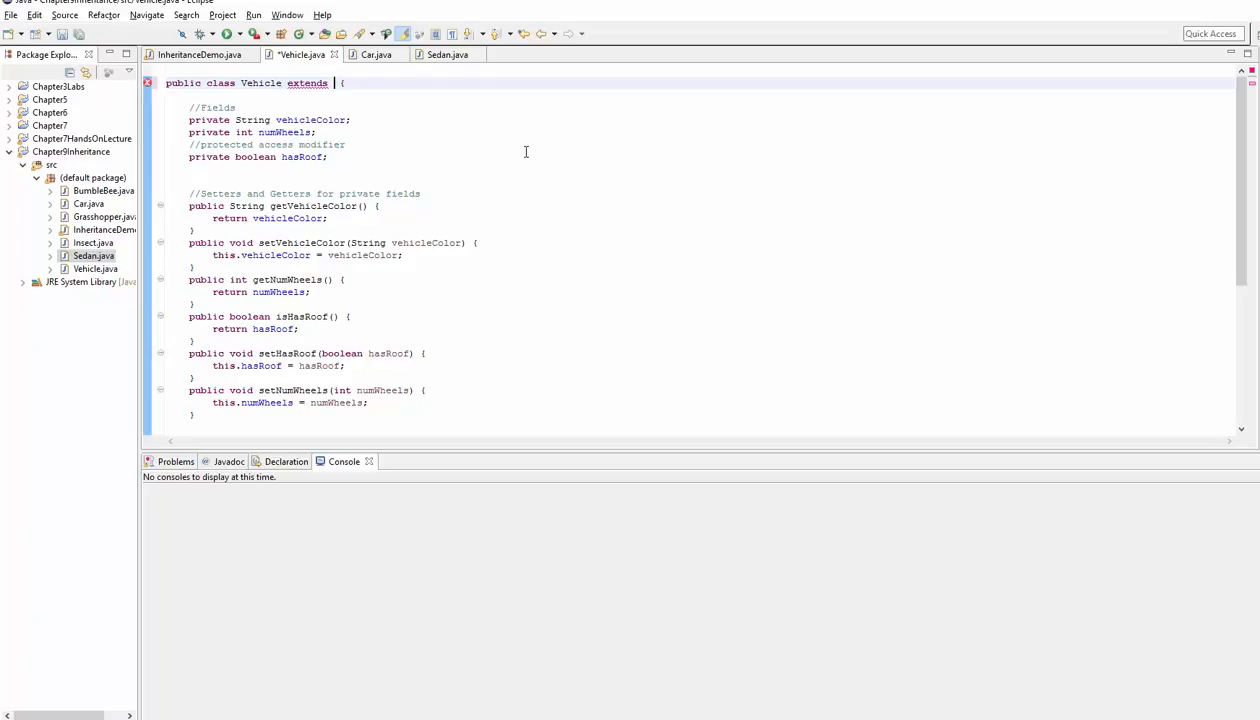
type("Object")
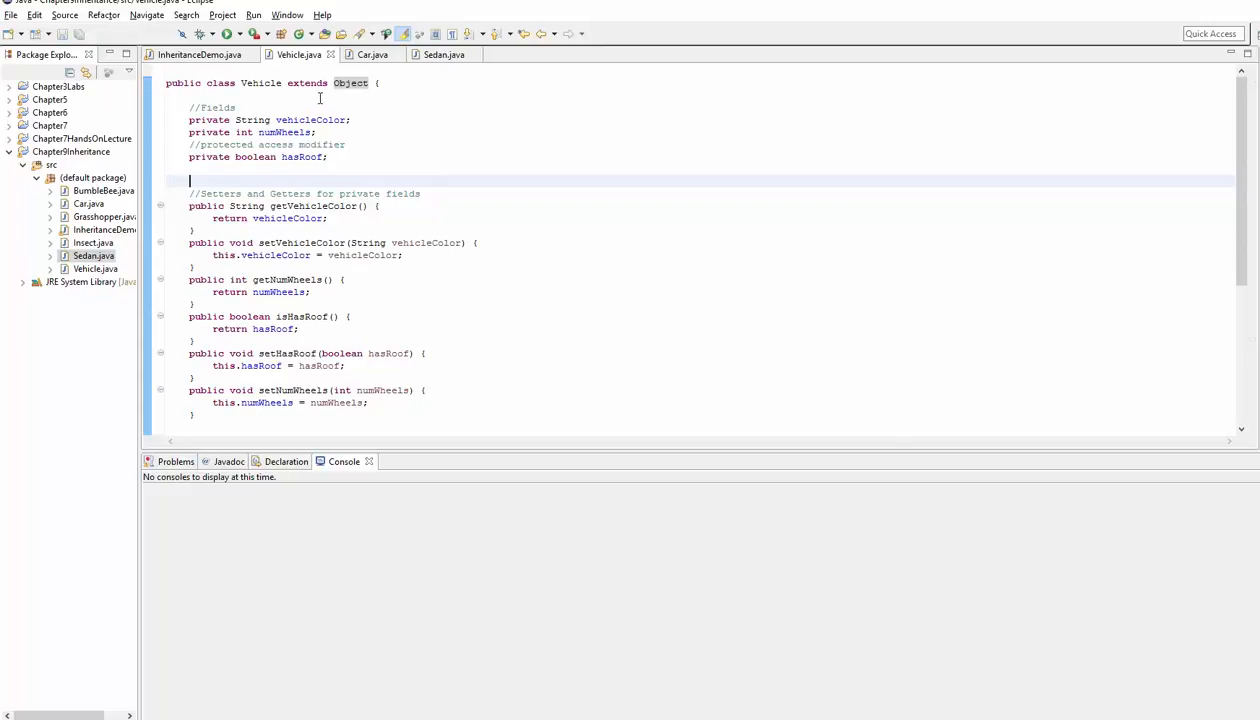
double_click(304, 84)
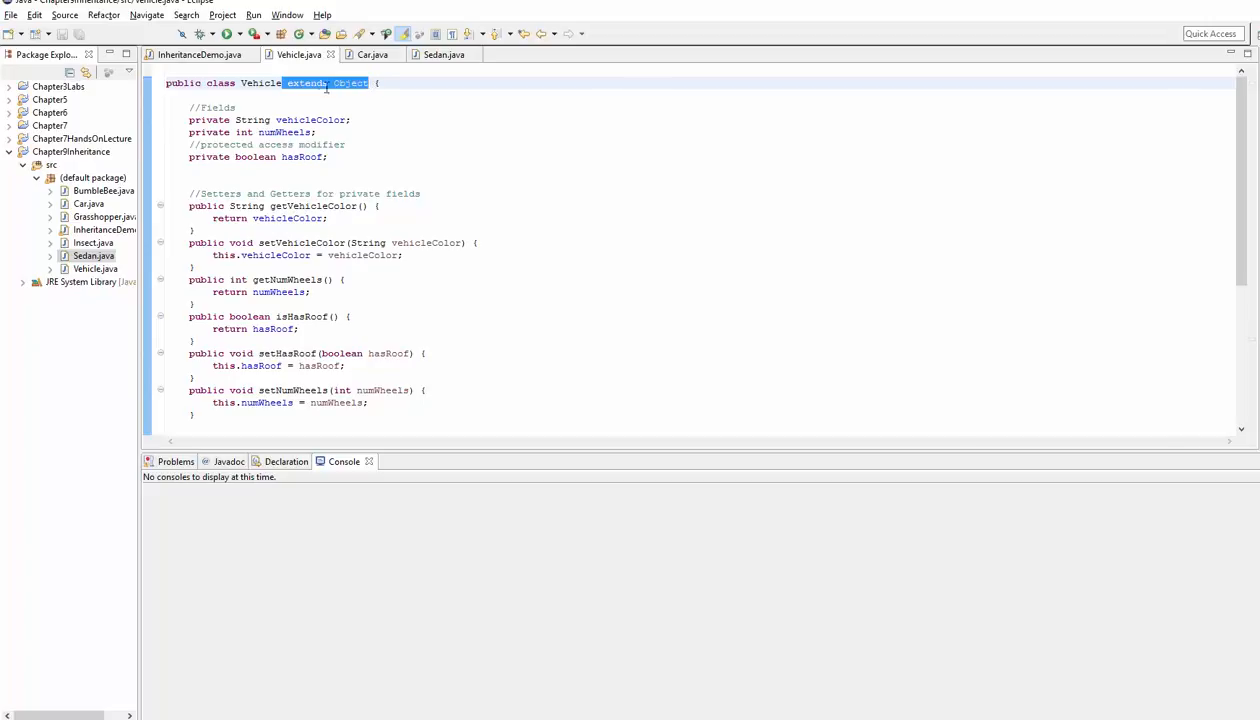
key("Delete")
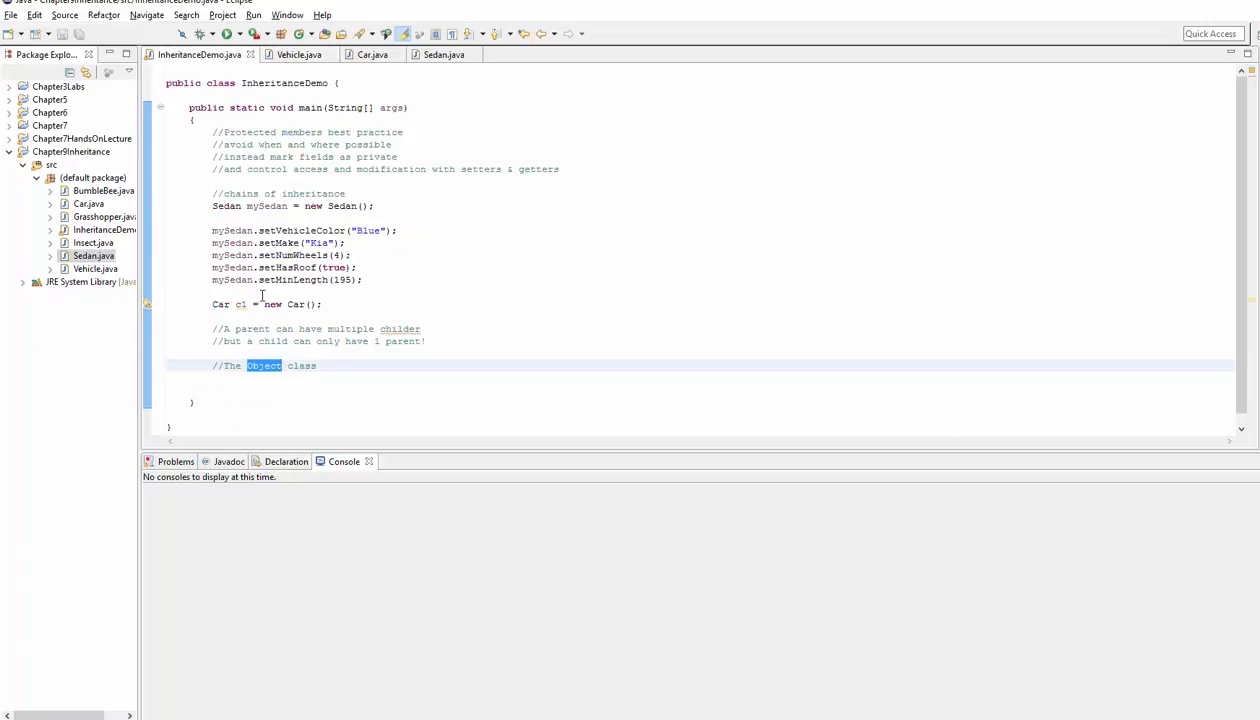
Create Vehicle v1 = new Vehicle() under the Object class comment, fix the spelling, and start typing v1
left_click(320, 364)
type("Vechile v1 =")
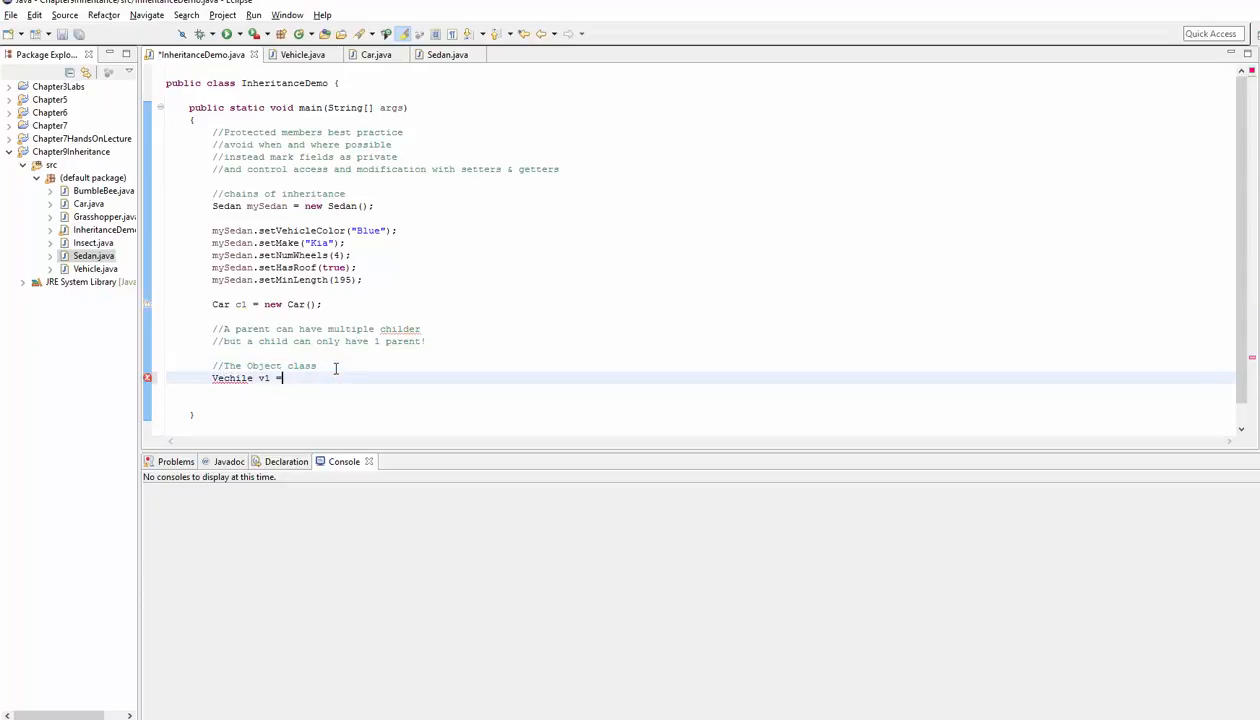
type("new Vechile();")
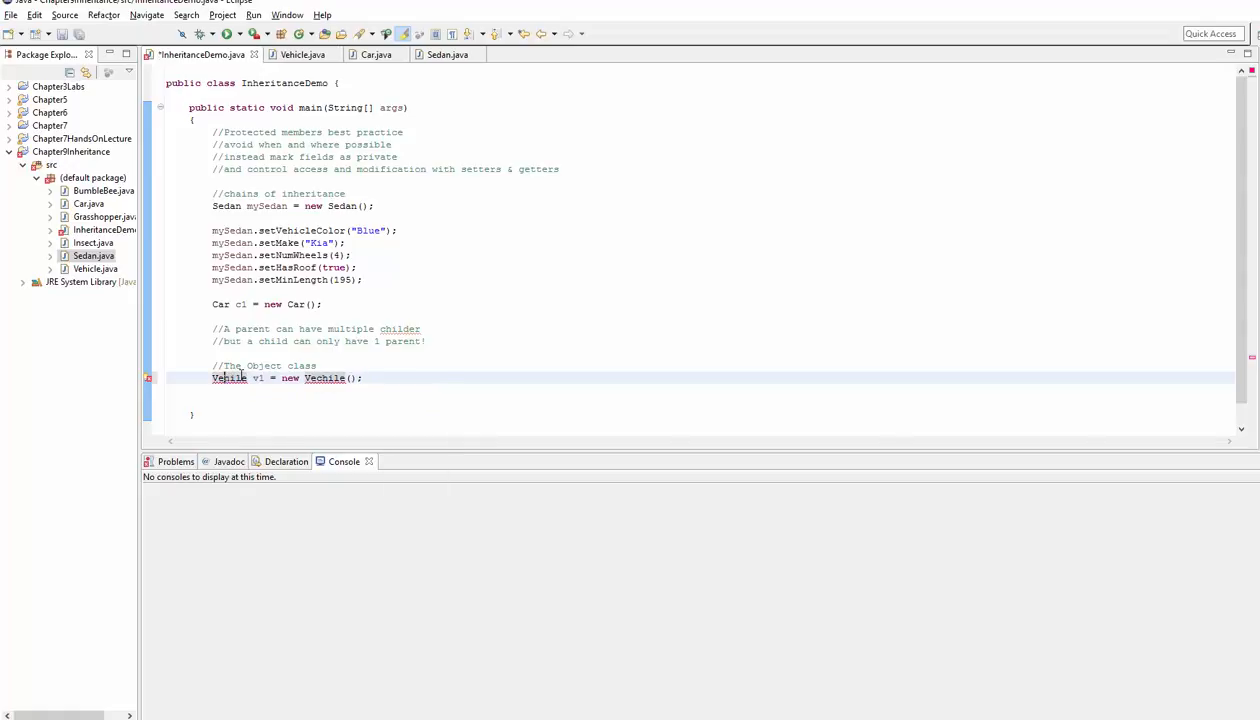
double_click(228, 378)
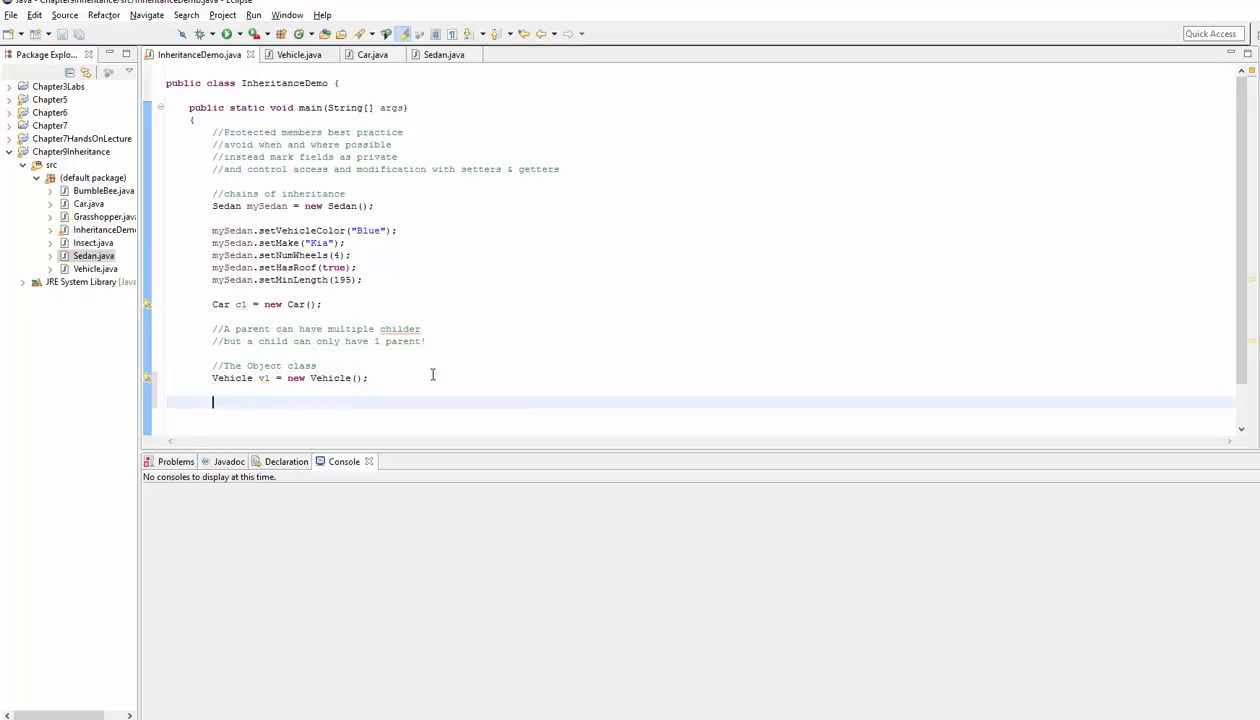
double_click(264, 378)
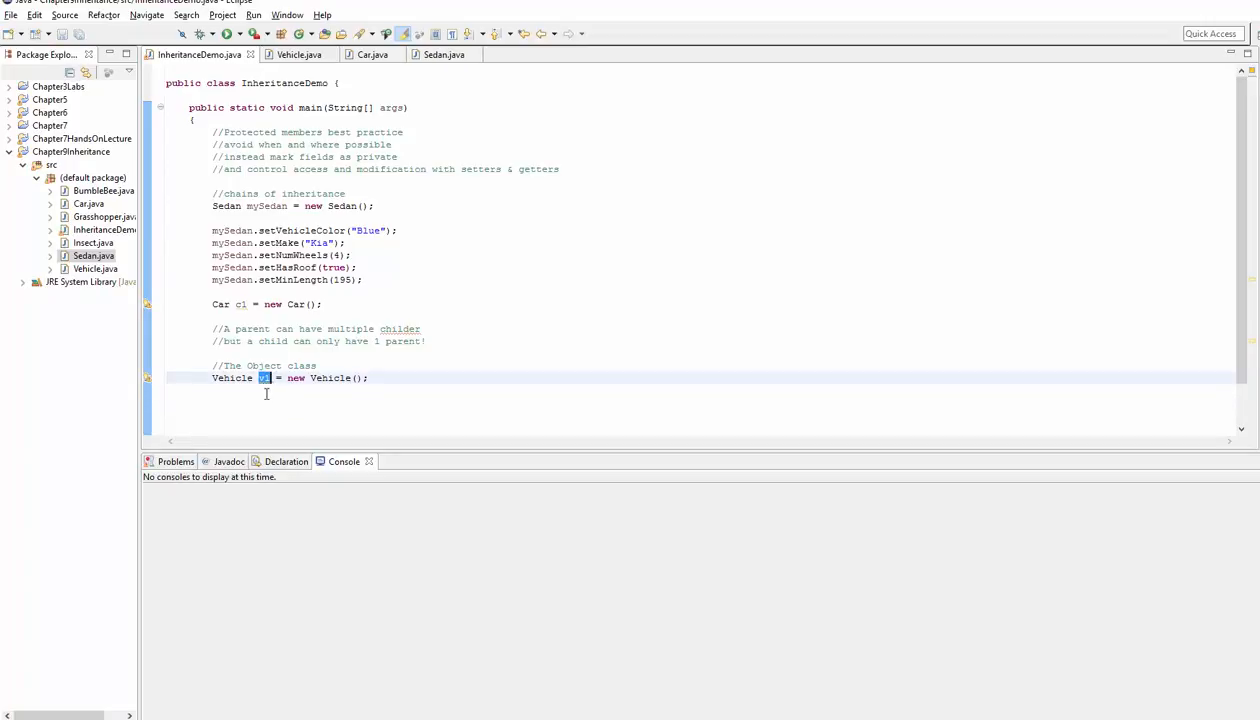
type("v")
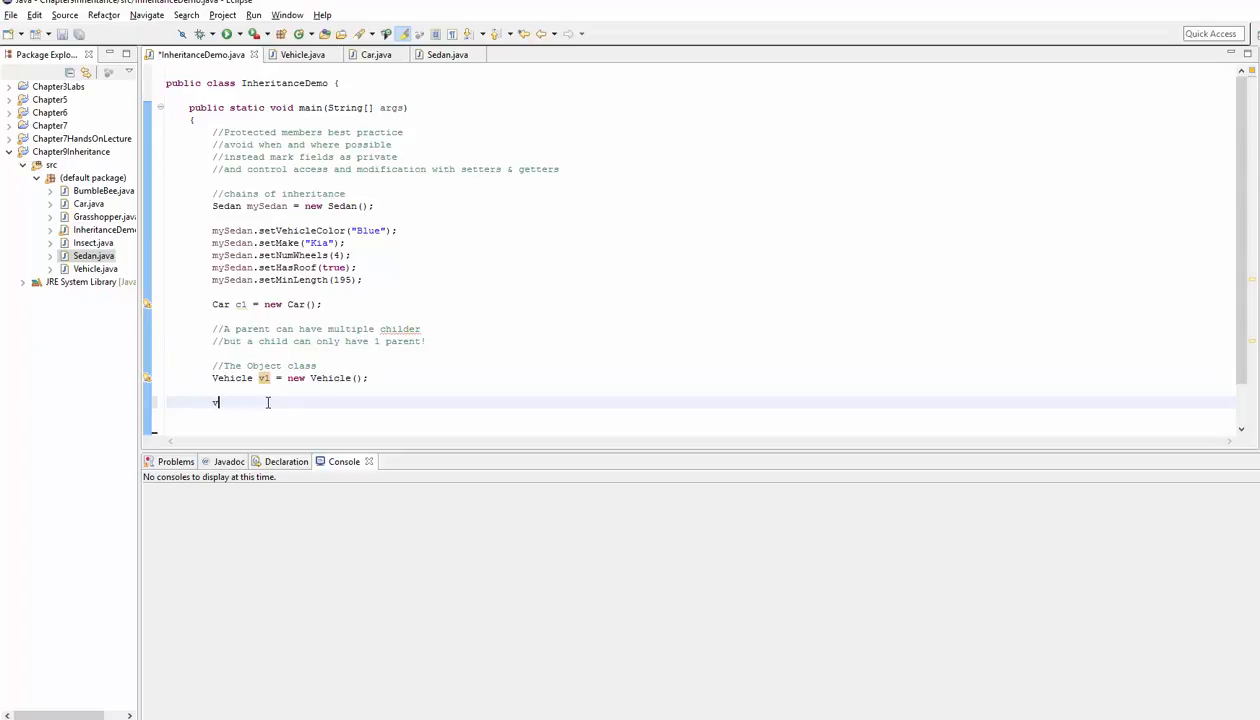
type(".")
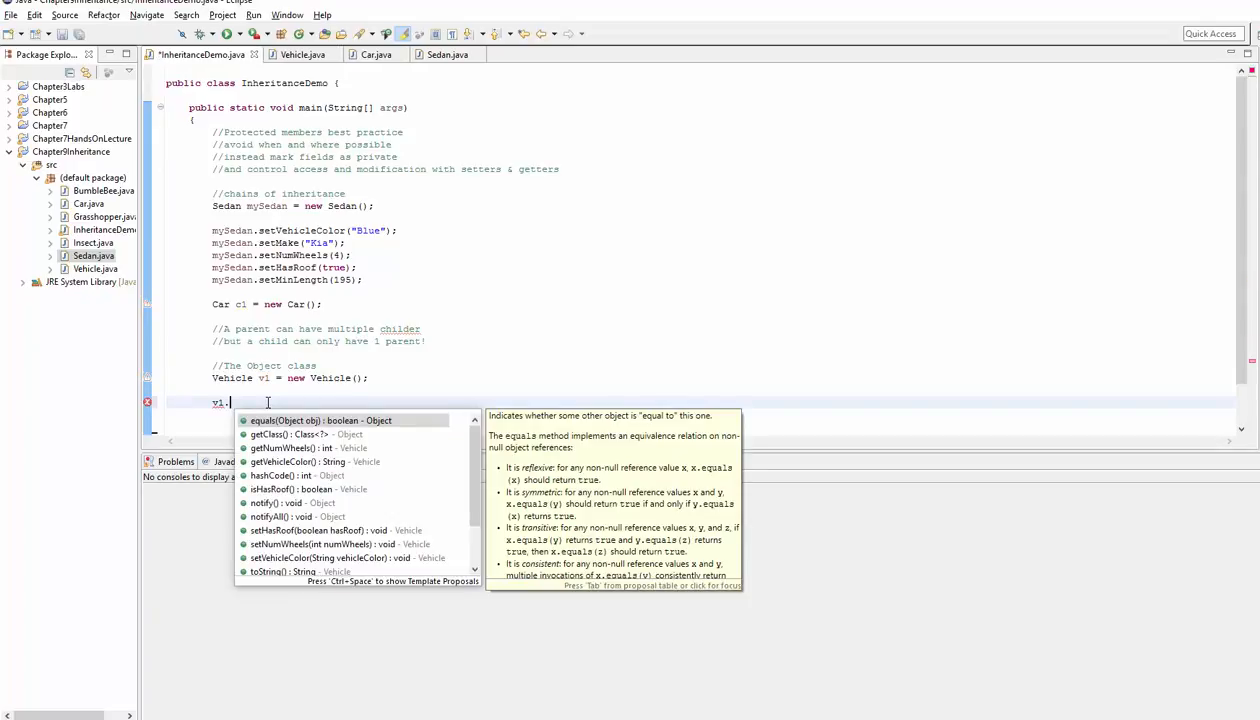
scroll("down", 3)
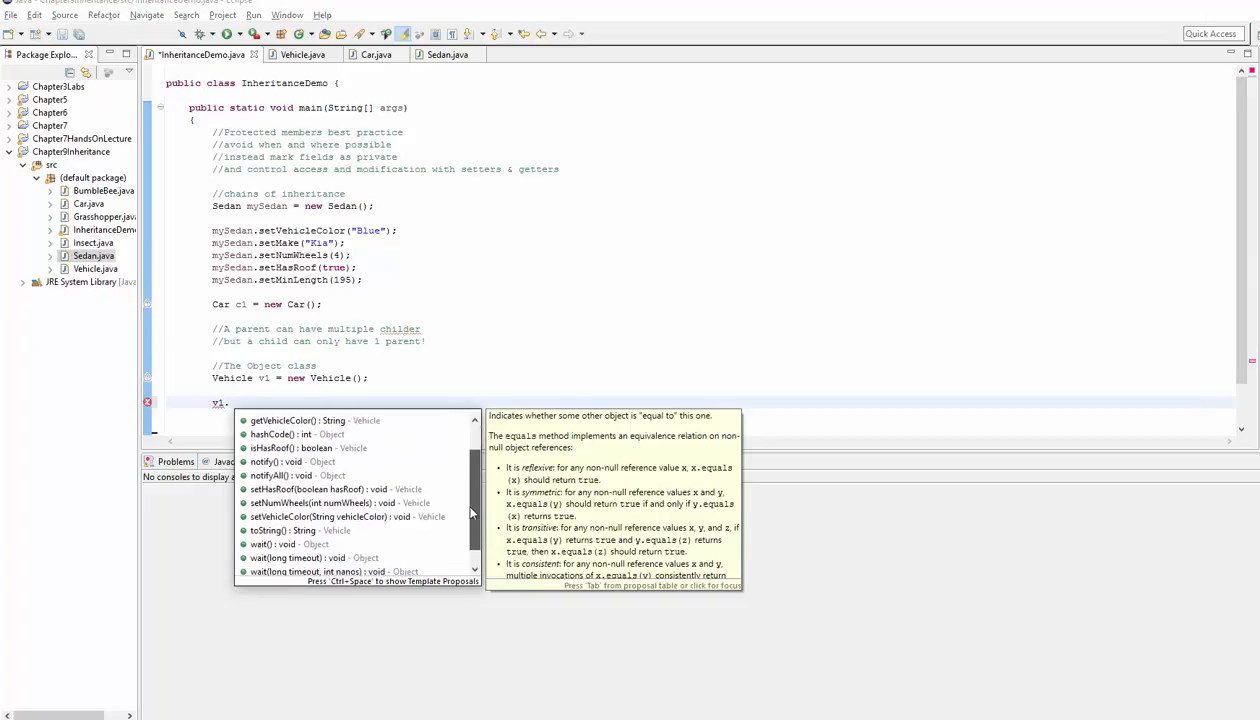
scroll("up", 3)
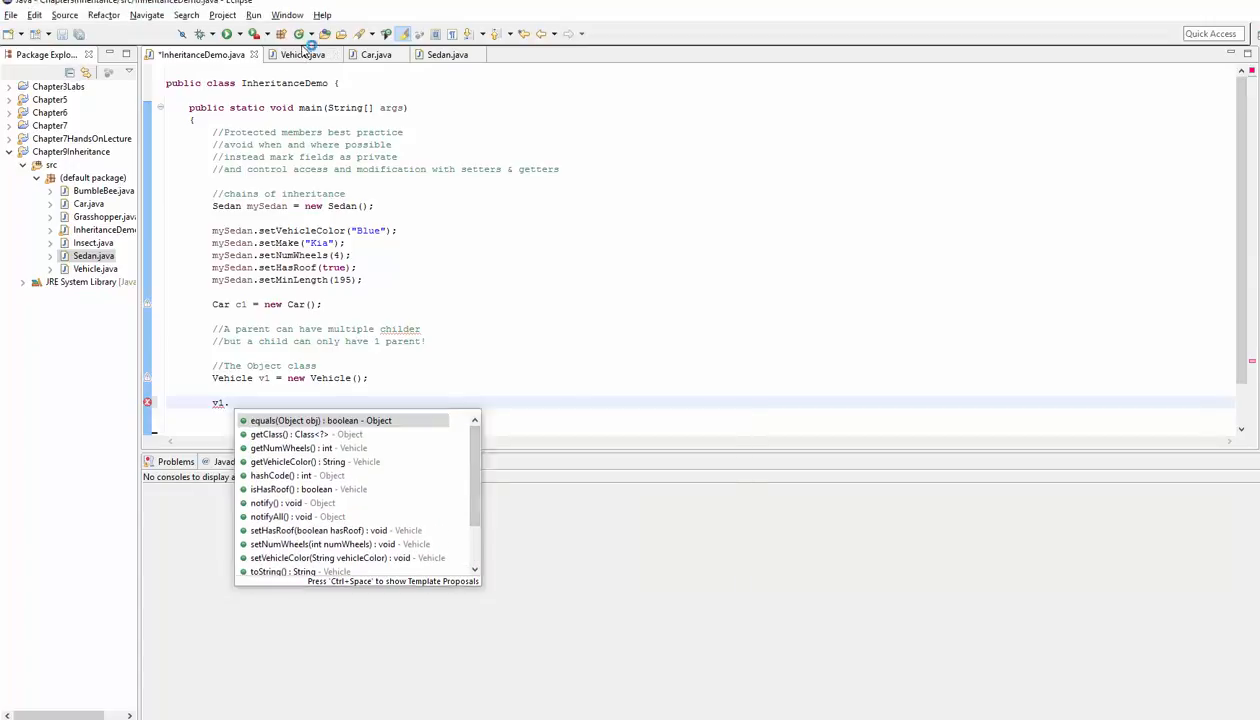
left_click(300, 54)
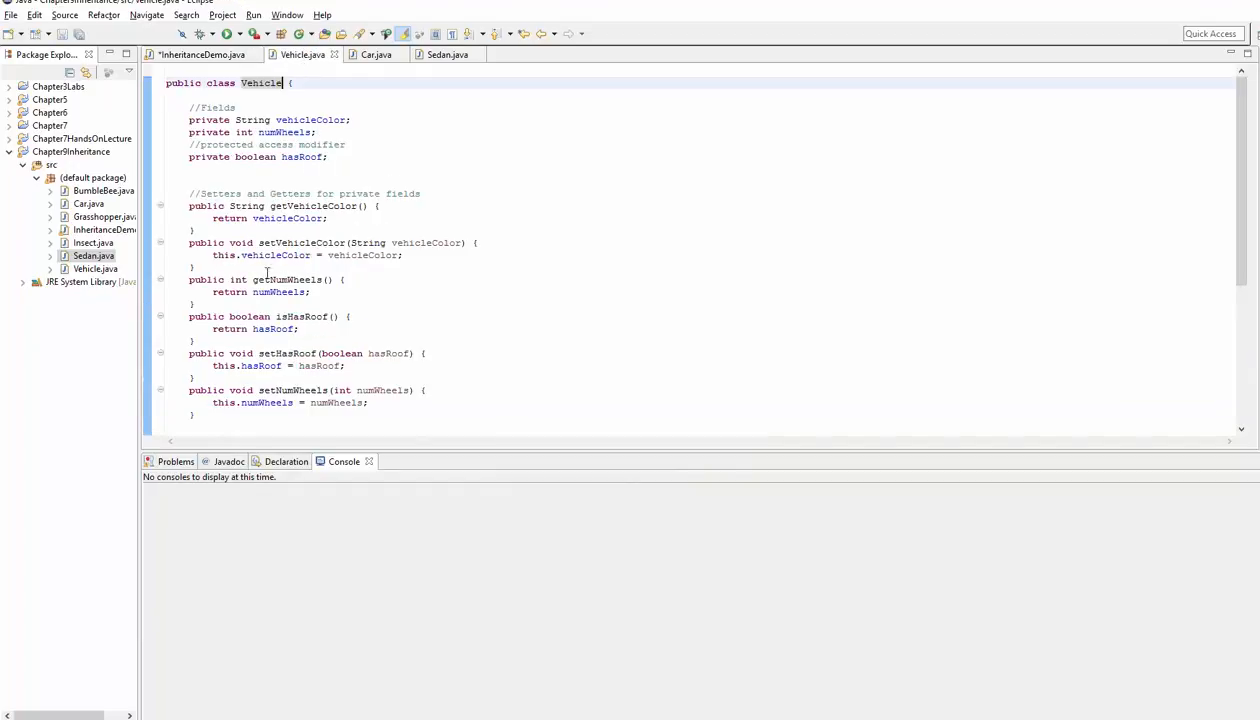
double_click(288, 280)
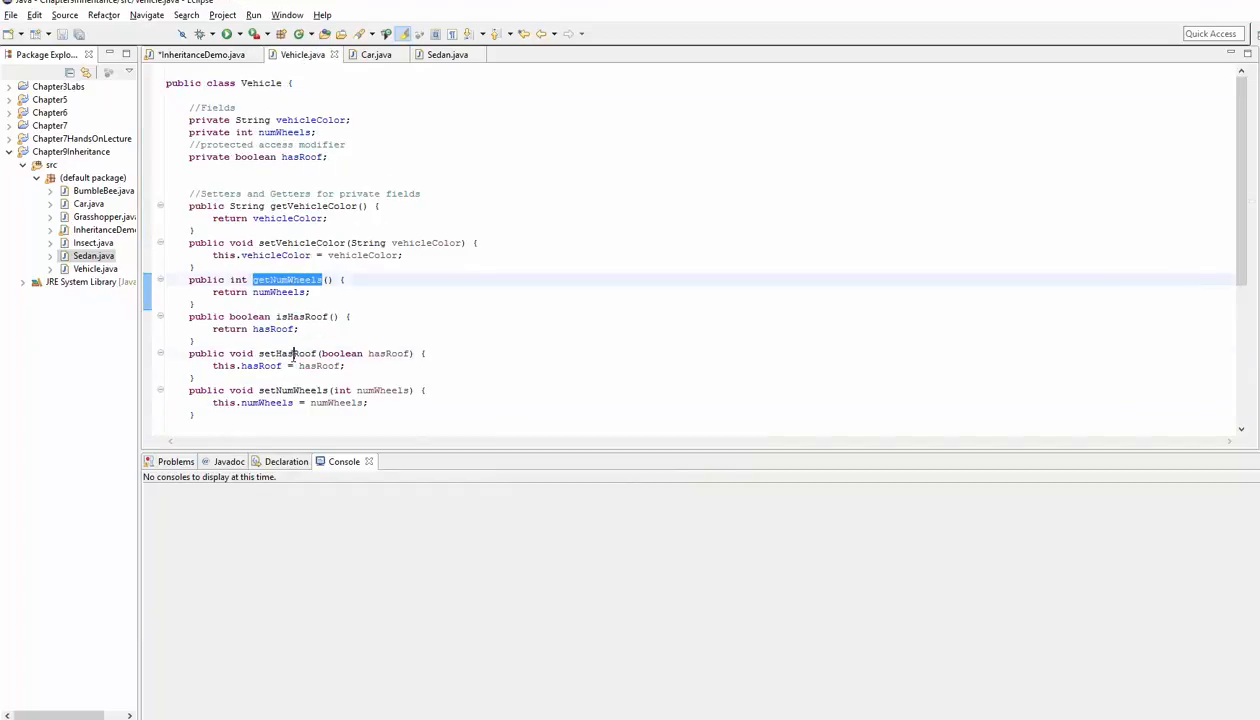
scroll("down", 3)
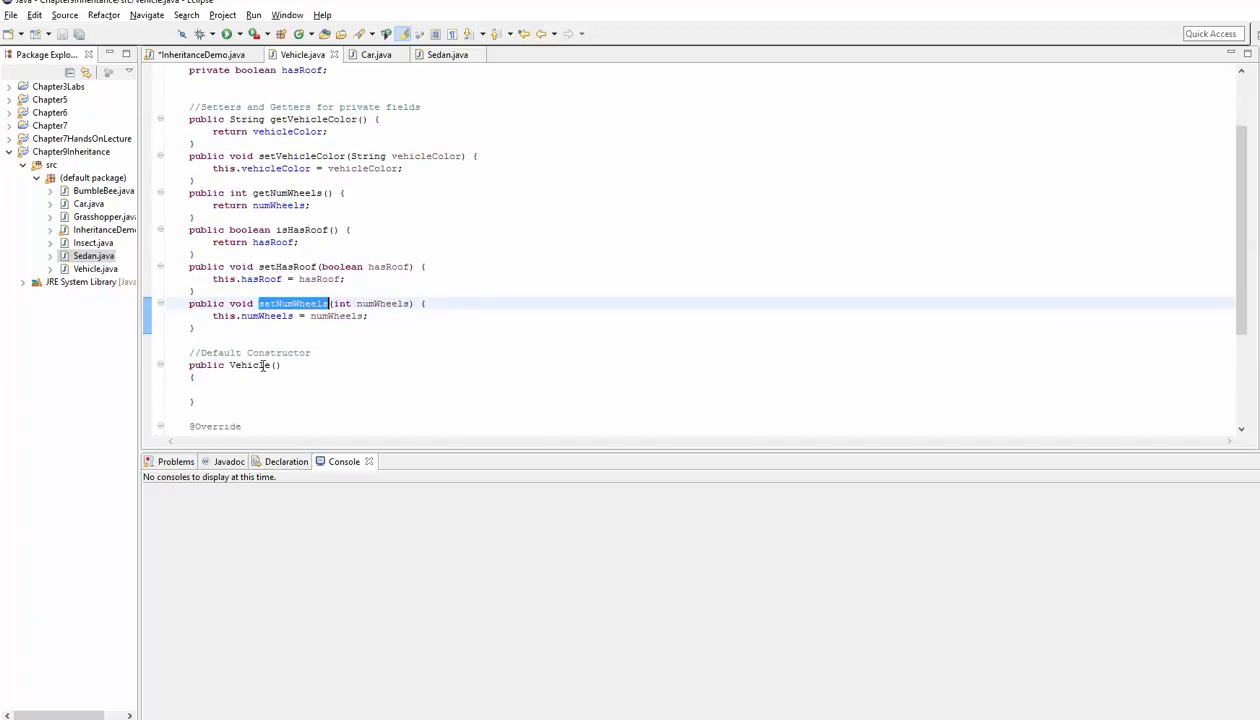
scroll("down", 3)
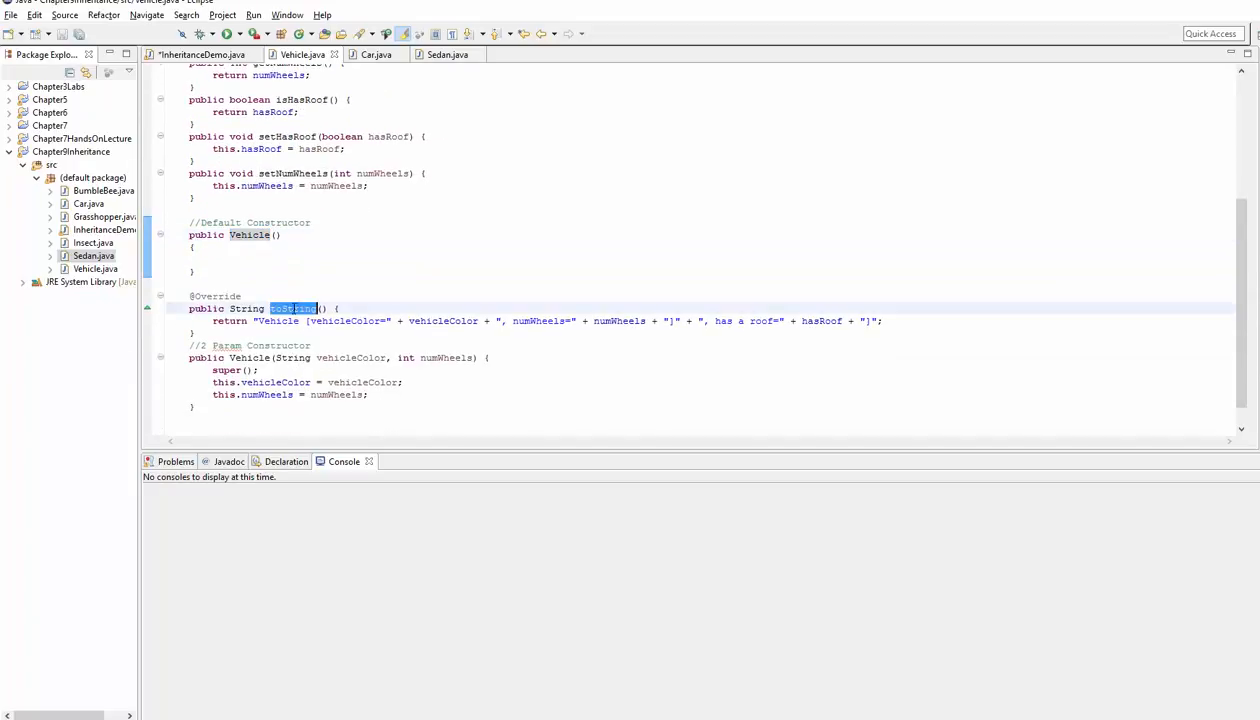
left_click(224, 296)
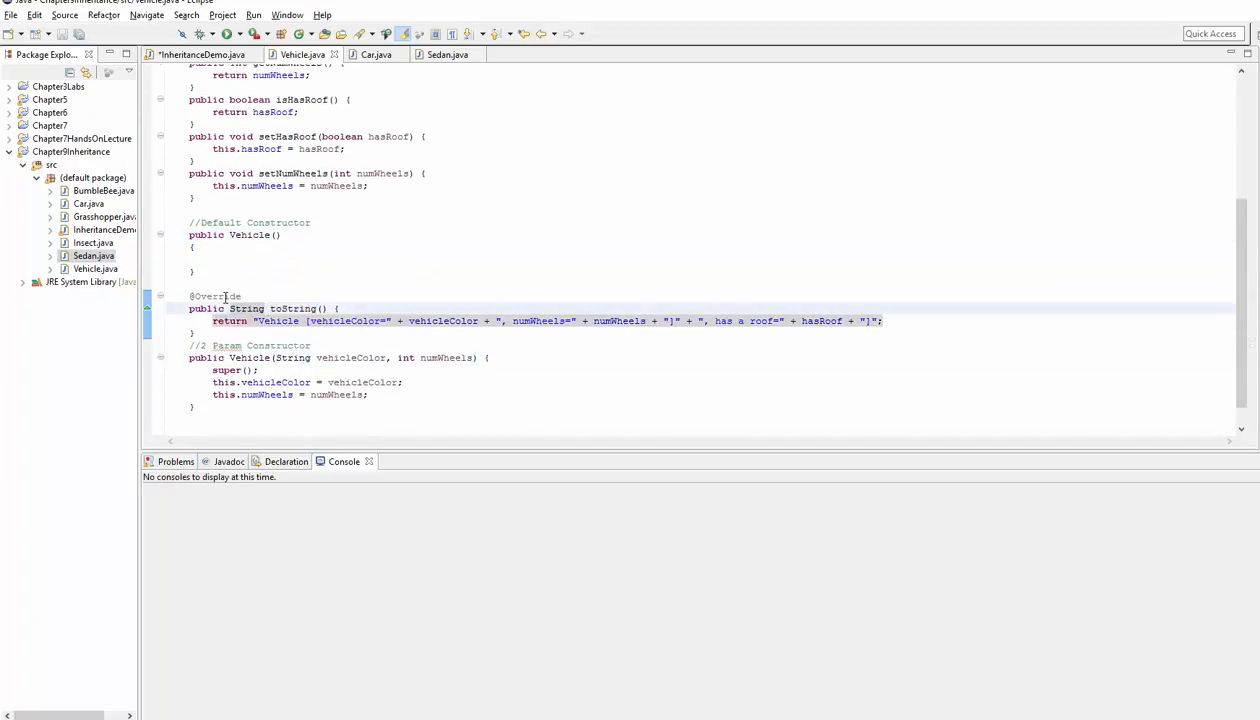
left_click(200, 54)
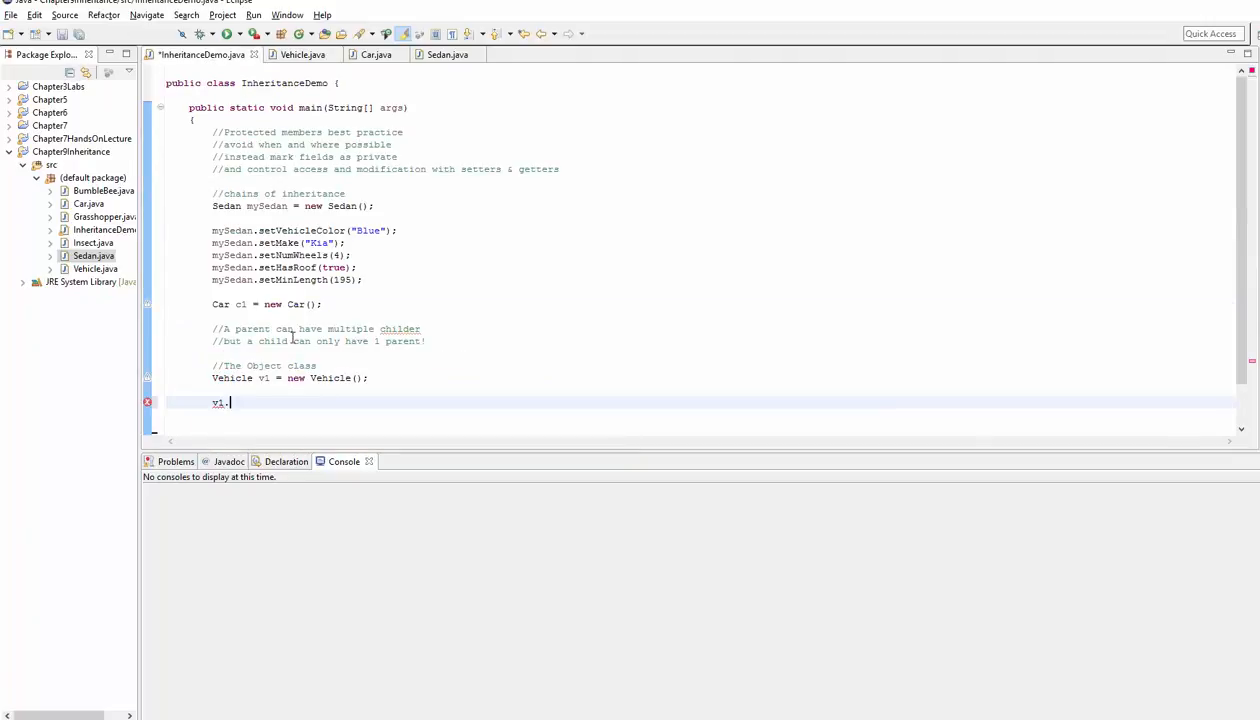
type(".")
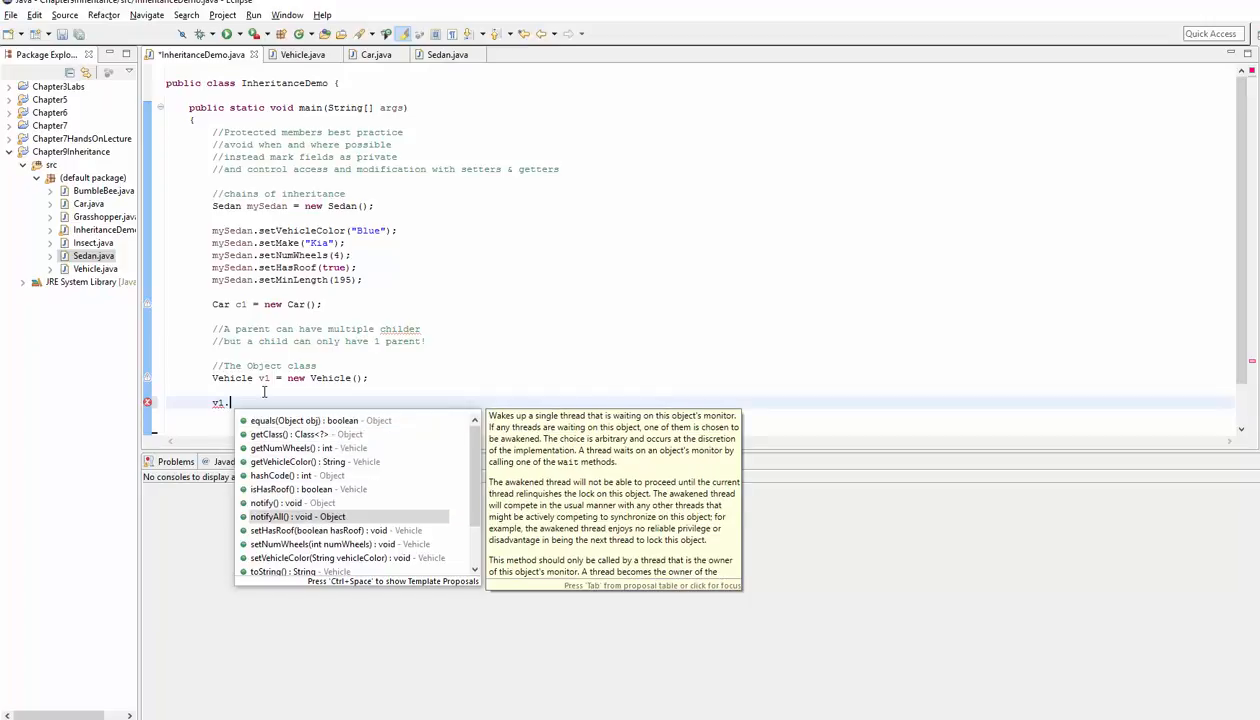
scroll("down", 3)
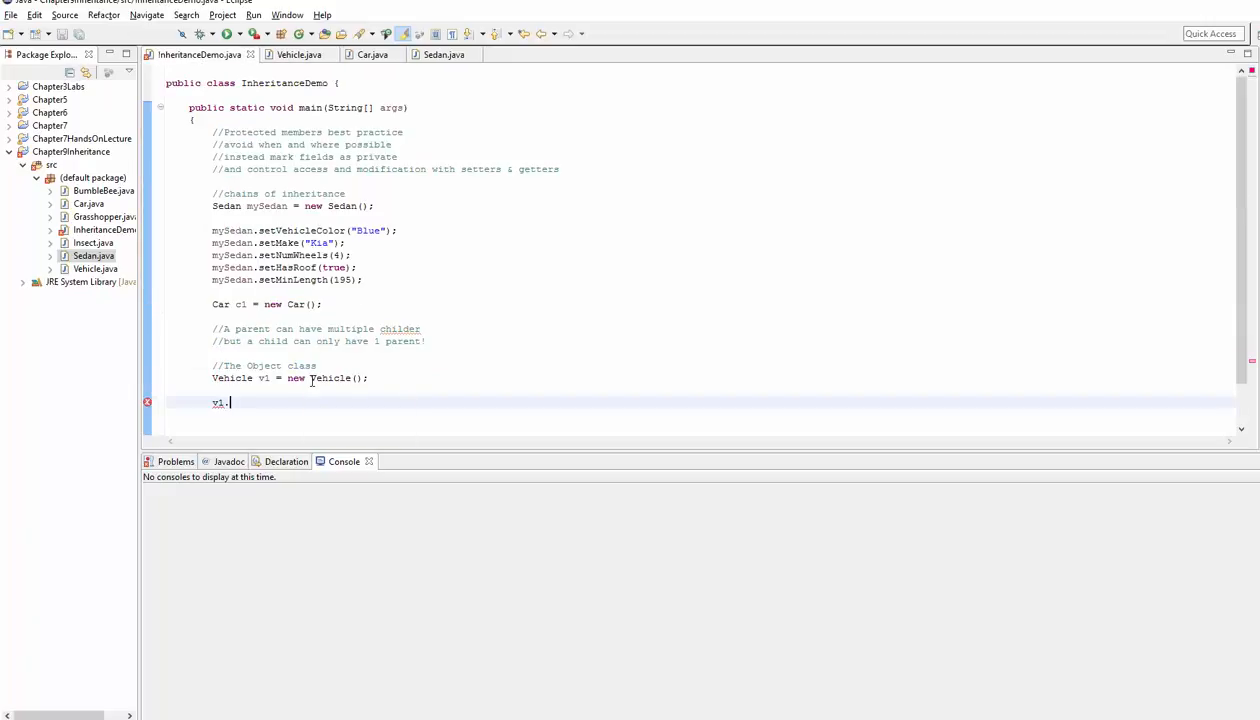
type(".")
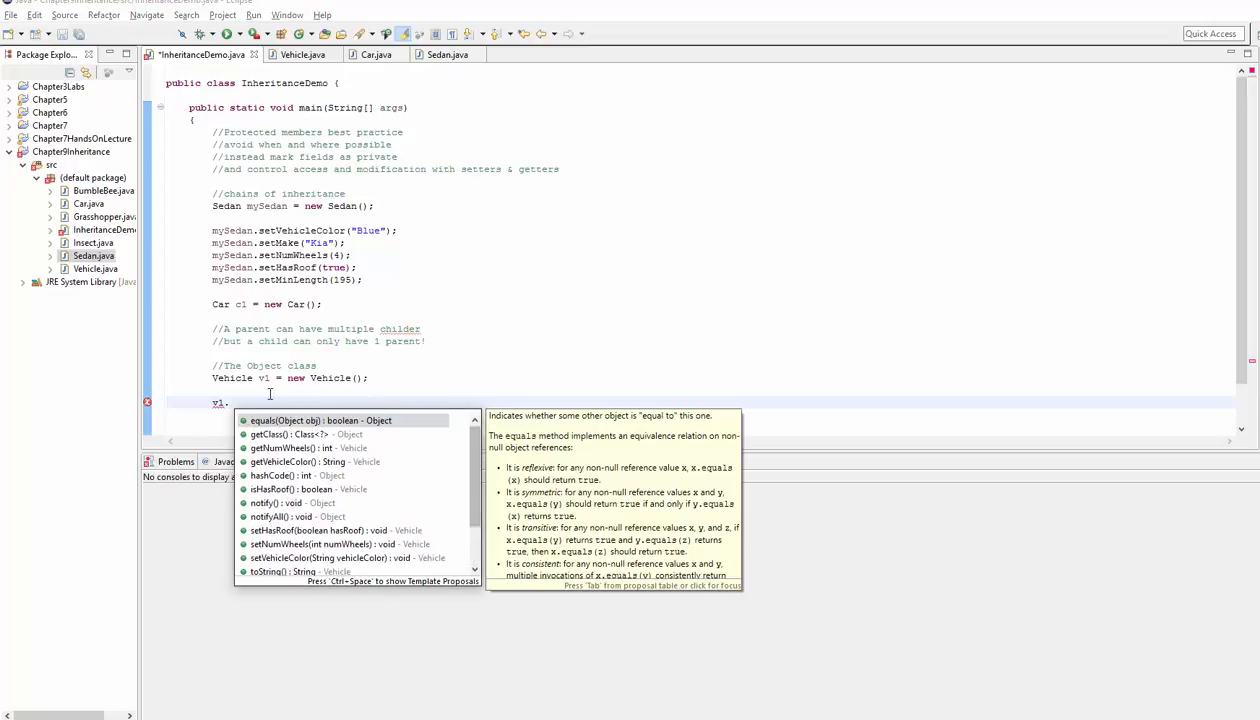
key("Escape")
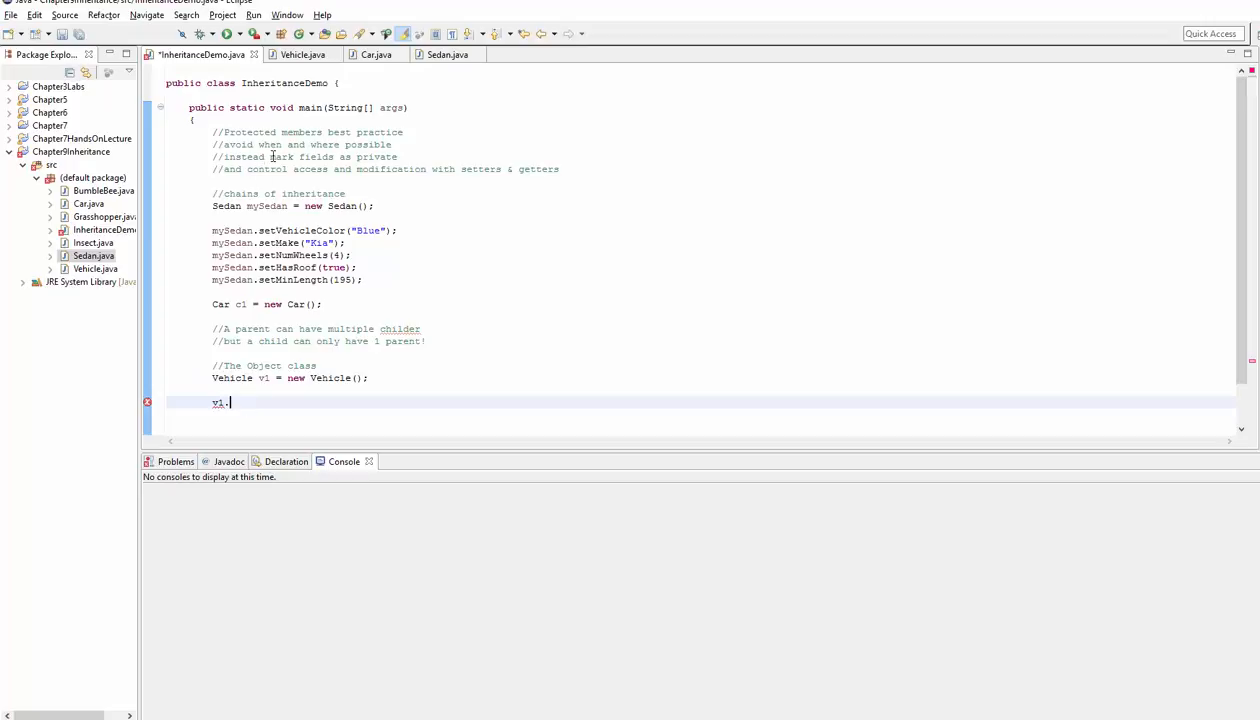
Put extends Object back in Vehicle's header and scroll to its constructors and toString
left_click(300, 54)
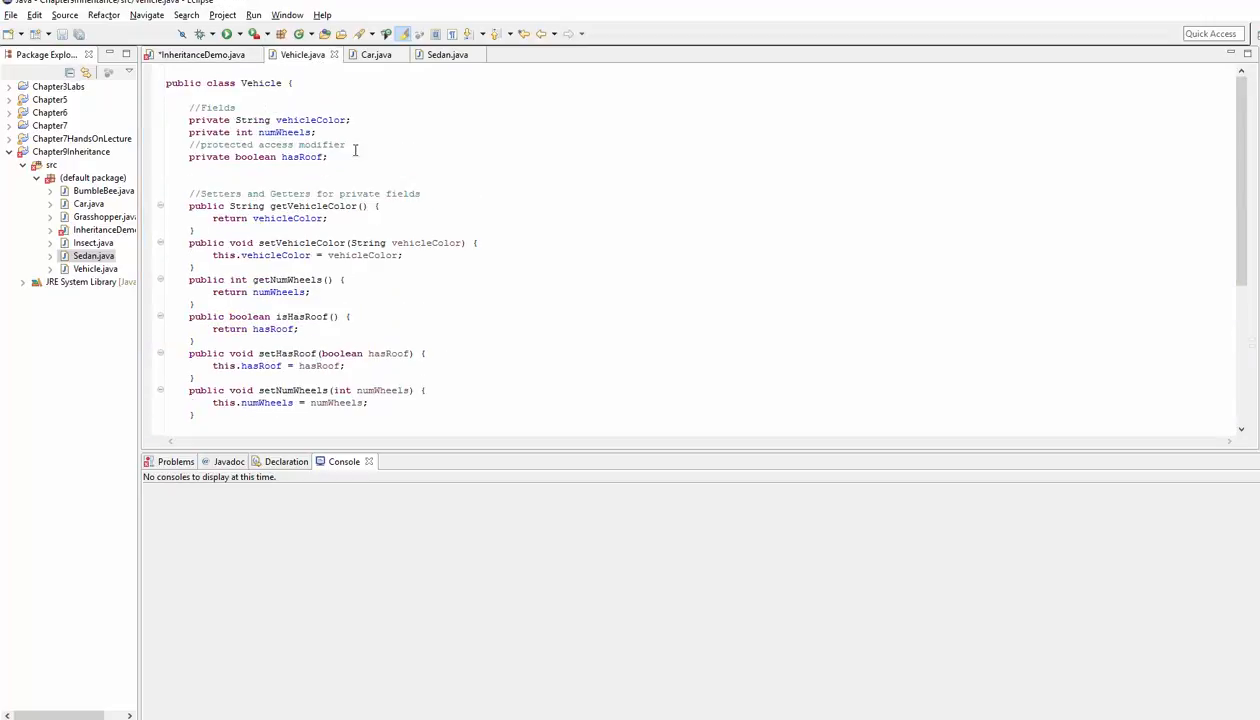
type("extends Object")
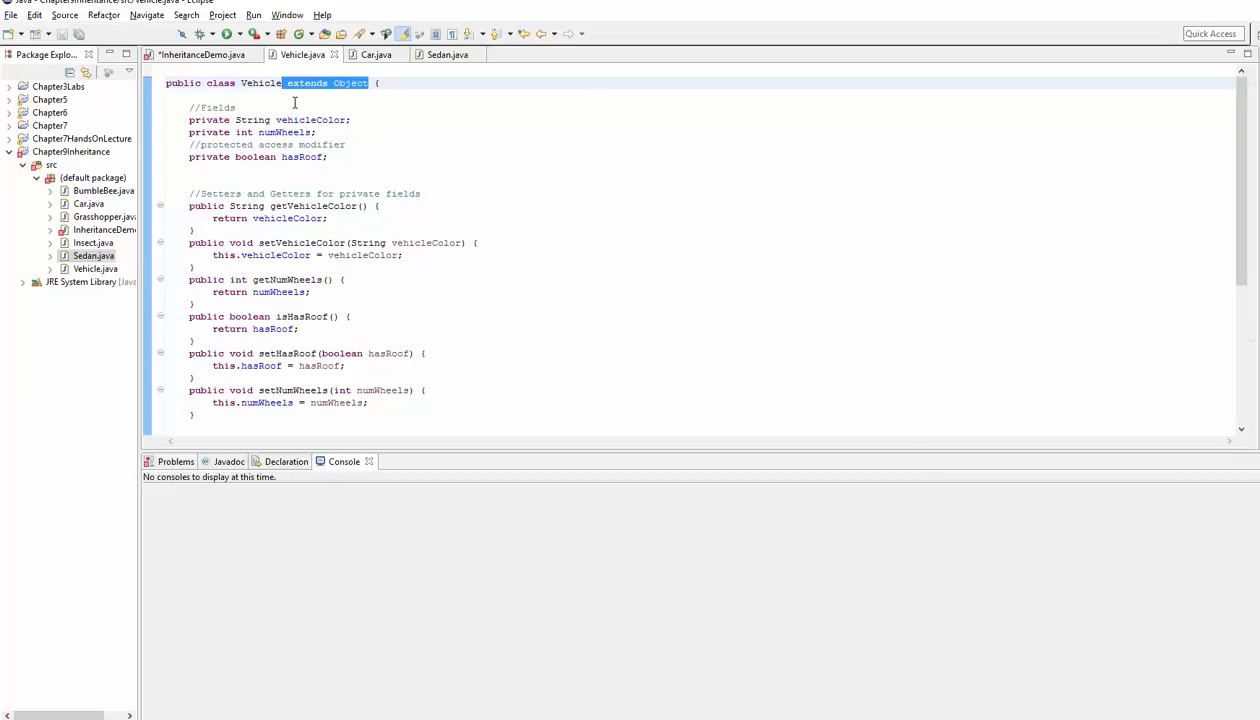
mouse_move(556, 394)
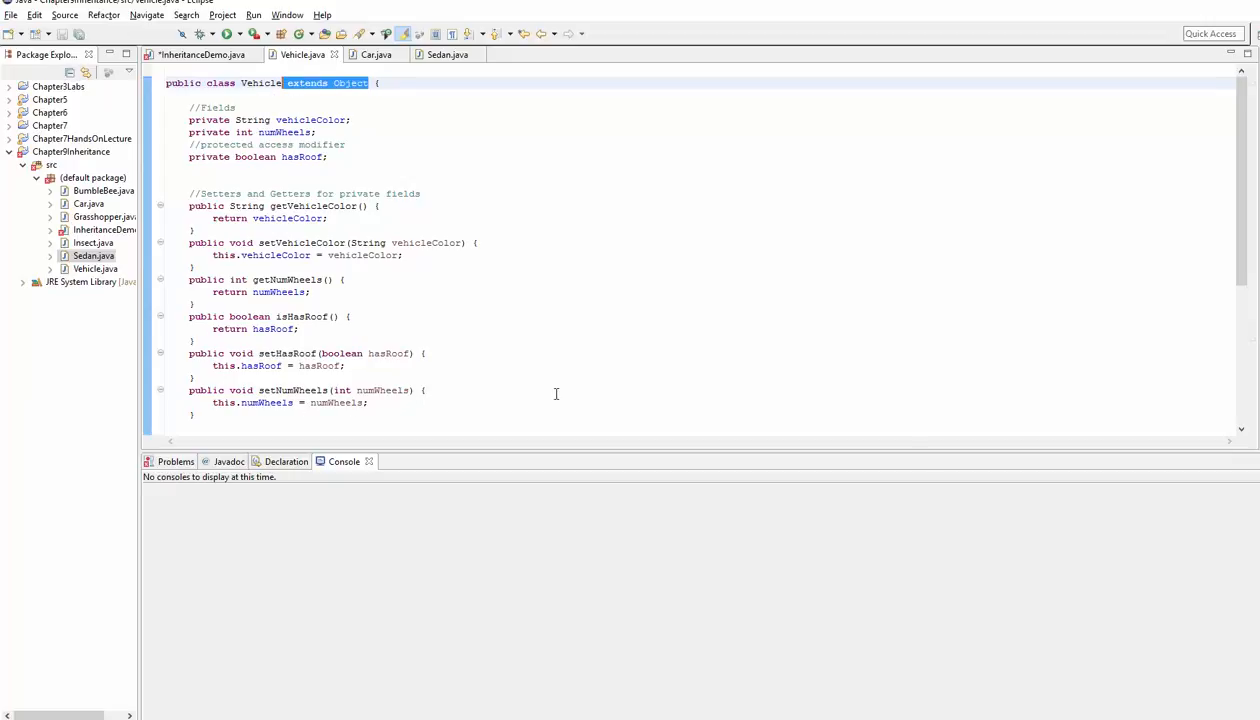
scroll("down", 3)
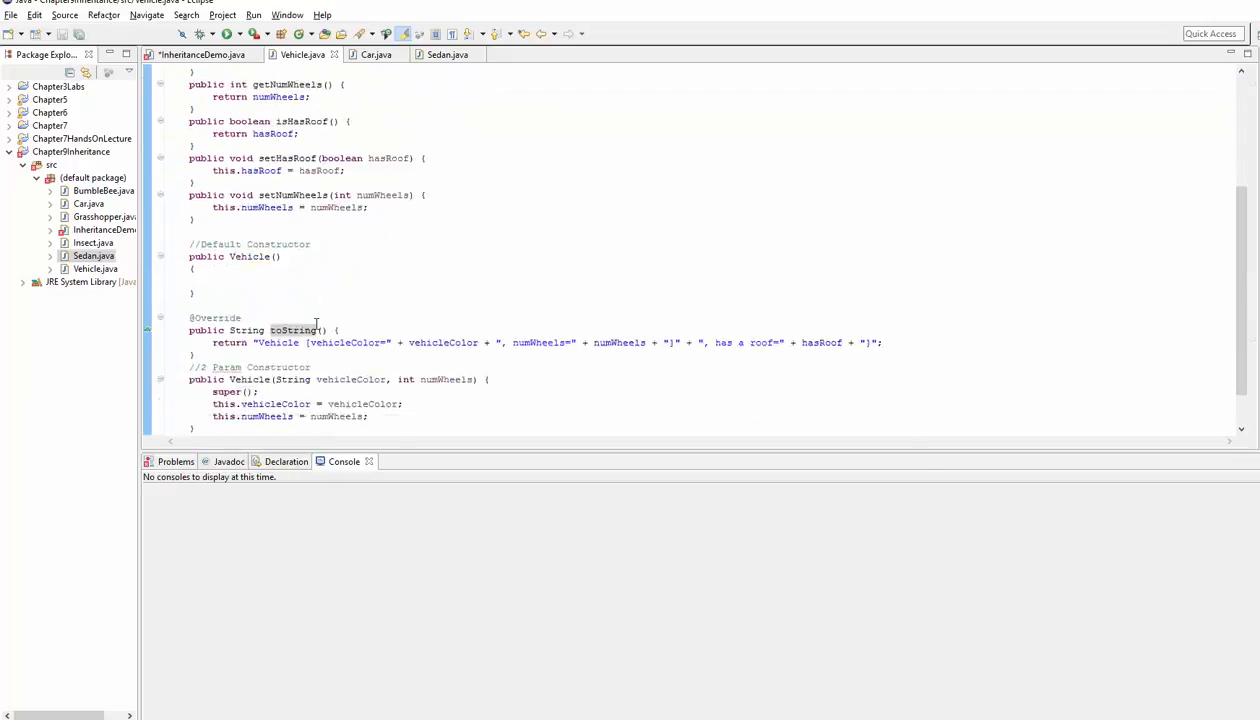
mouse_move(292, 330)
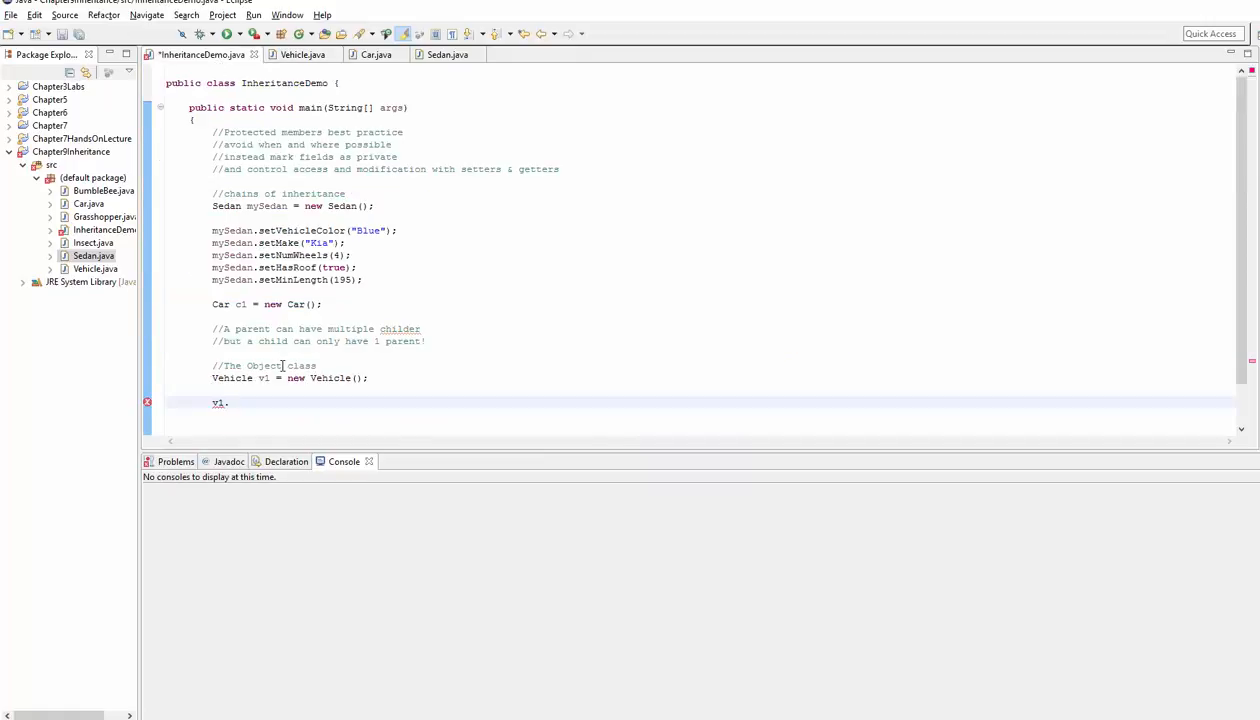
Add a '//Super class to them' comment under //The Object class
left_click(316, 364)
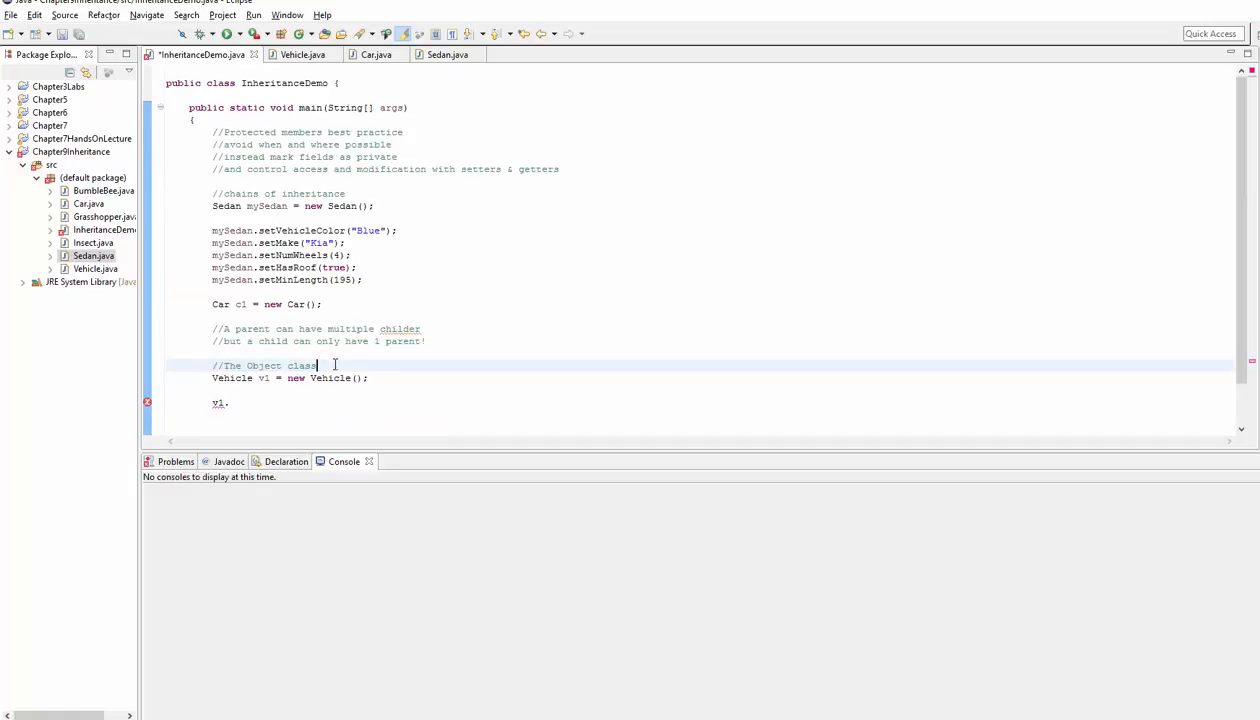
double_click(218, 400)
type("//Super class")
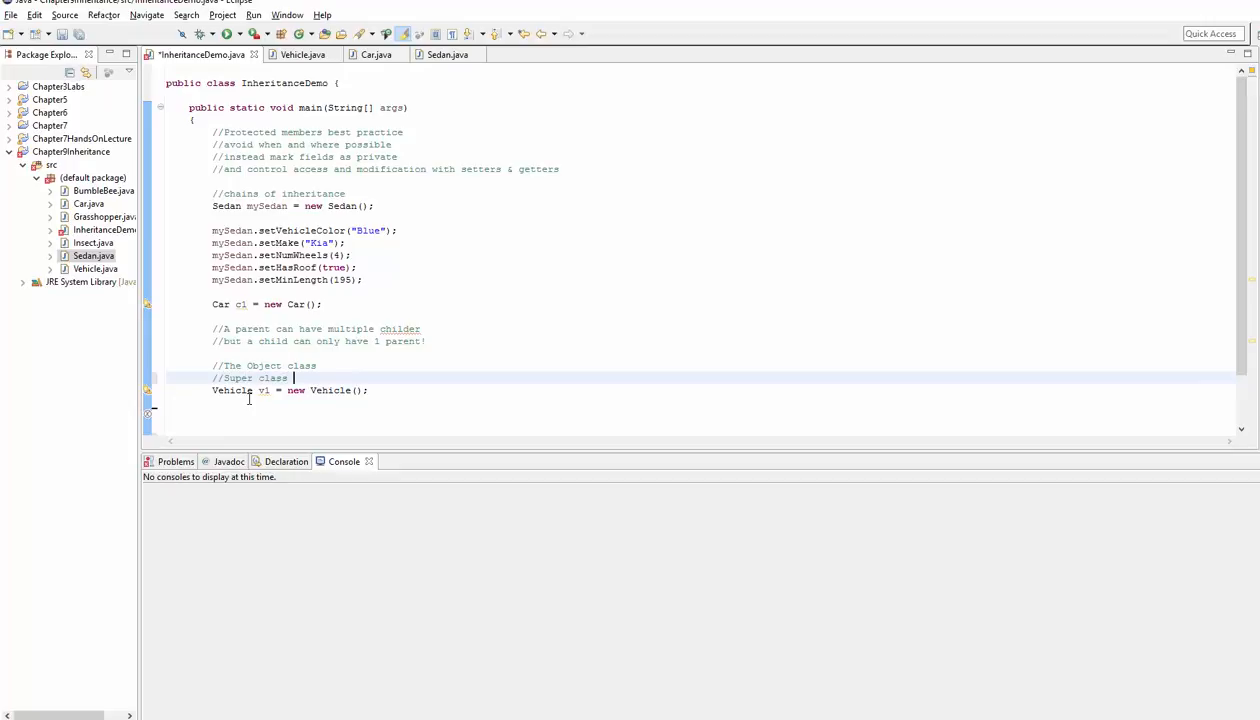
type("to them")
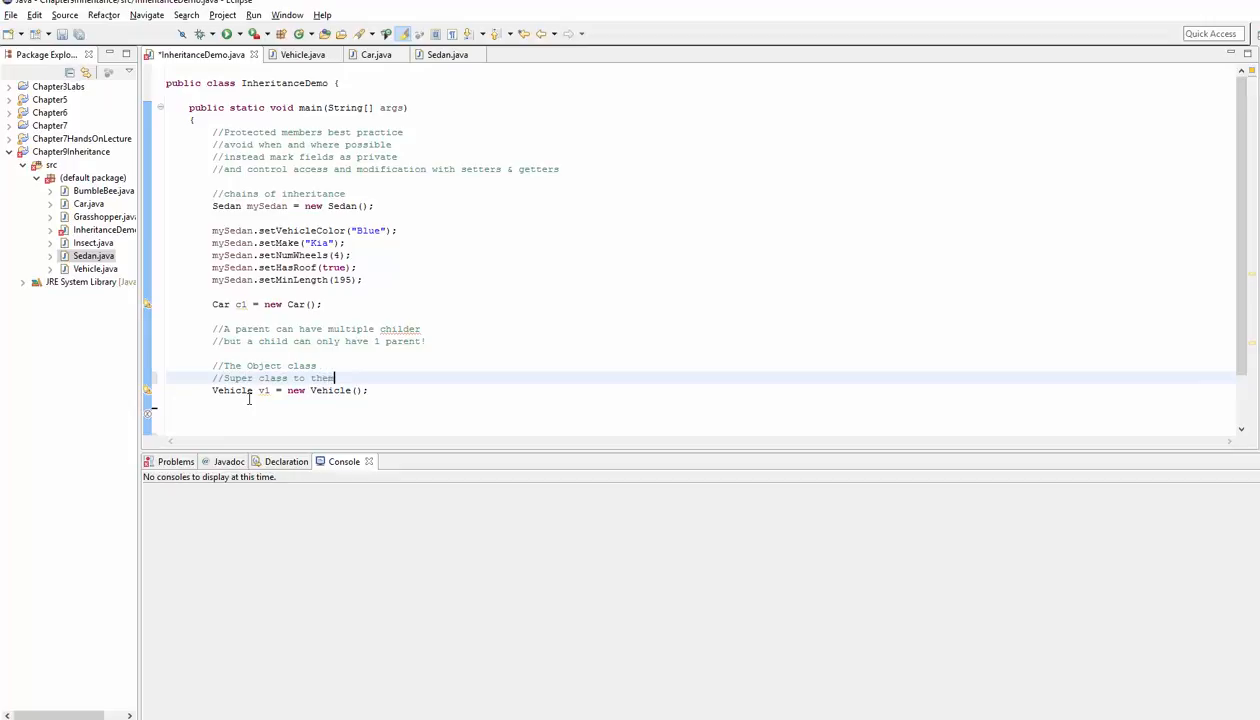